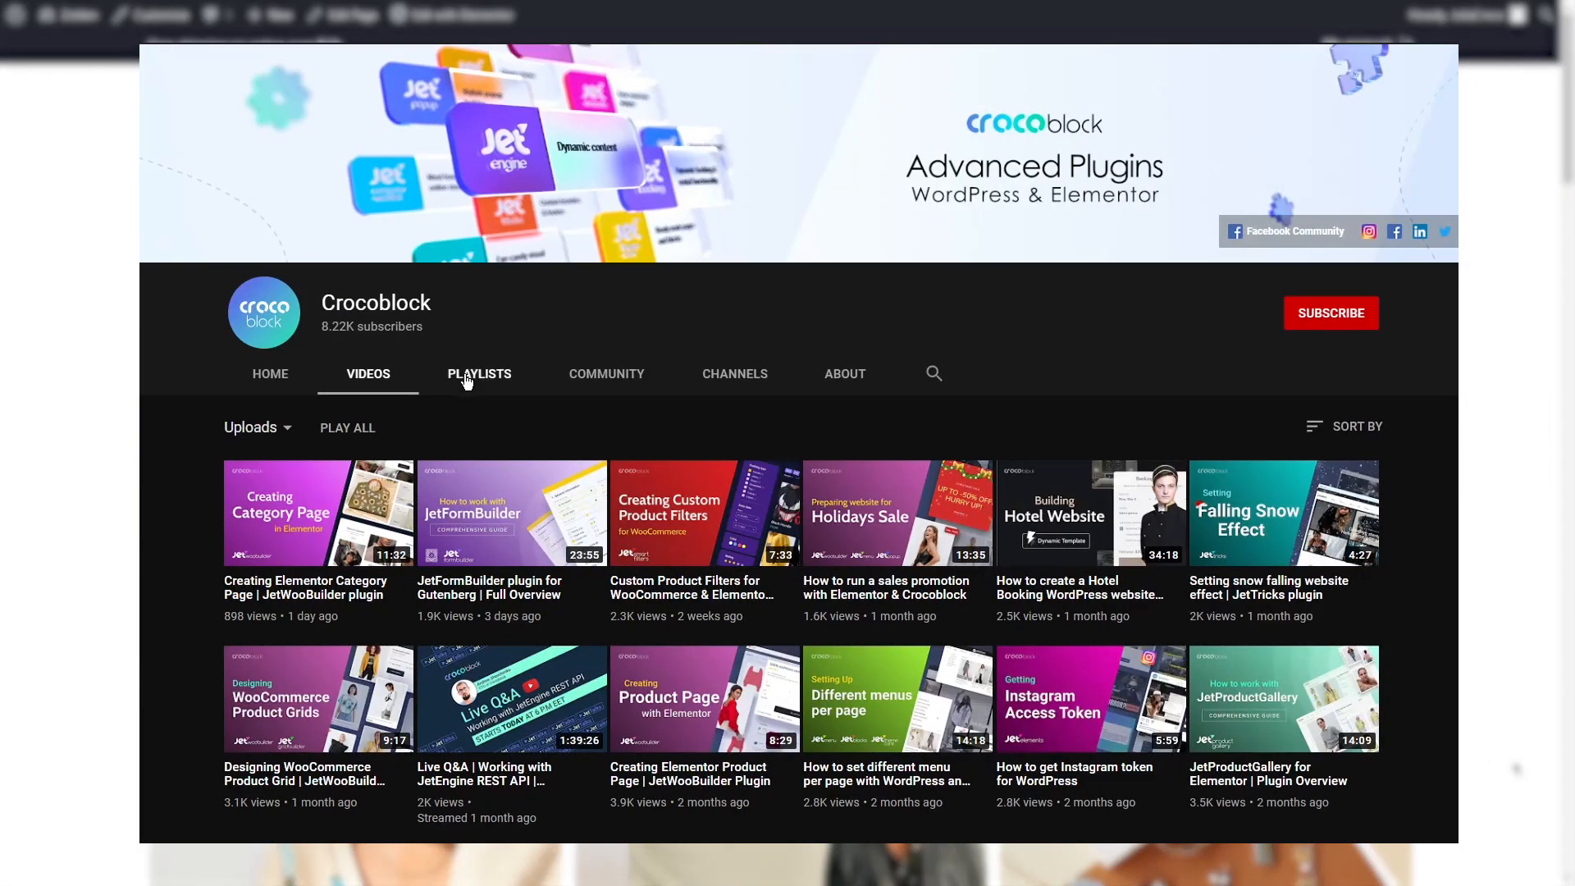
Step: Browse the Crocoblock channel's playlists and open the Zolden WooCommerce shop template page
left_click(479, 374)
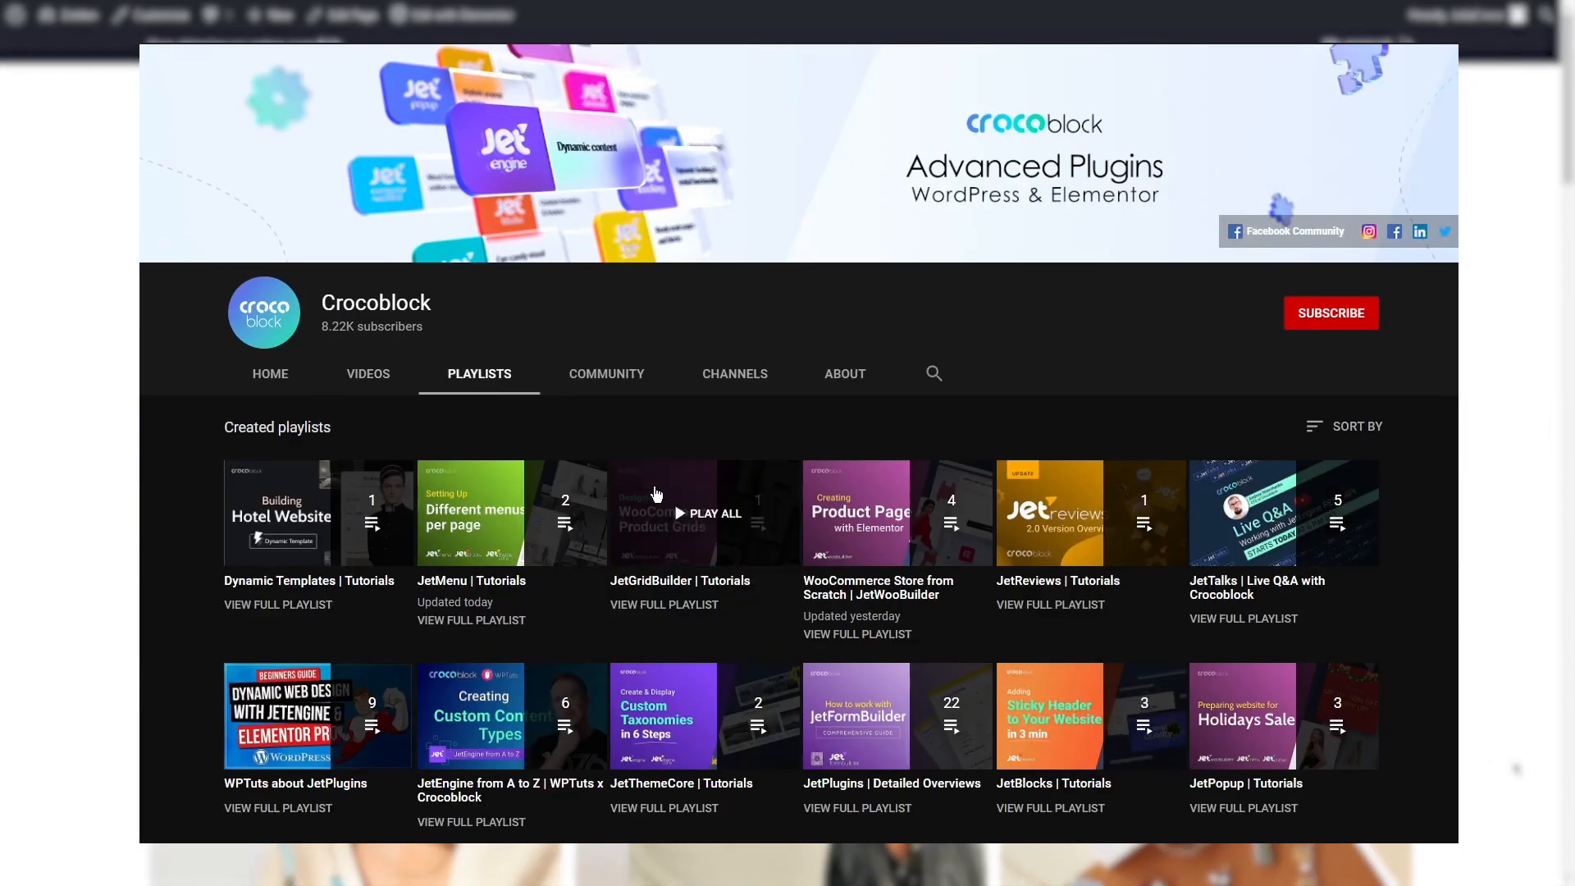
left_click(856, 513)
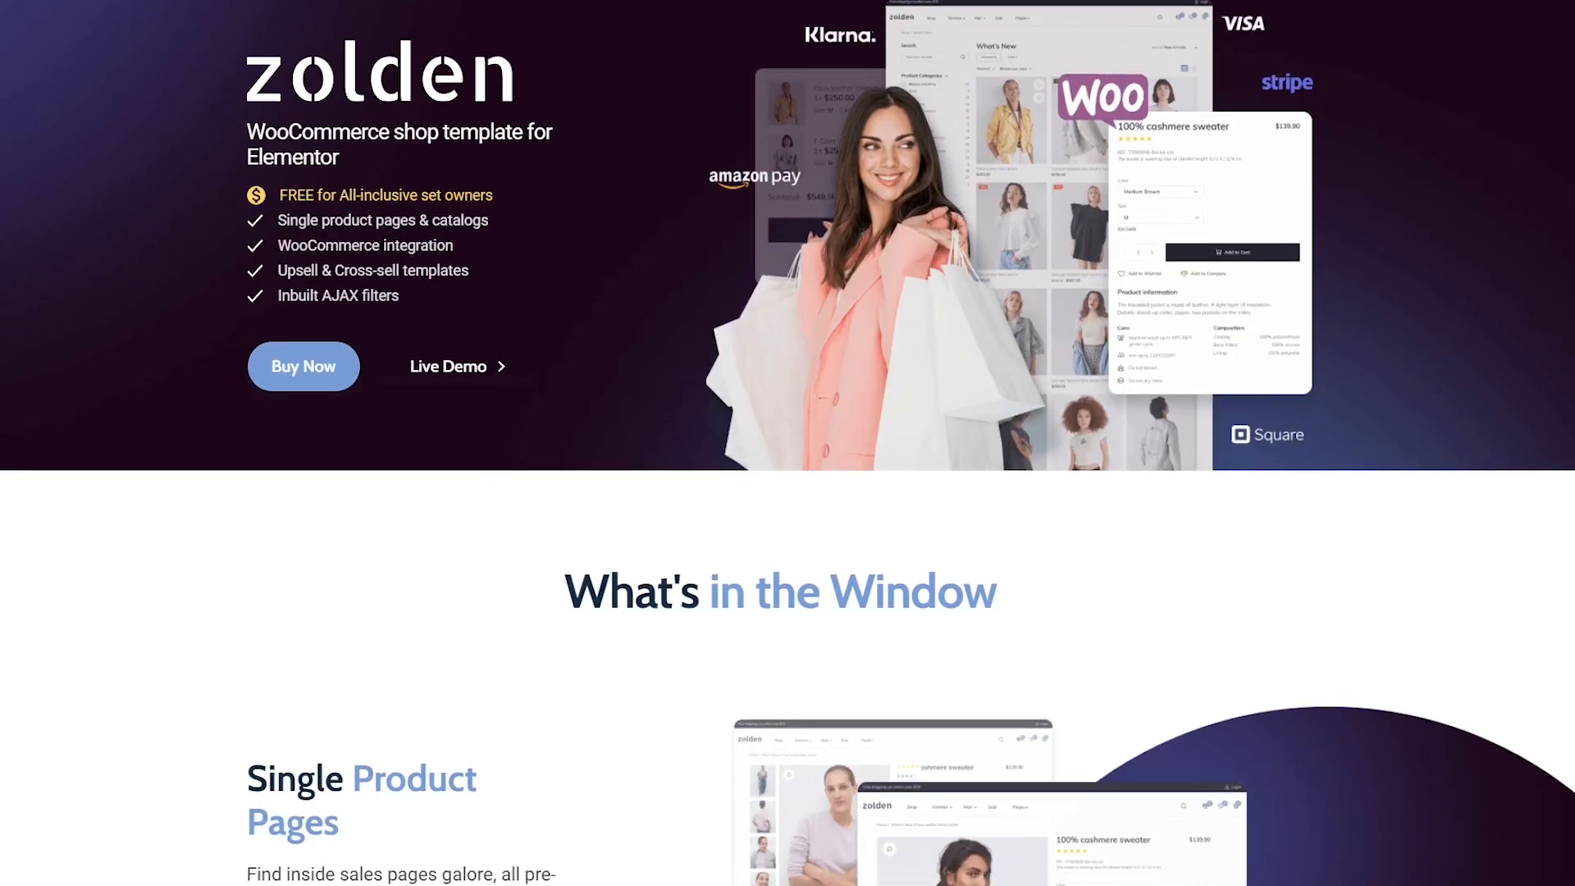
scroll("down", 3)
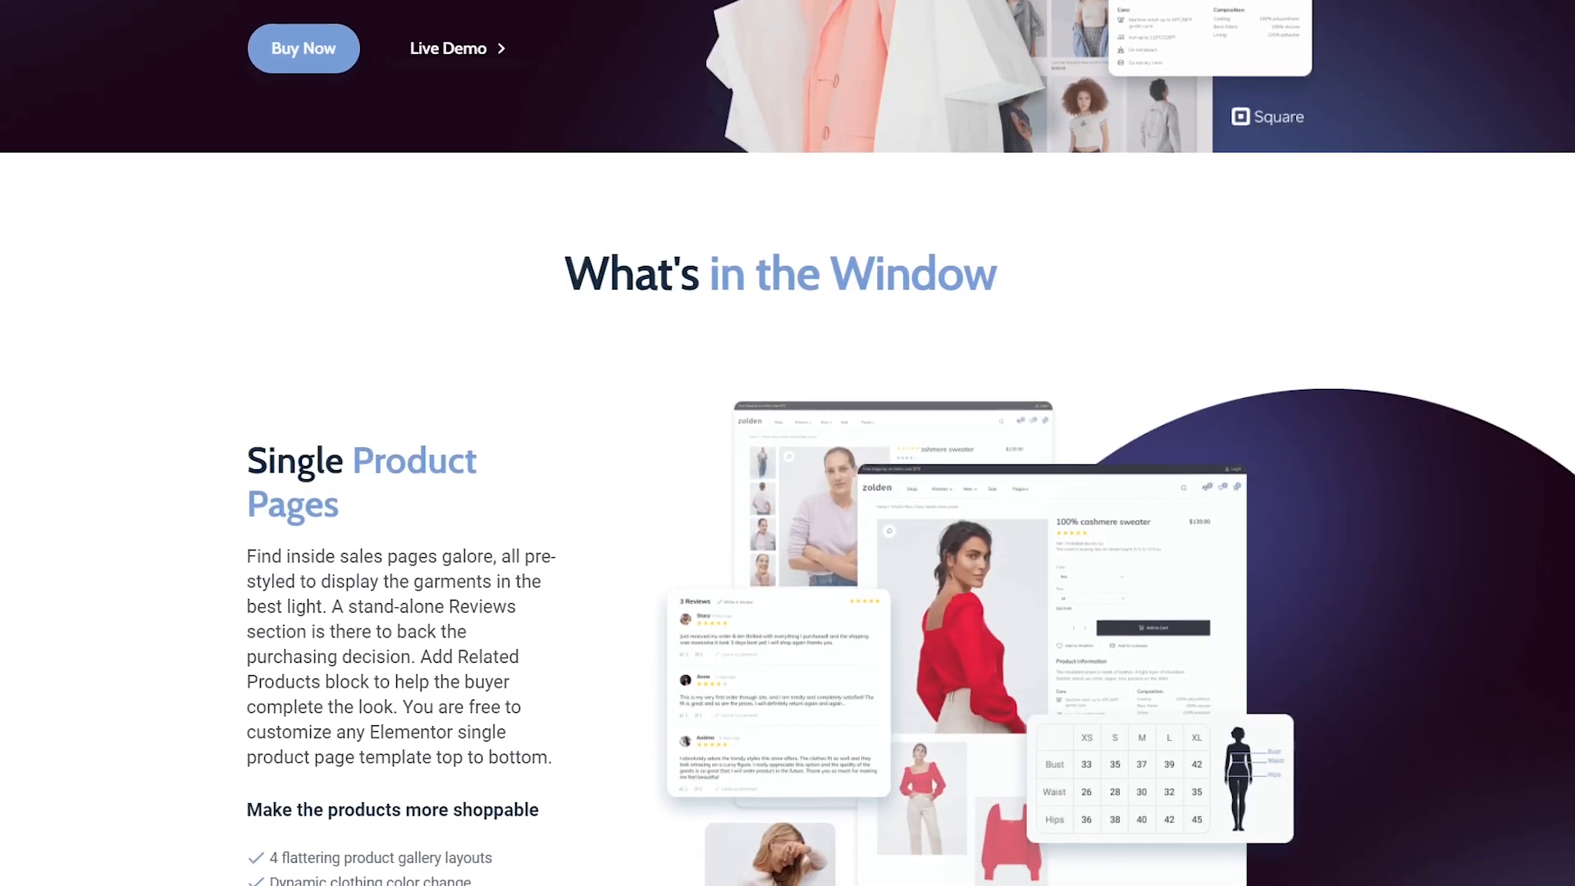
scroll("down", 3)
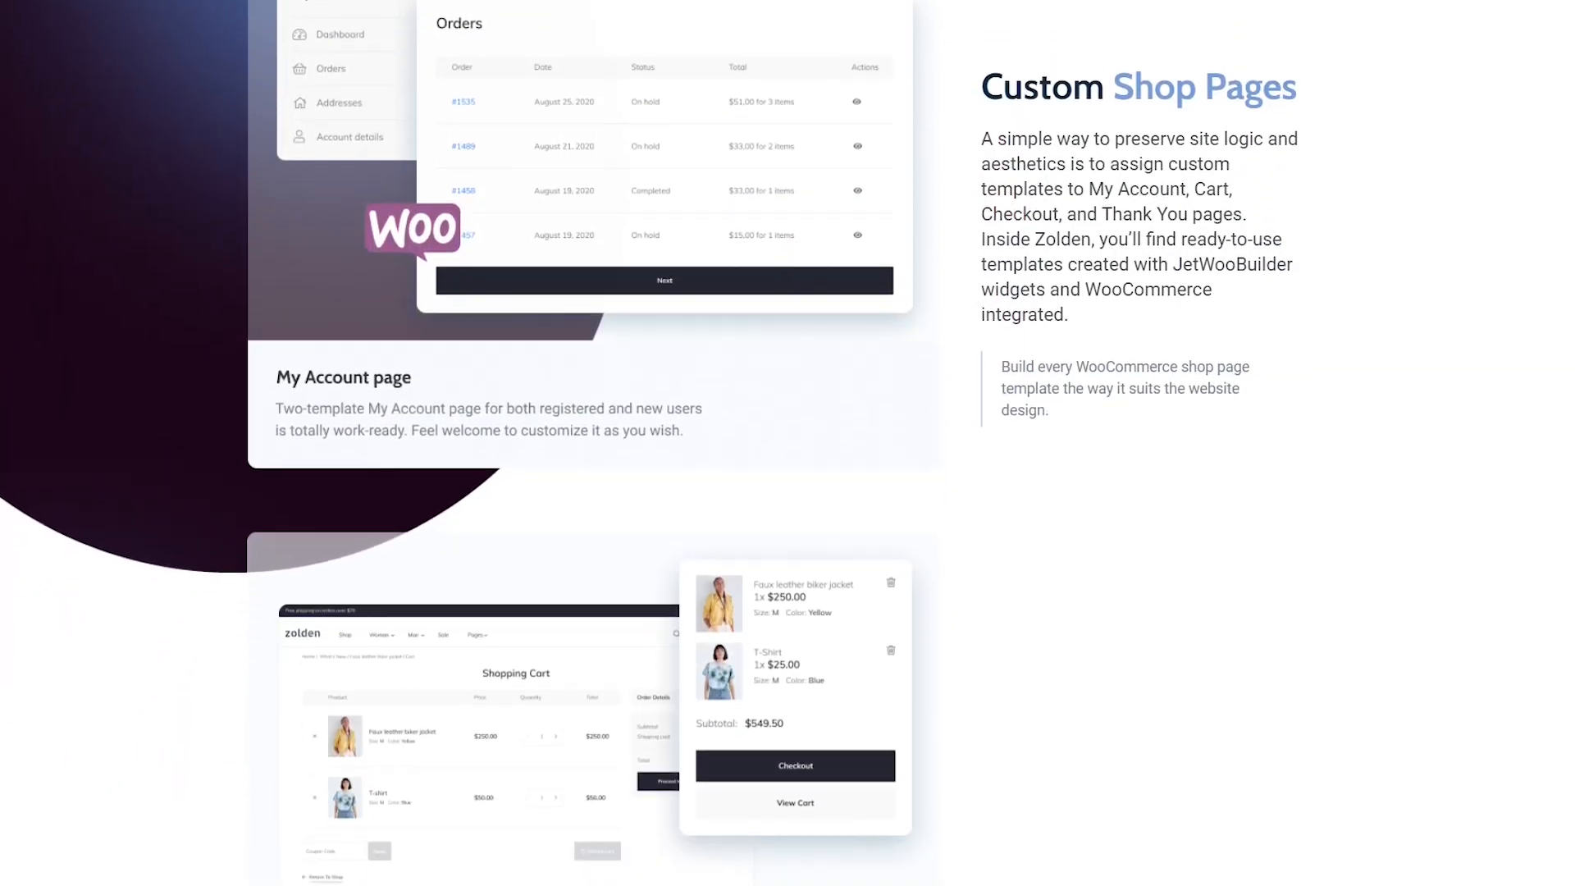
scroll("down", 3)
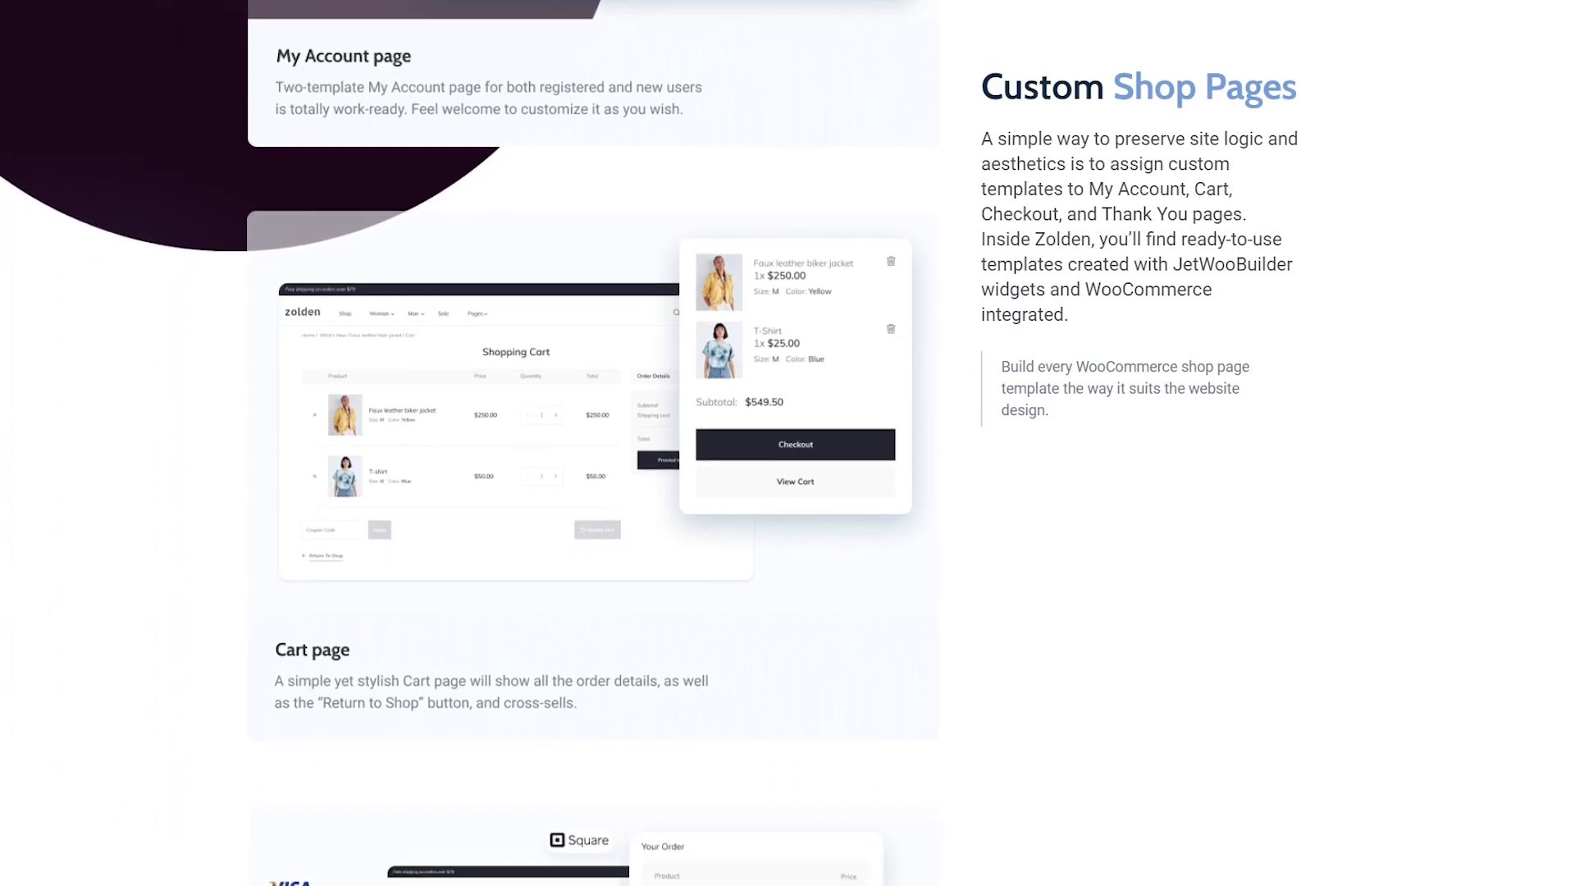
scroll("down", 3)
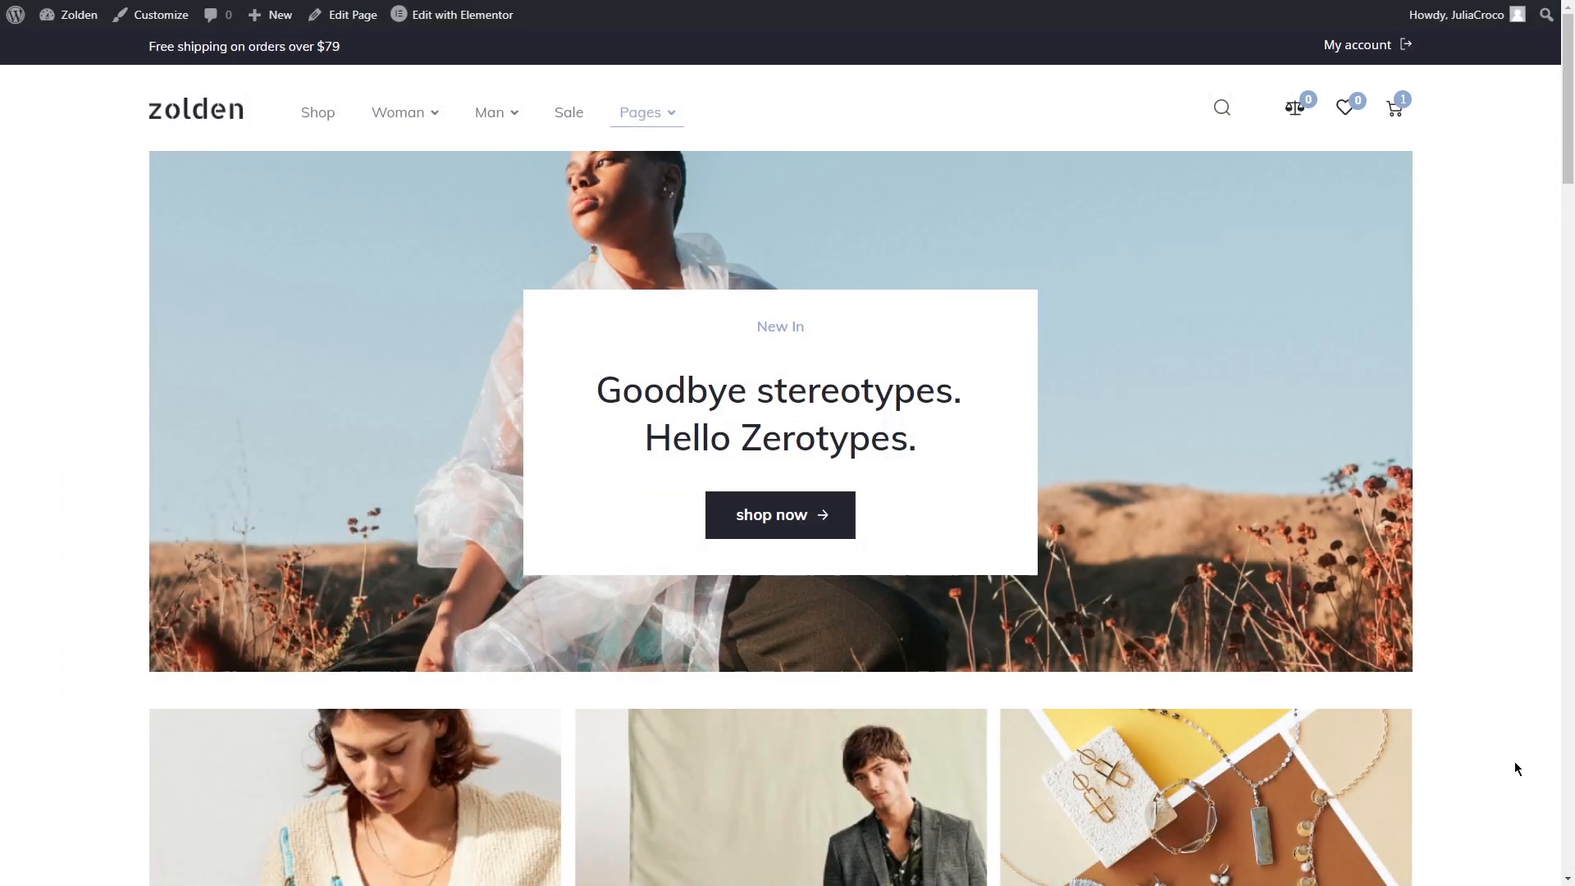
mouse_move(534, 444)
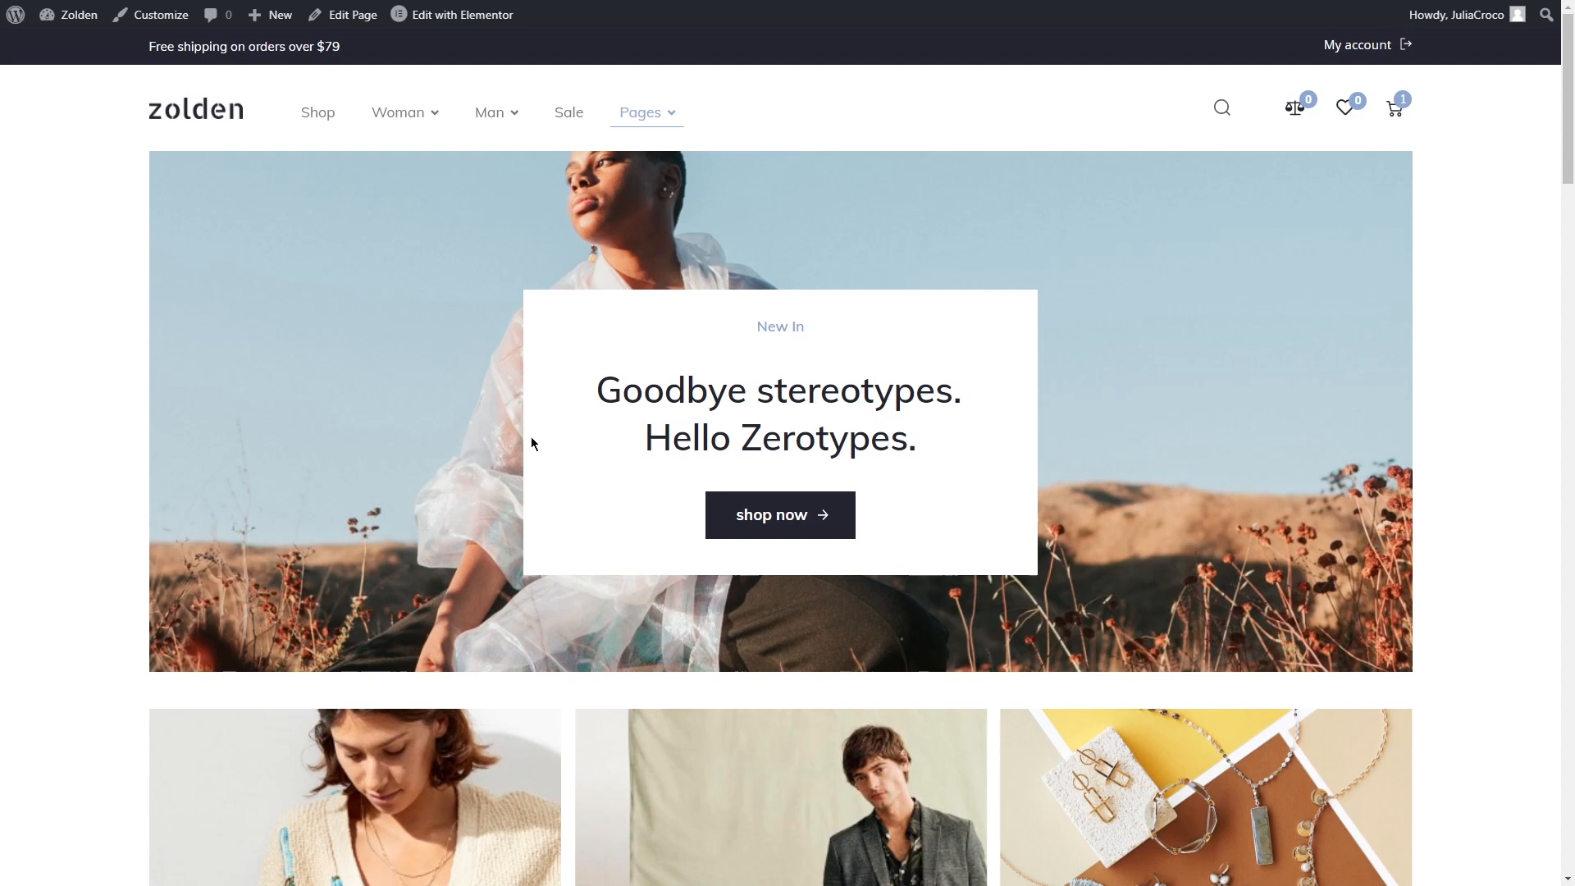
Step: Create a Cart-type JetWooBuilder template named 'Cart' in Woo Page Builder and open it in Elementor
left_click(78, 14)
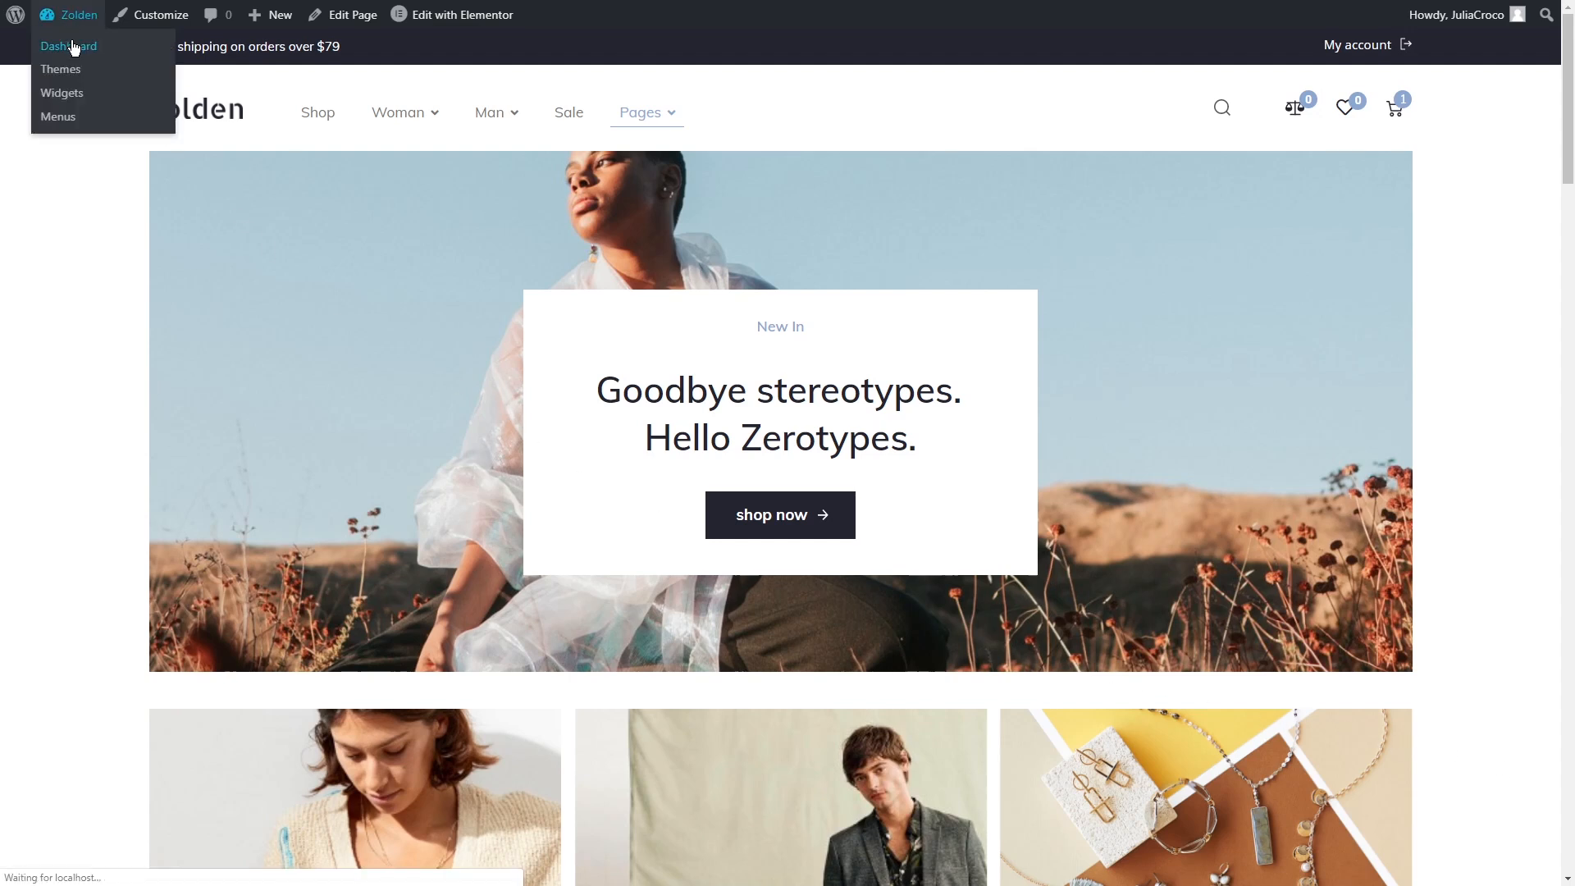
left_click(68, 46)
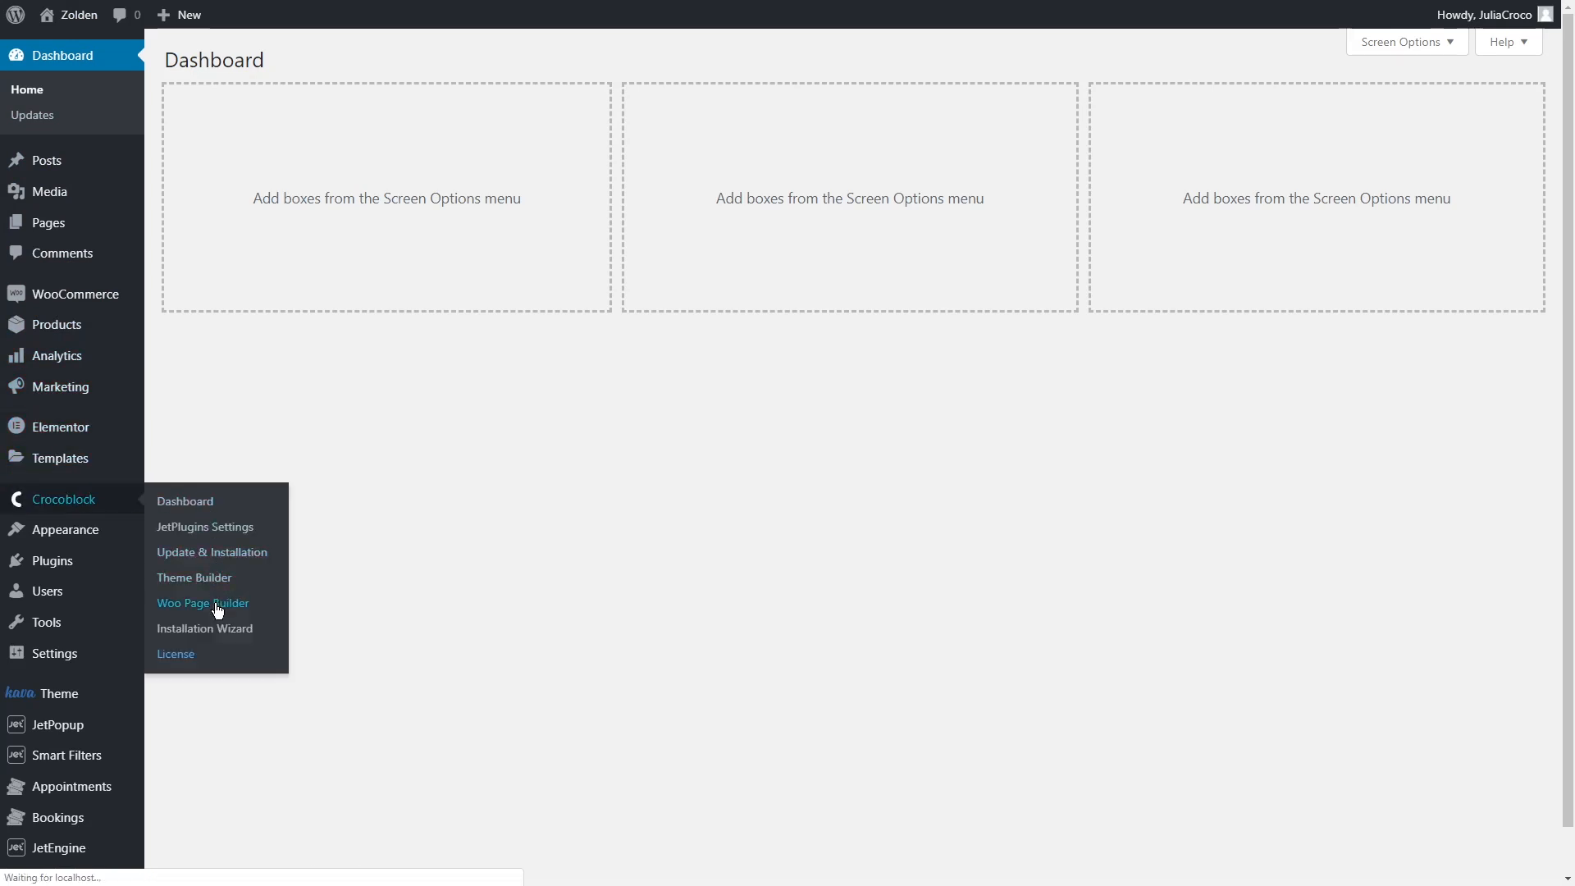
left_click(203, 603)
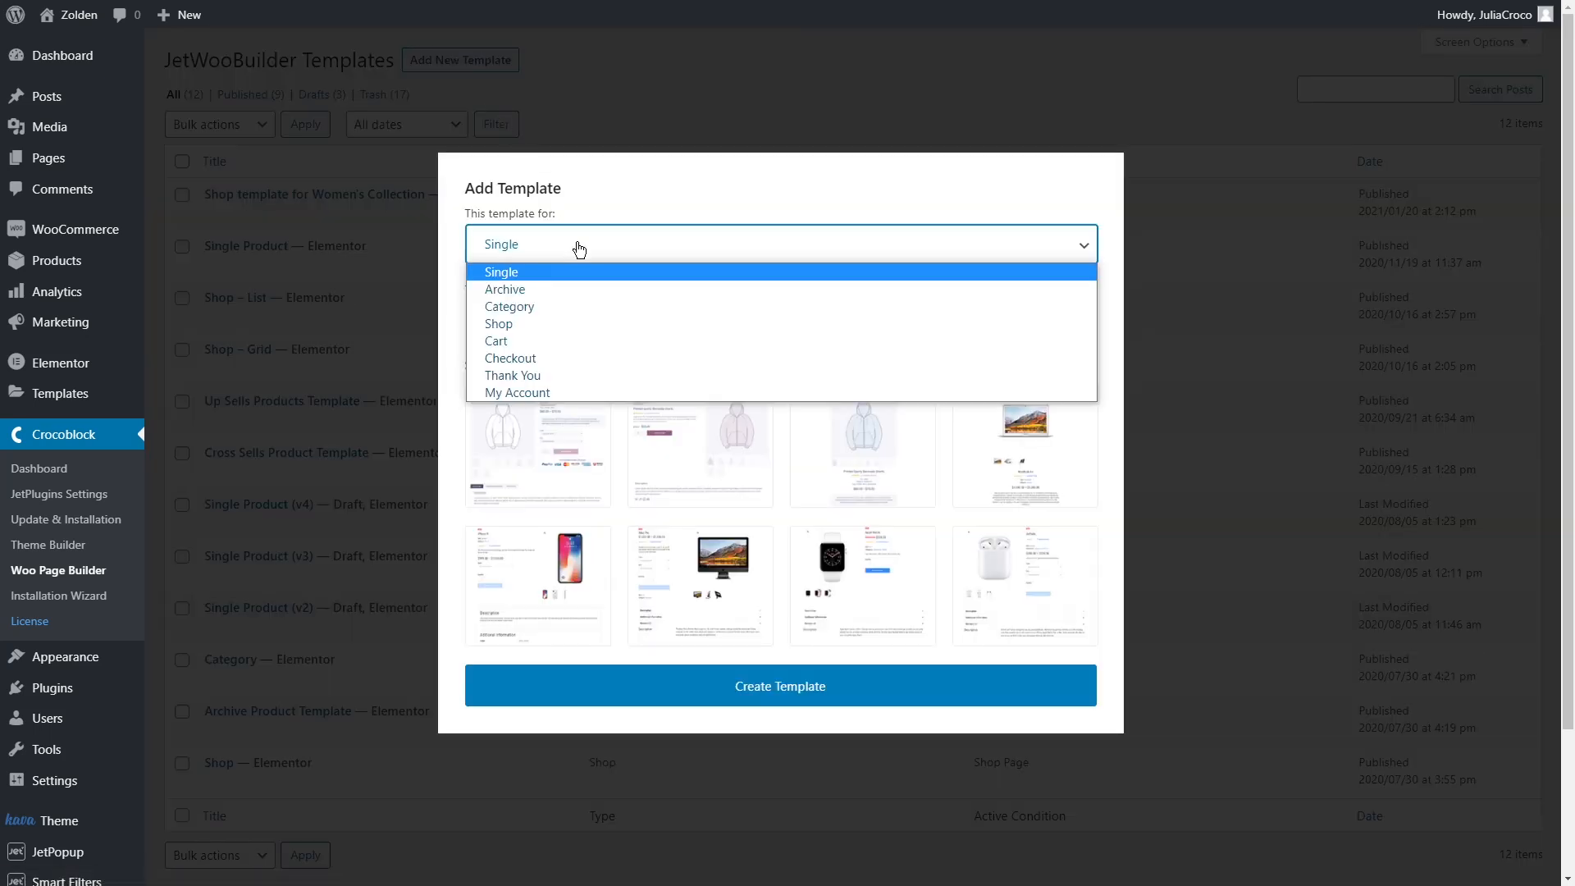
left_click(496, 341)
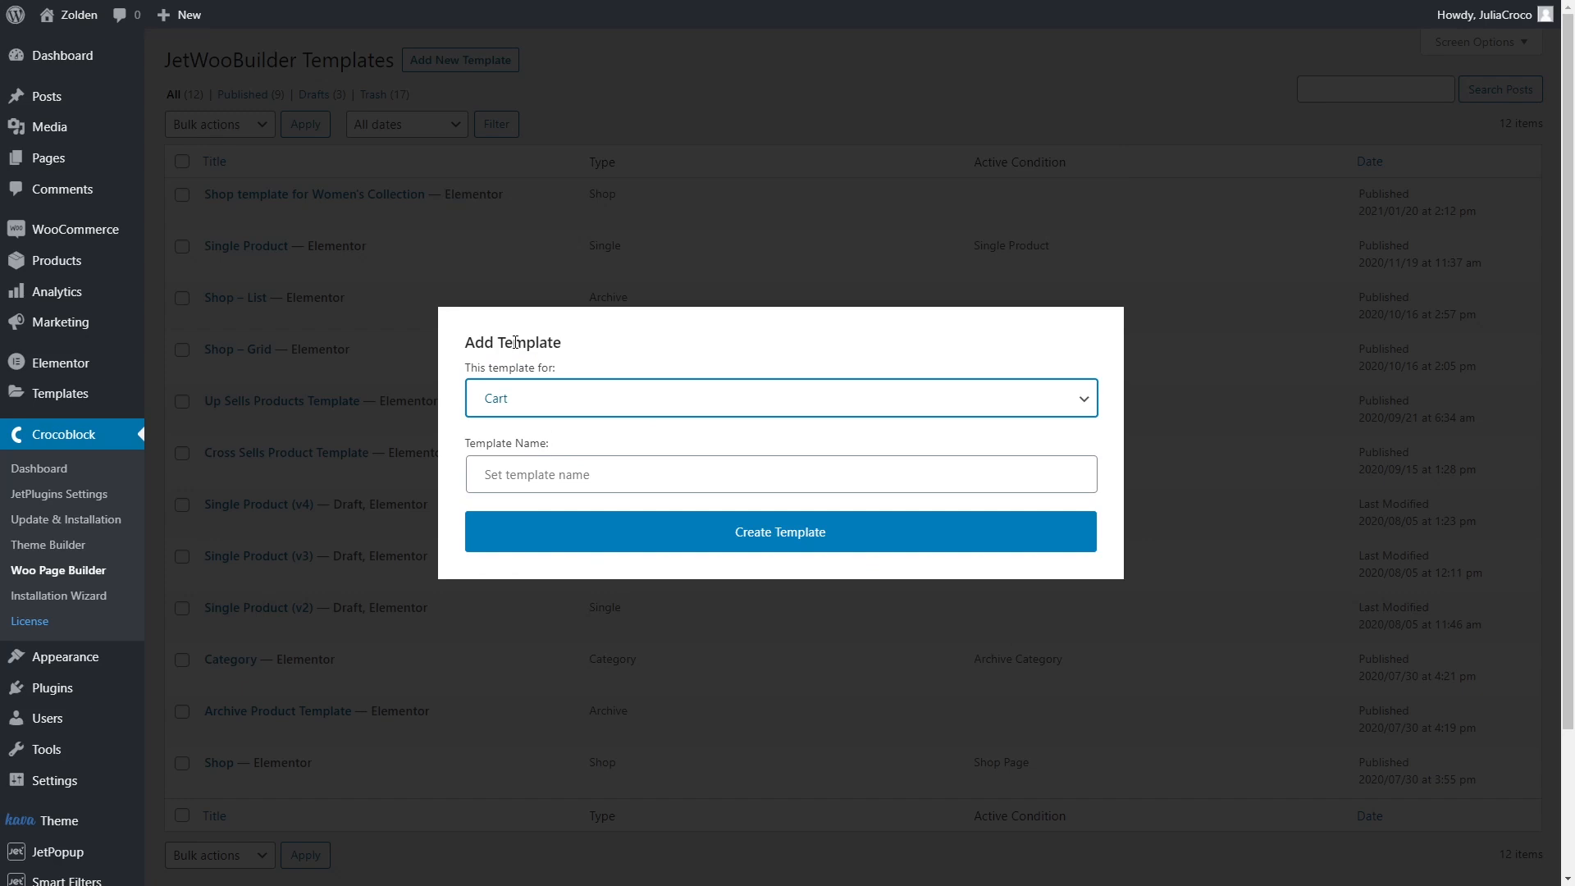
type("Ca")
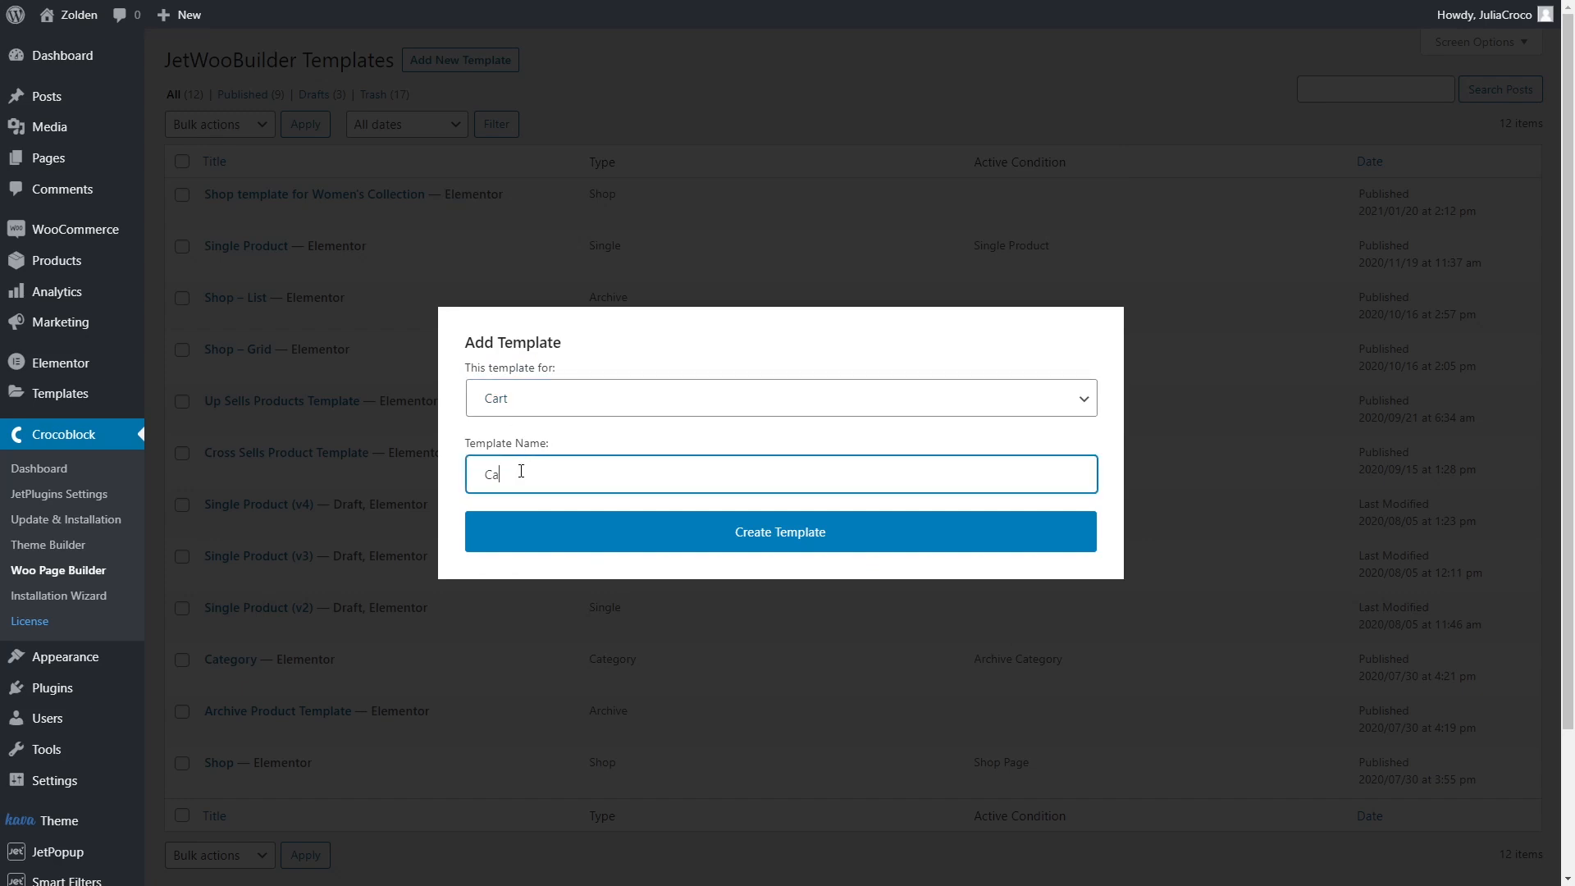
left_click(780, 532)
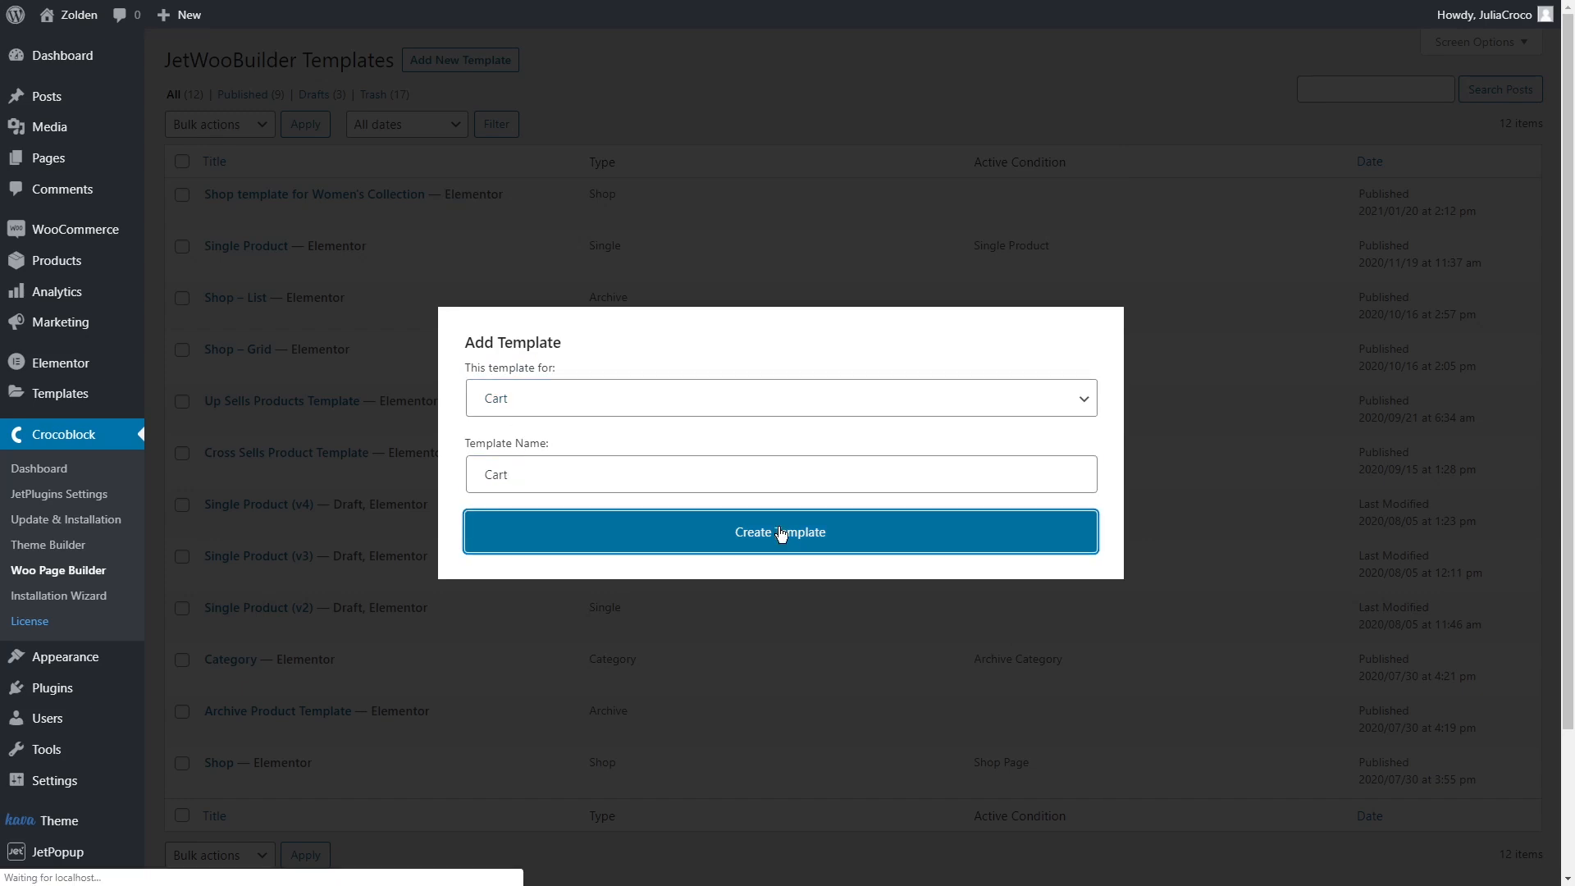
left_click(780, 532)
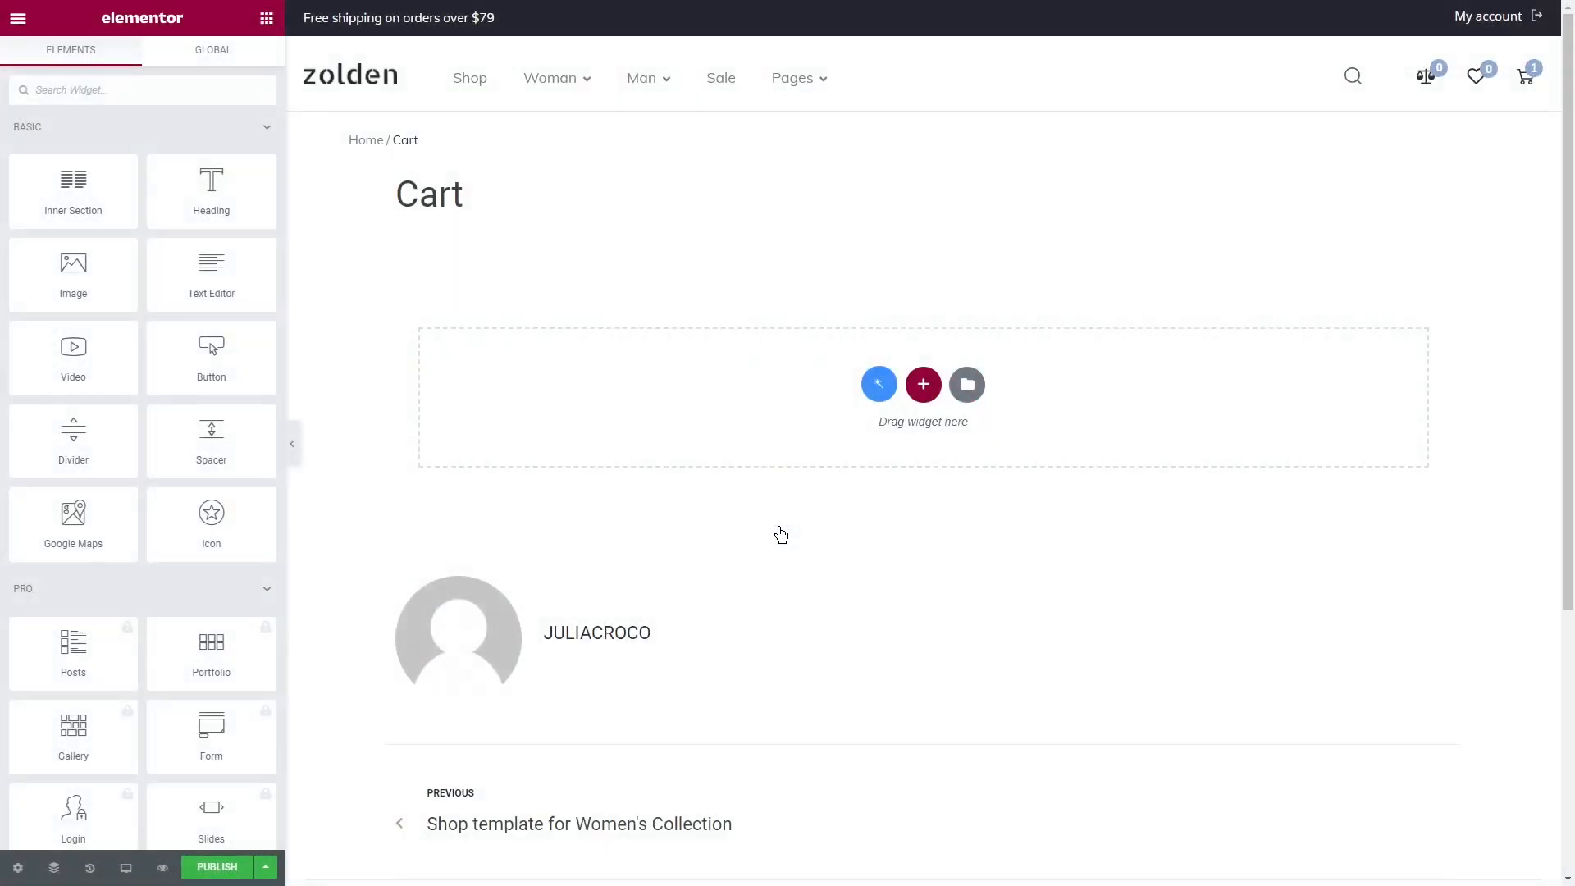
Step: Add a one-column section with a centred 'Shopping Cart' heading in Muli, weight 600
left_click(923, 385)
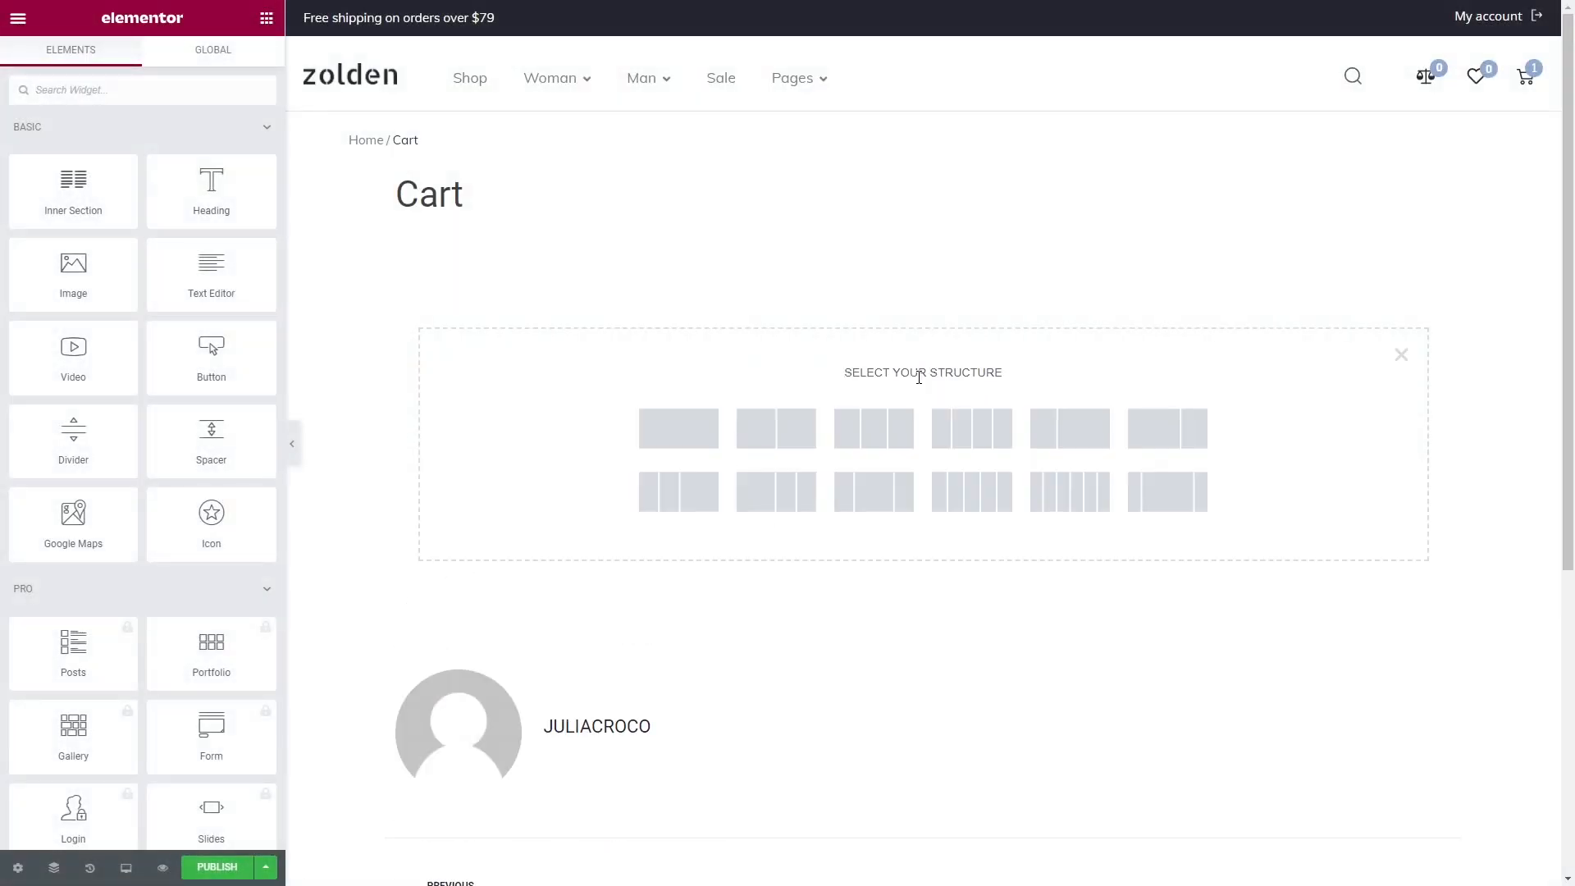
left_click(678, 428)
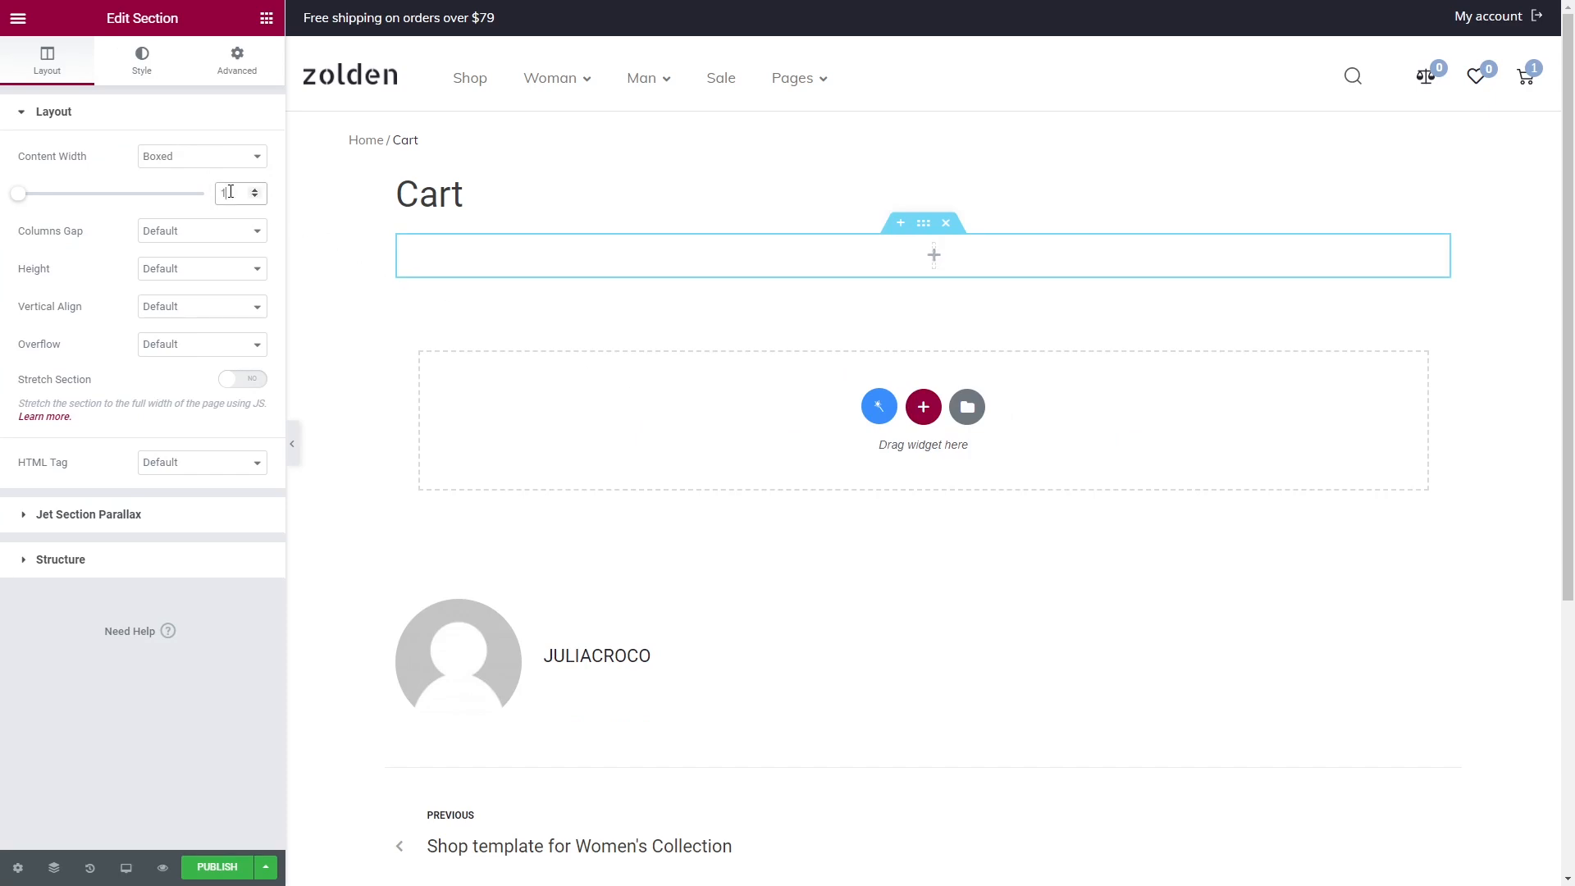
left_click(243, 379)
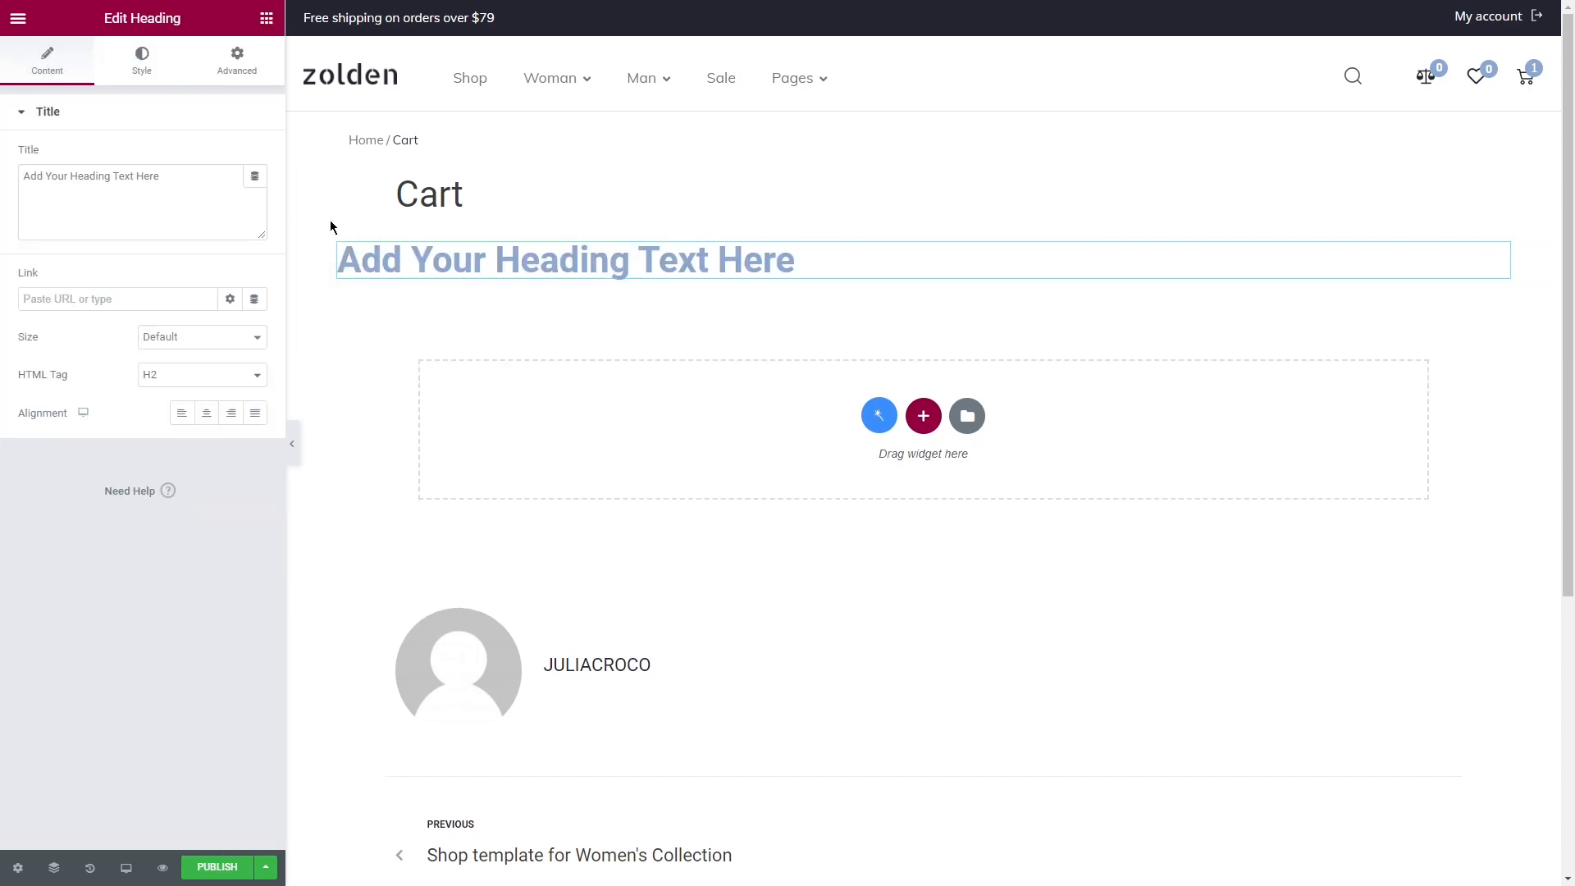
type("Shopping Cart")
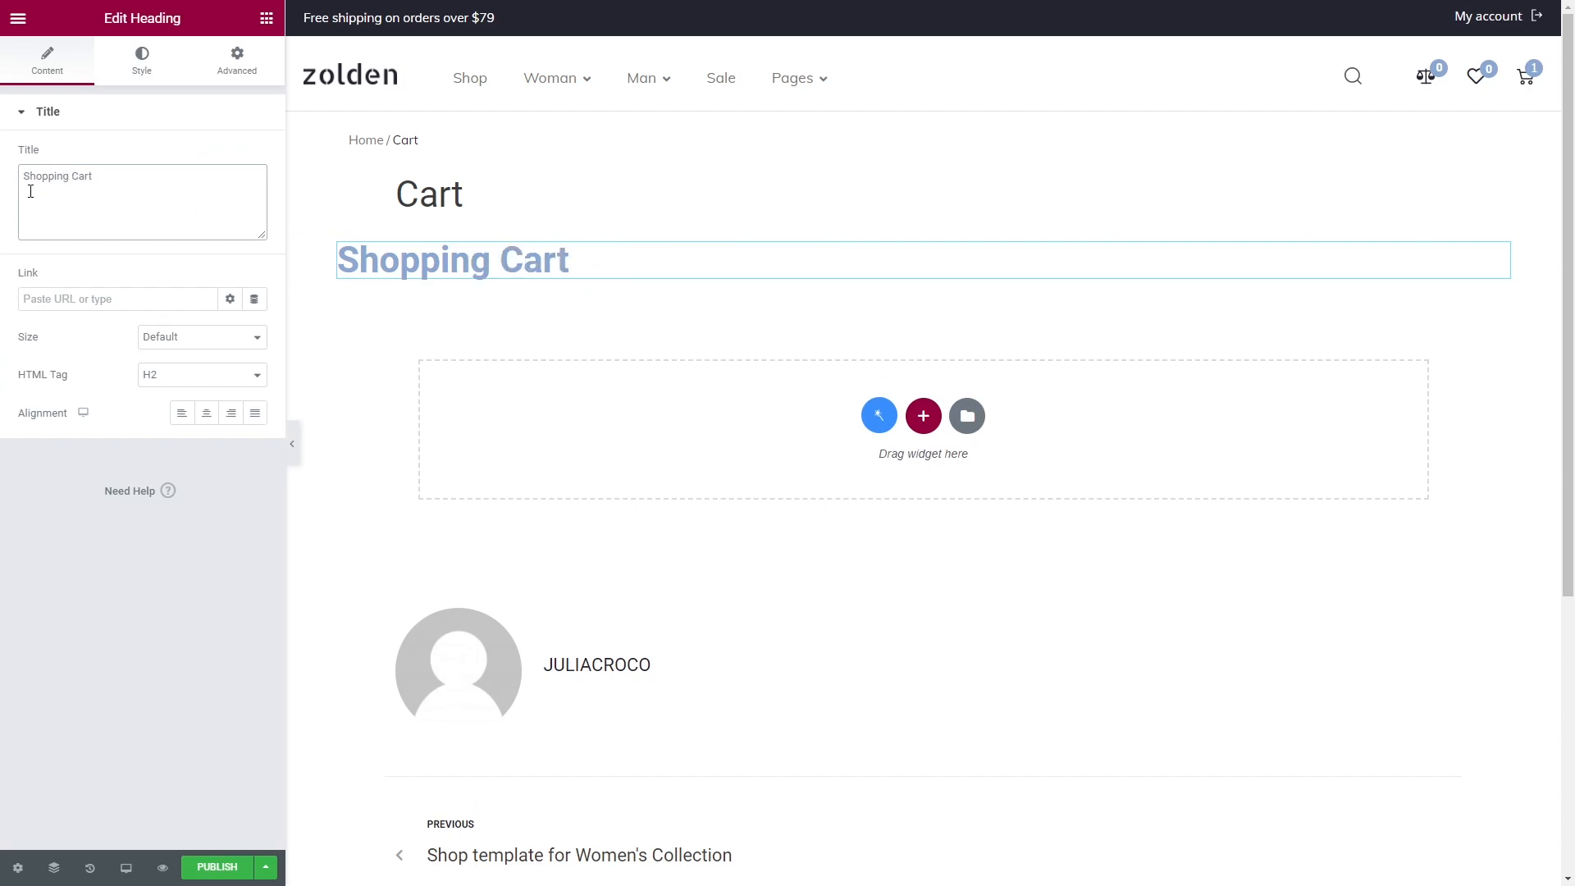
left_click(141, 60)
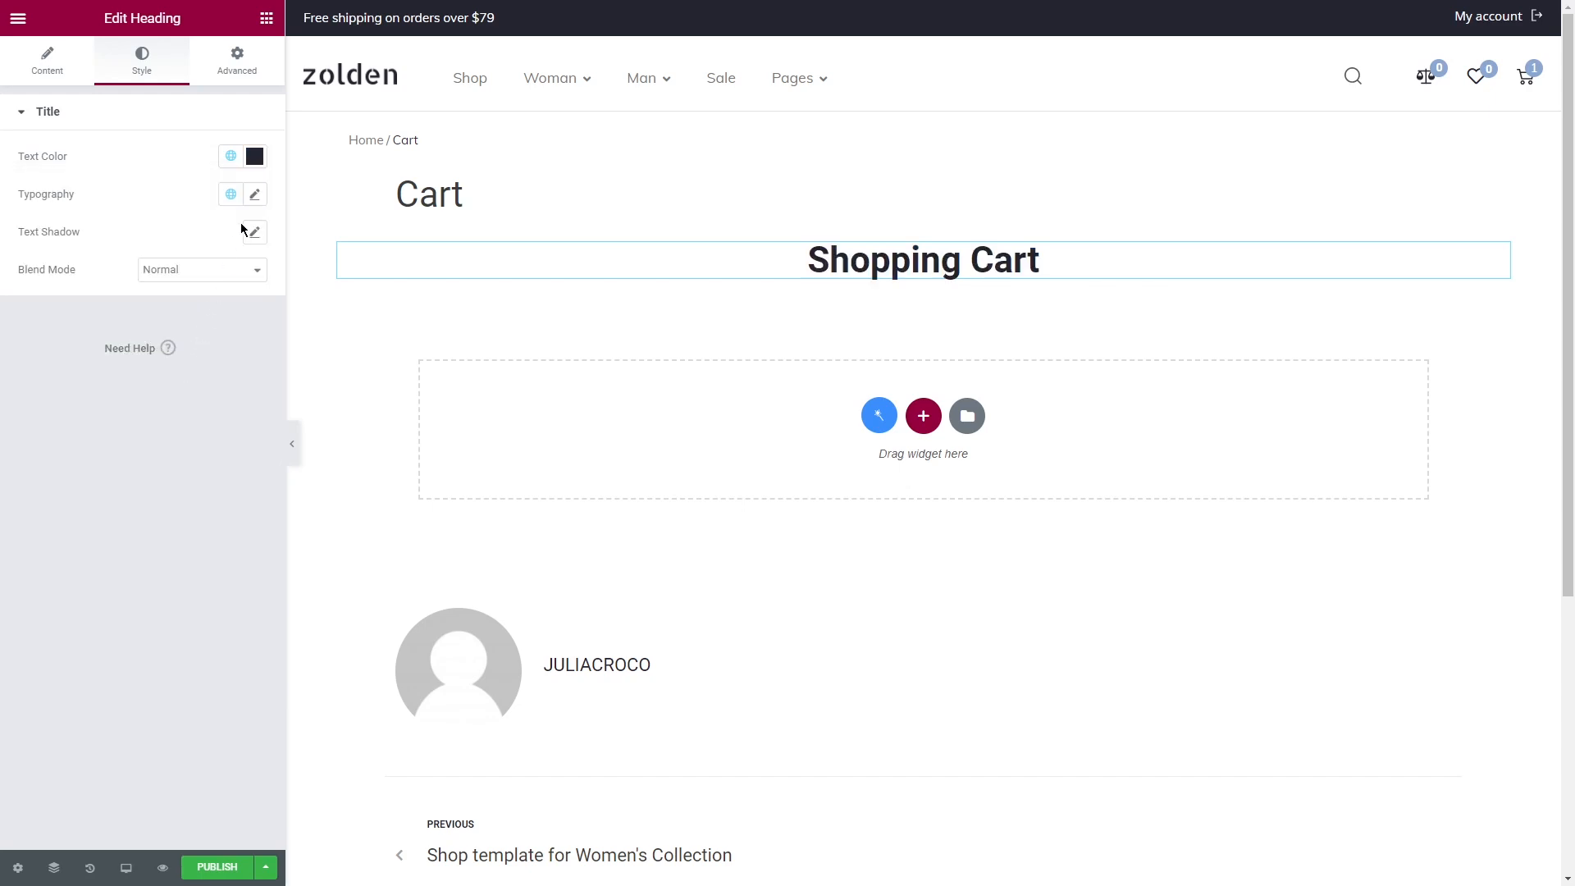
left_click(254, 194)
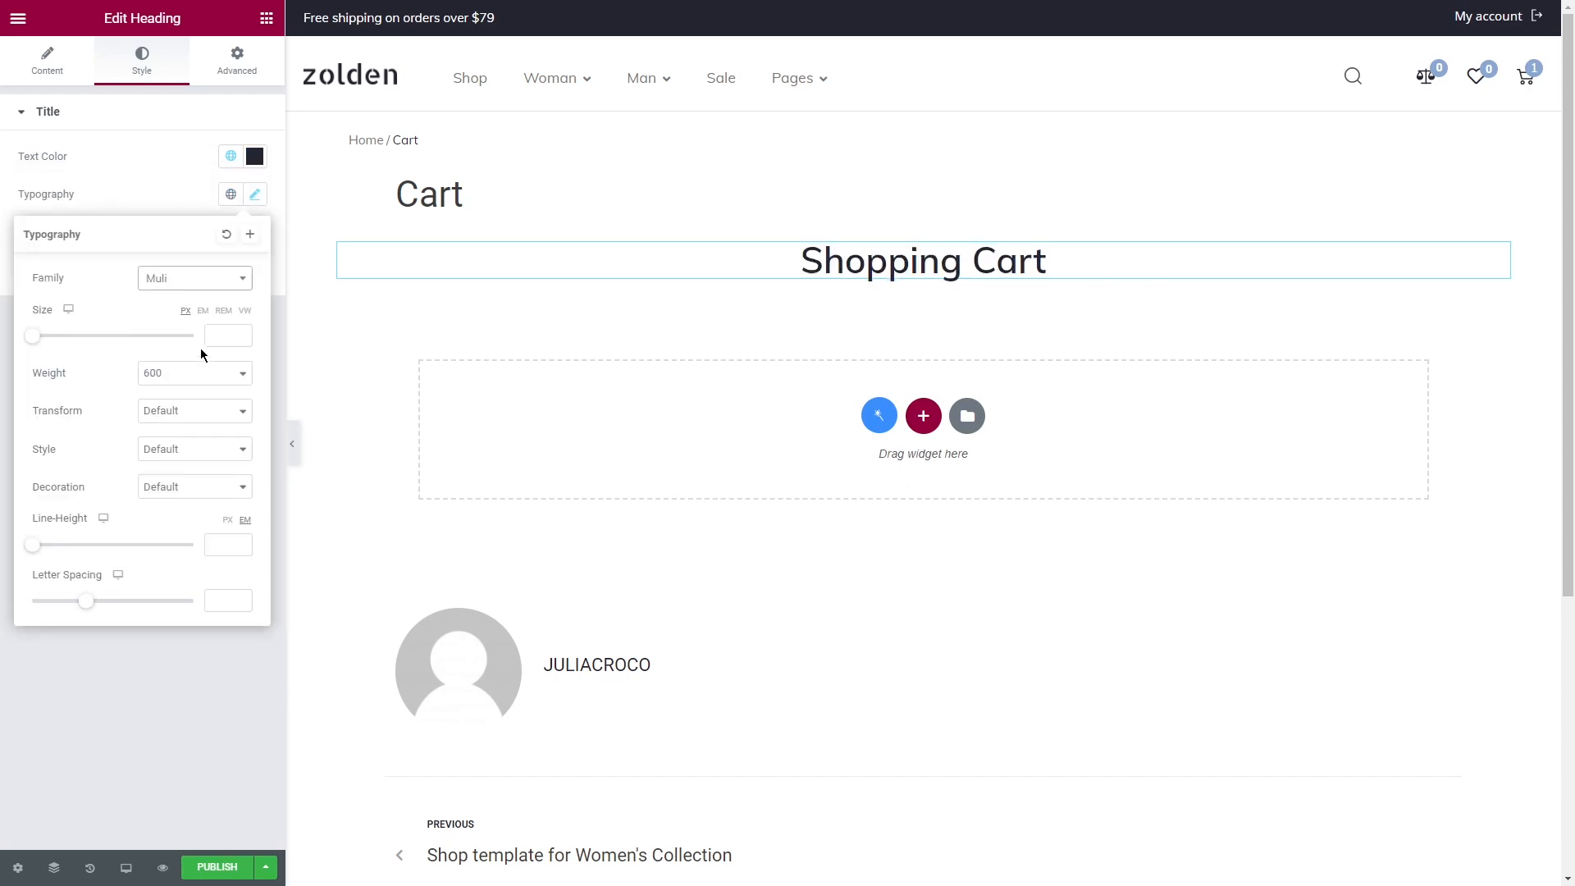
left_click(254, 193)
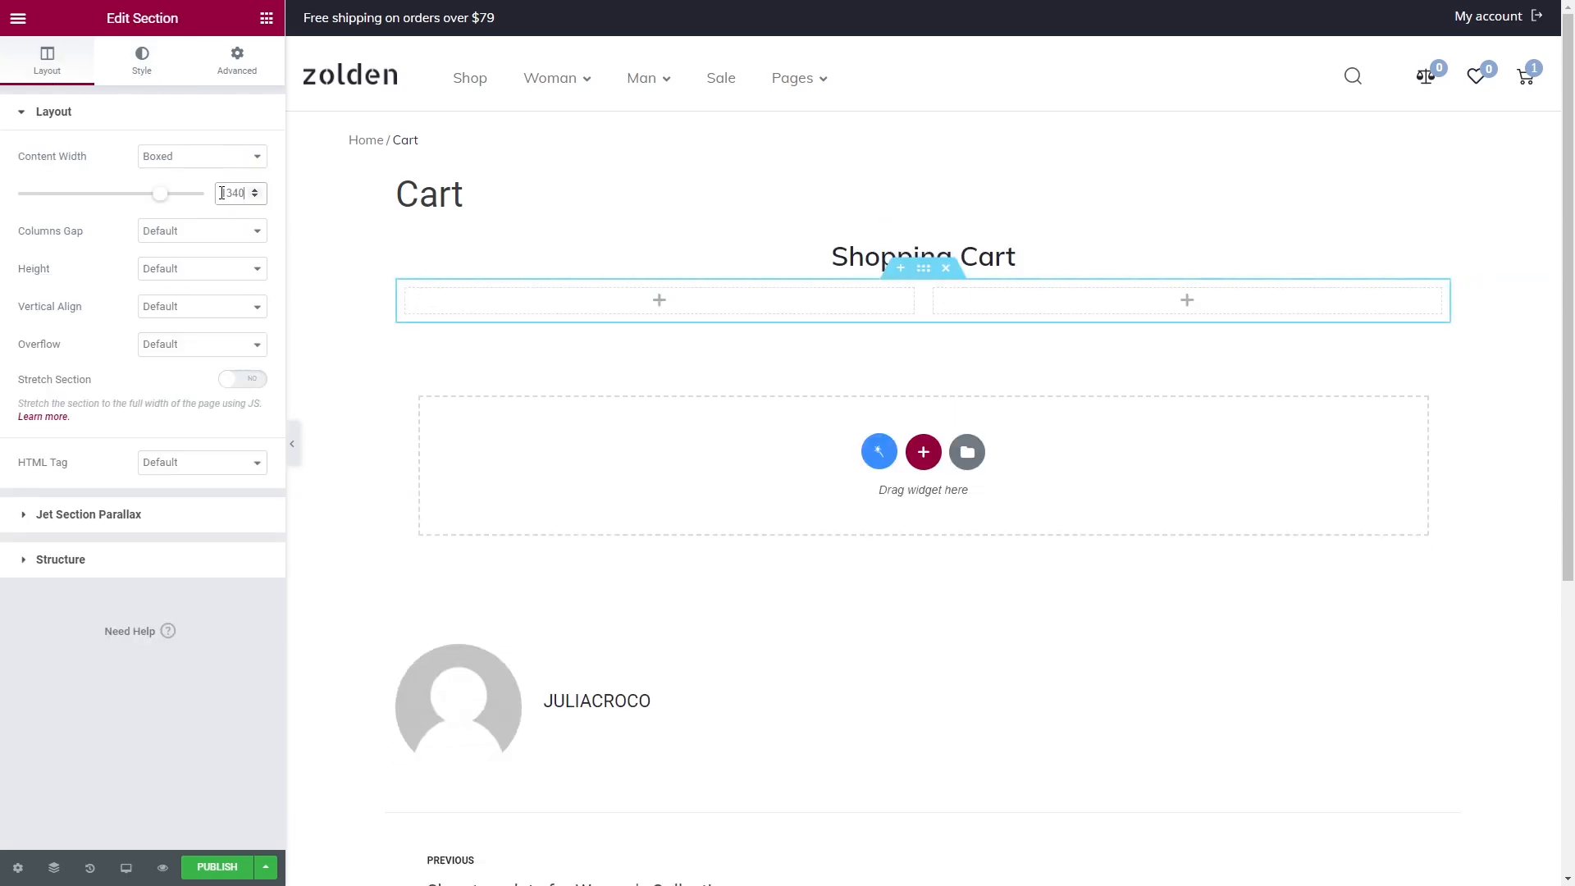
Step: Stretch the two-column section full width, add the Cart Table widget, and widen its column to about 70%
left_click(243, 379)
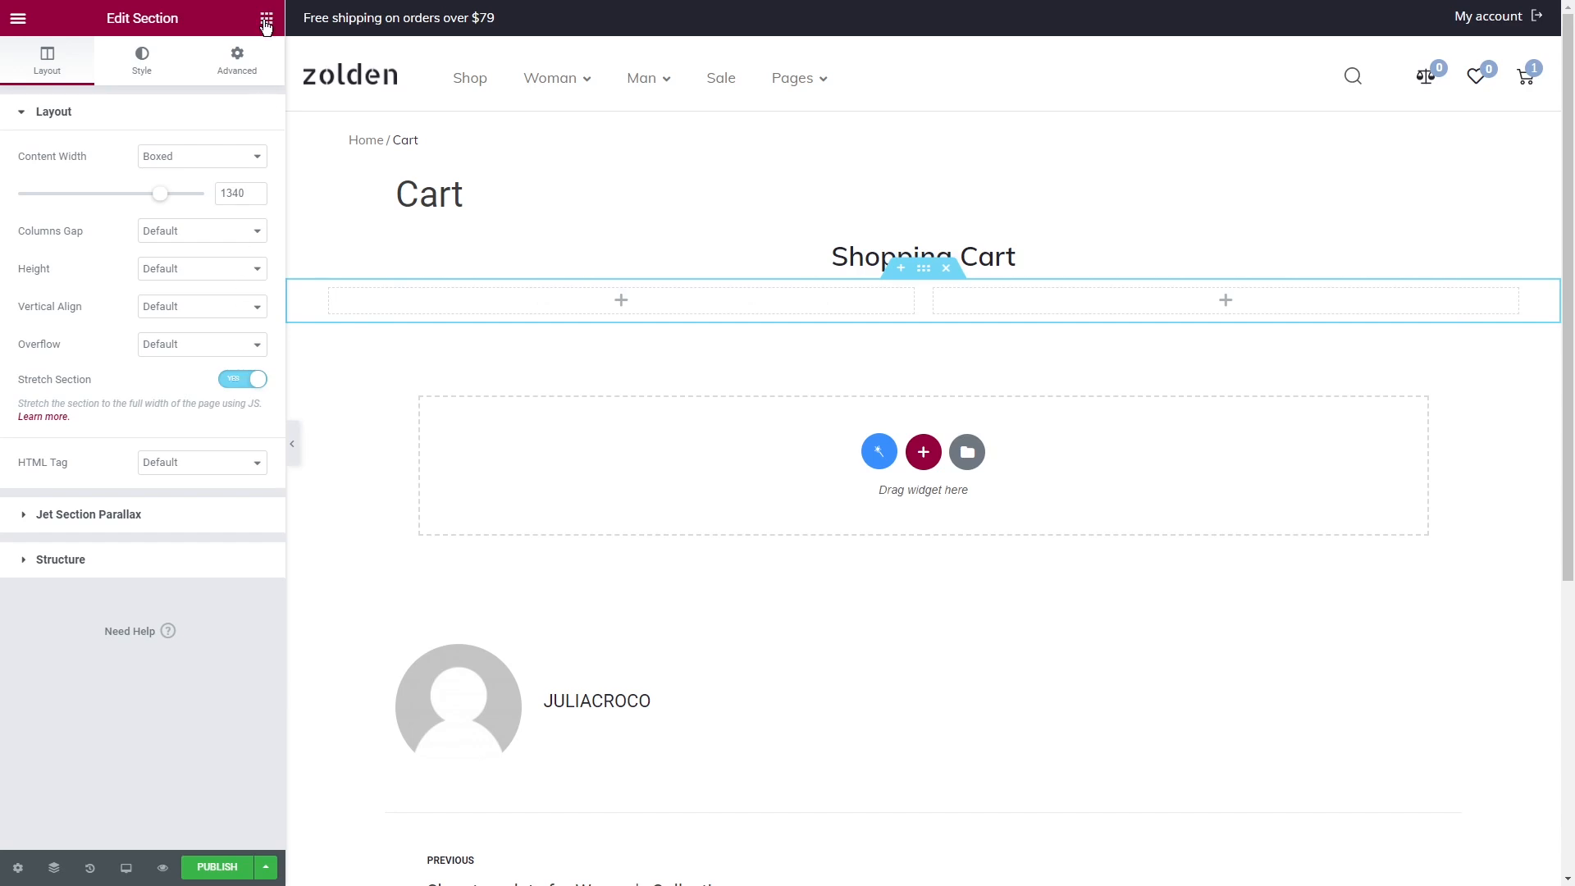
left_click(267, 18)
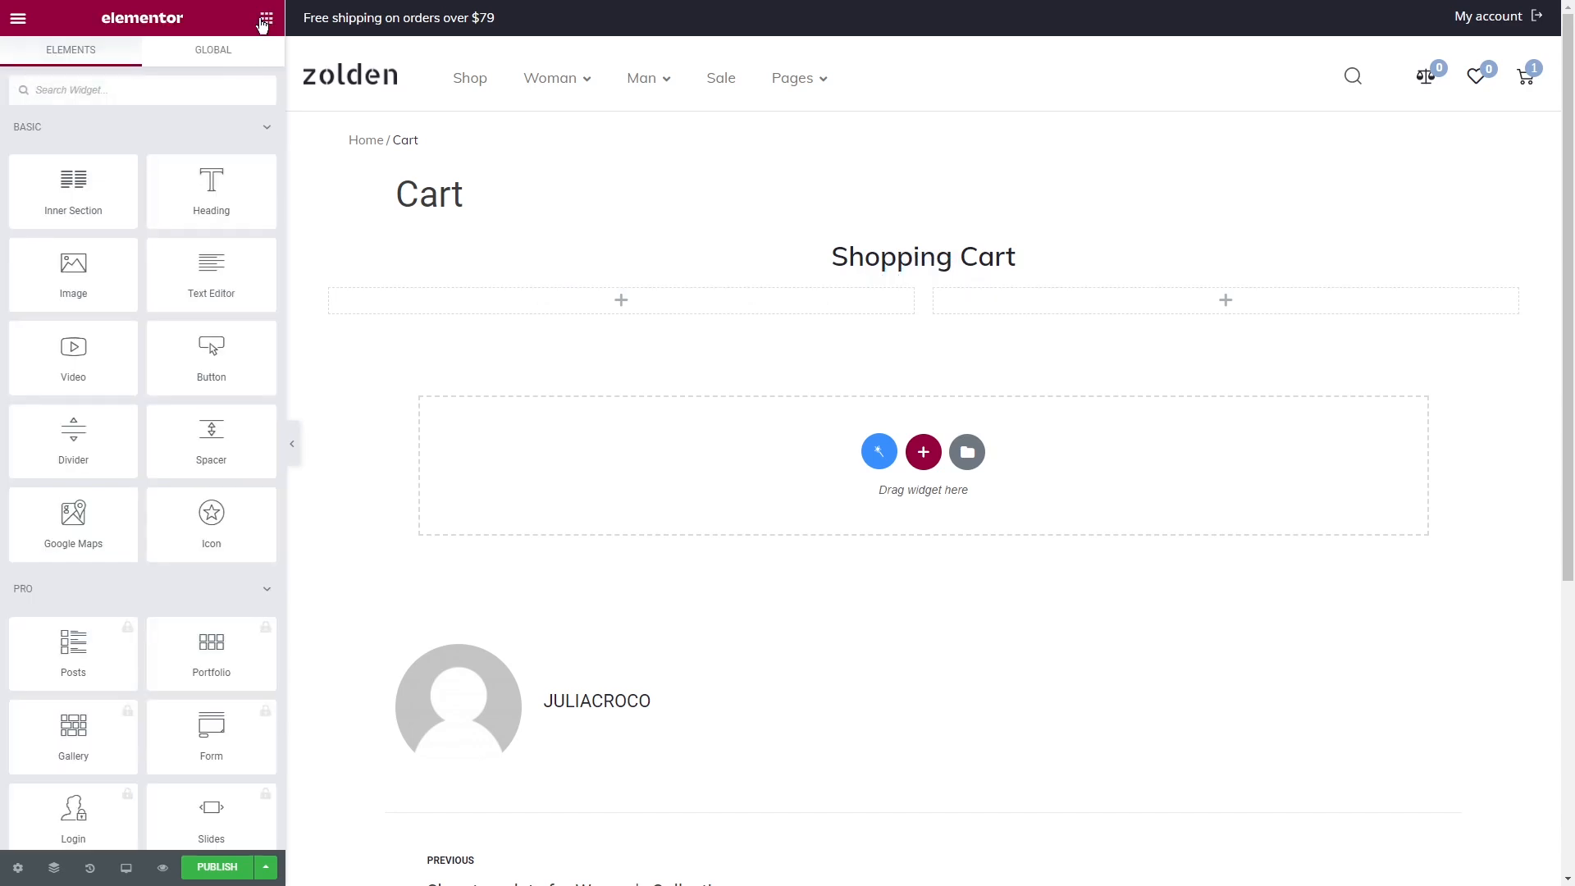
type("cart t")
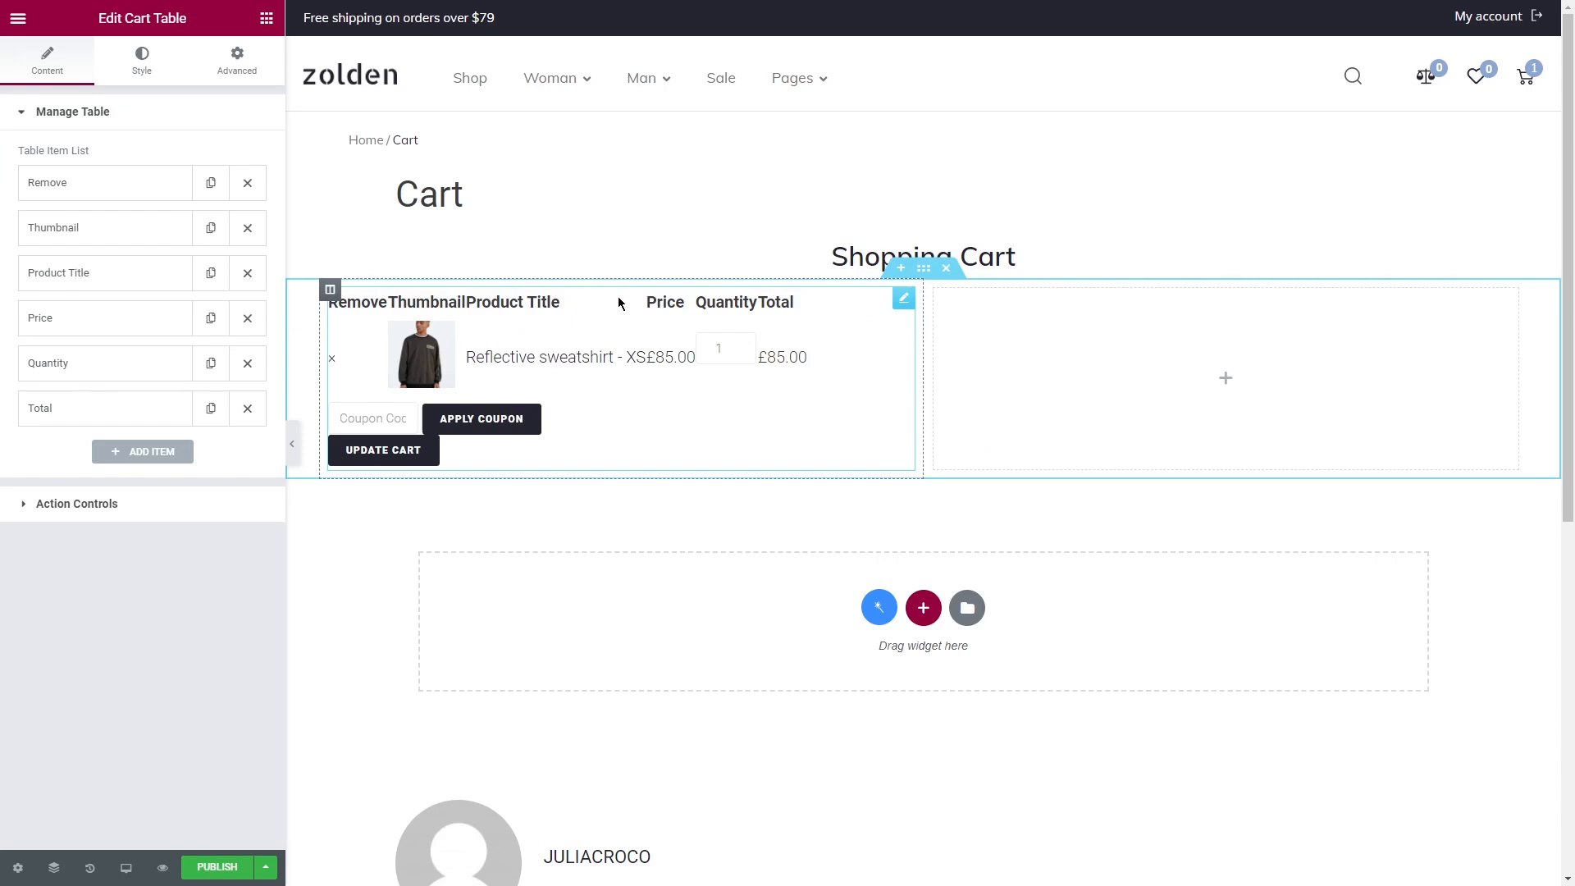
mouse_move(795, 348)
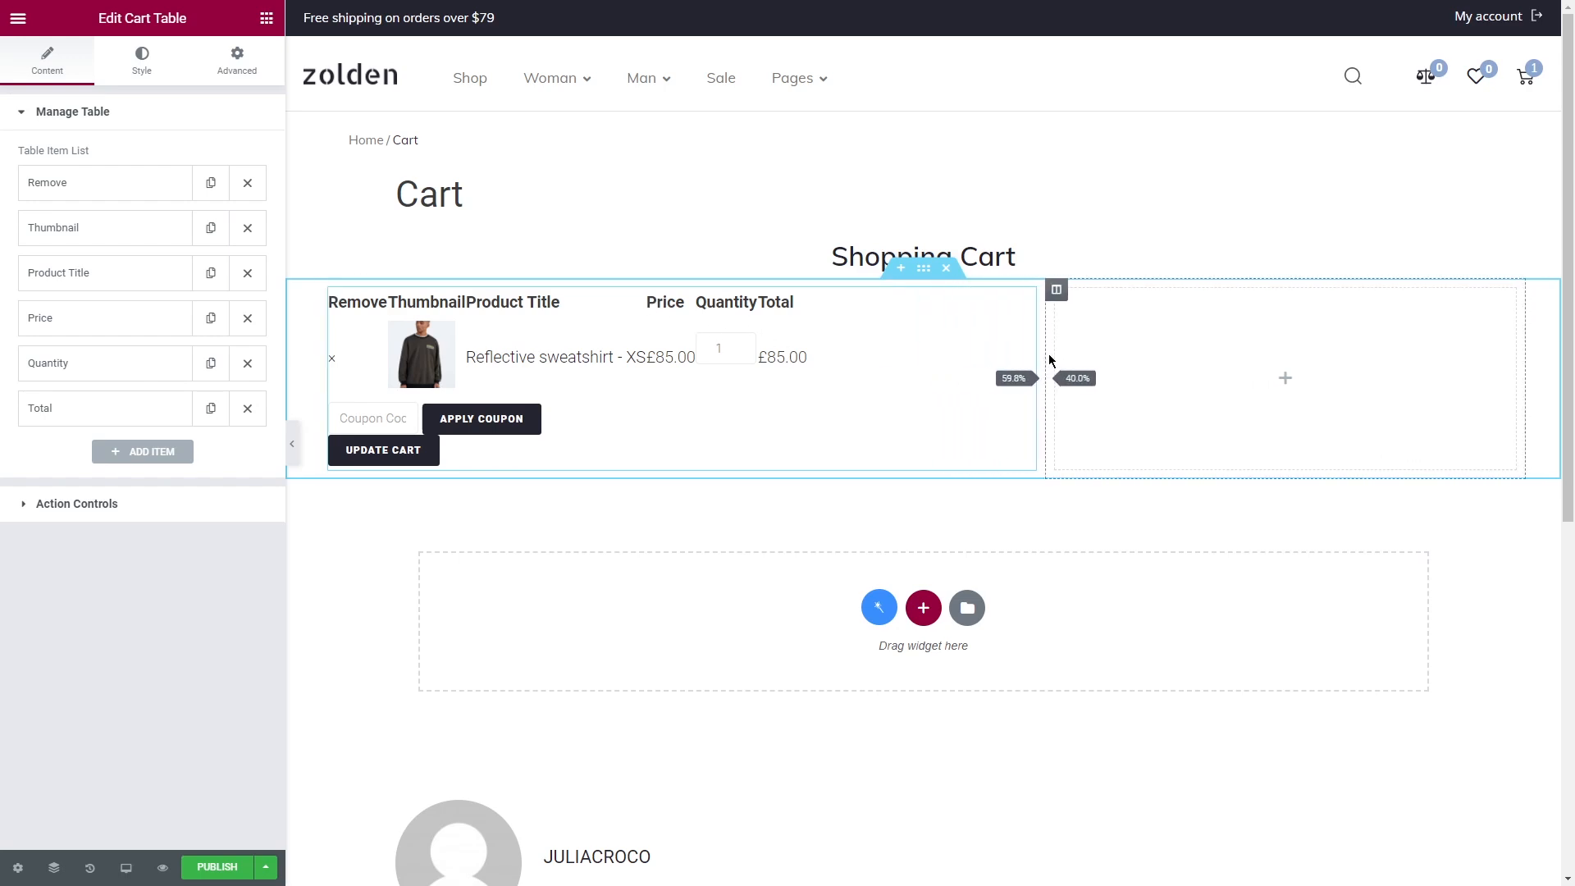
left_click_drag(1049, 377, 1169, 377)
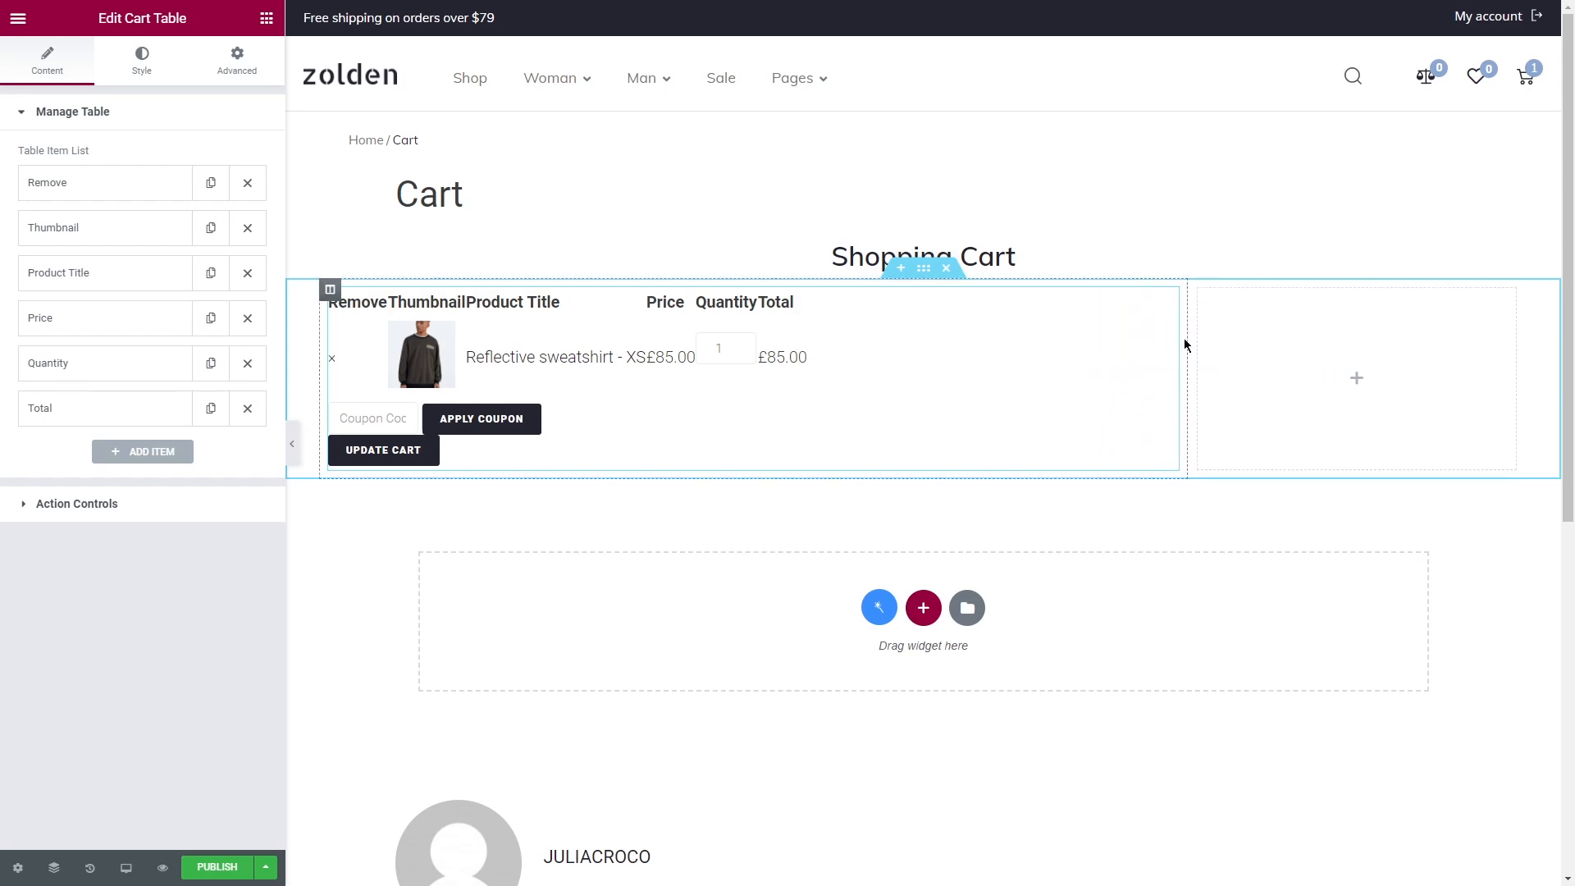
mouse_move(307, 325)
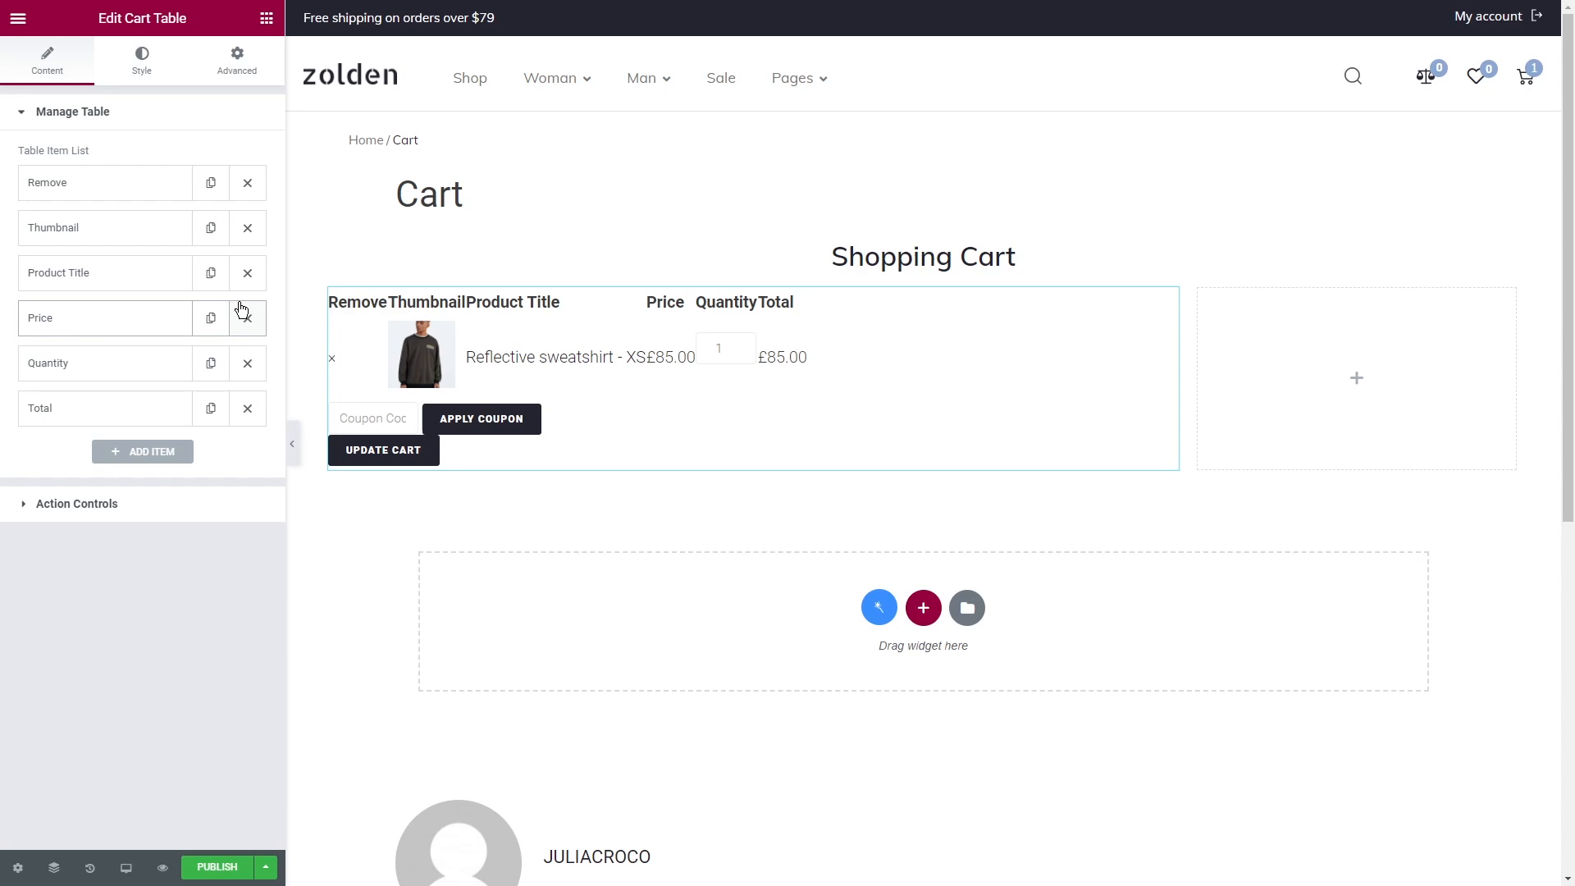
mouse_move(220, 299)
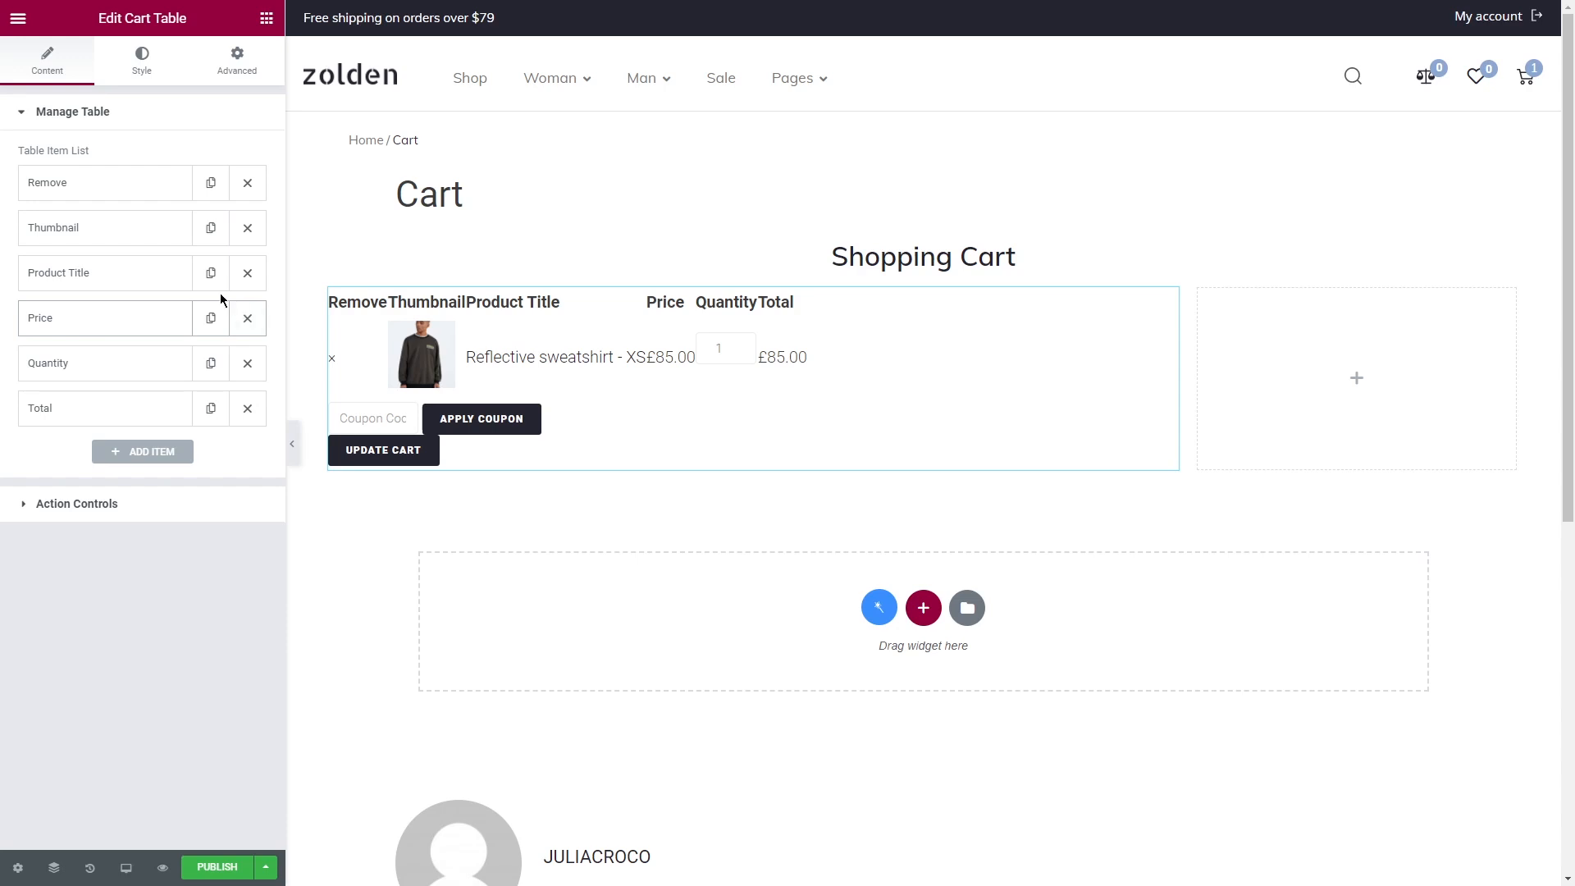
Step: Switch off Show Update Cart Button under the cart table's Action Controls
left_click(105, 182)
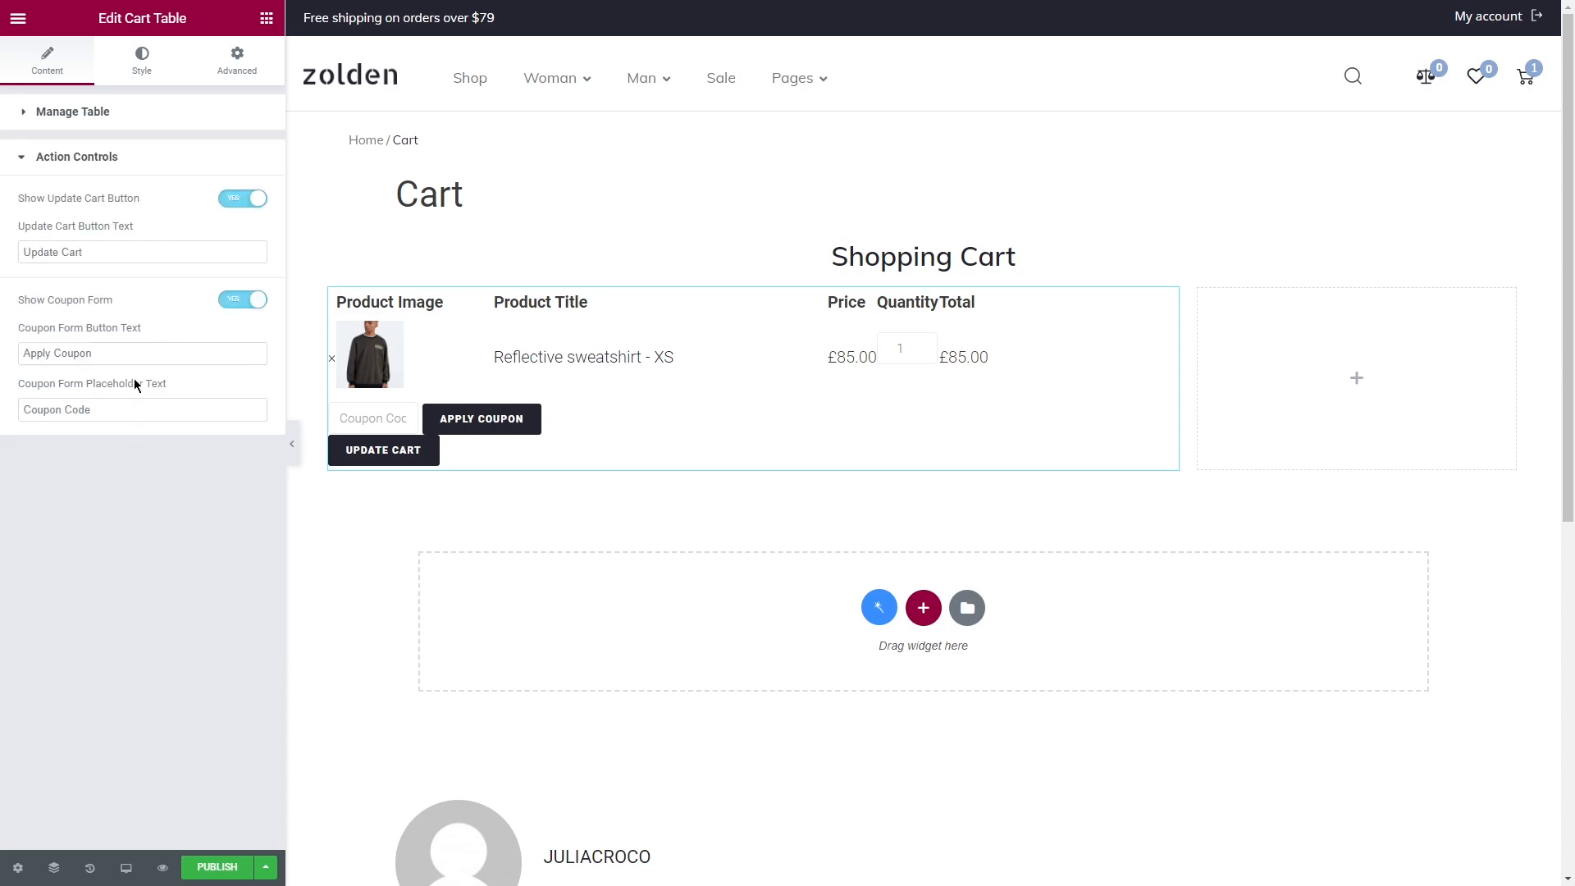
left_click(241, 198)
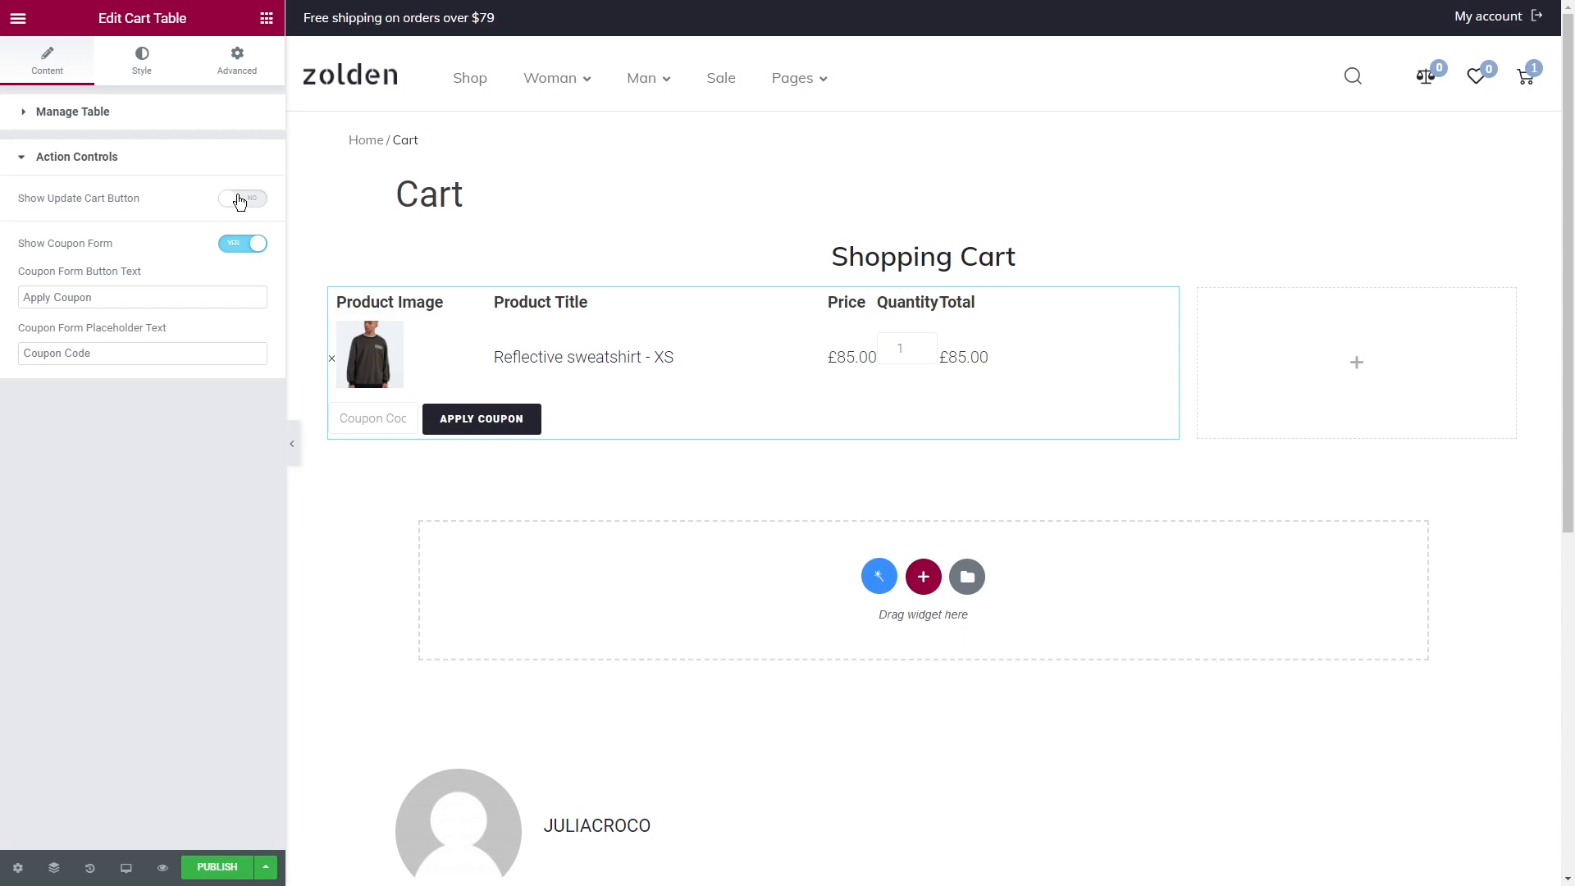
left_click(141, 61)
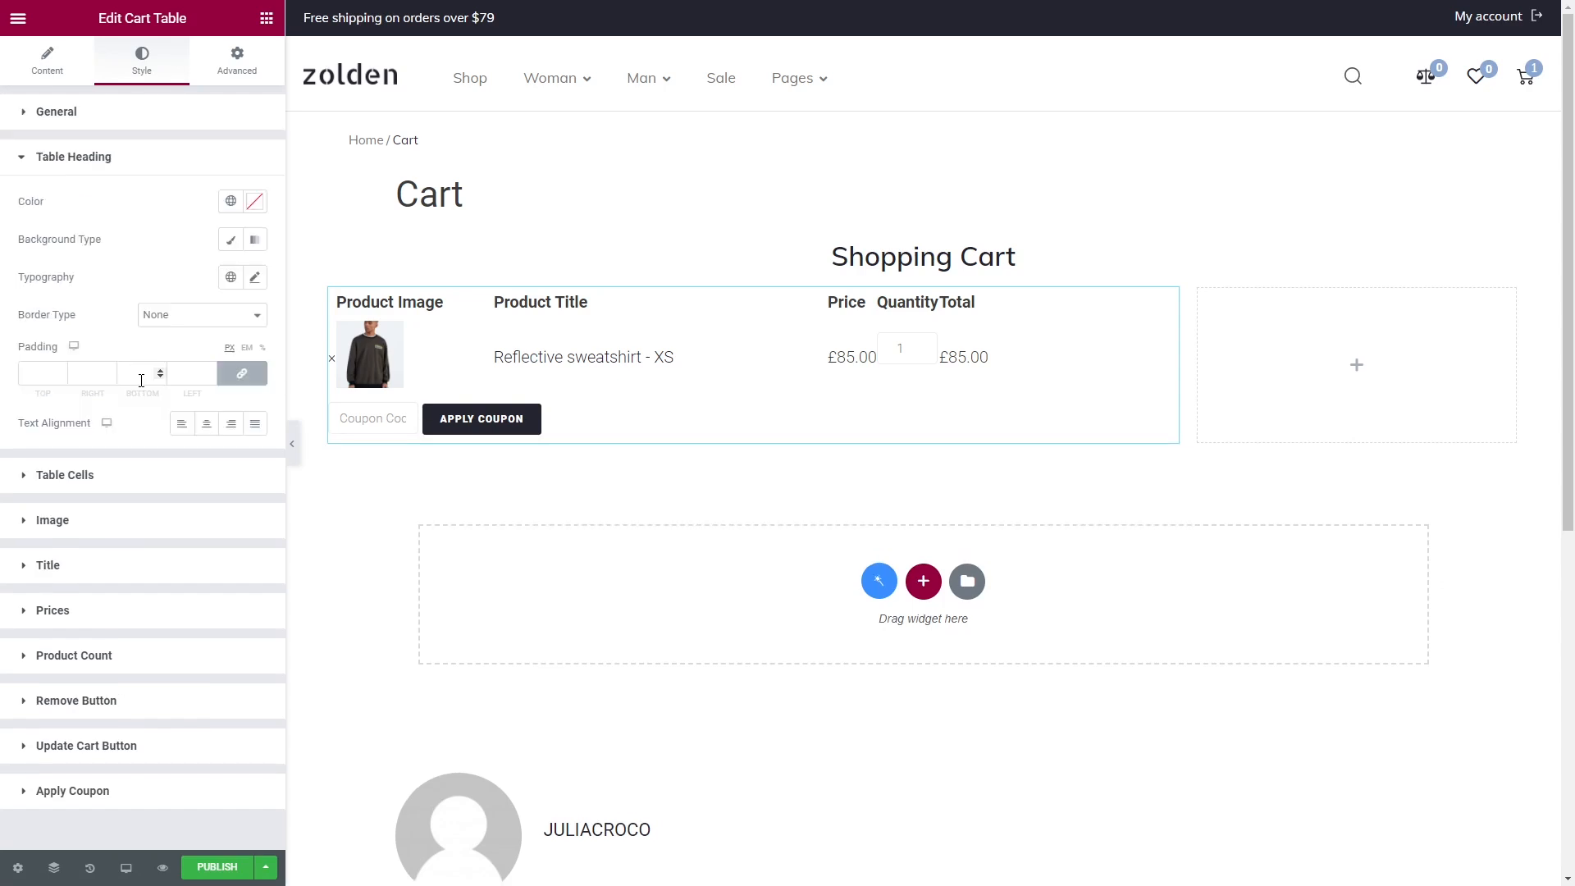
Step: Give the table headings grey text at size 13 and the cells a solid border with 10/32 spacing
left_click(230, 201)
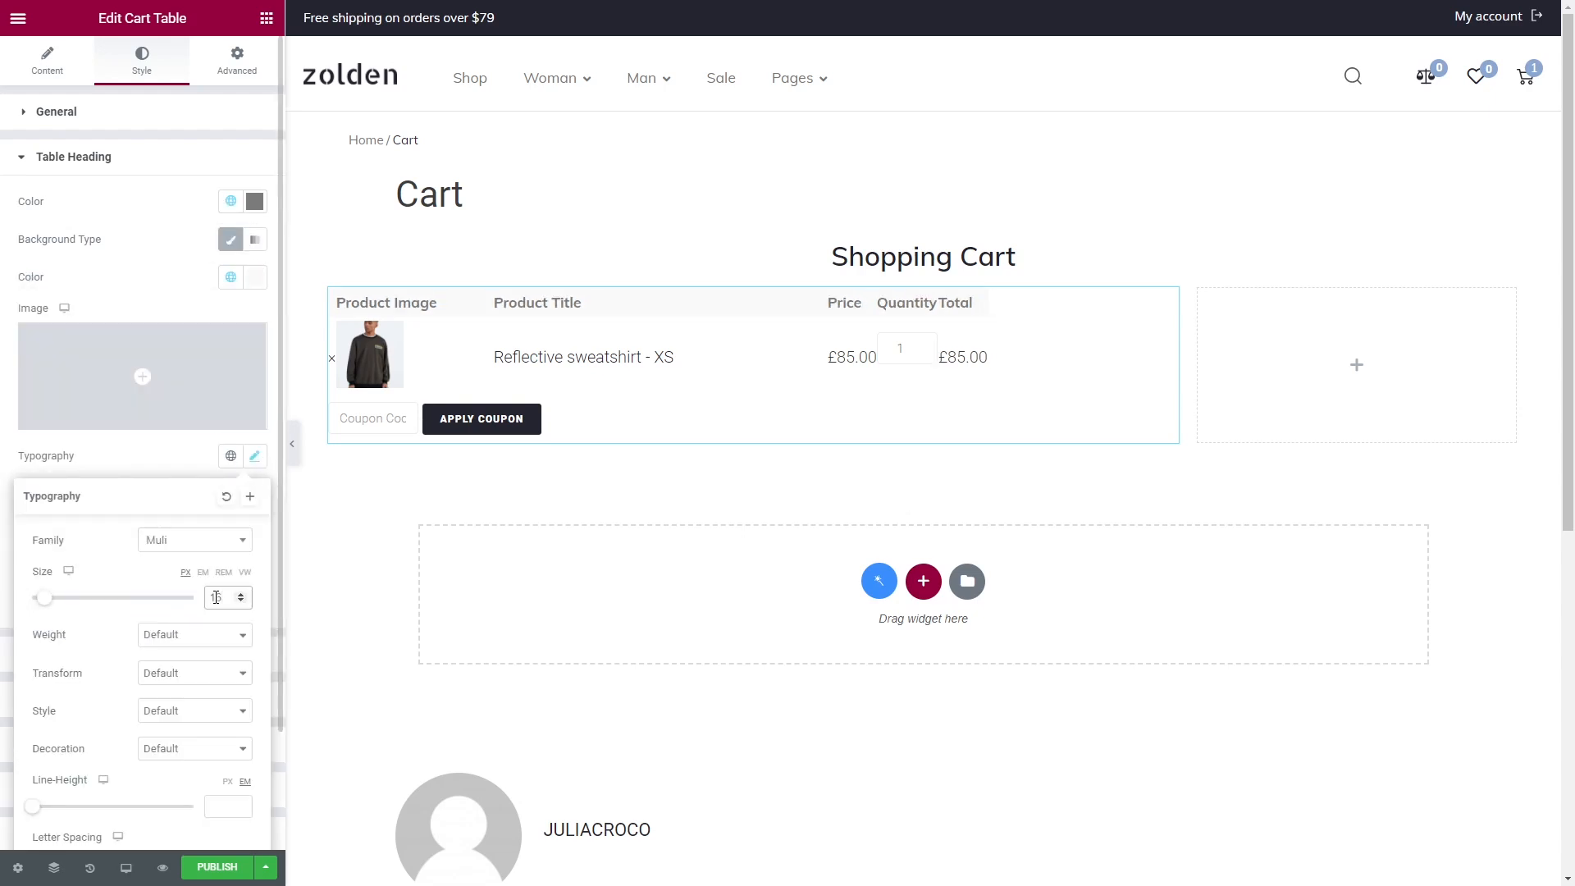
left_click(256, 456)
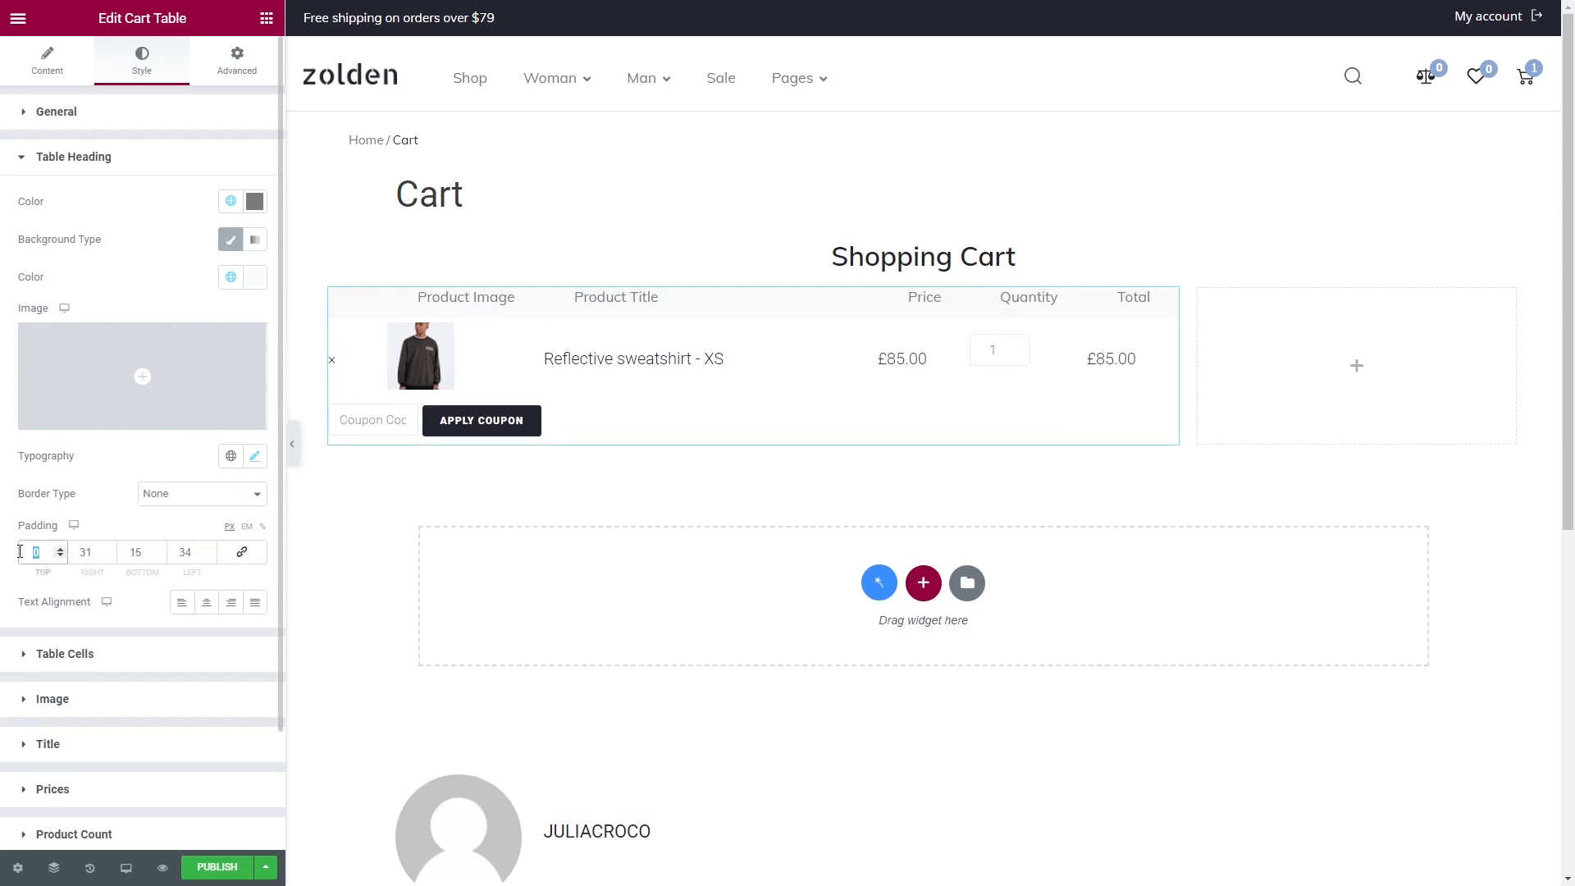
type("13")
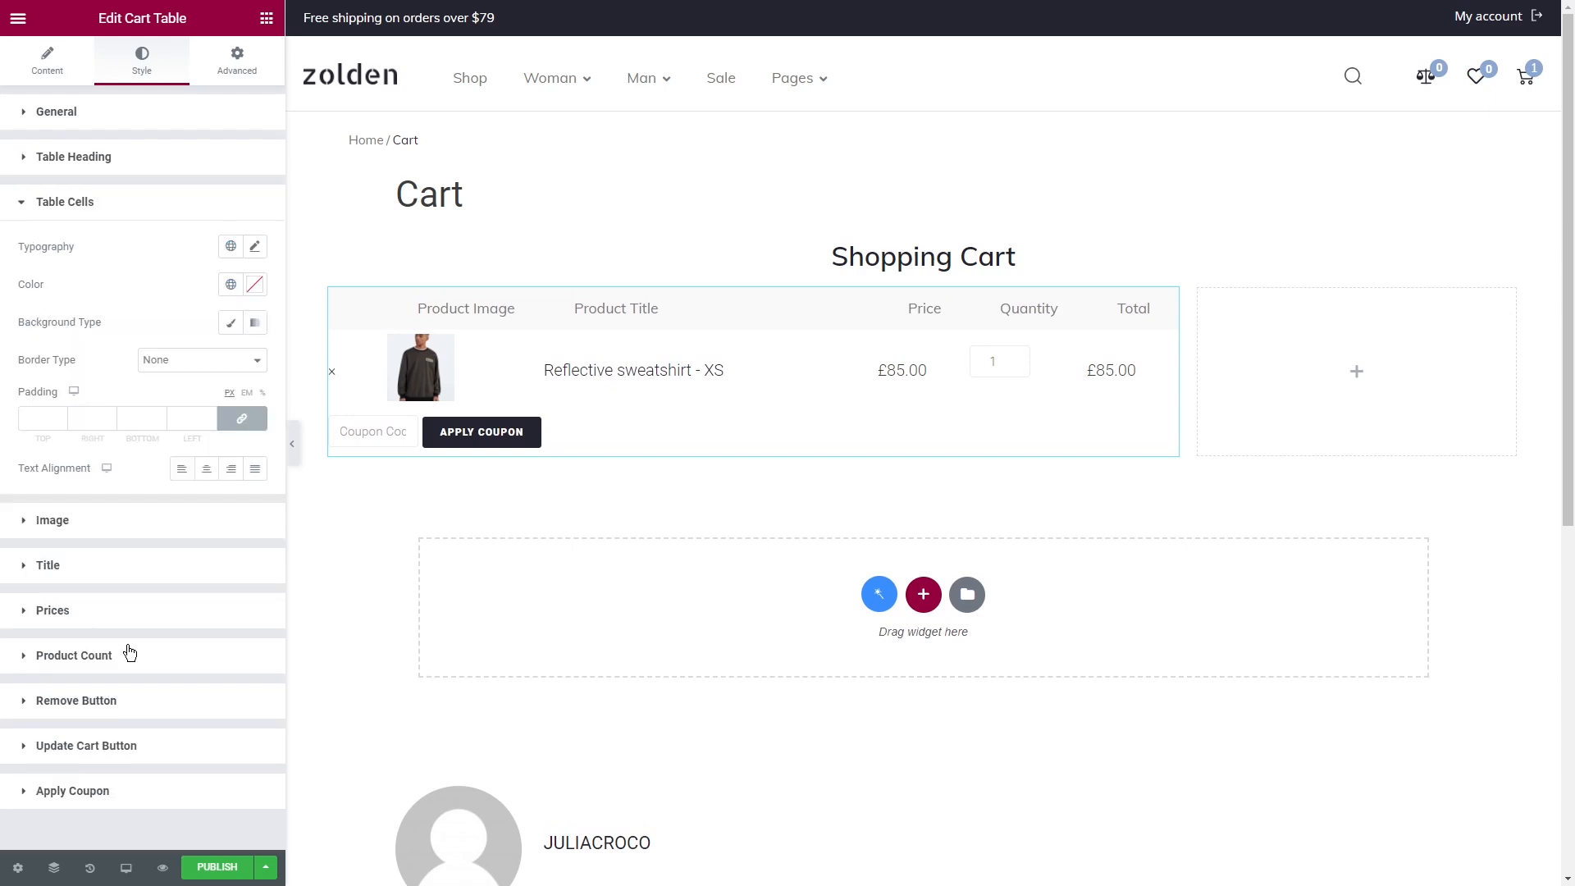
left_click(201, 360)
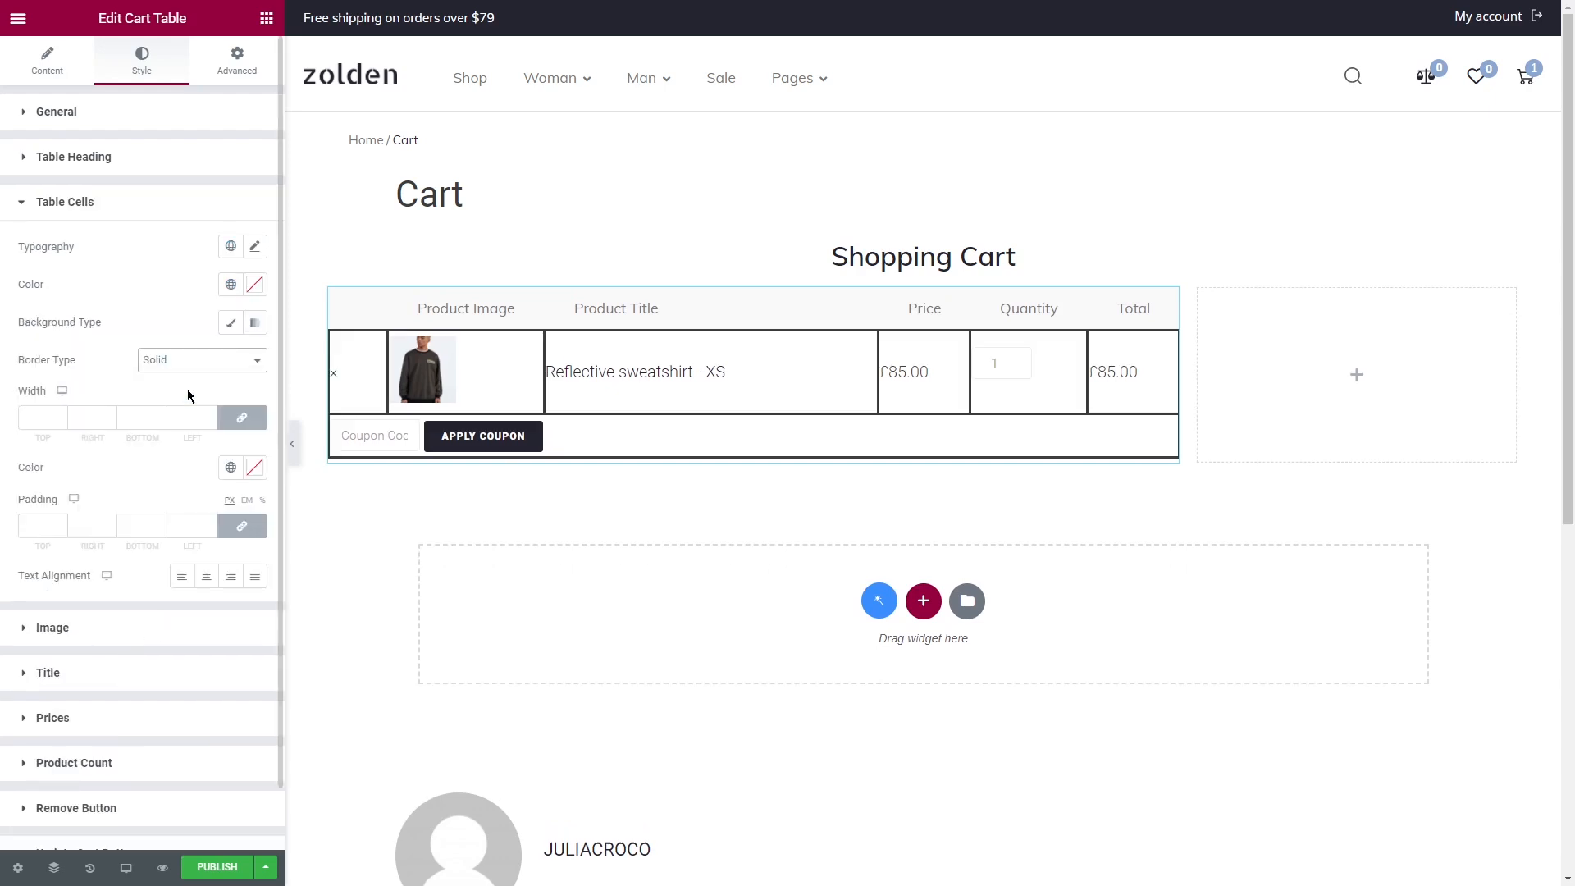
type("10")
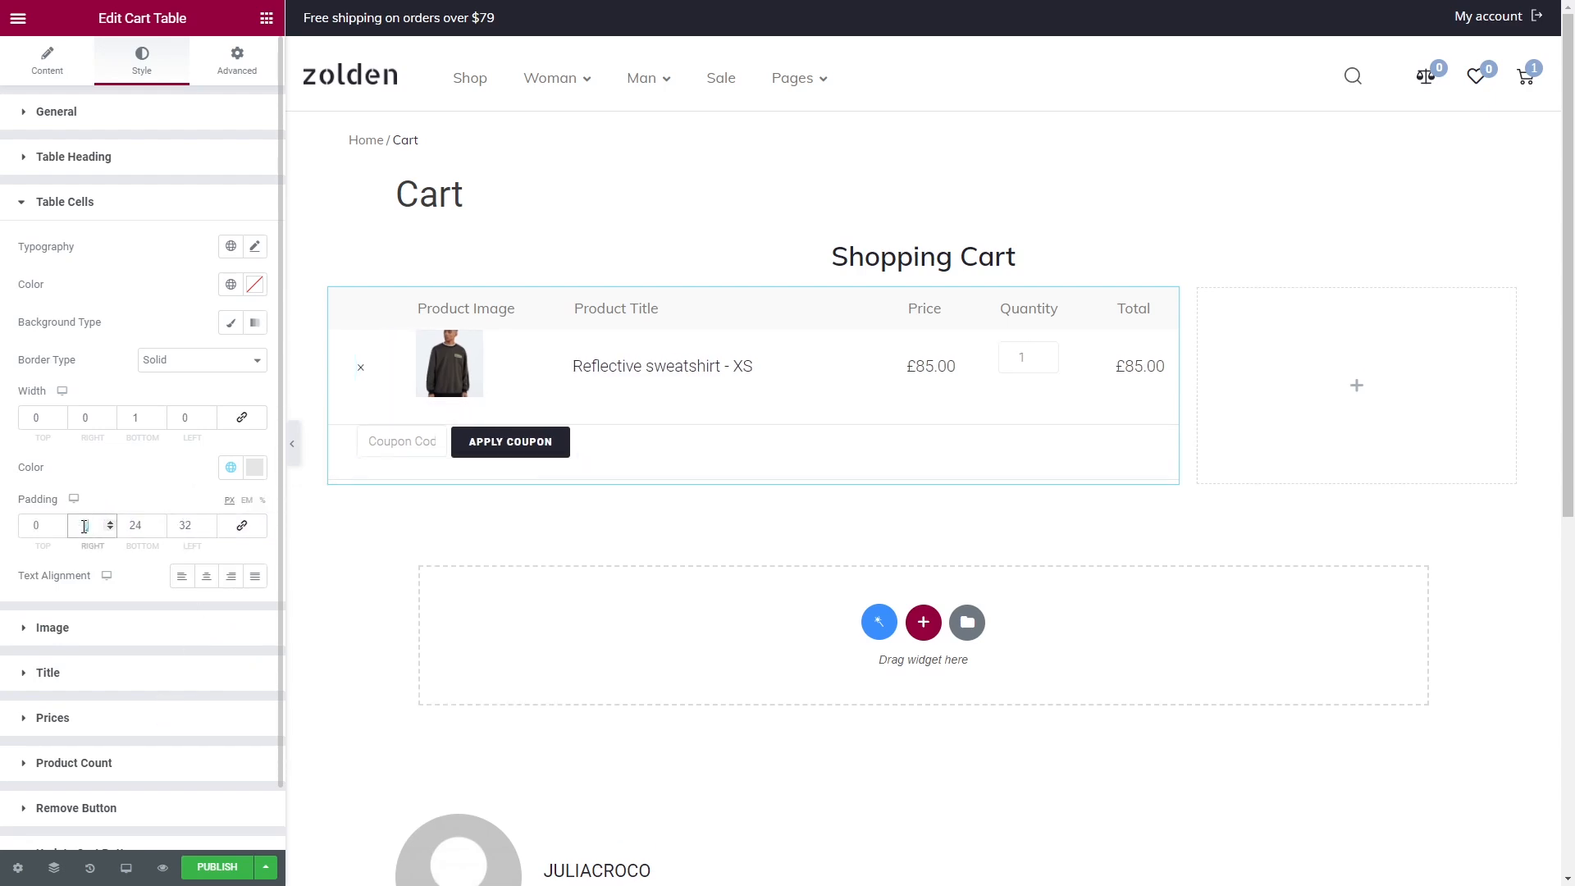
type("32")
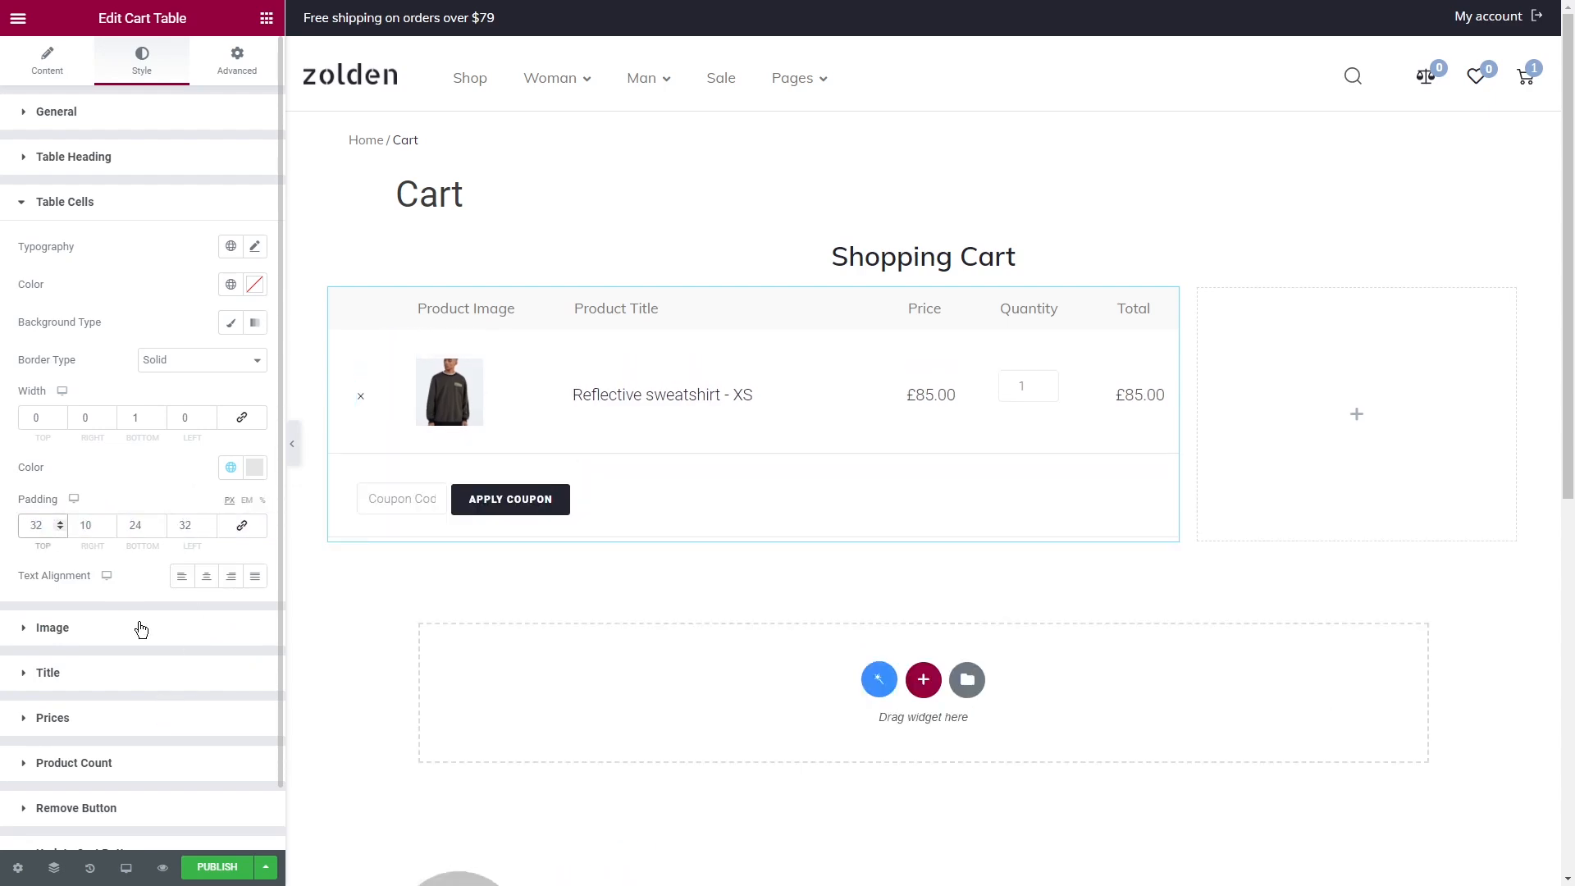
Step: Style the product image, give titles a global colour, and make prices dark
left_click(52, 627)
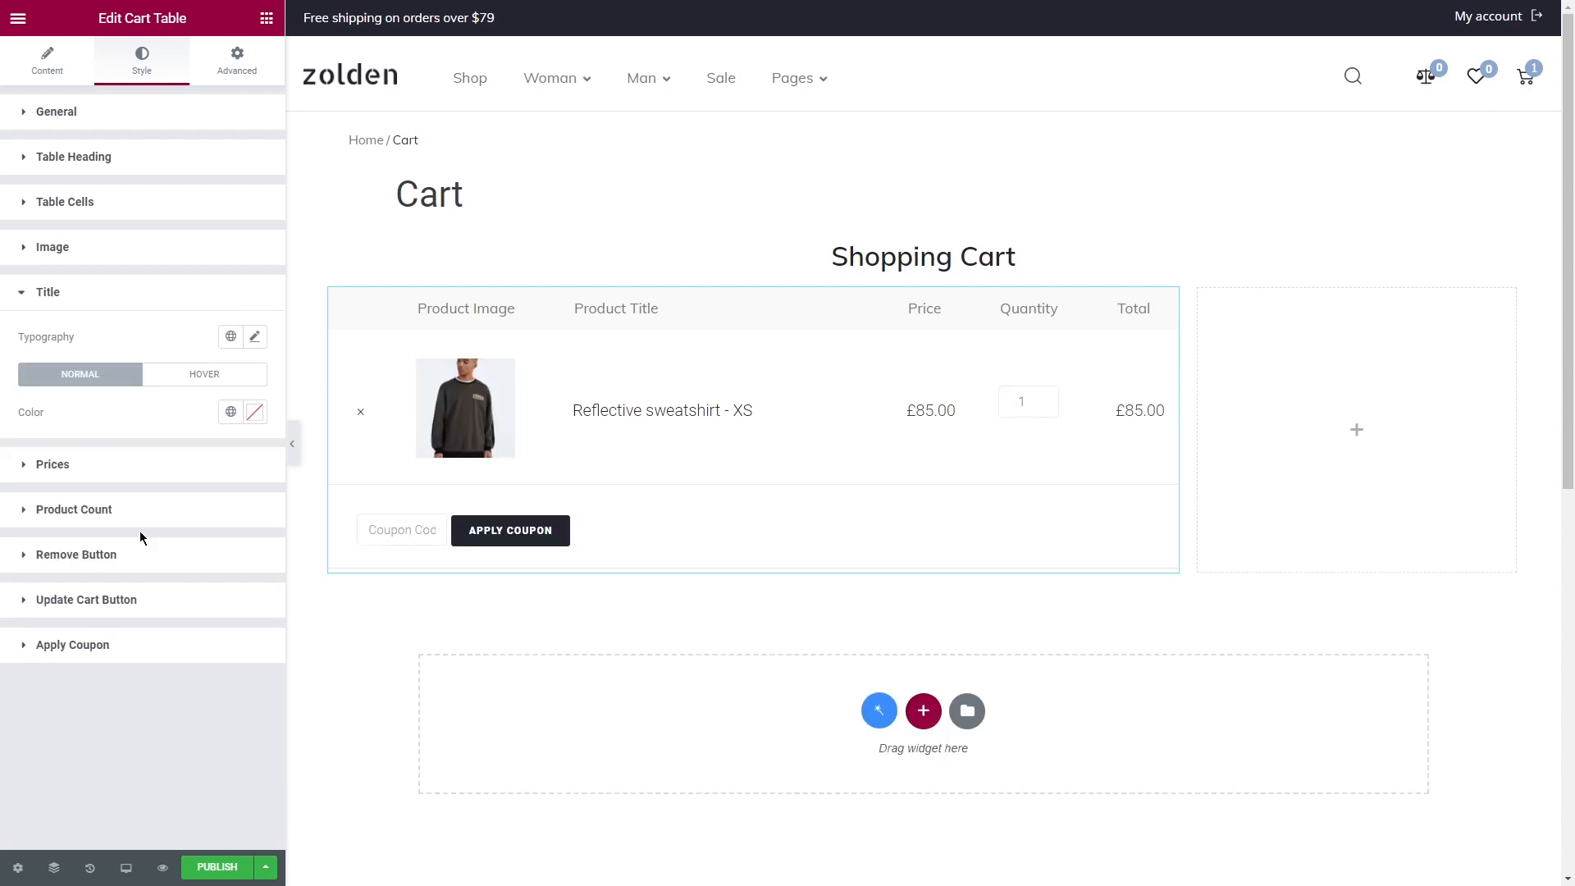
left_click(232, 413)
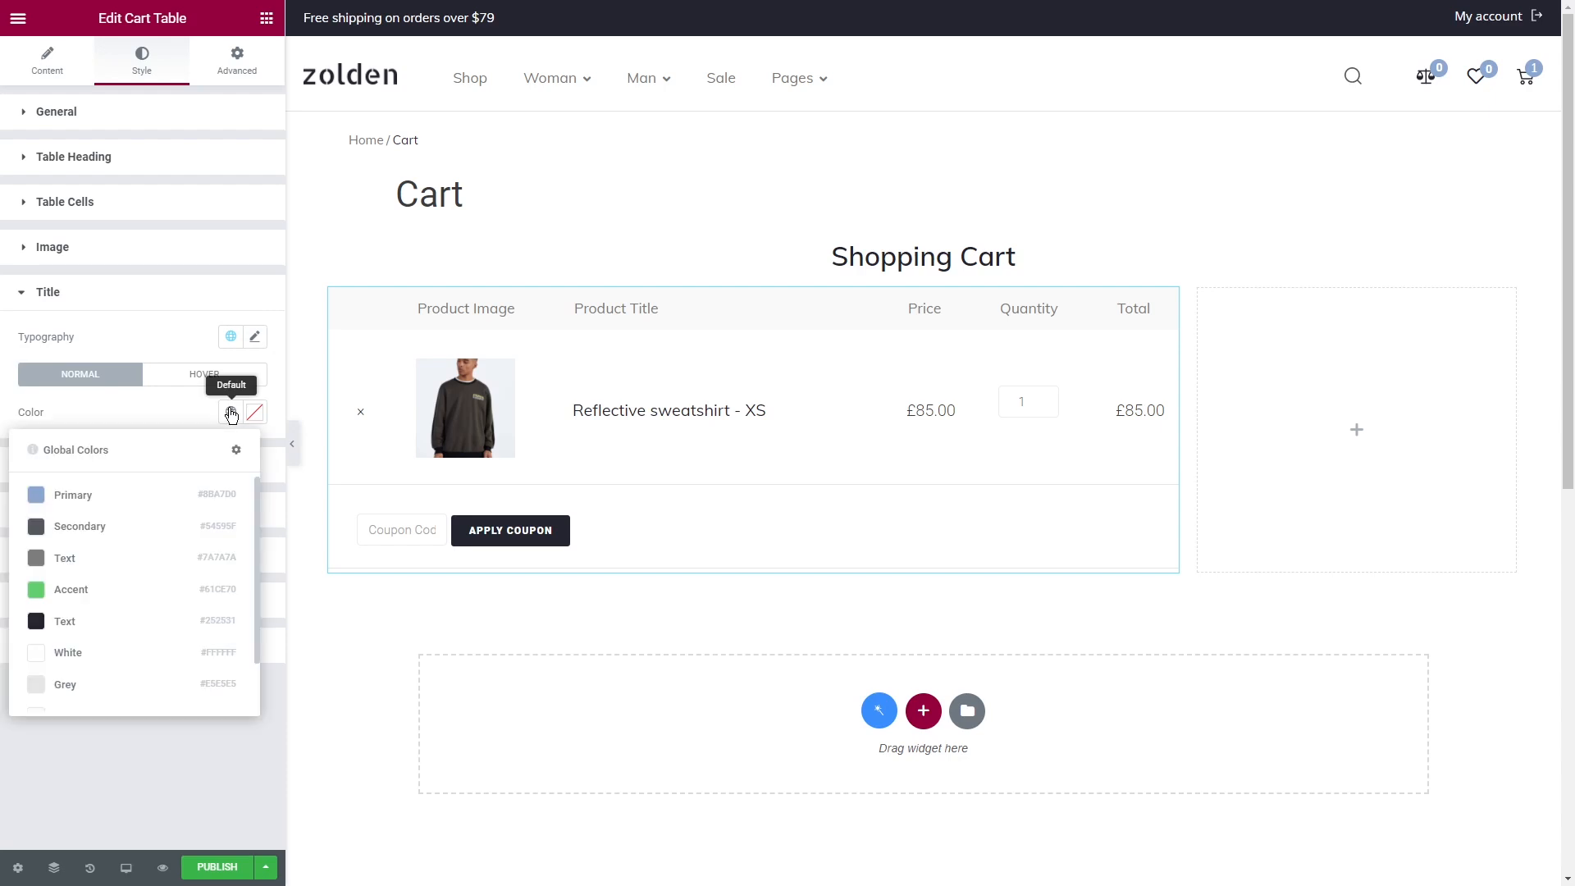
left_click(48, 292)
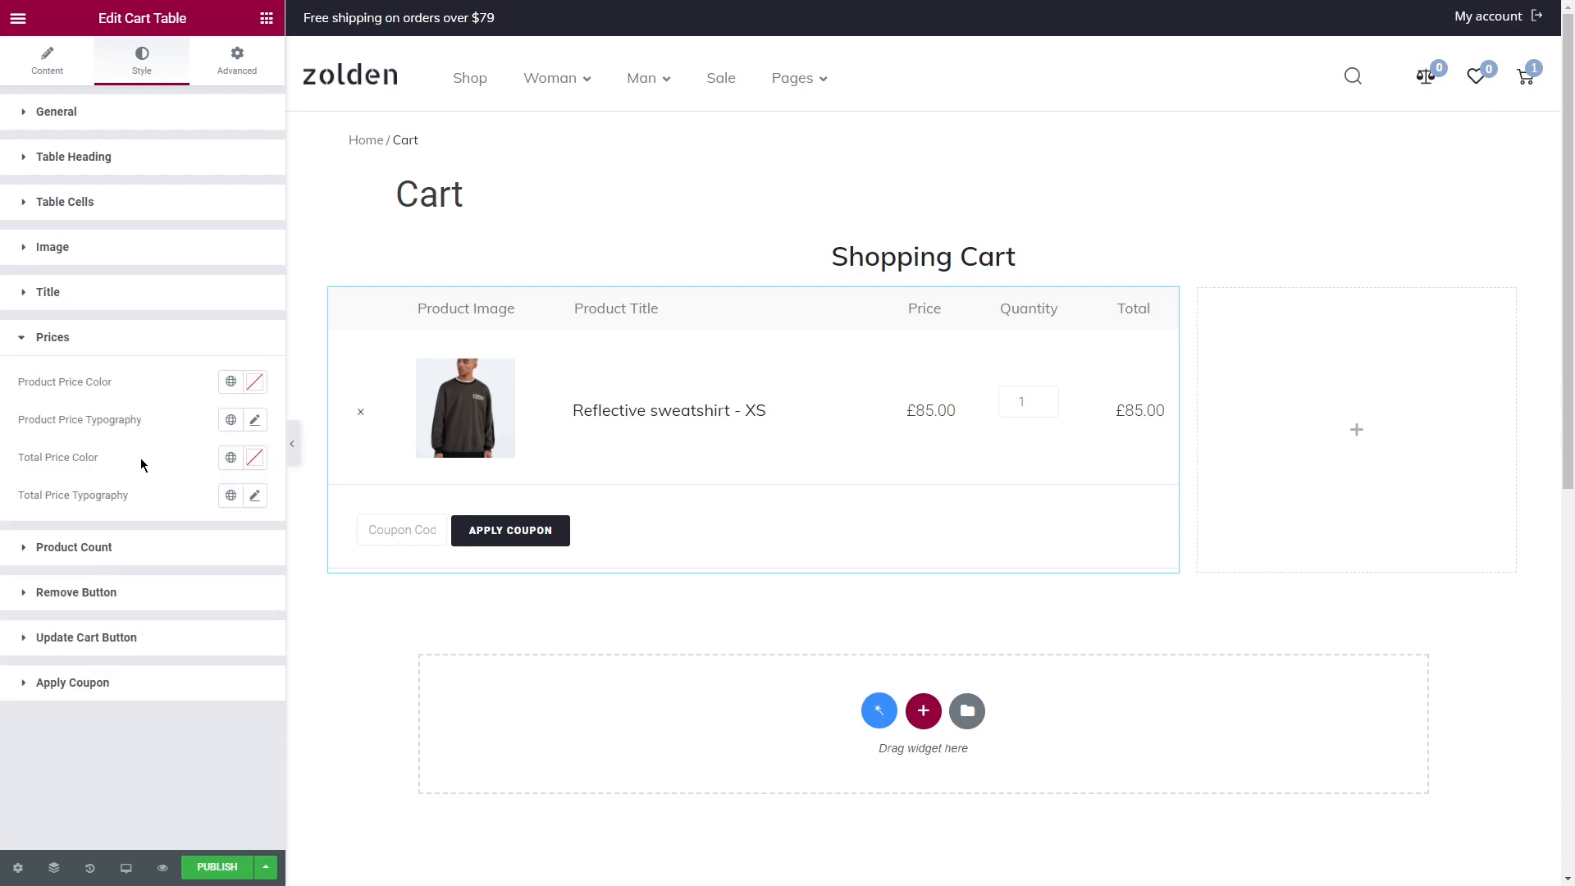
left_click(231, 381)
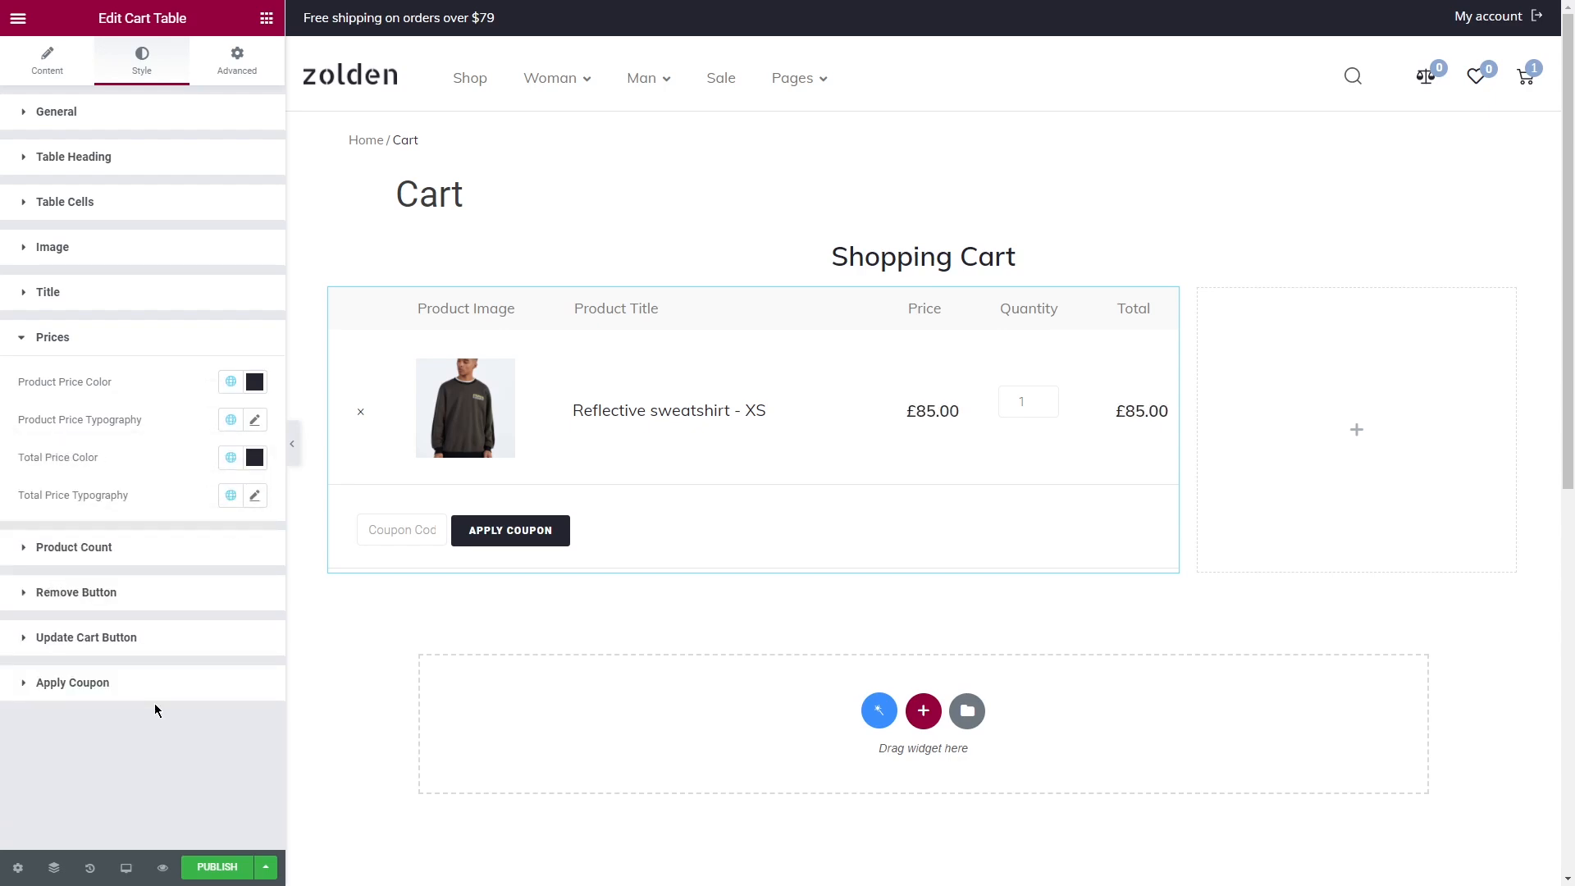
Step: Give the quantity box global typography and grey Text colour, and enlarge the remove mark to 18
left_click(230, 427)
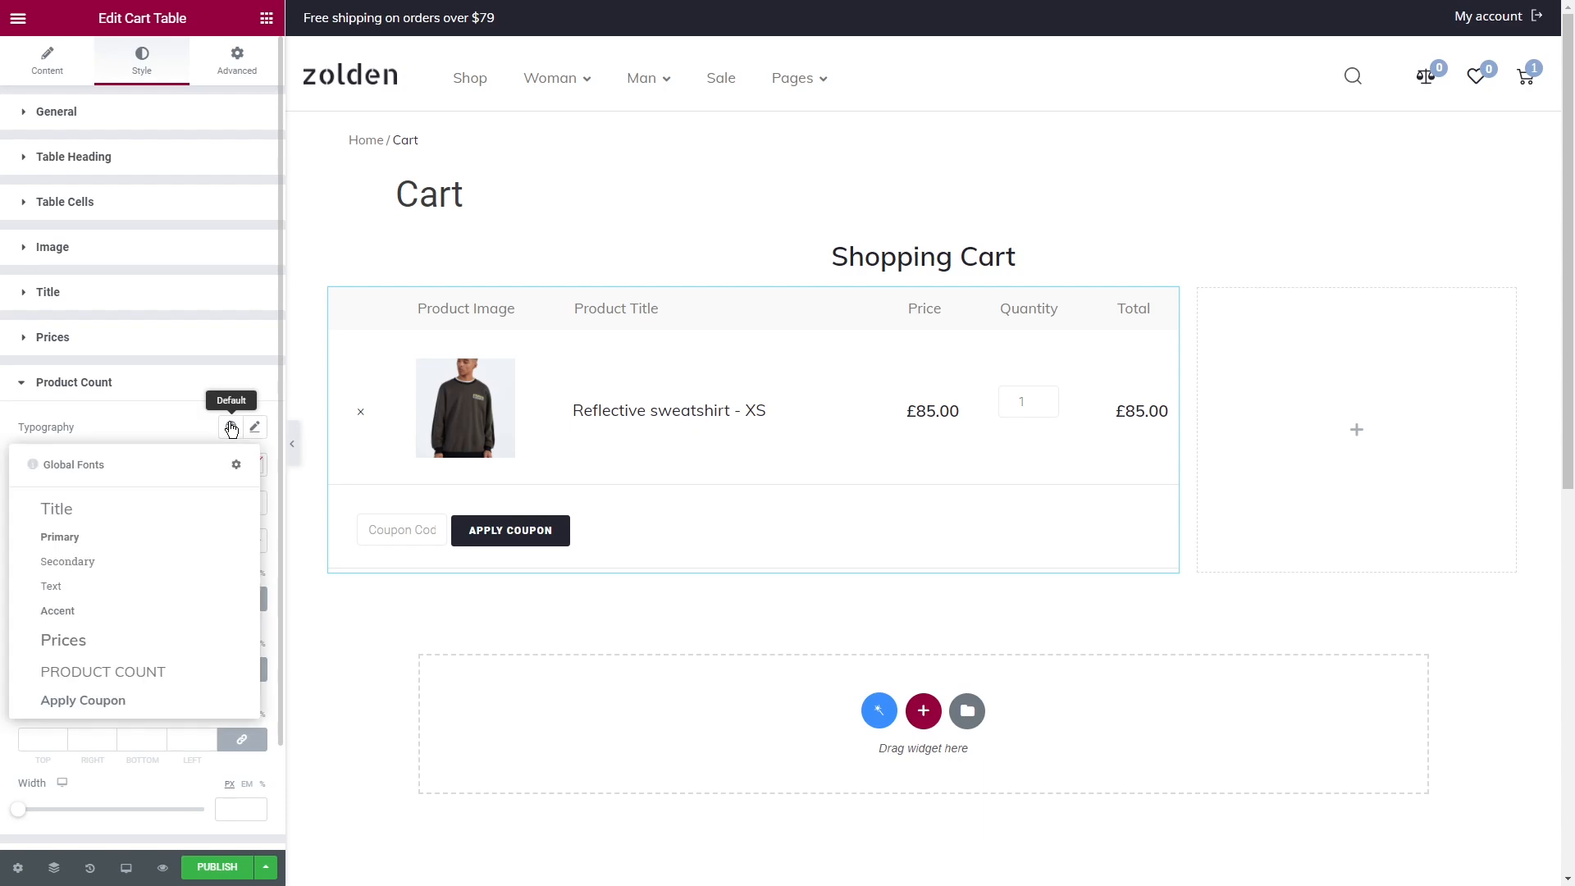
left_click(231, 465)
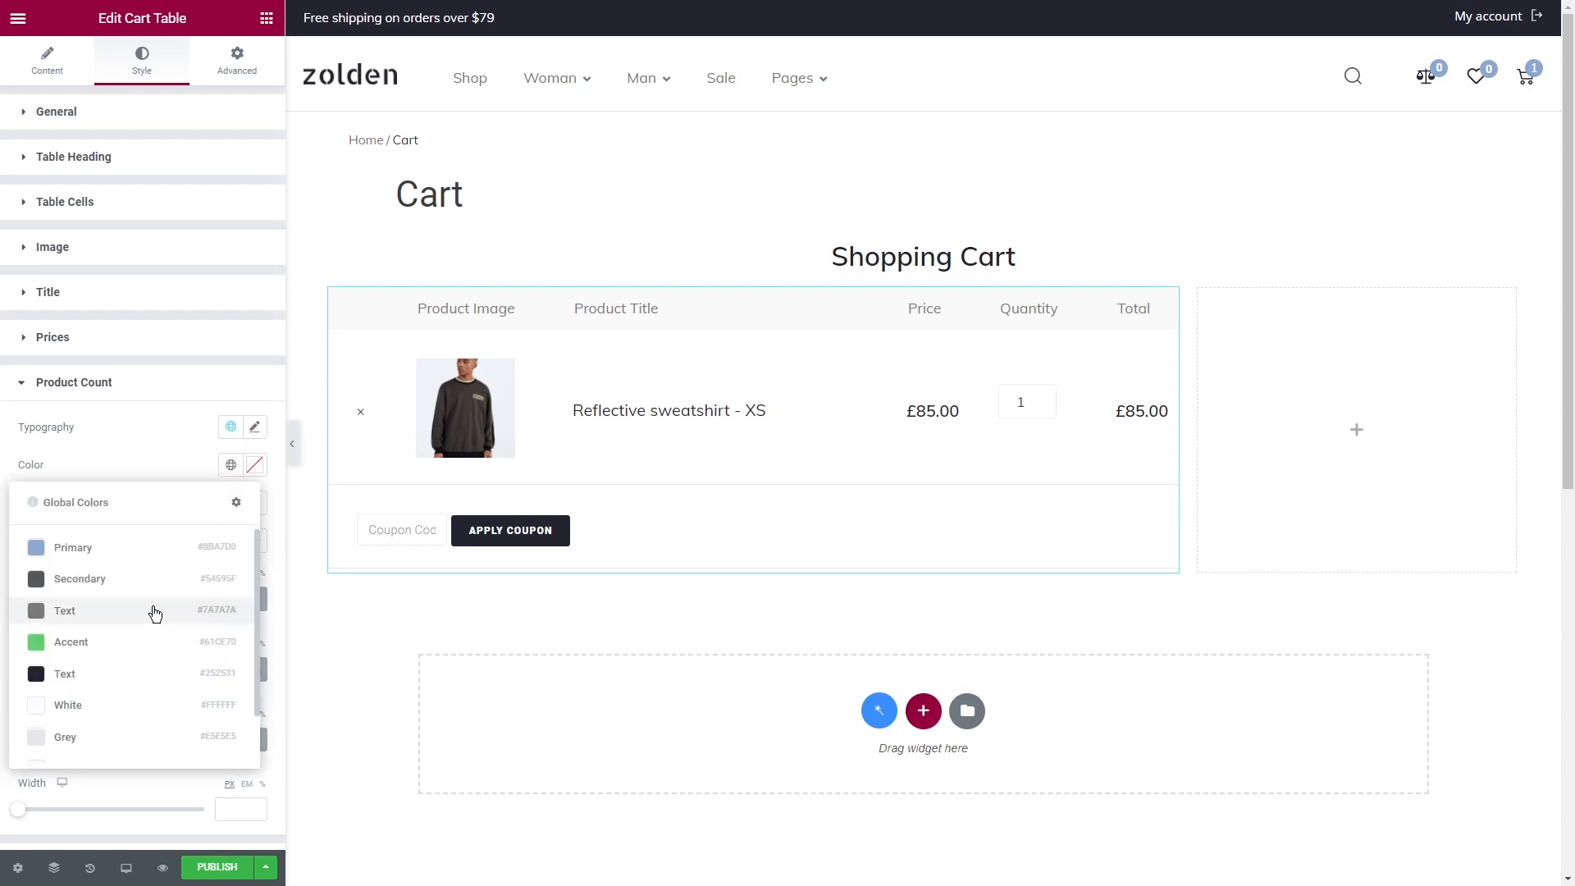
left_click(64, 611)
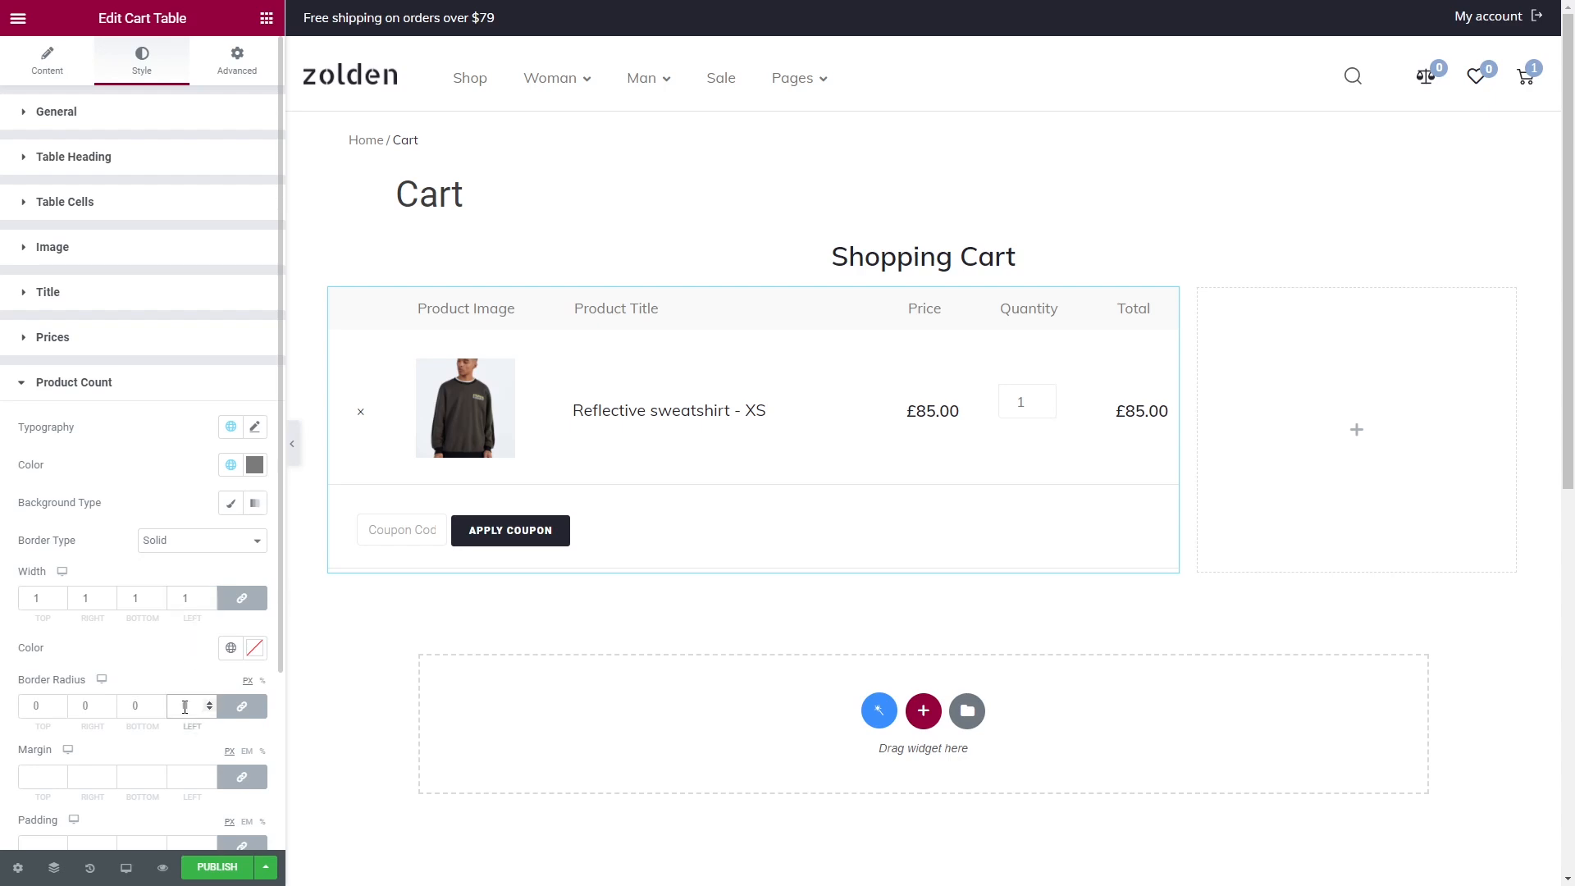
scroll("down", 3)
type("0")
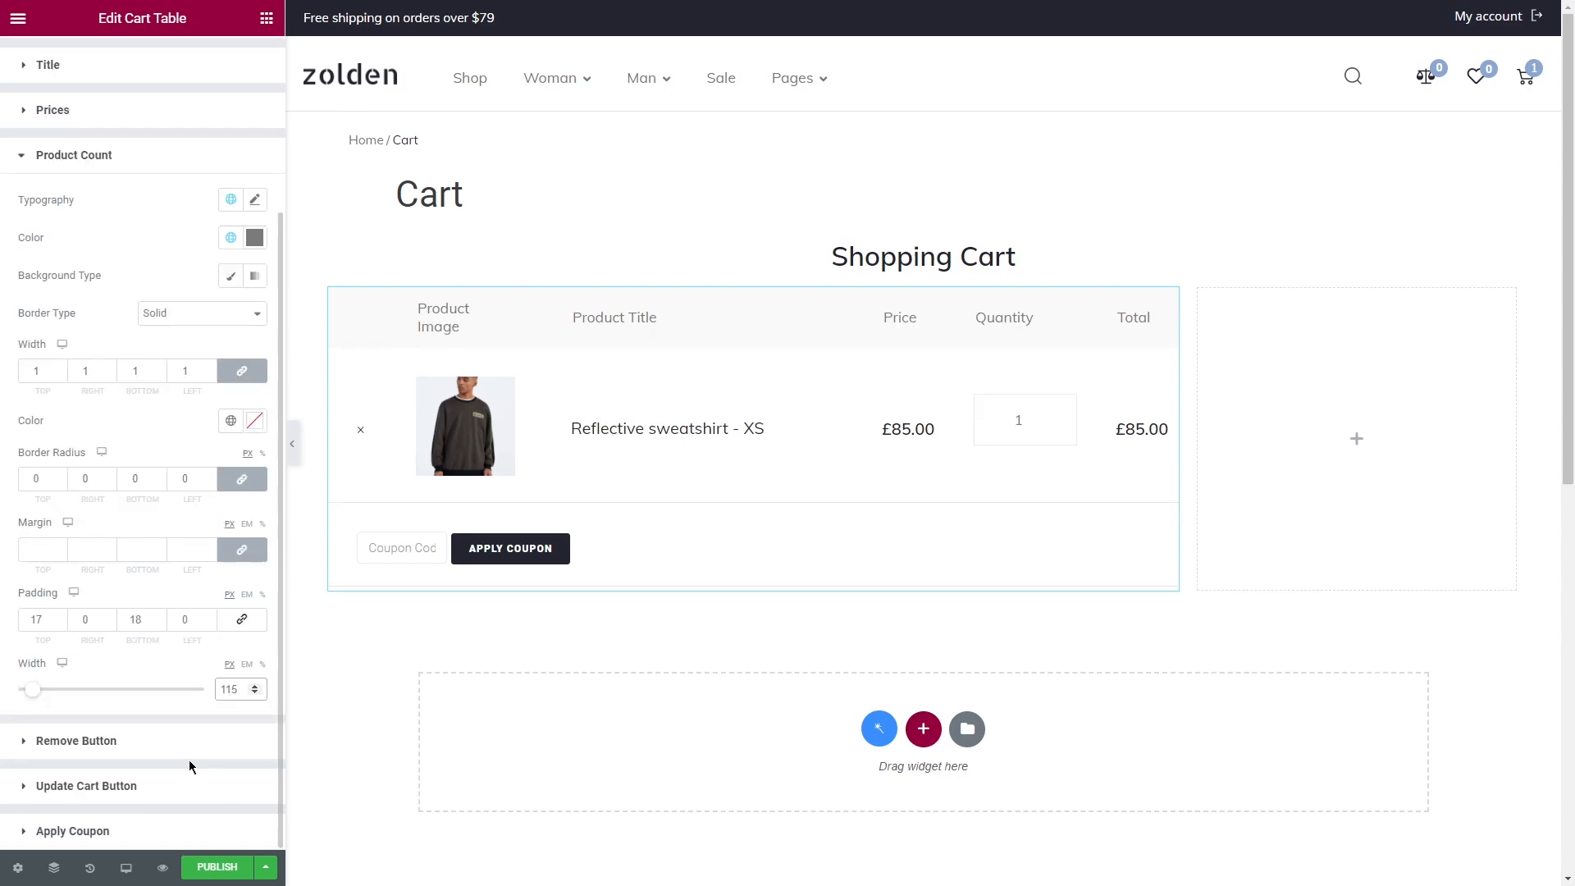
left_click(77, 741)
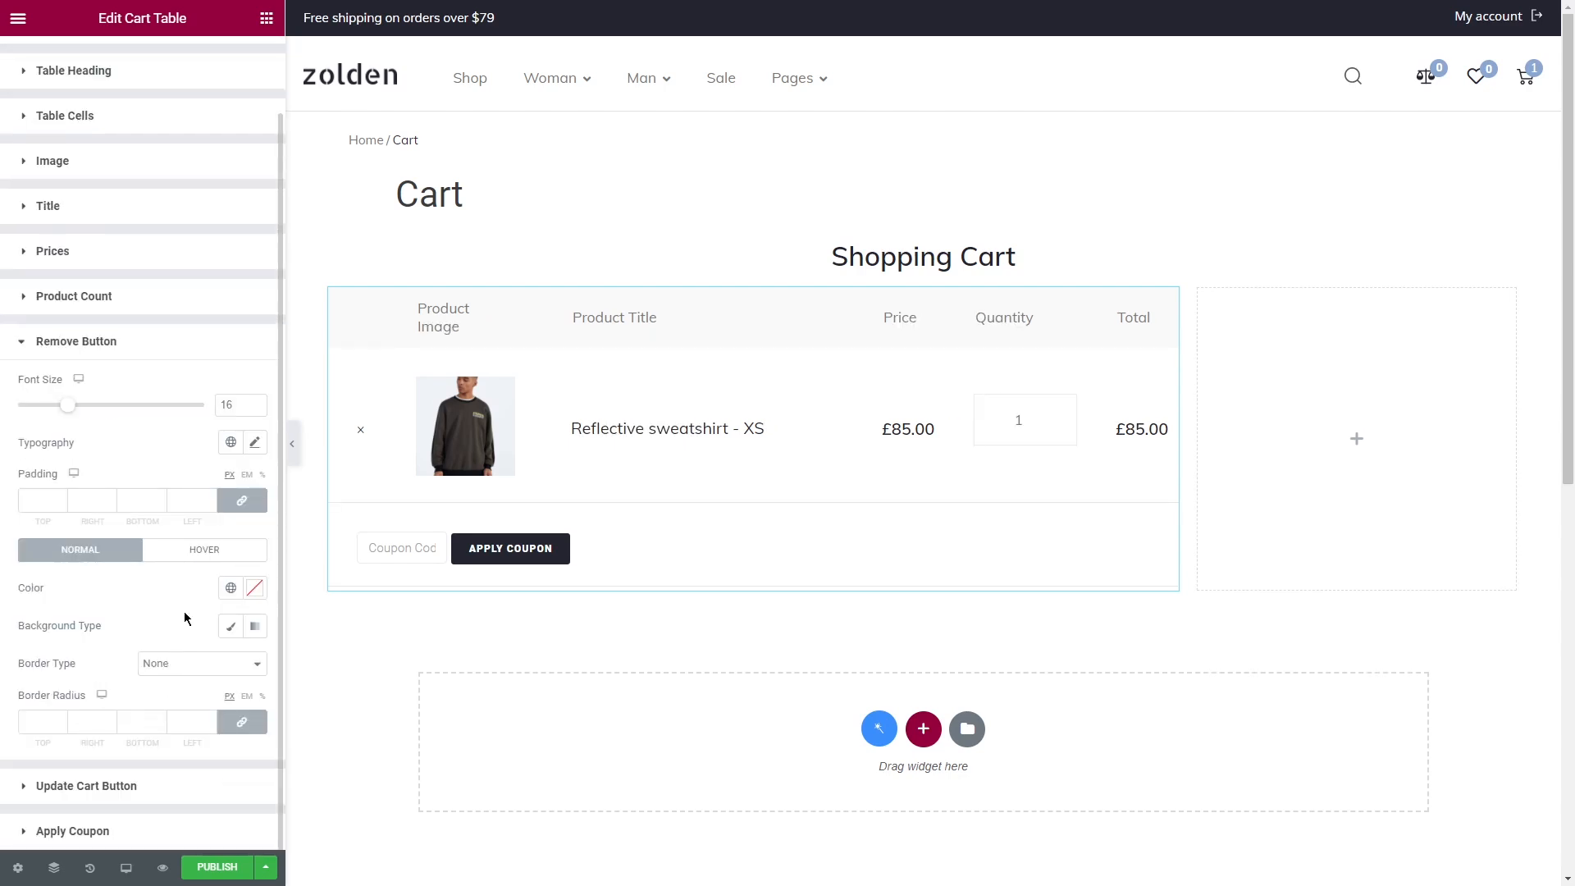
left_click_drag(67, 404, 73, 405)
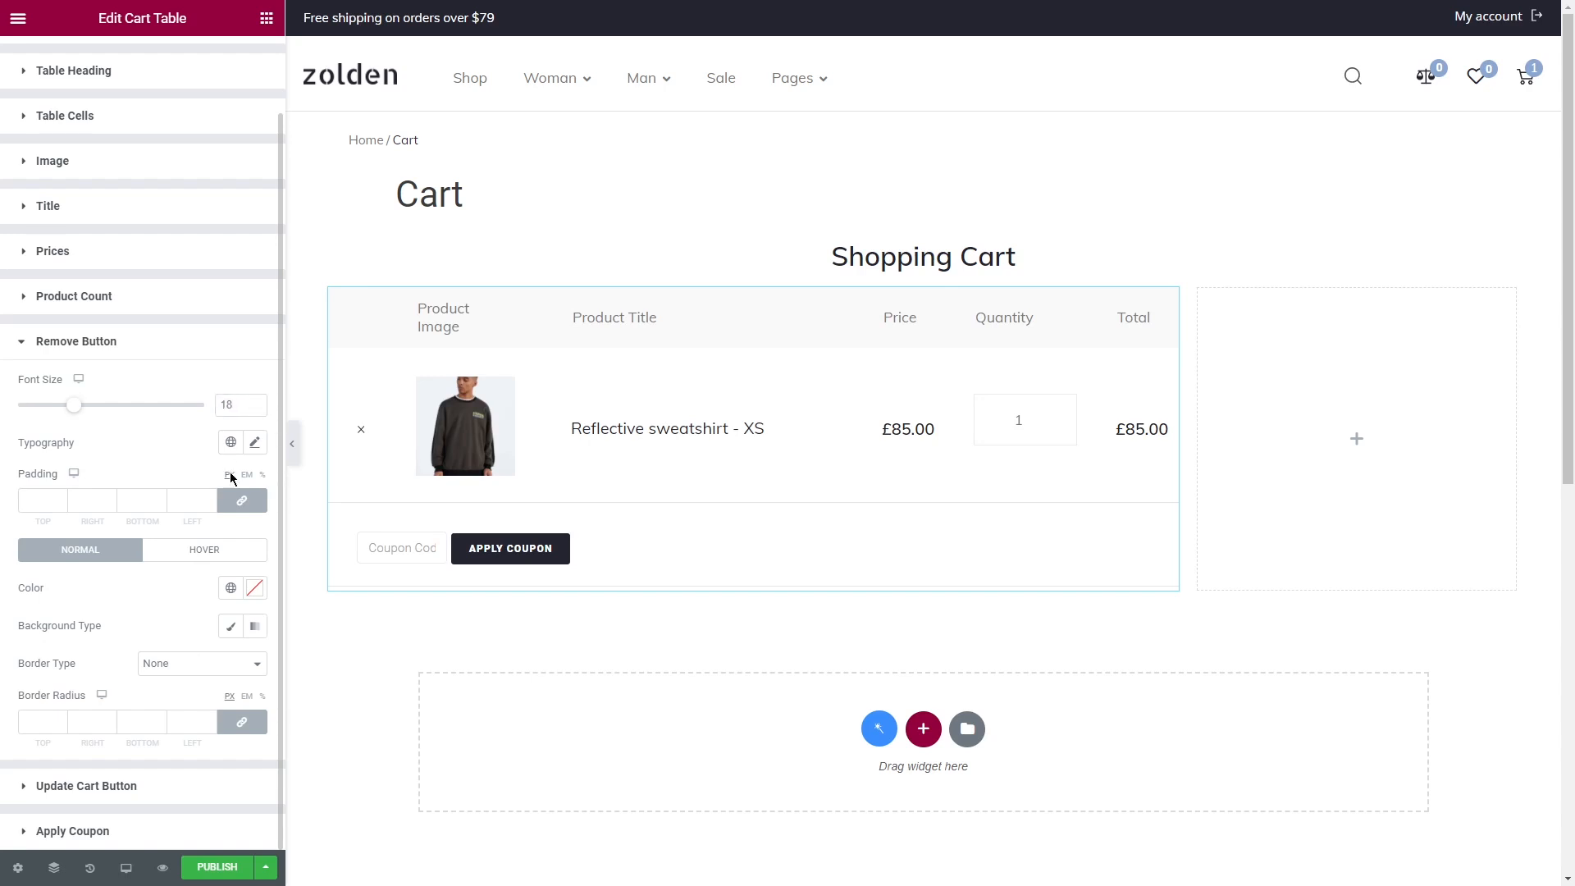
left_click(231, 587)
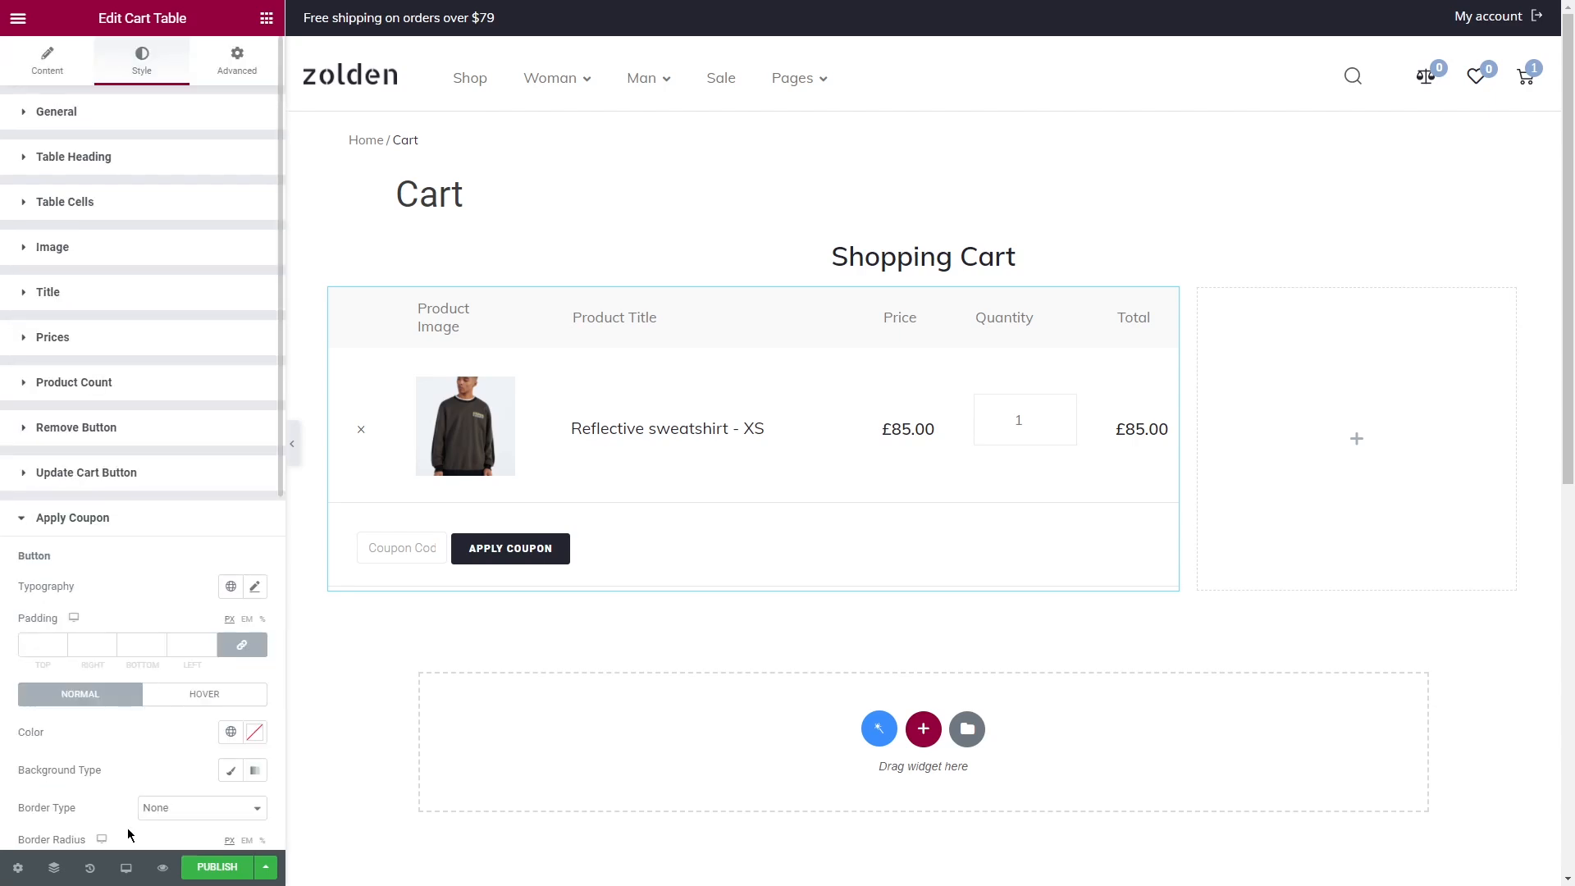
Step: Set the Apply Coupon button's typography and a light grey background
scroll("down", 3)
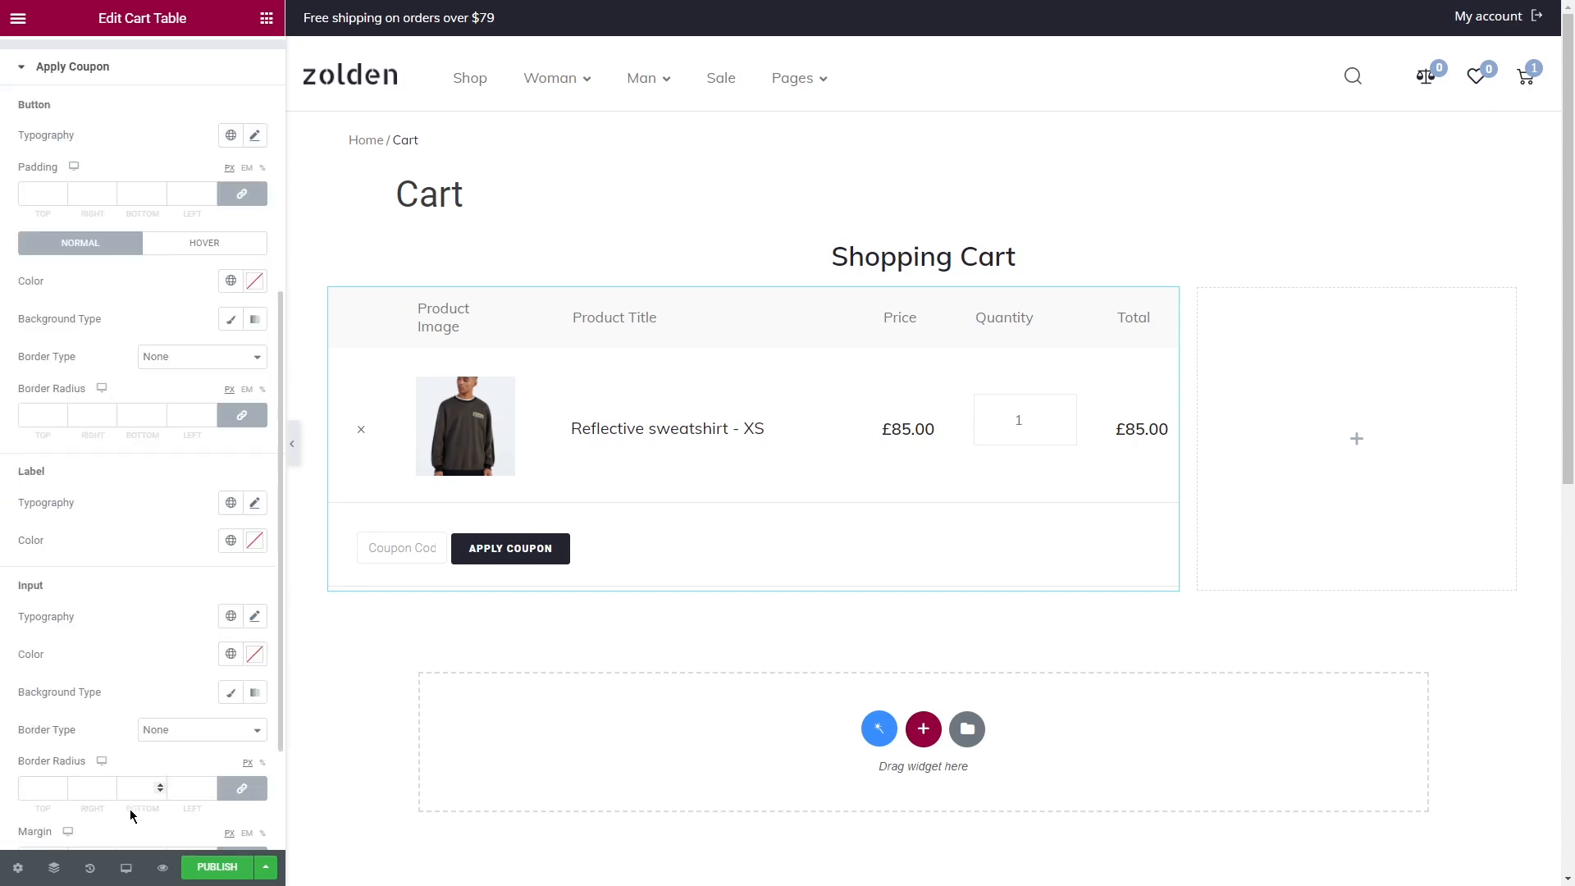
left_click(254, 135)
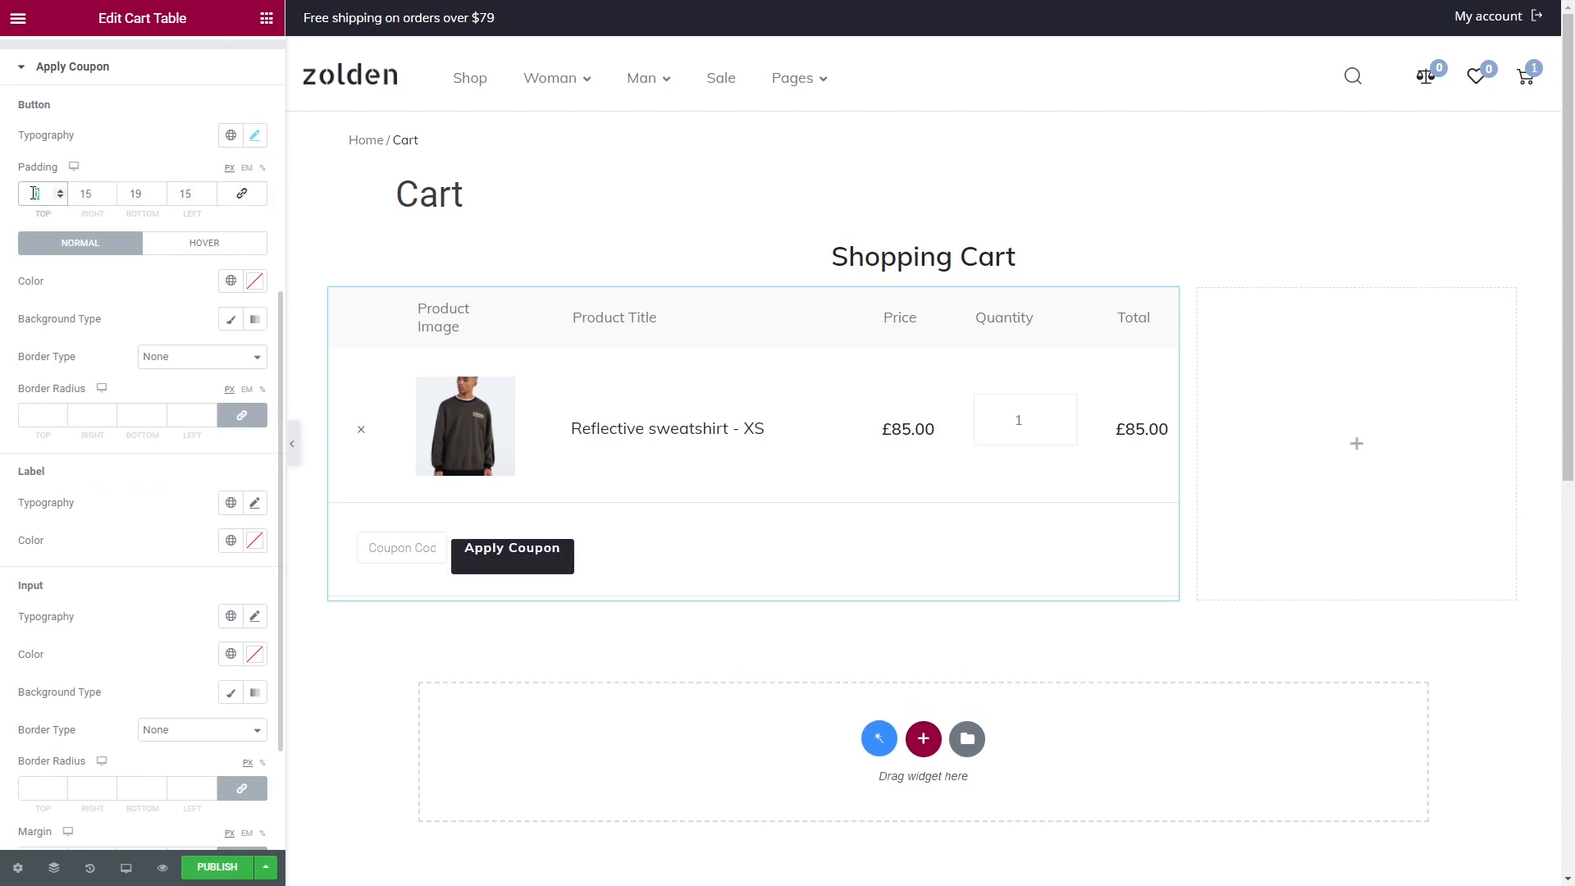
left_click(231, 280)
type("0")
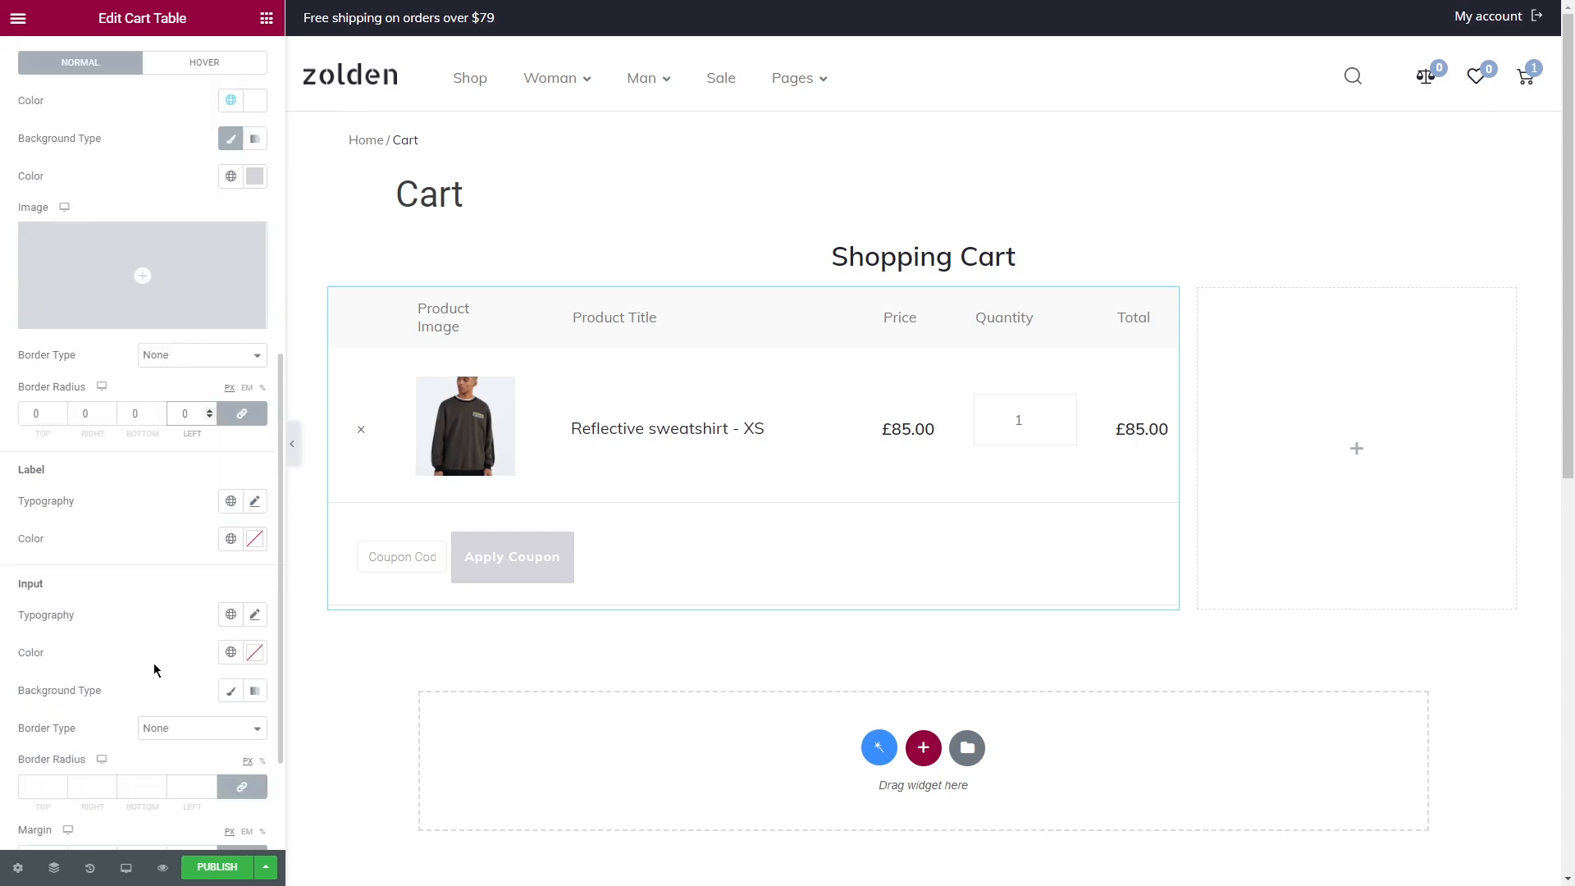
Step: Give the coupon code field a solid border and widen it to 185
scroll("down", 3)
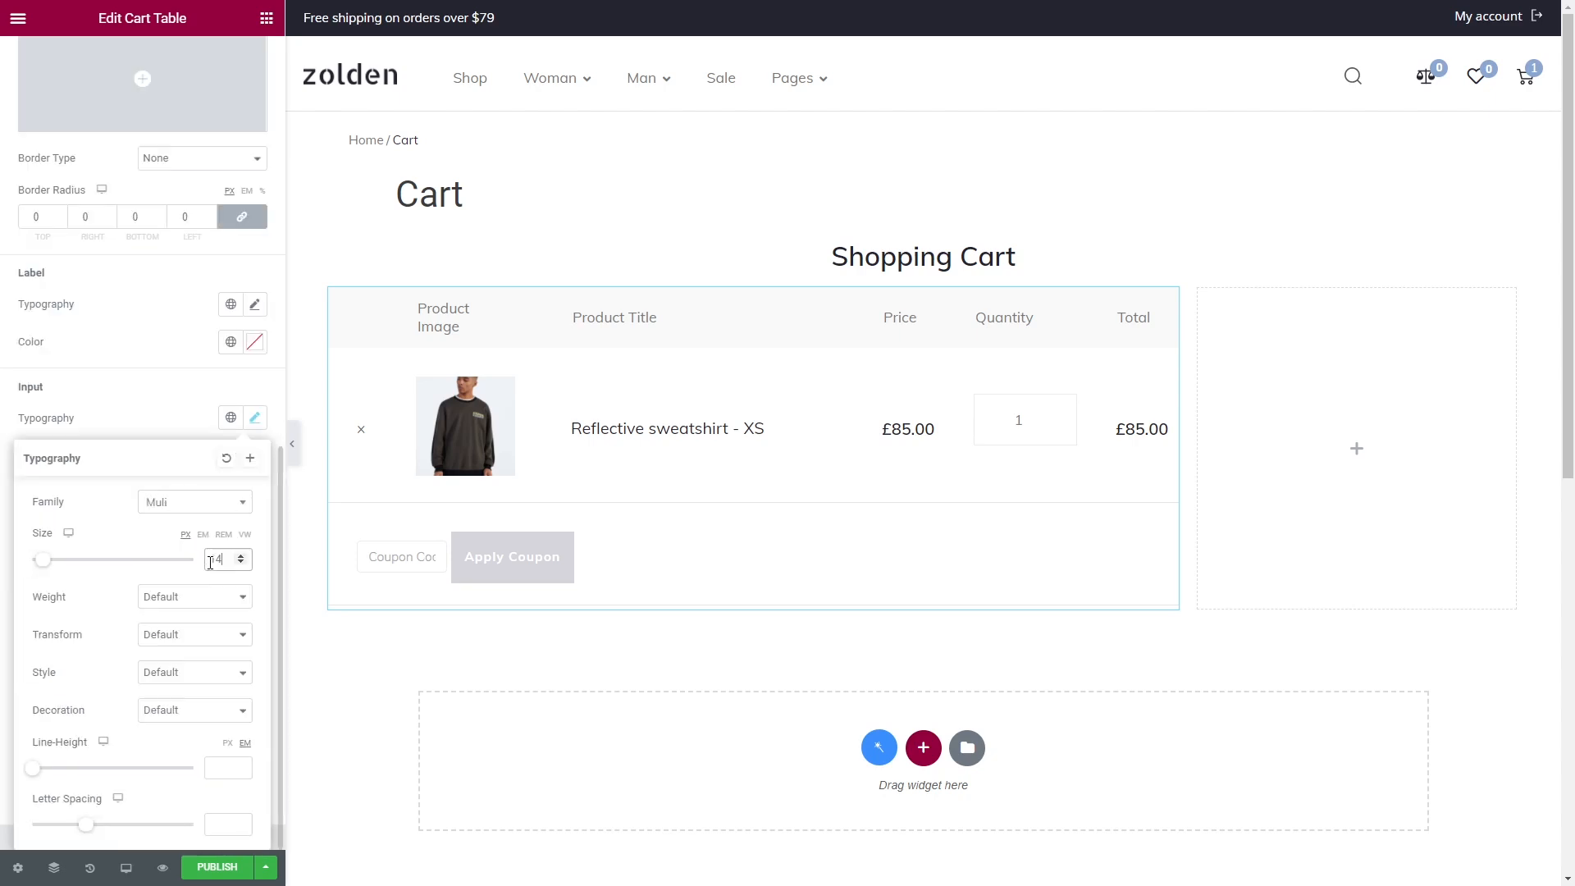
left_click(201, 531)
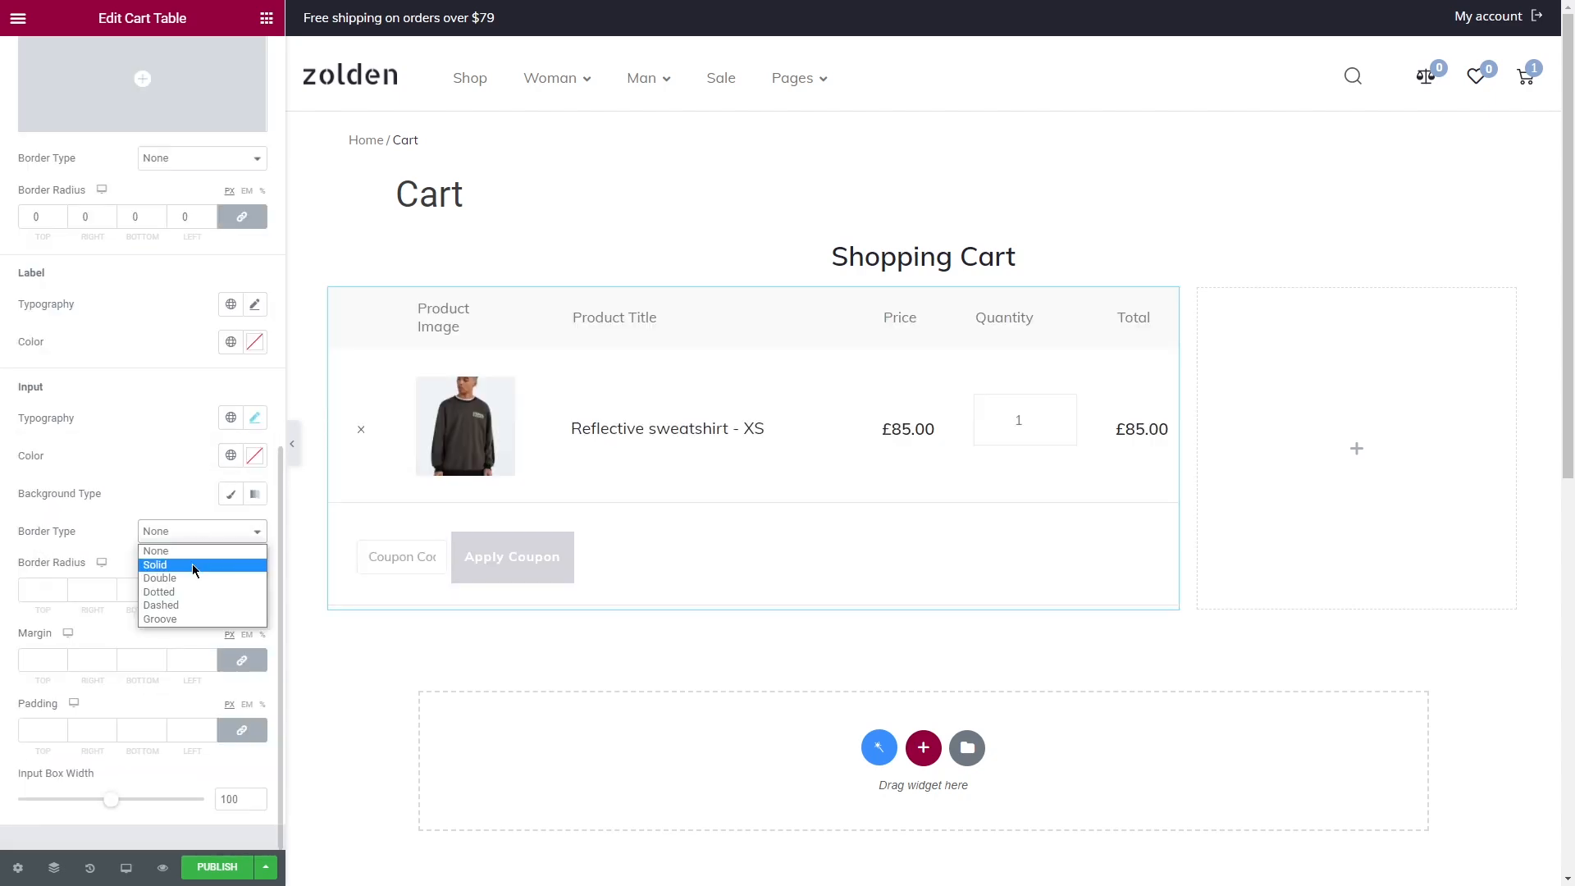
left_click(155, 564)
type("85")
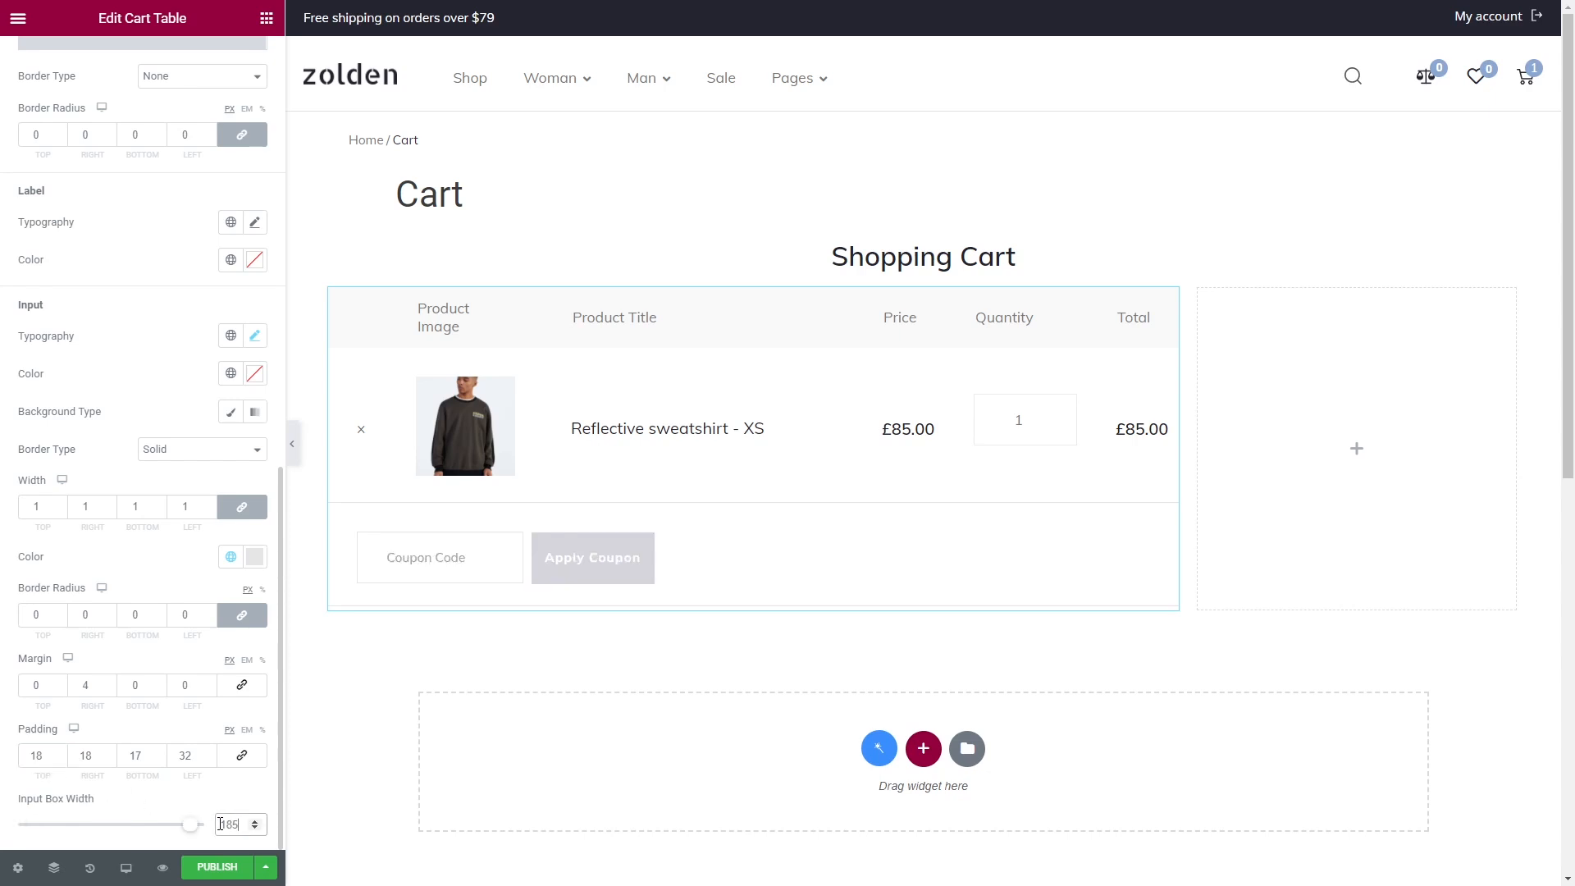
left_click(236, 59)
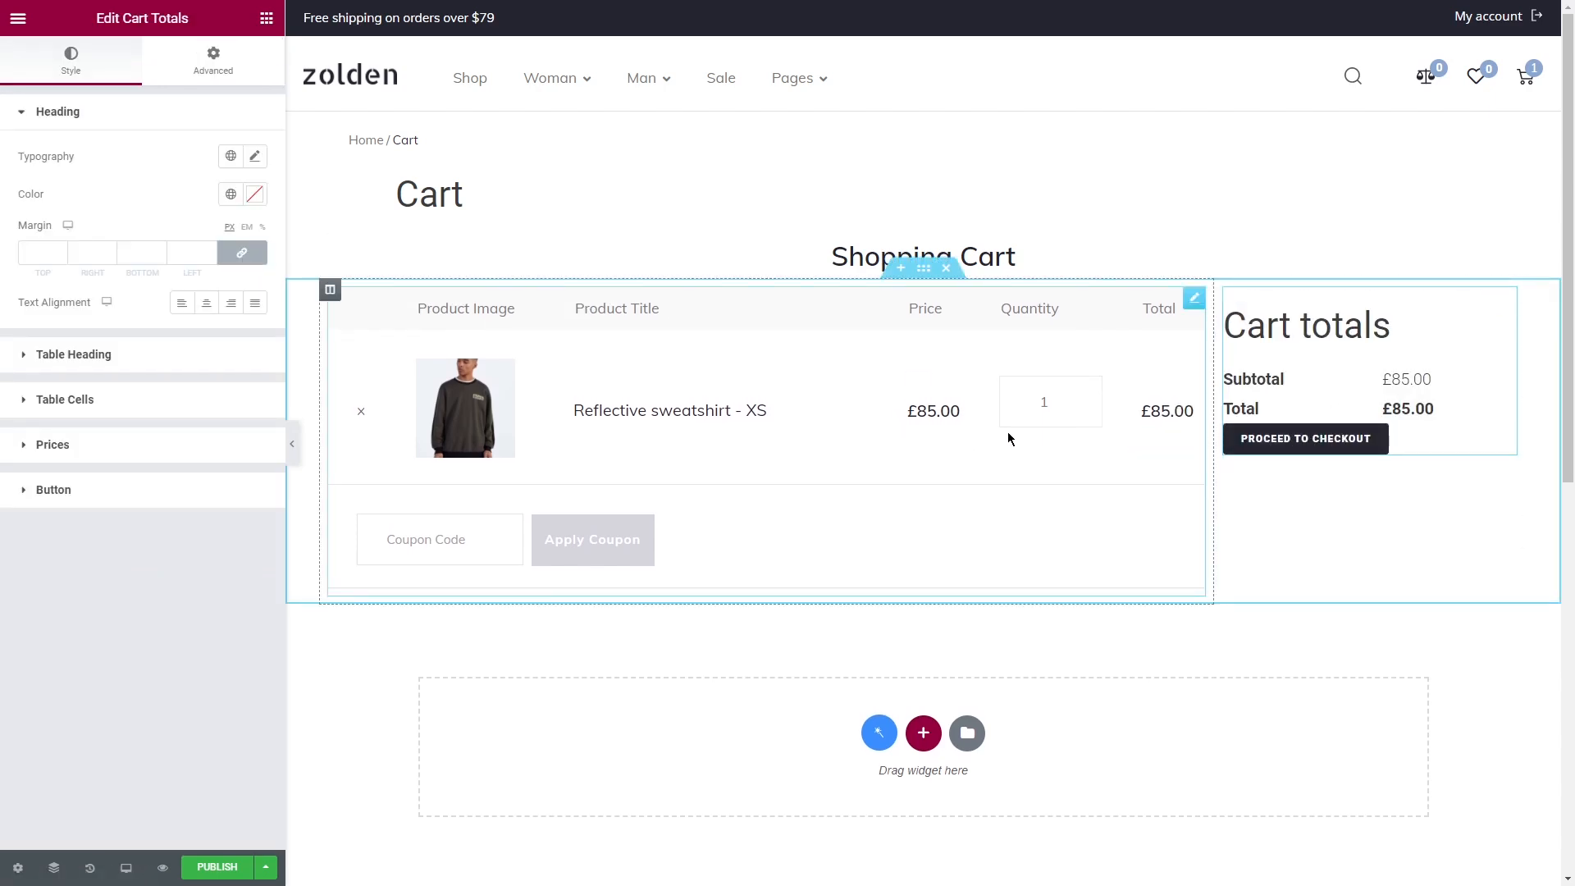
Step: Change the cart totals heading's font size in its typography settings
left_click(254, 156)
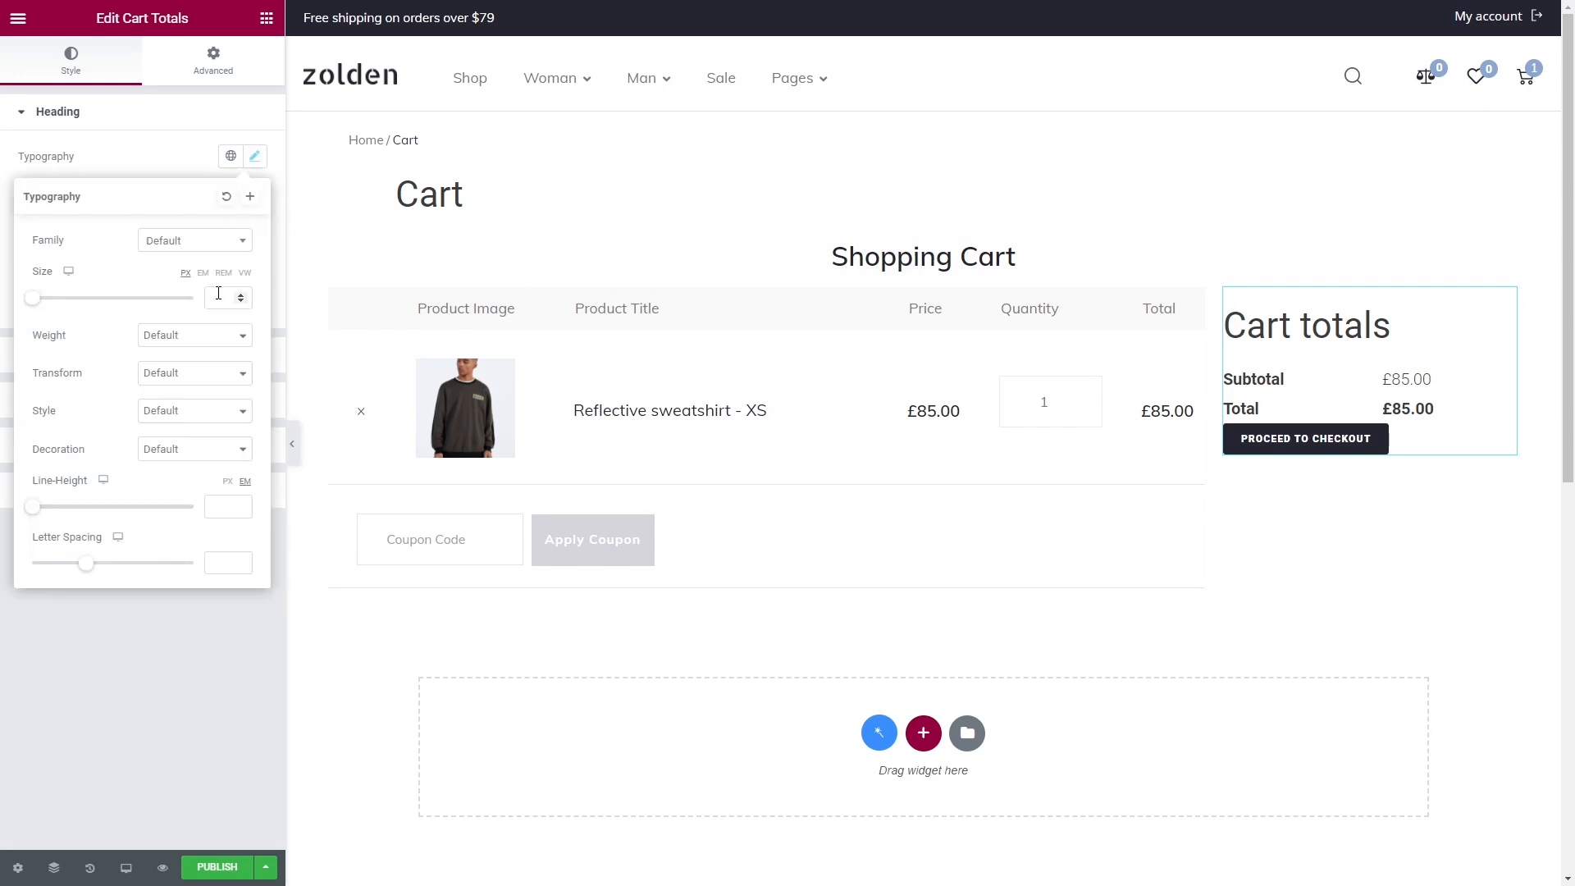
left_click(254, 156)
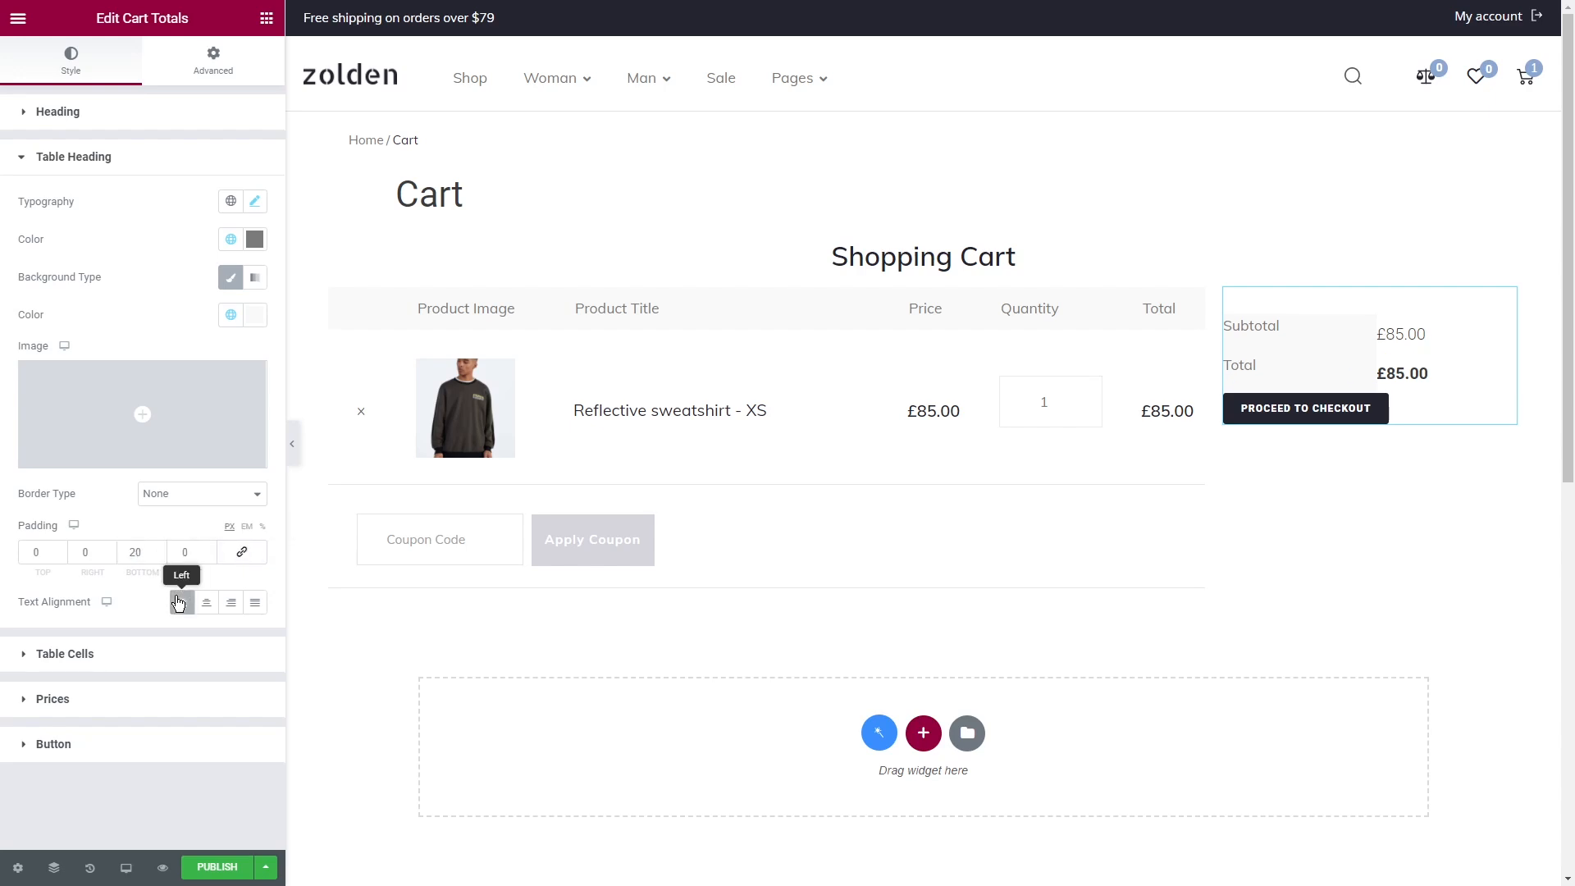
left_click(181, 602)
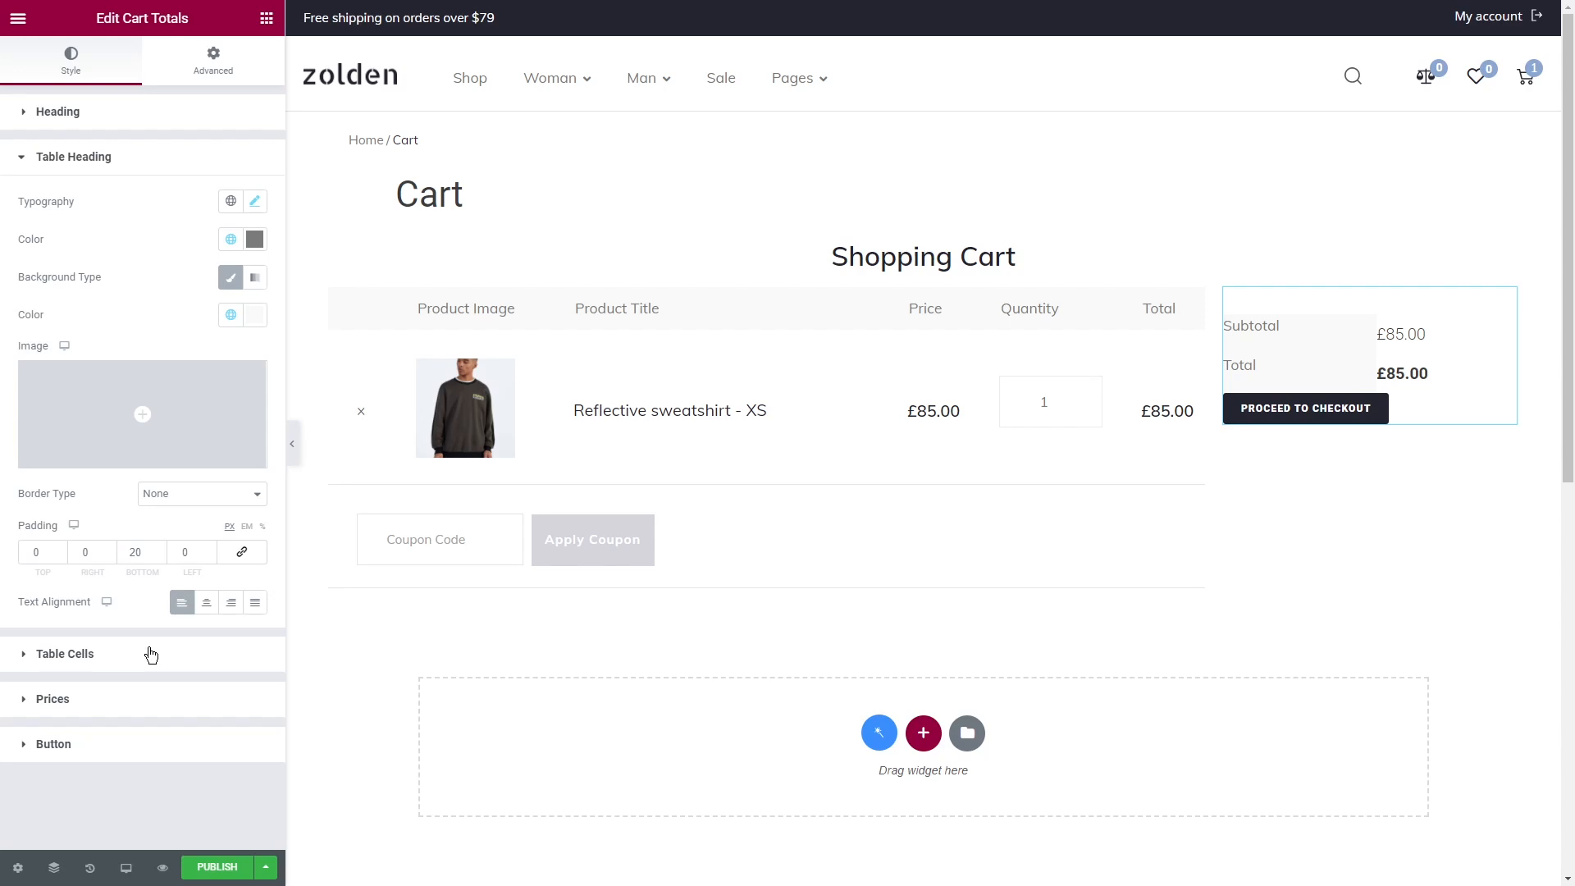
Step: Give the totals cells a classic light background, bottom padding 30, and right-aligned amounts
left_click(65, 653)
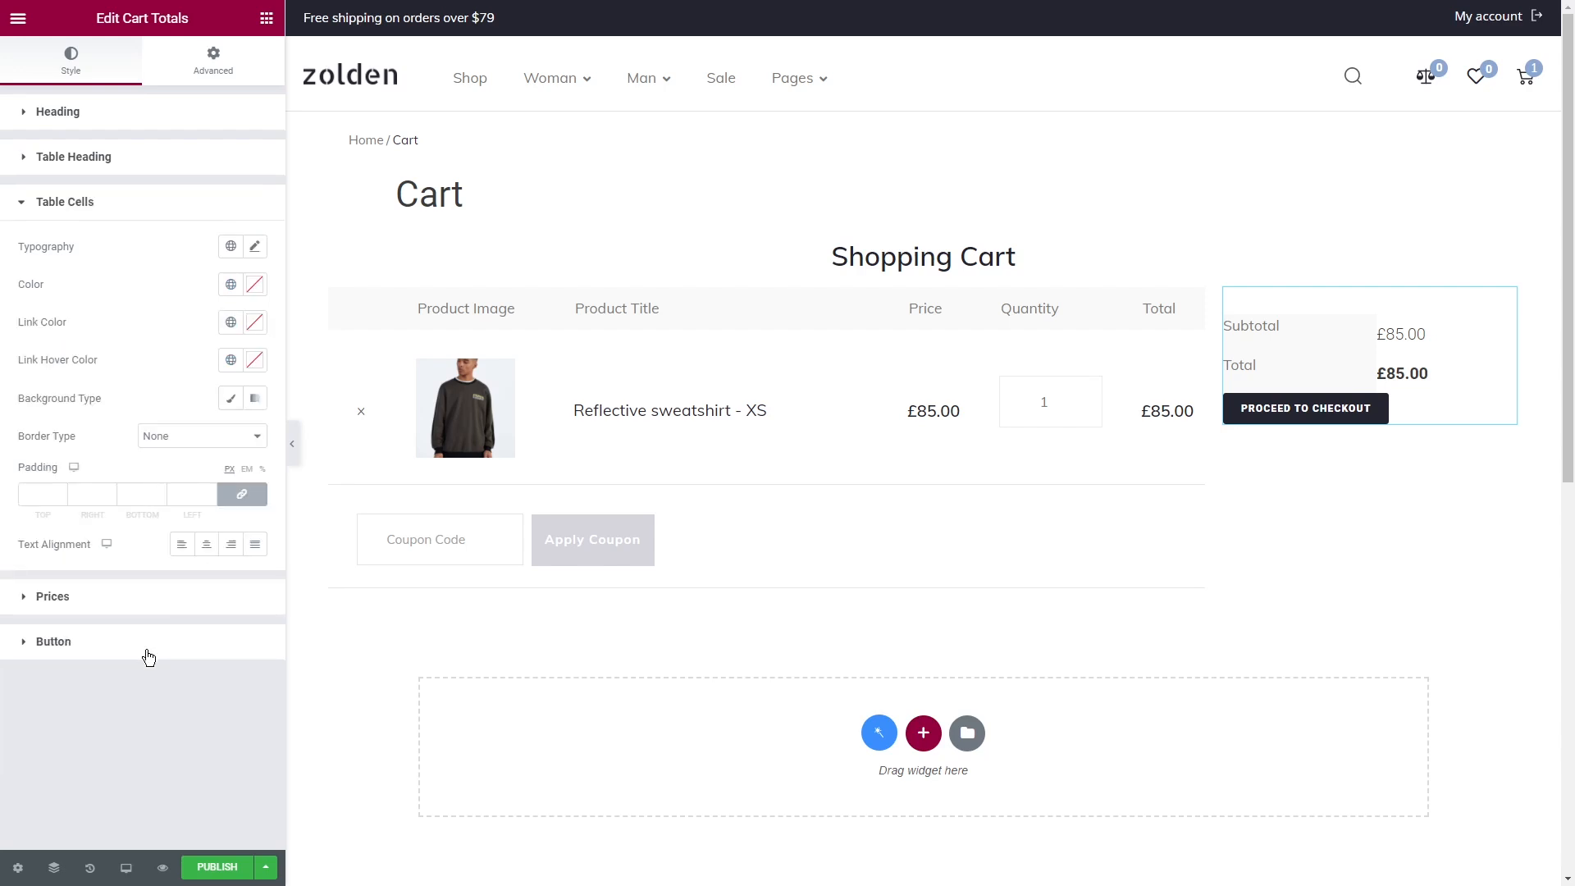
left_click(231, 398)
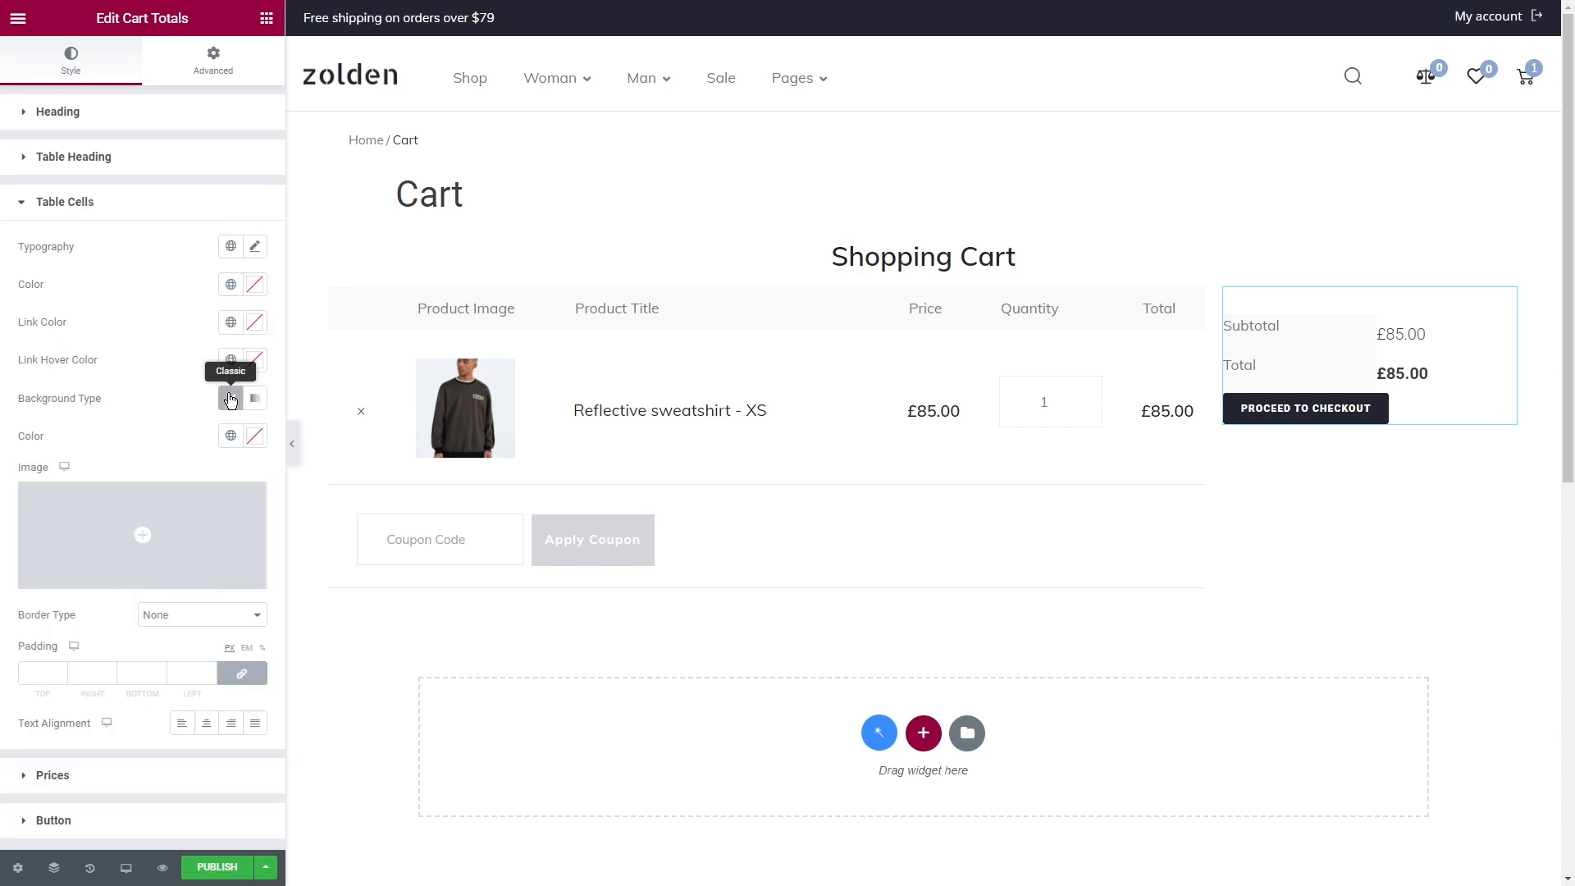
left_click(231, 435)
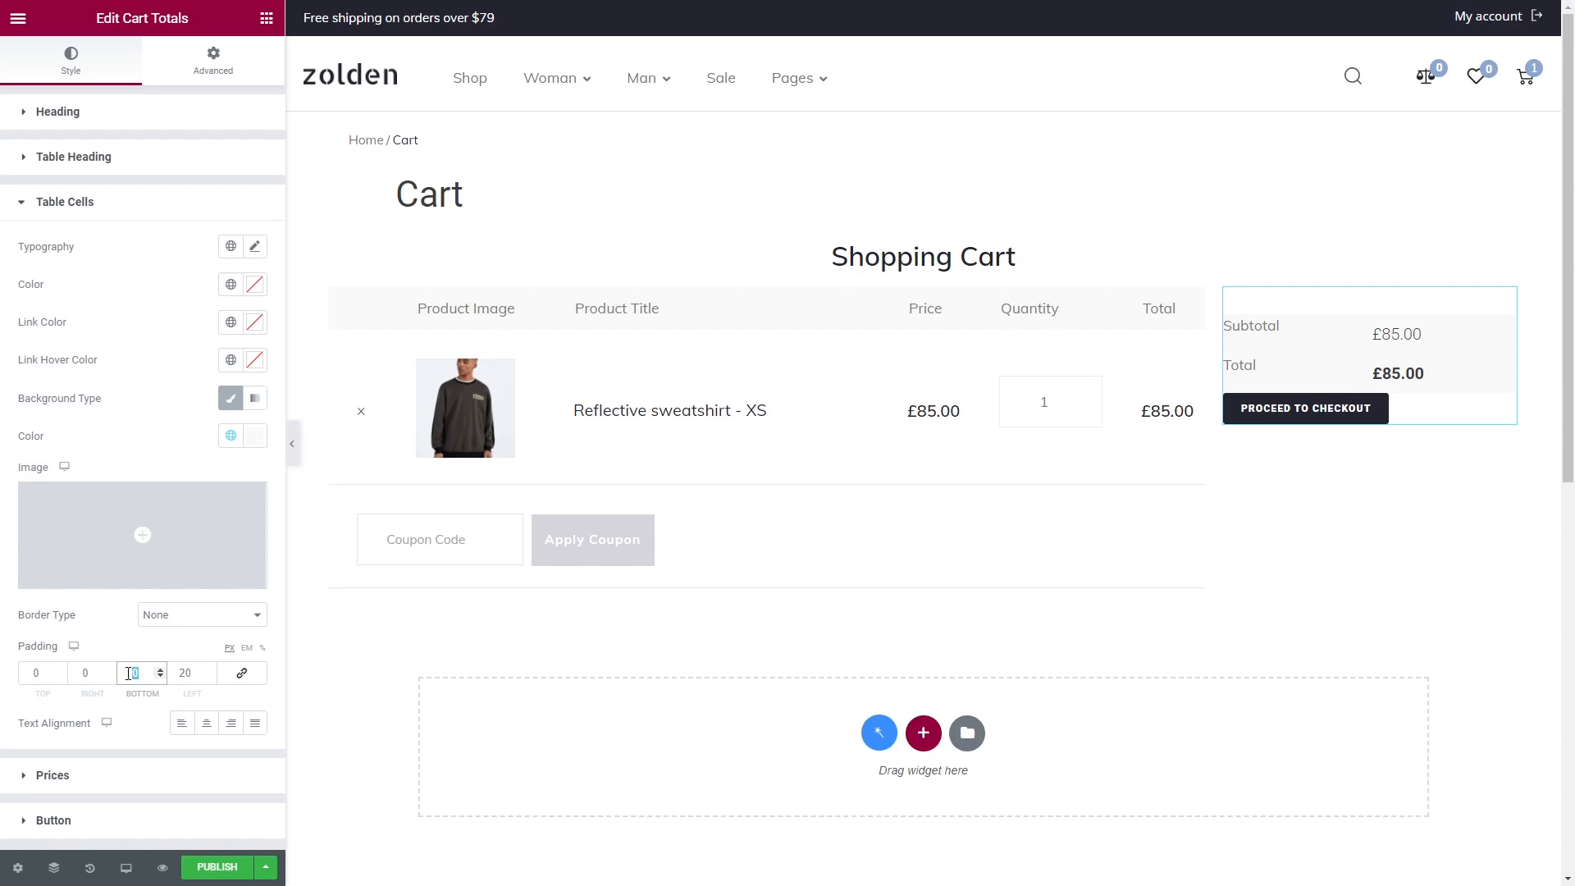
type("30")
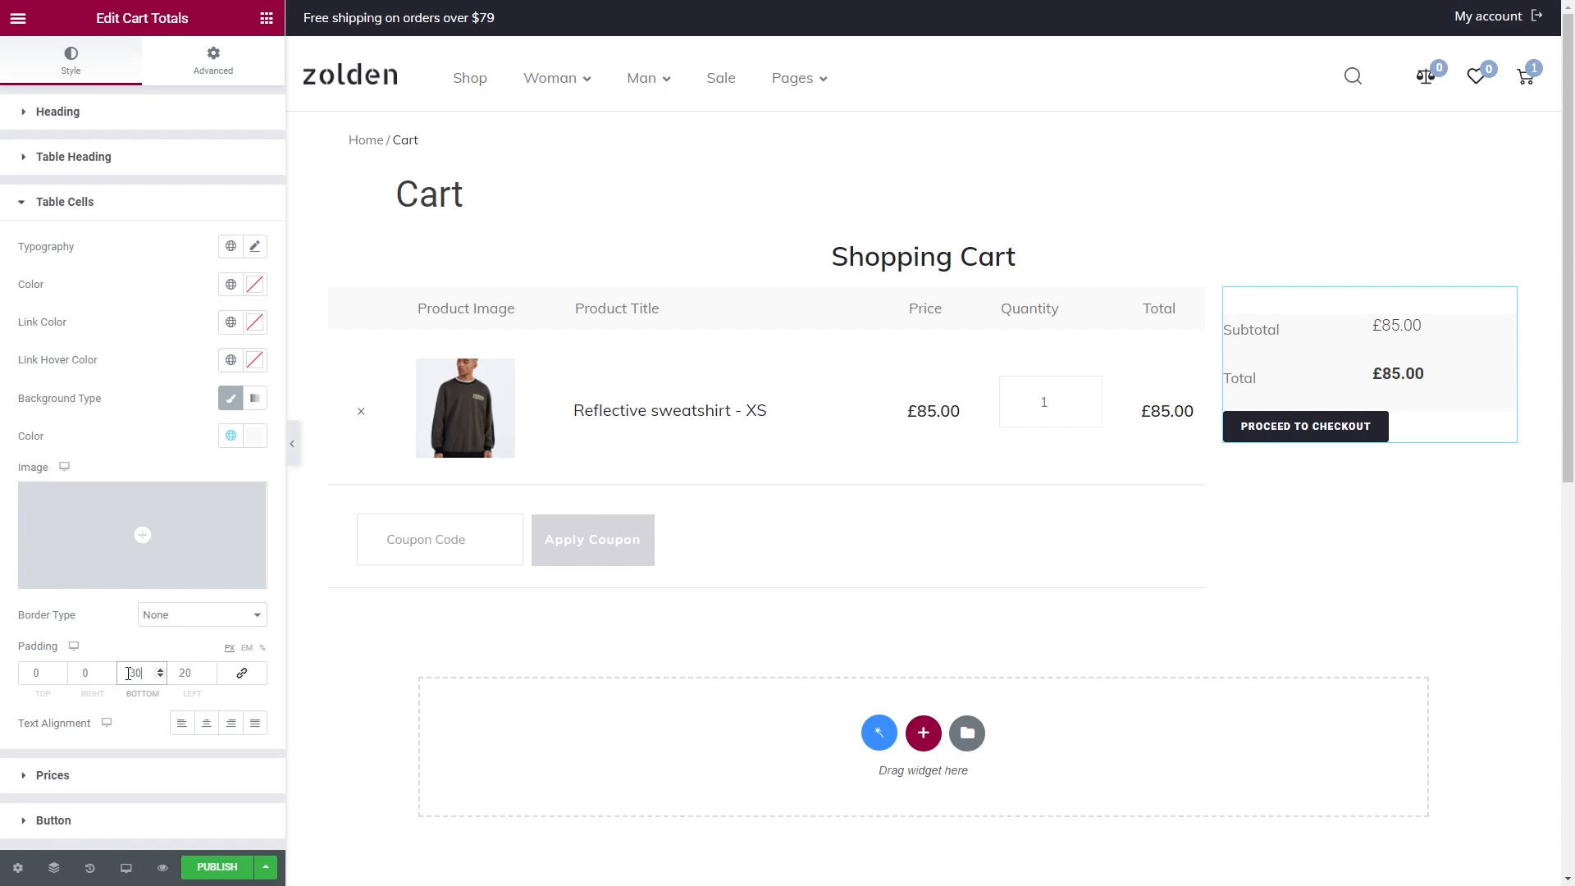
left_click(230, 722)
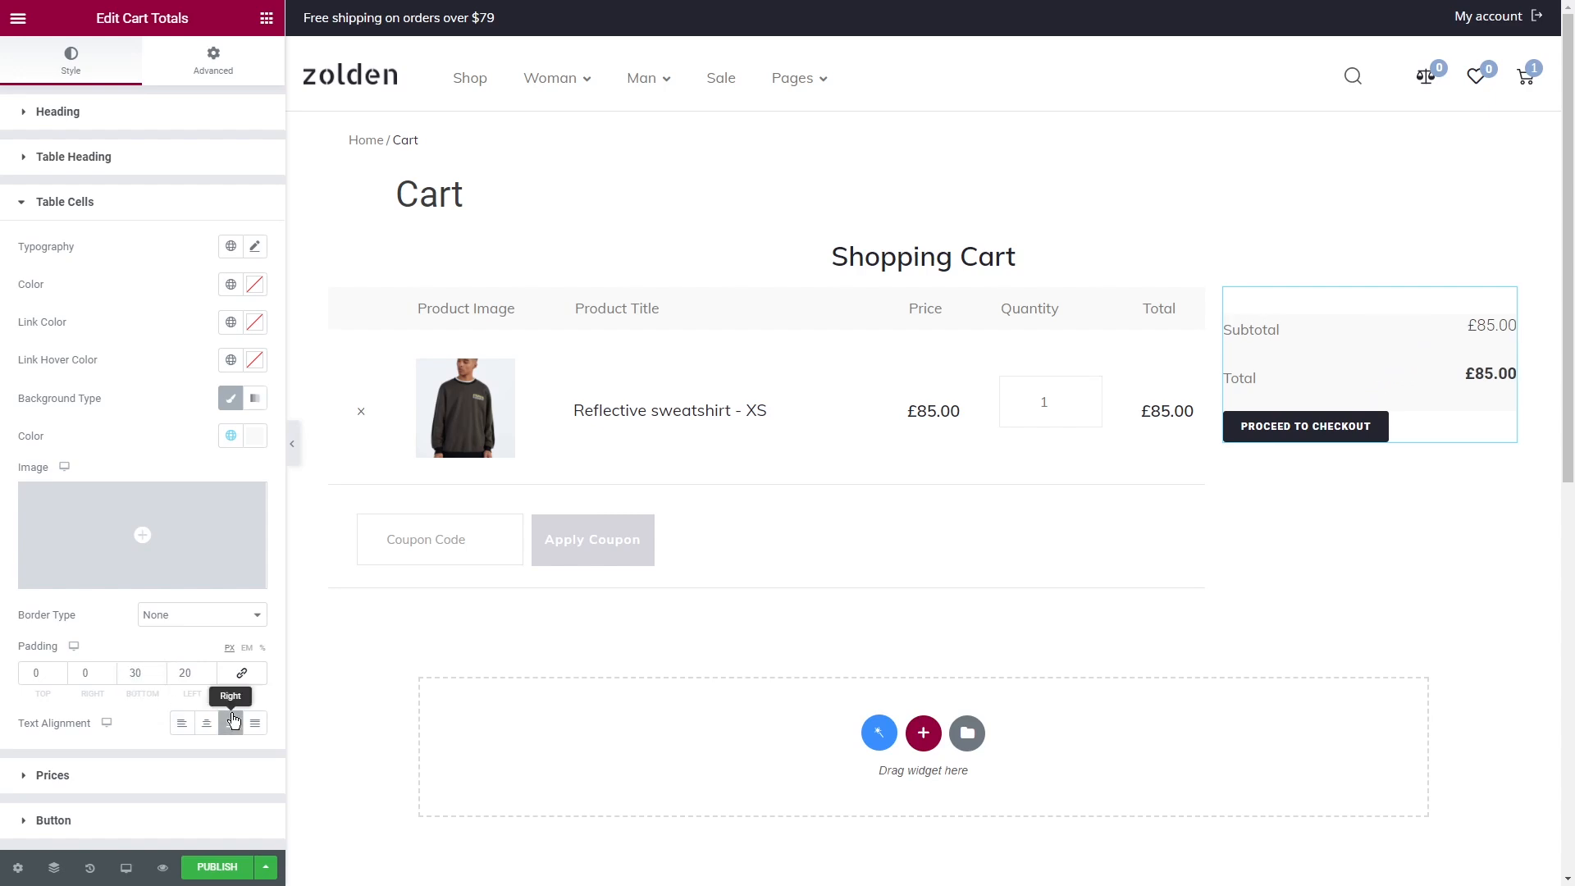
left_click(65, 202)
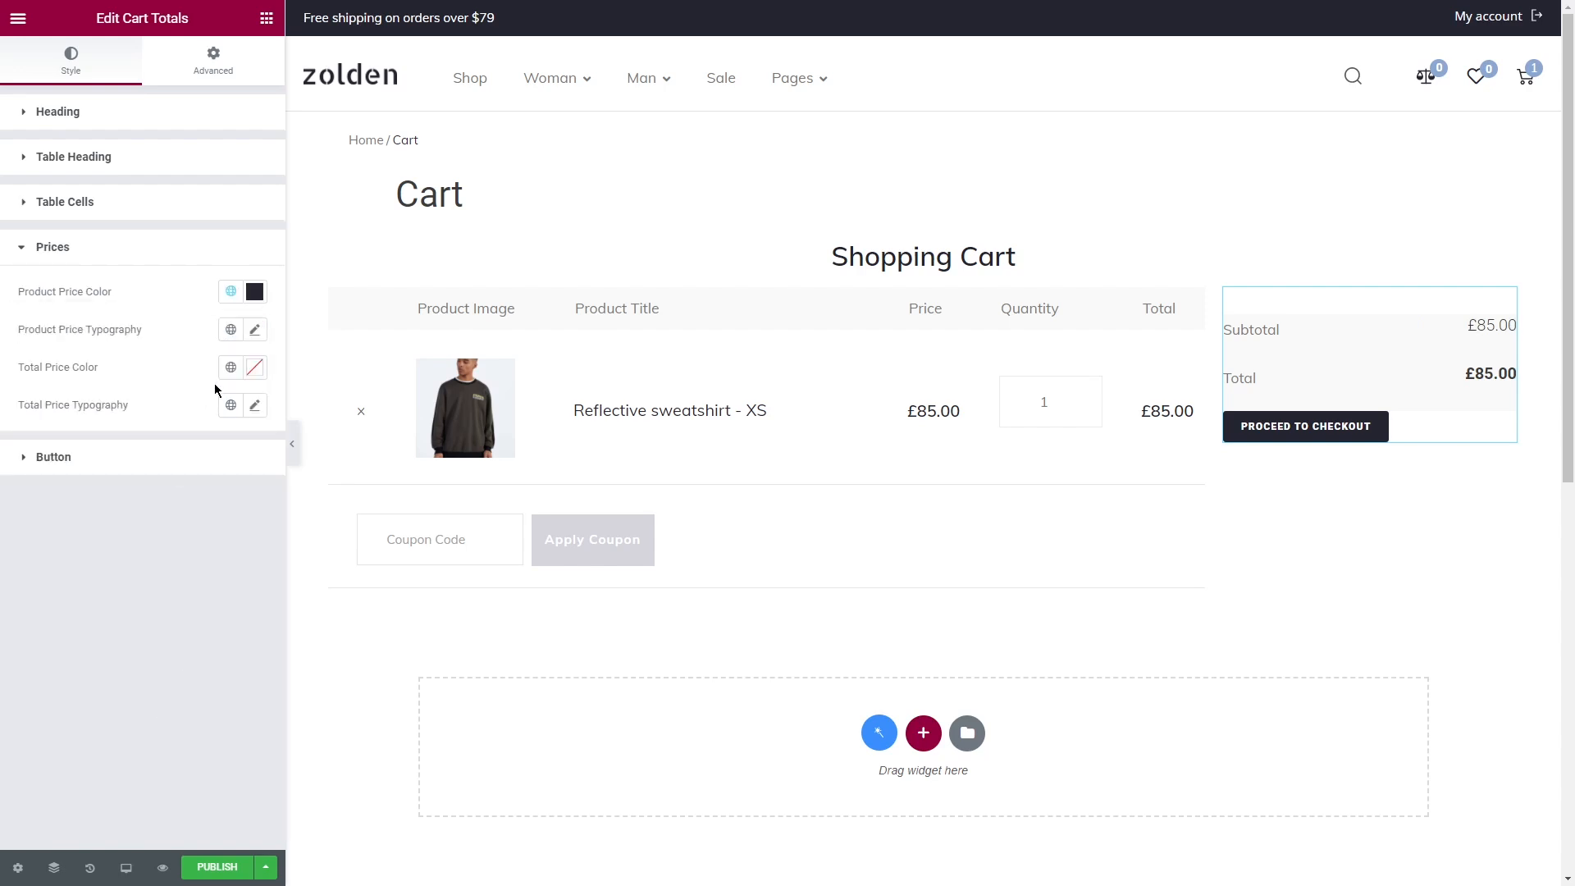
Step: Style the Proceed To Checkout button and give the totals box a classic light grey background
left_click(255, 405)
type("023")
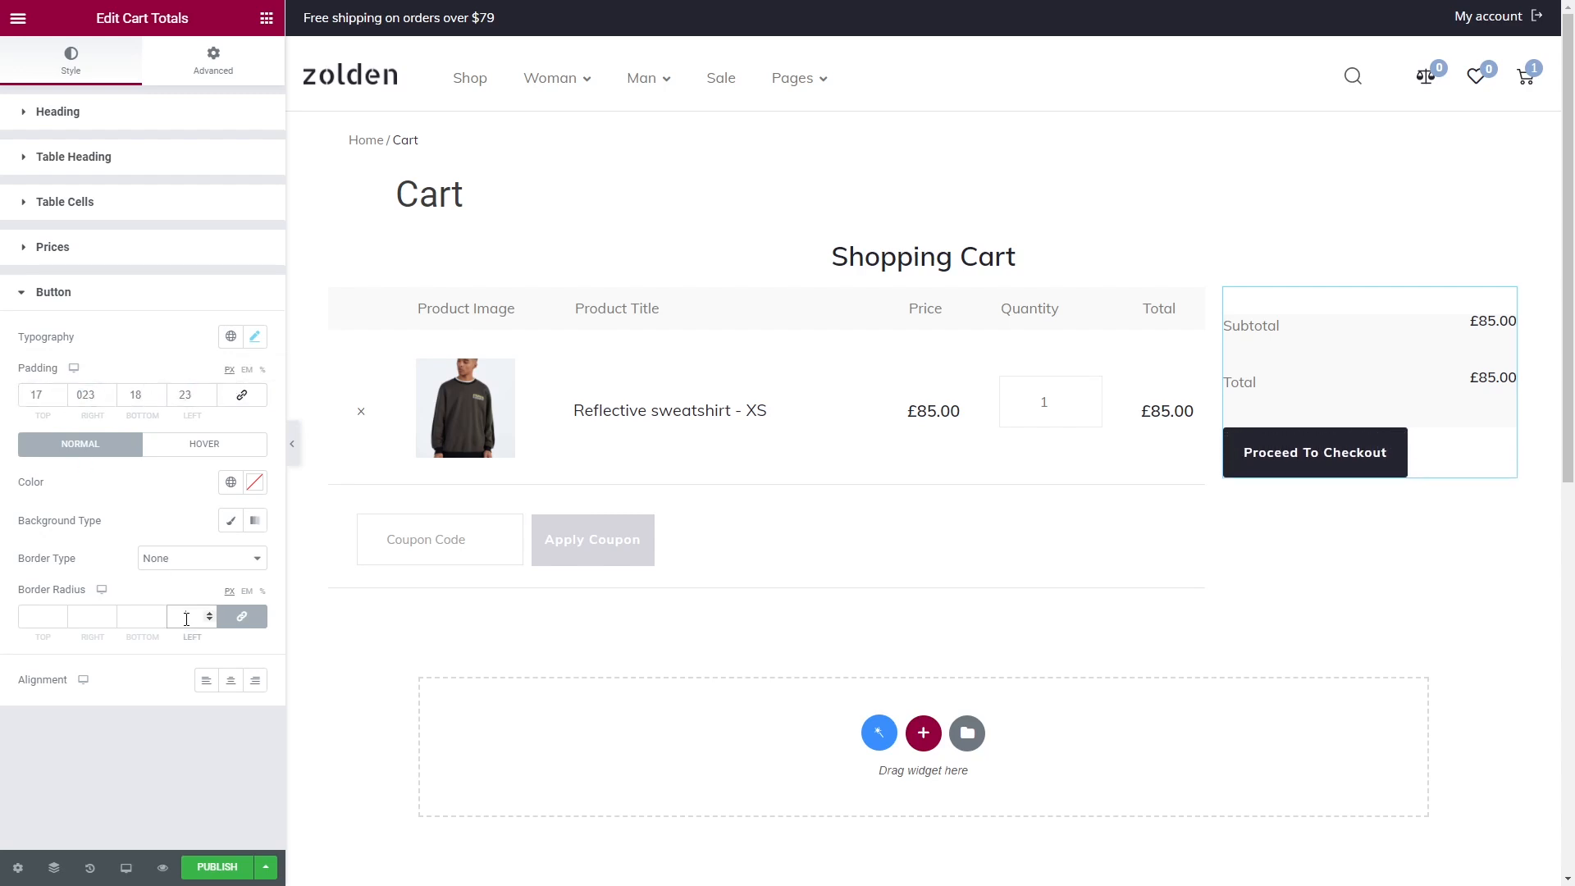
left_click(213, 59)
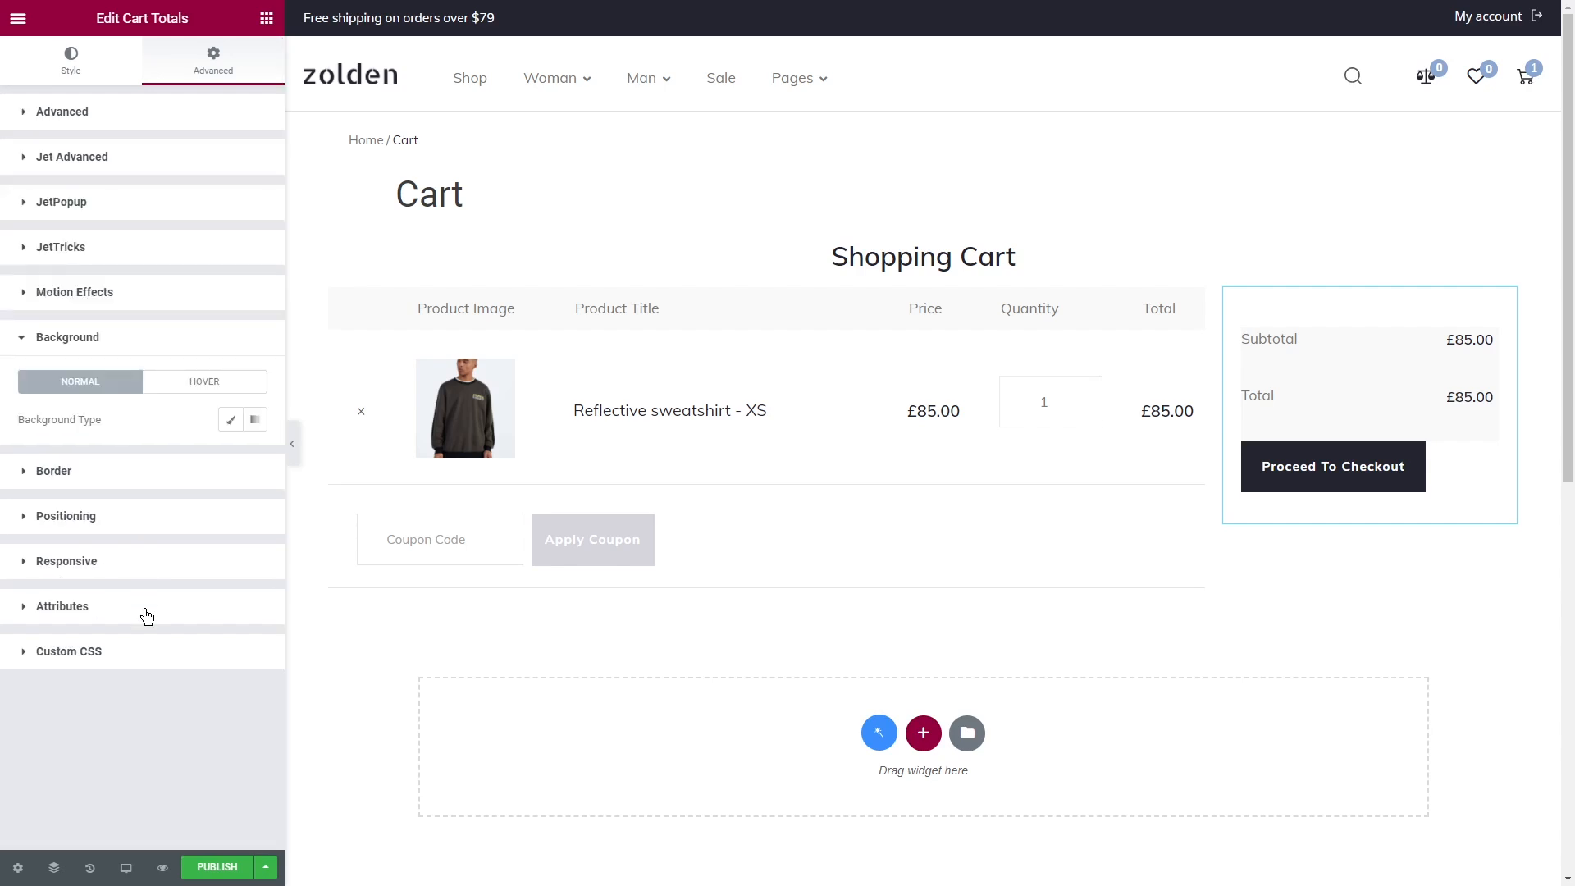
left_click(229, 419)
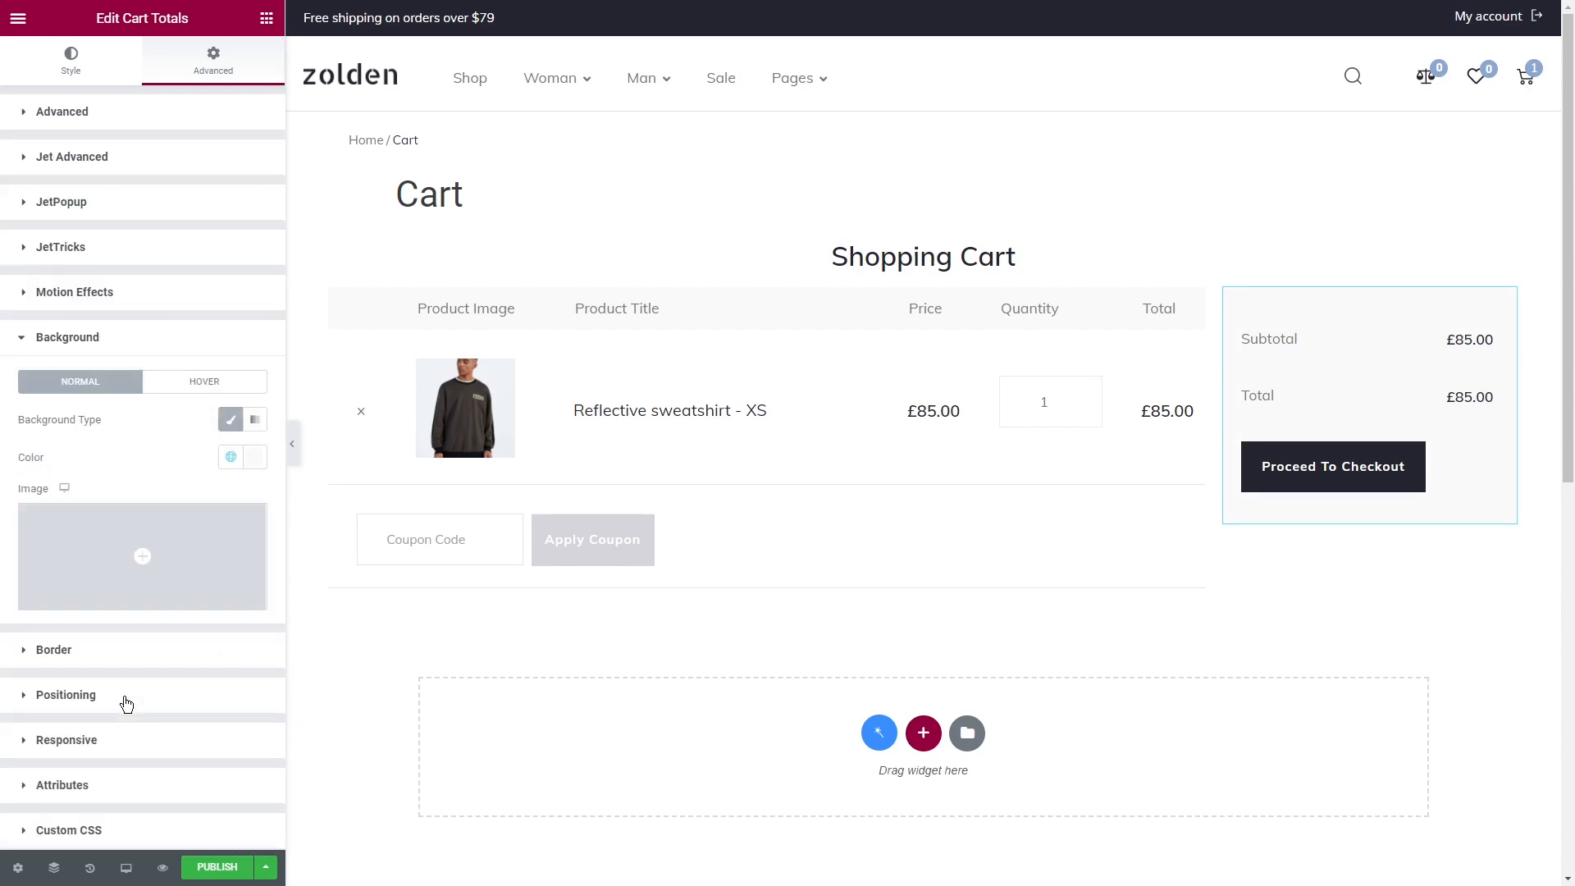
mouse_move(183, 509)
type("cart return")
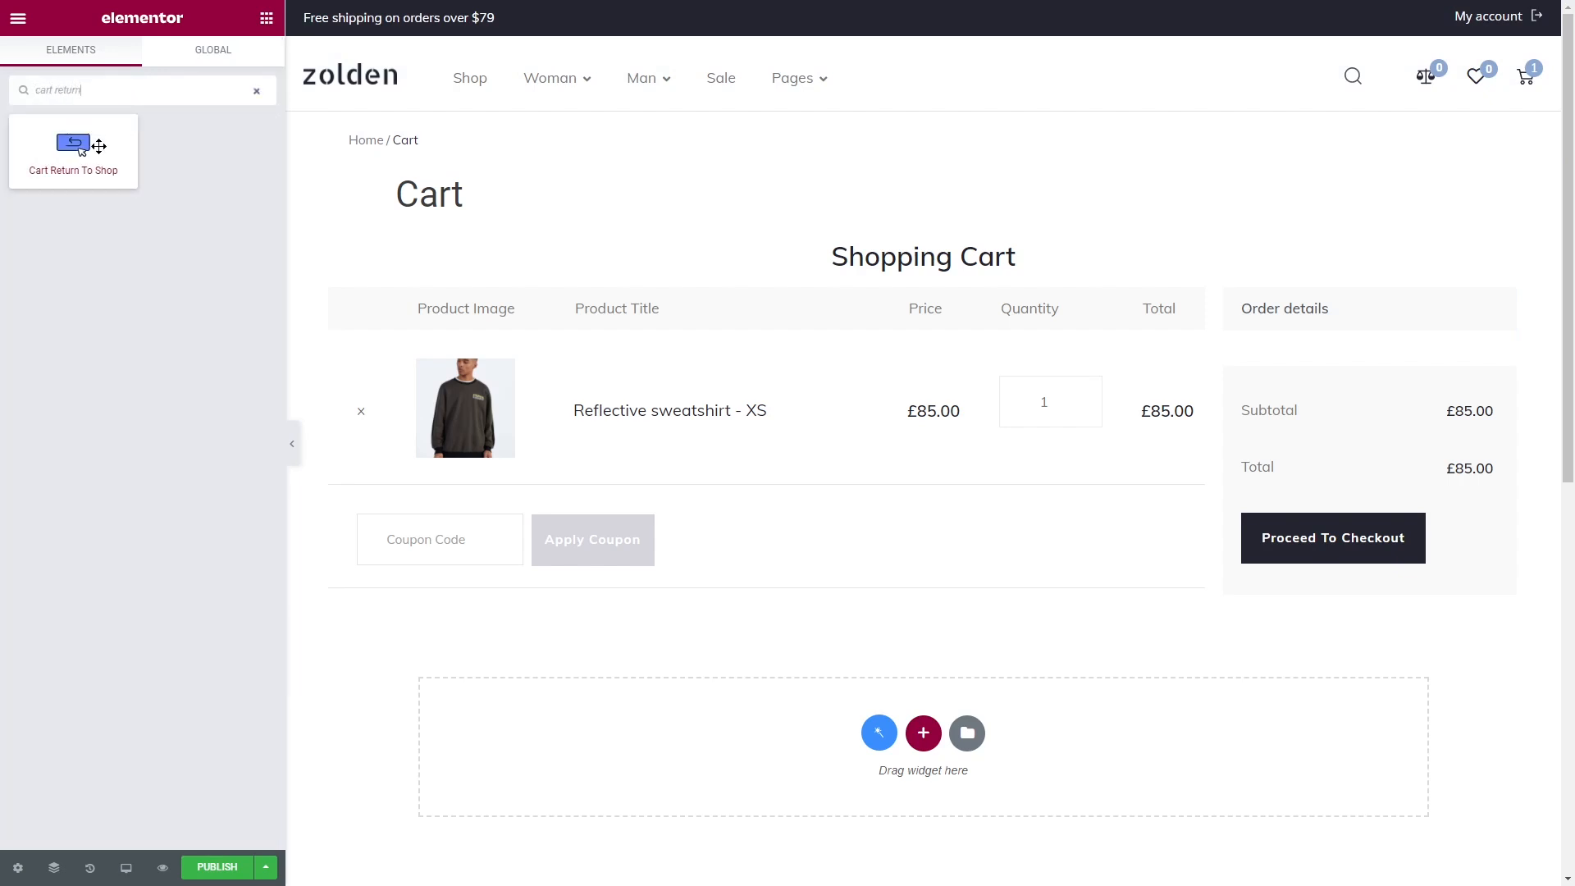
Step: Place Cart Return To Shop below the table with Classic background and solid 1px bottom border
left_click_drag(73, 142, 225, 422)
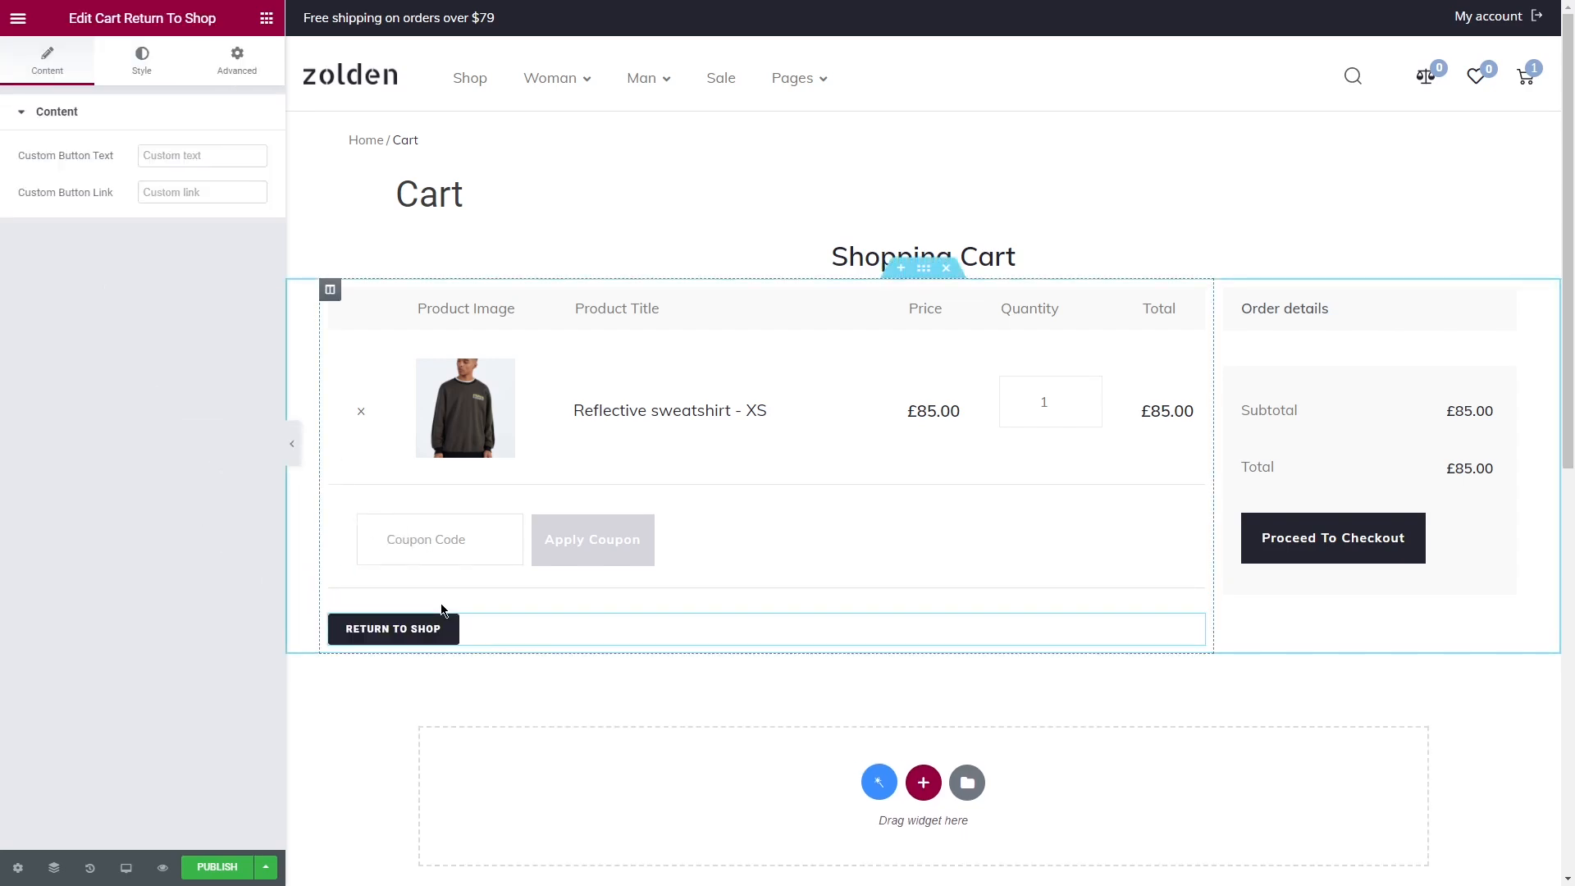
mouse_move(342, 430)
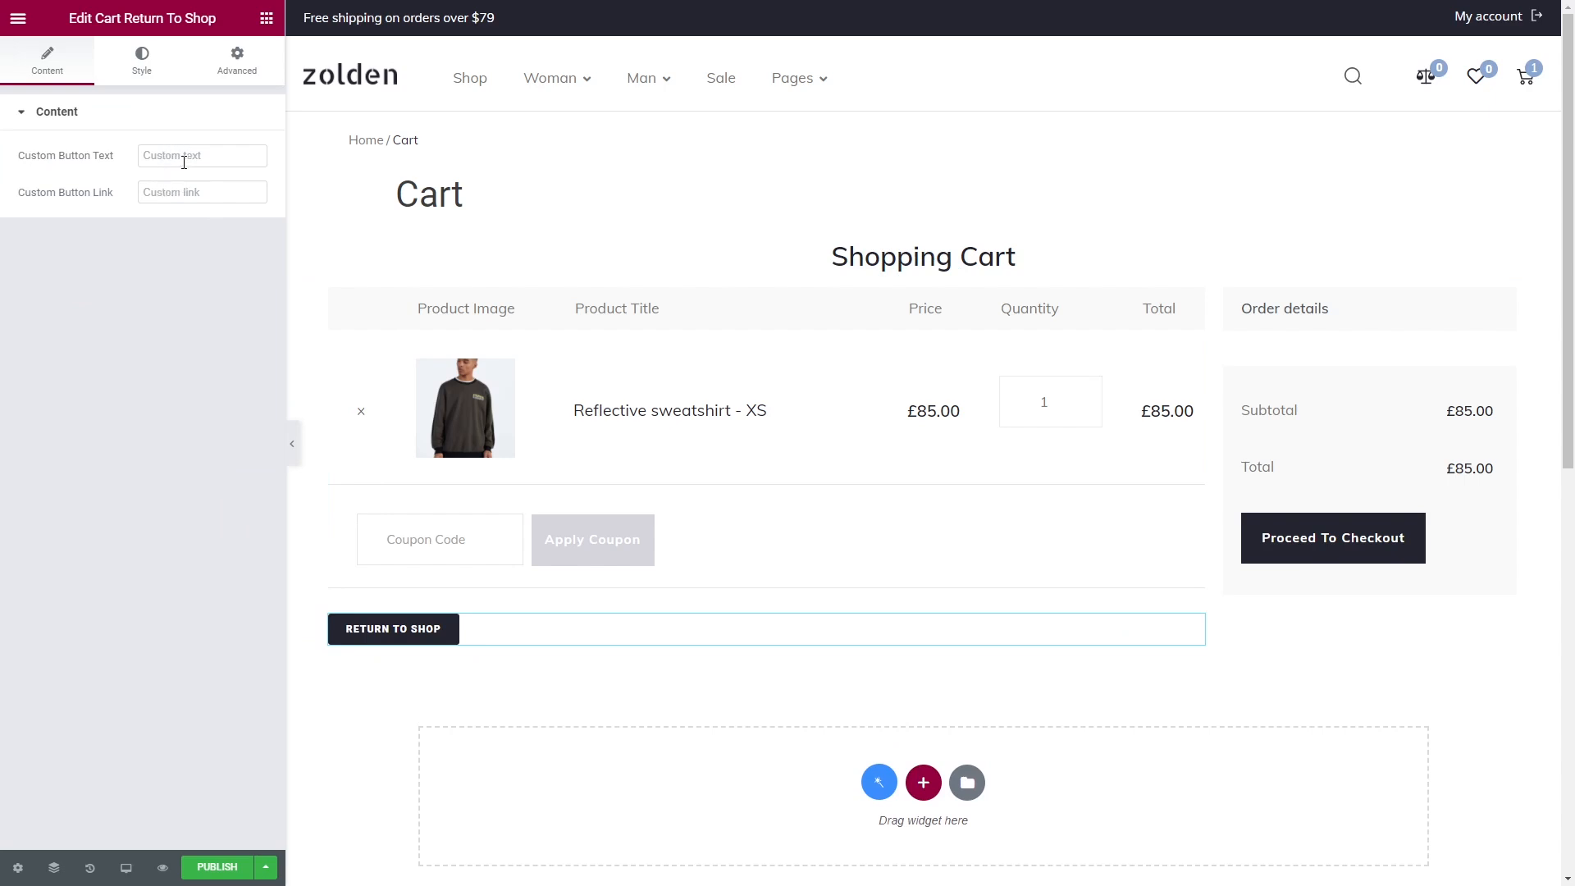
left_click(141, 62)
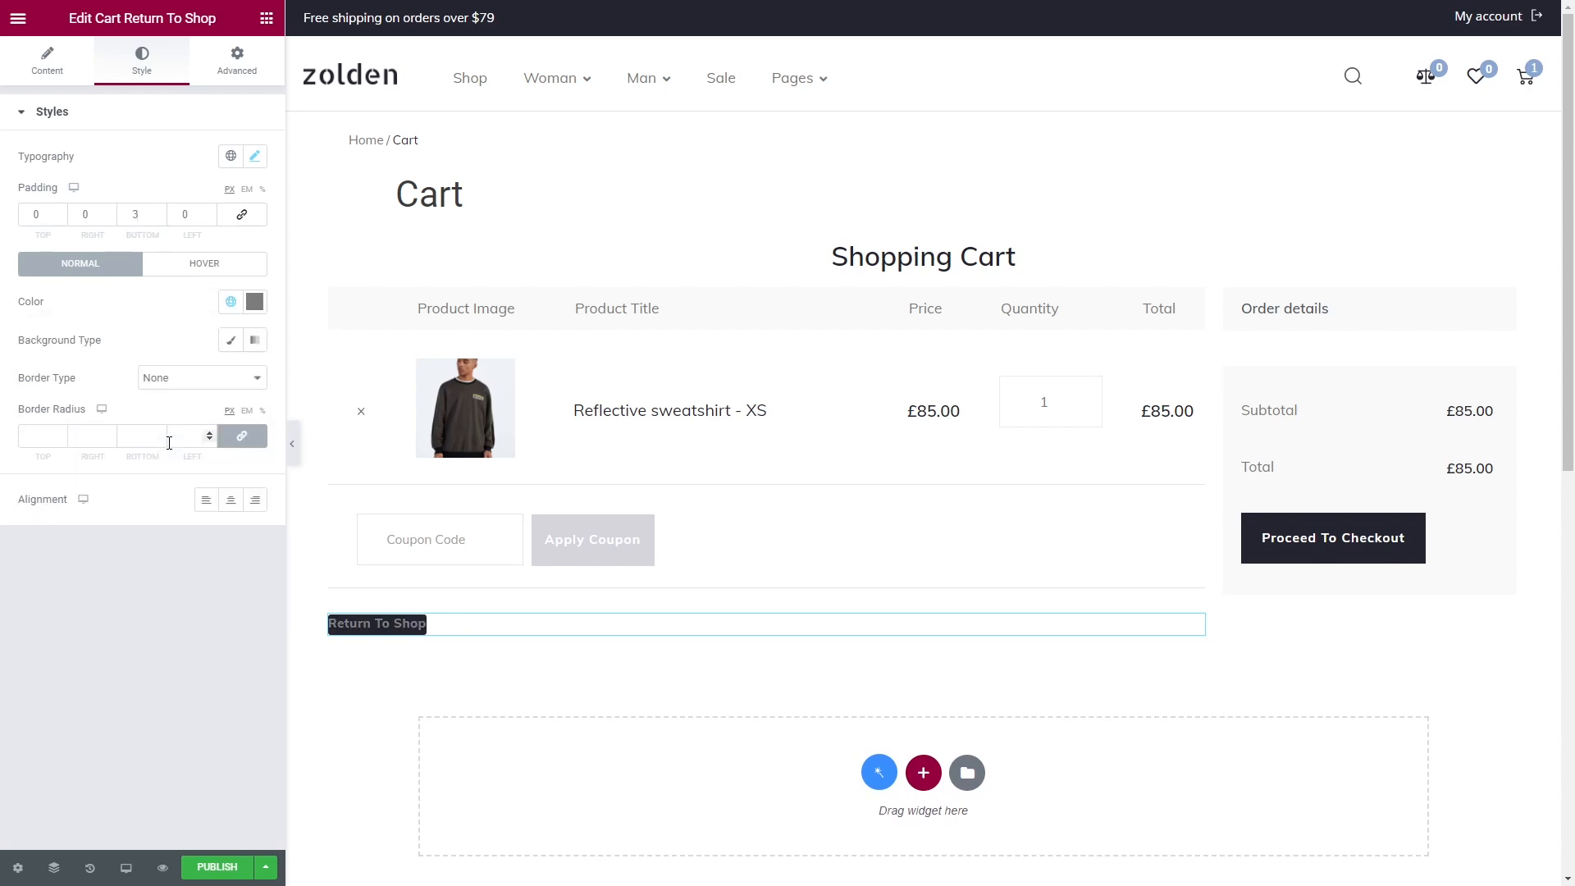
left_click(204, 263)
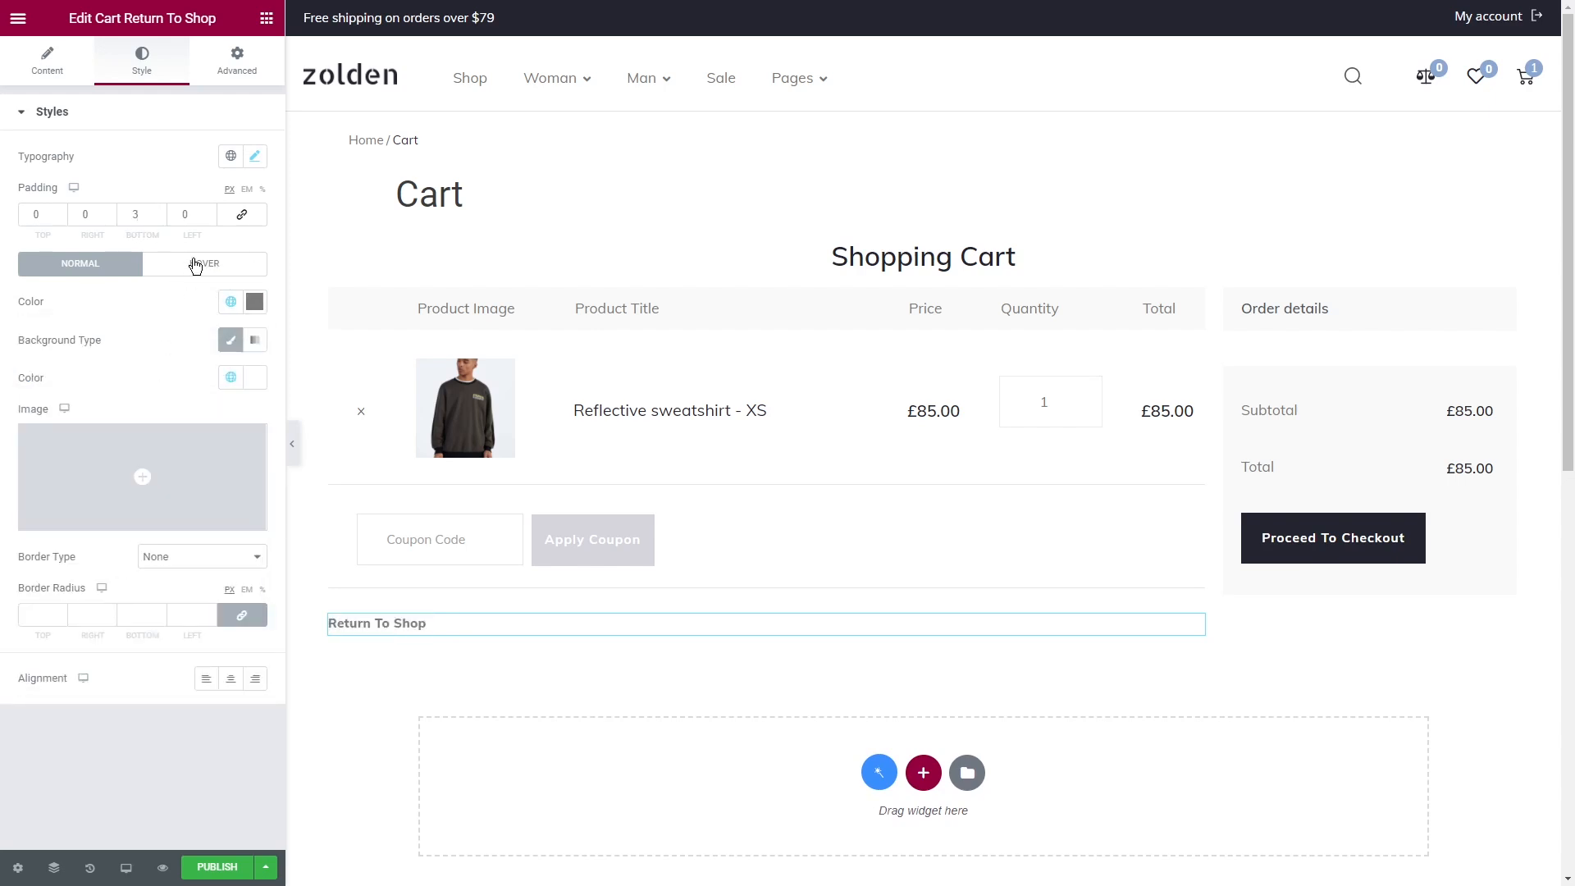
left_click(205, 263)
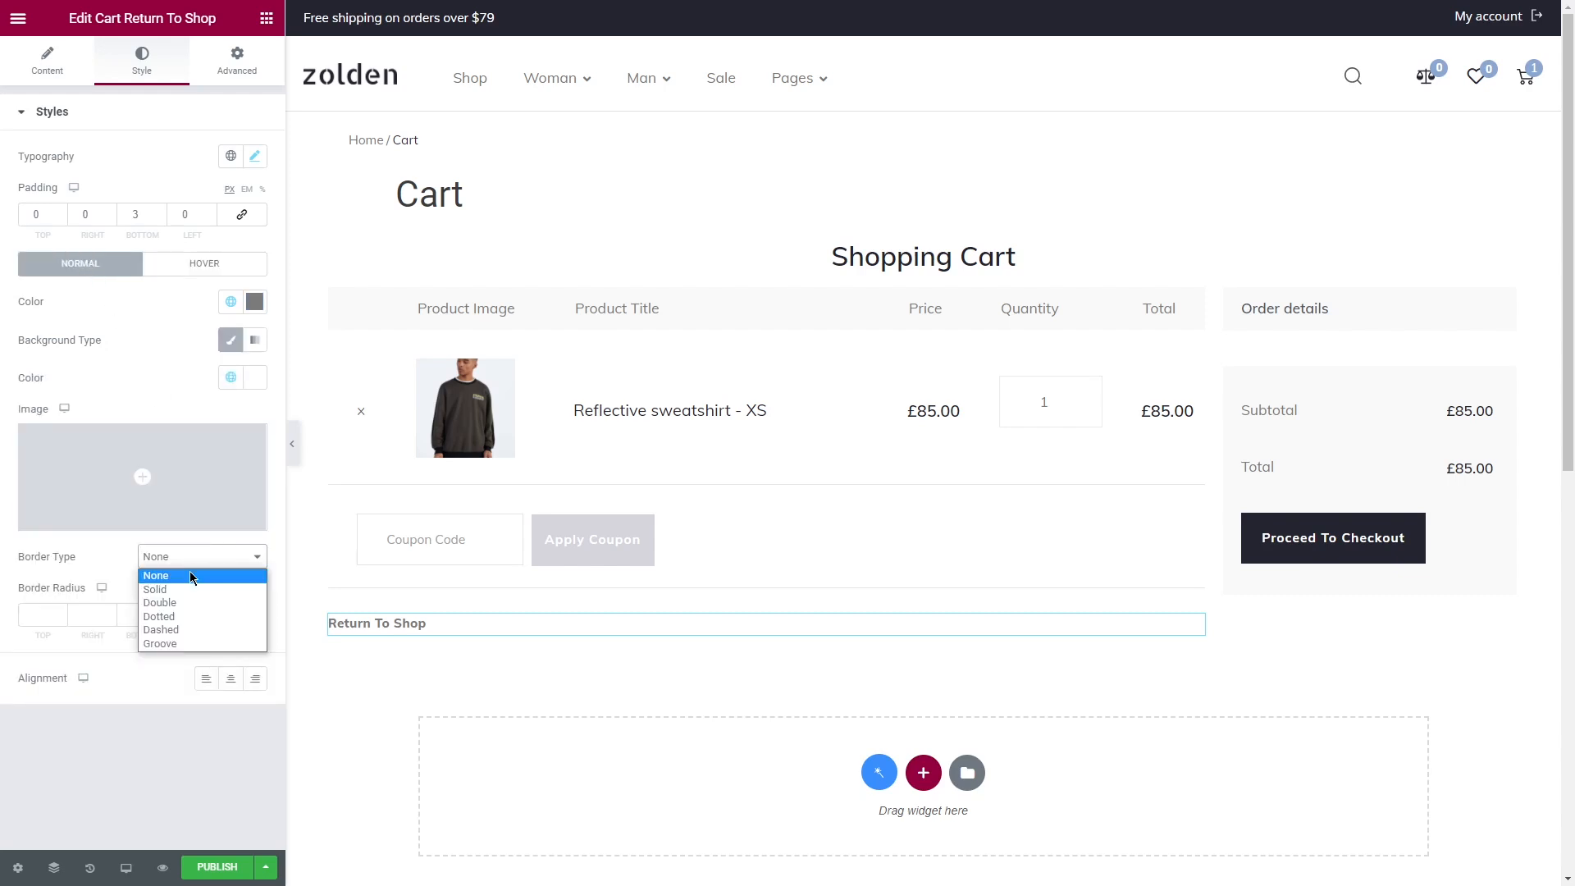
left_click(154, 589)
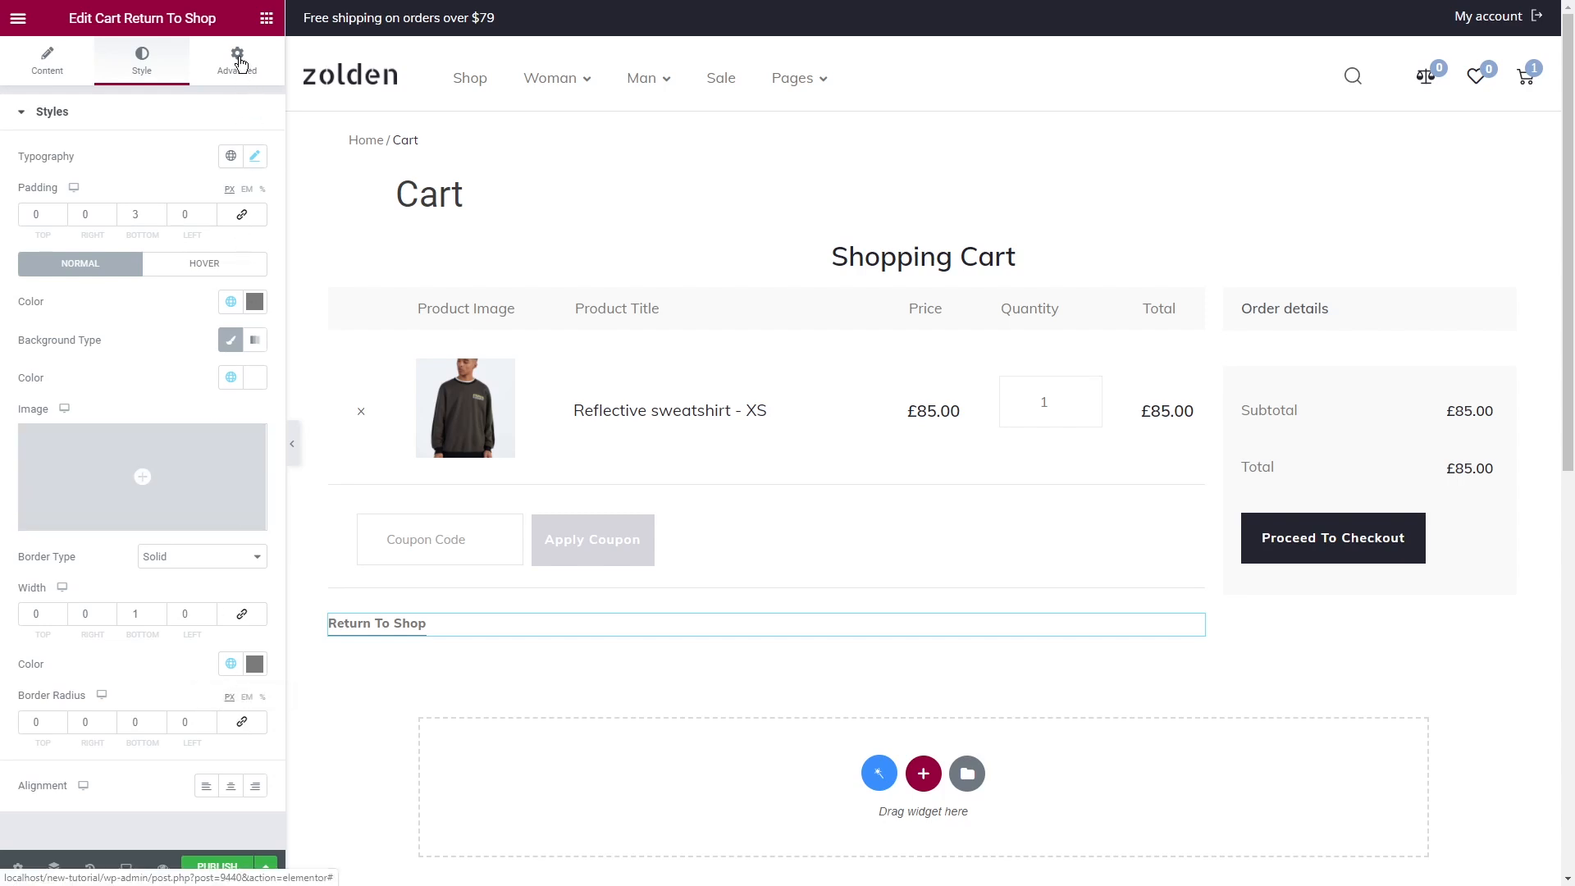
Step: Add a left-arrow icon beside the Return To Shop link and set its size
left_click(237, 59)
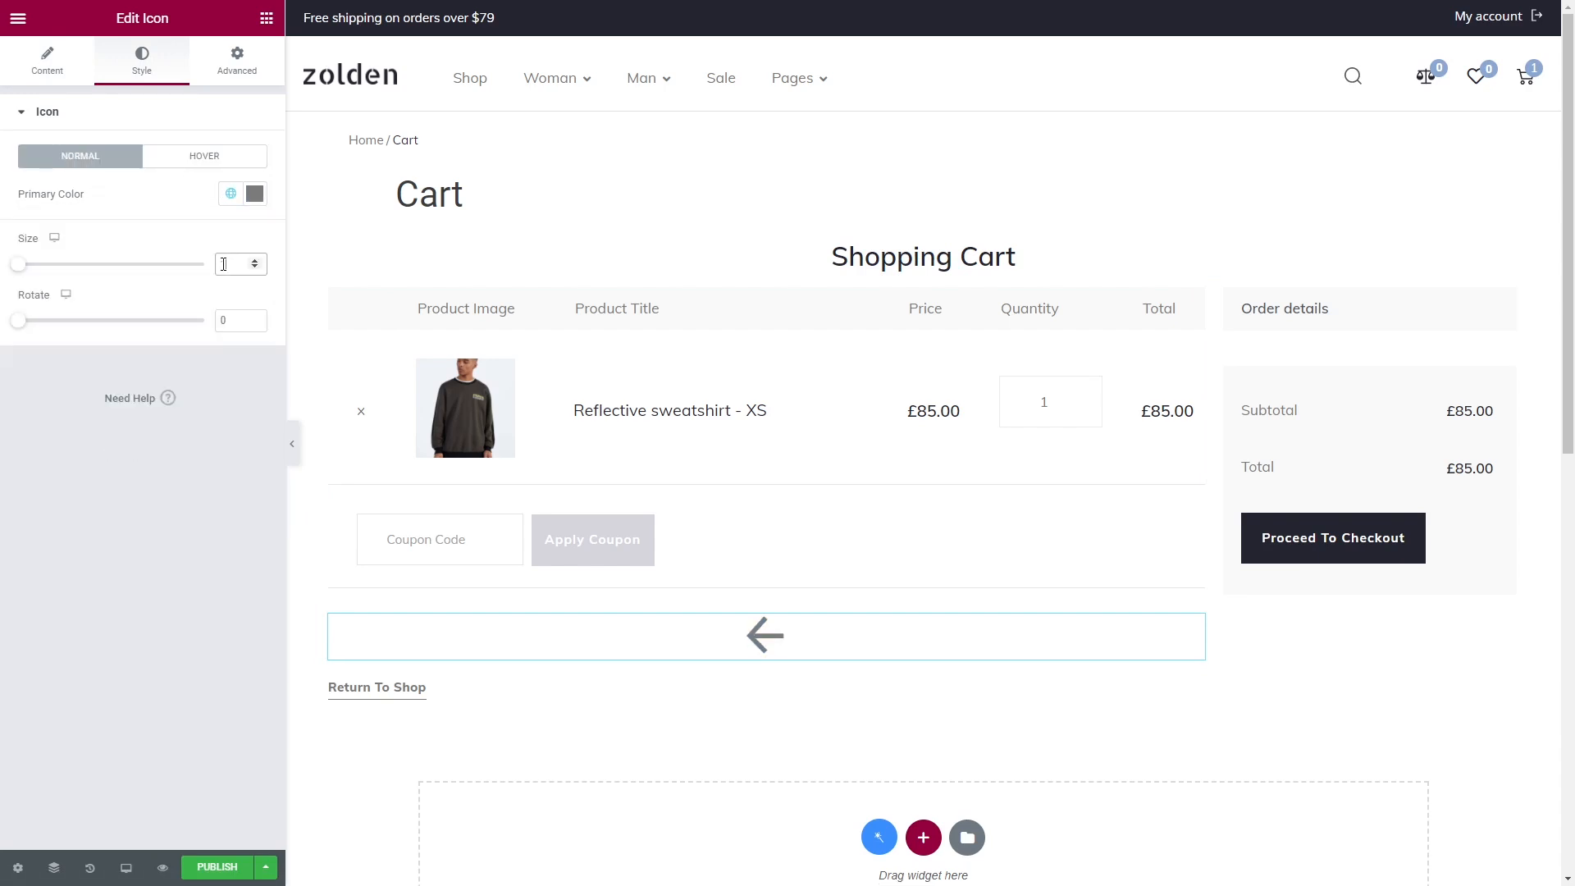
left_click(236, 61)
type("cart cross sells")
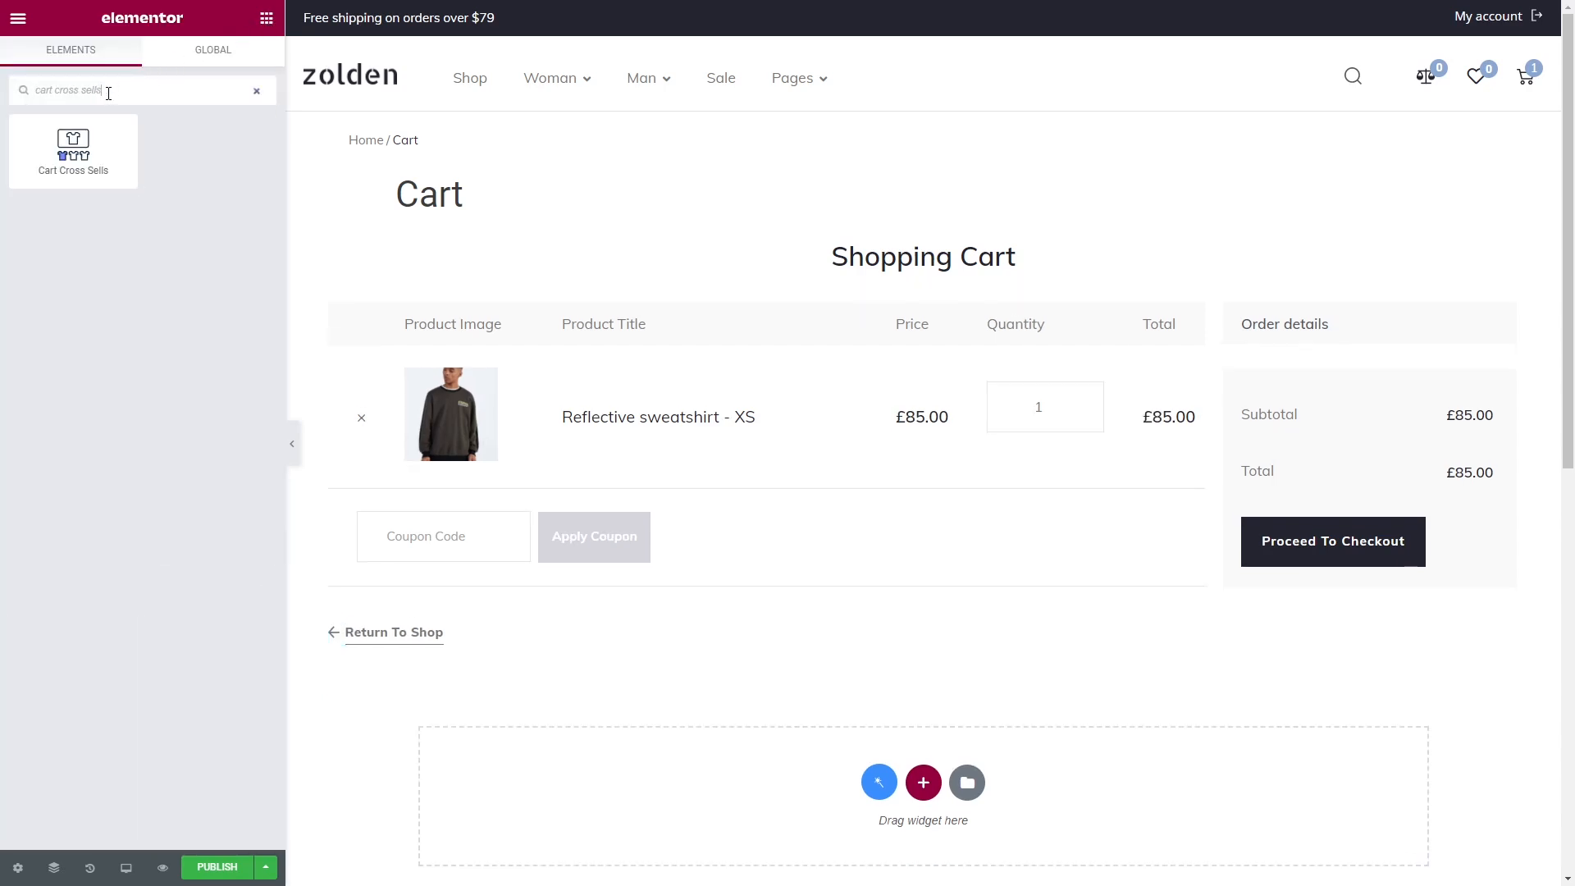
Step: Drop Cart Cross Sells below the cart, scroll to review it, and update the Cart template
left_click_drag(72, 151, 748, 782)
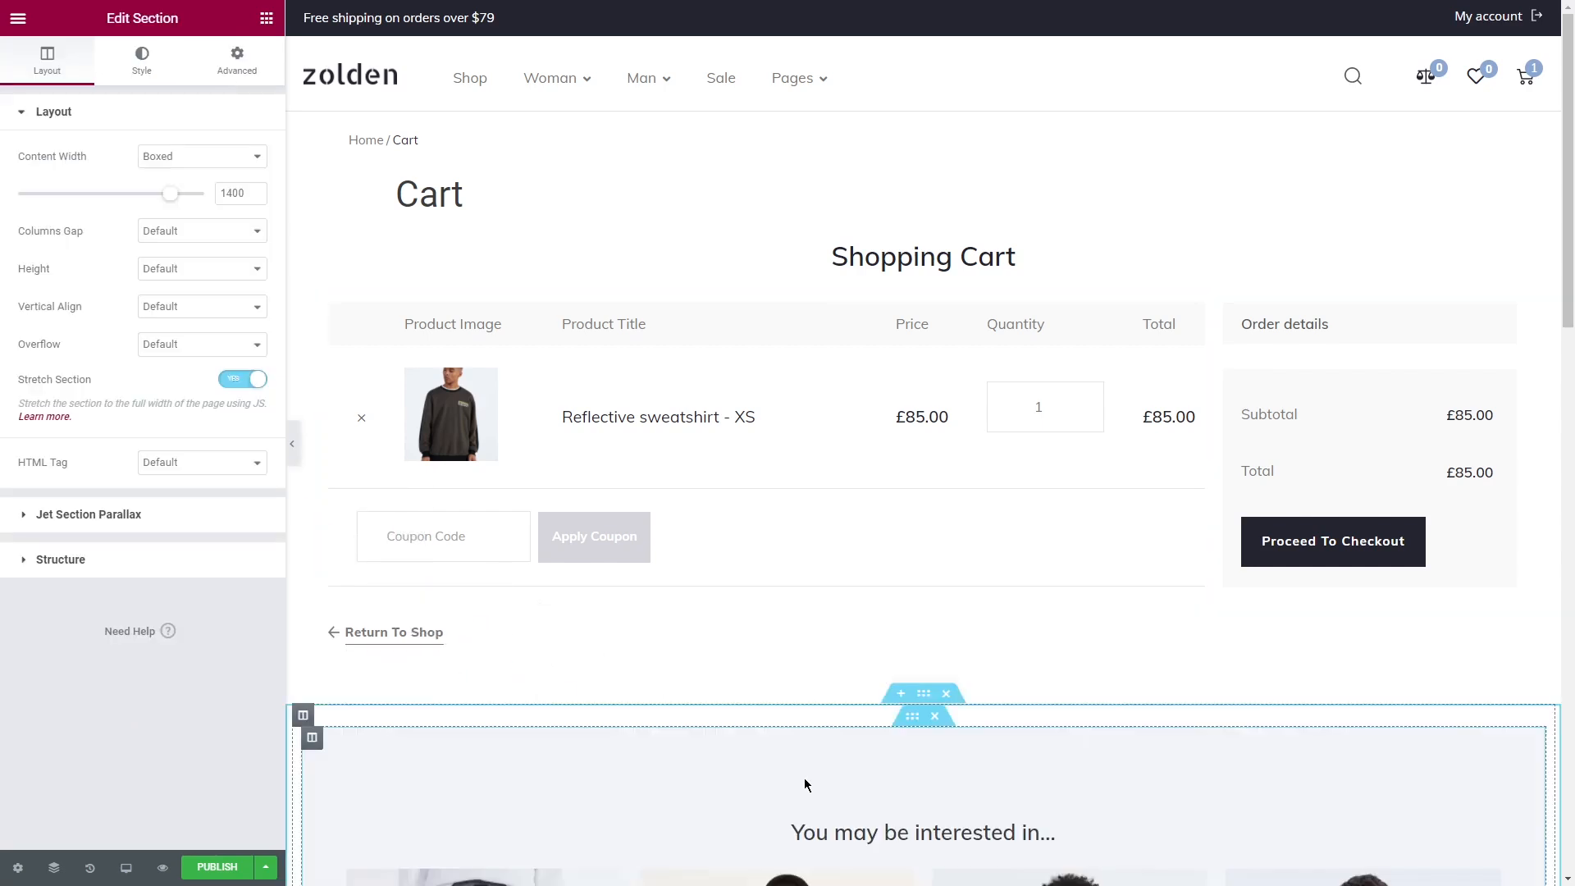
scroll("down", 3)
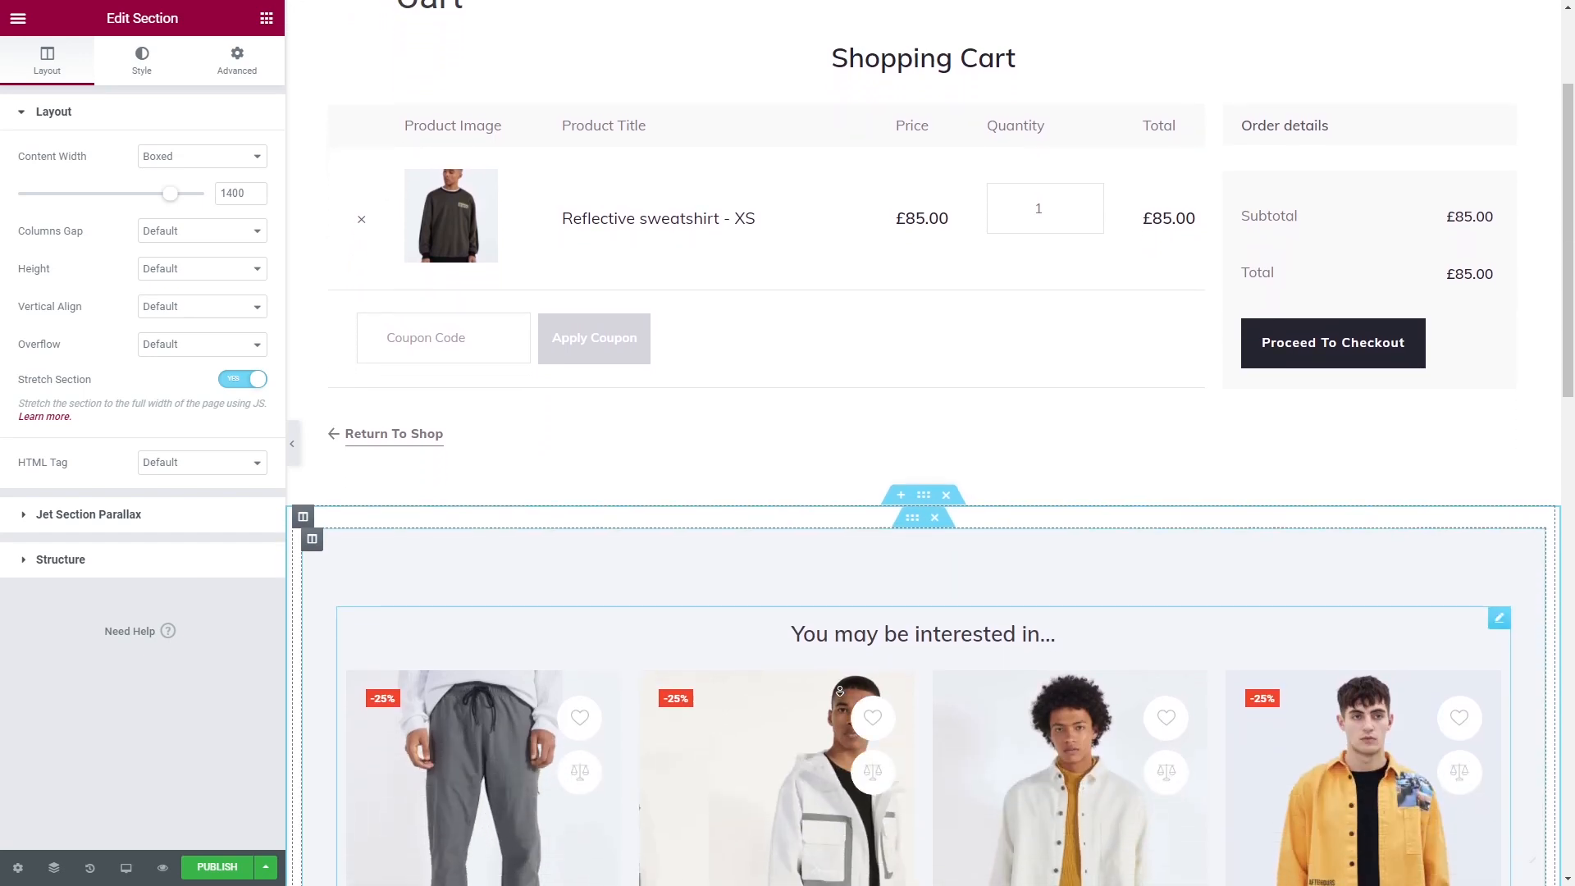
scroll("down", 3)
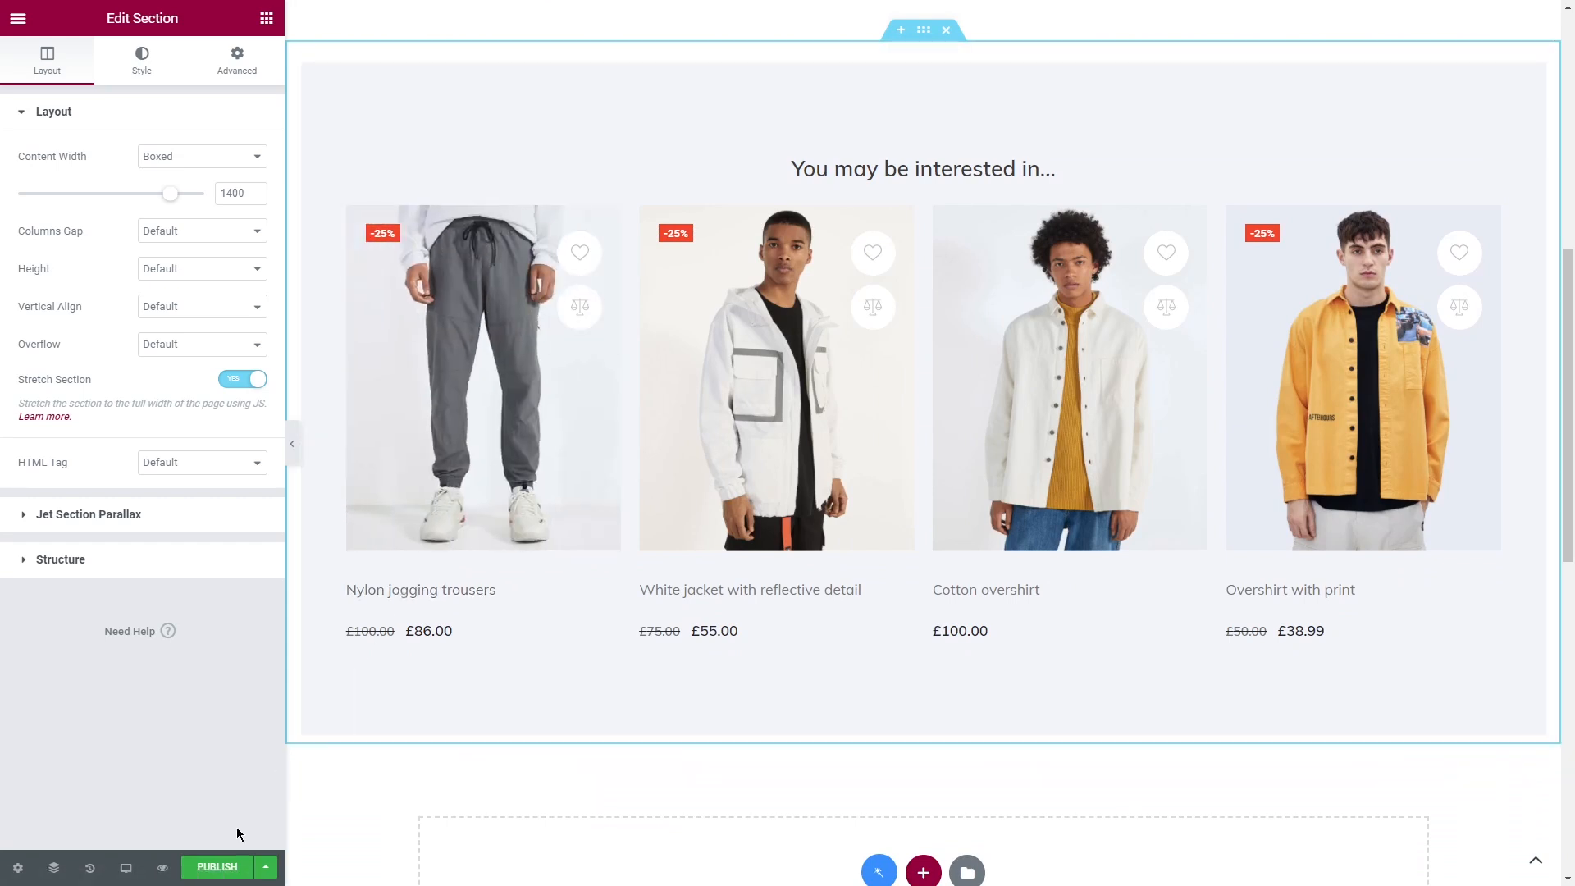
left_click(216, 866)
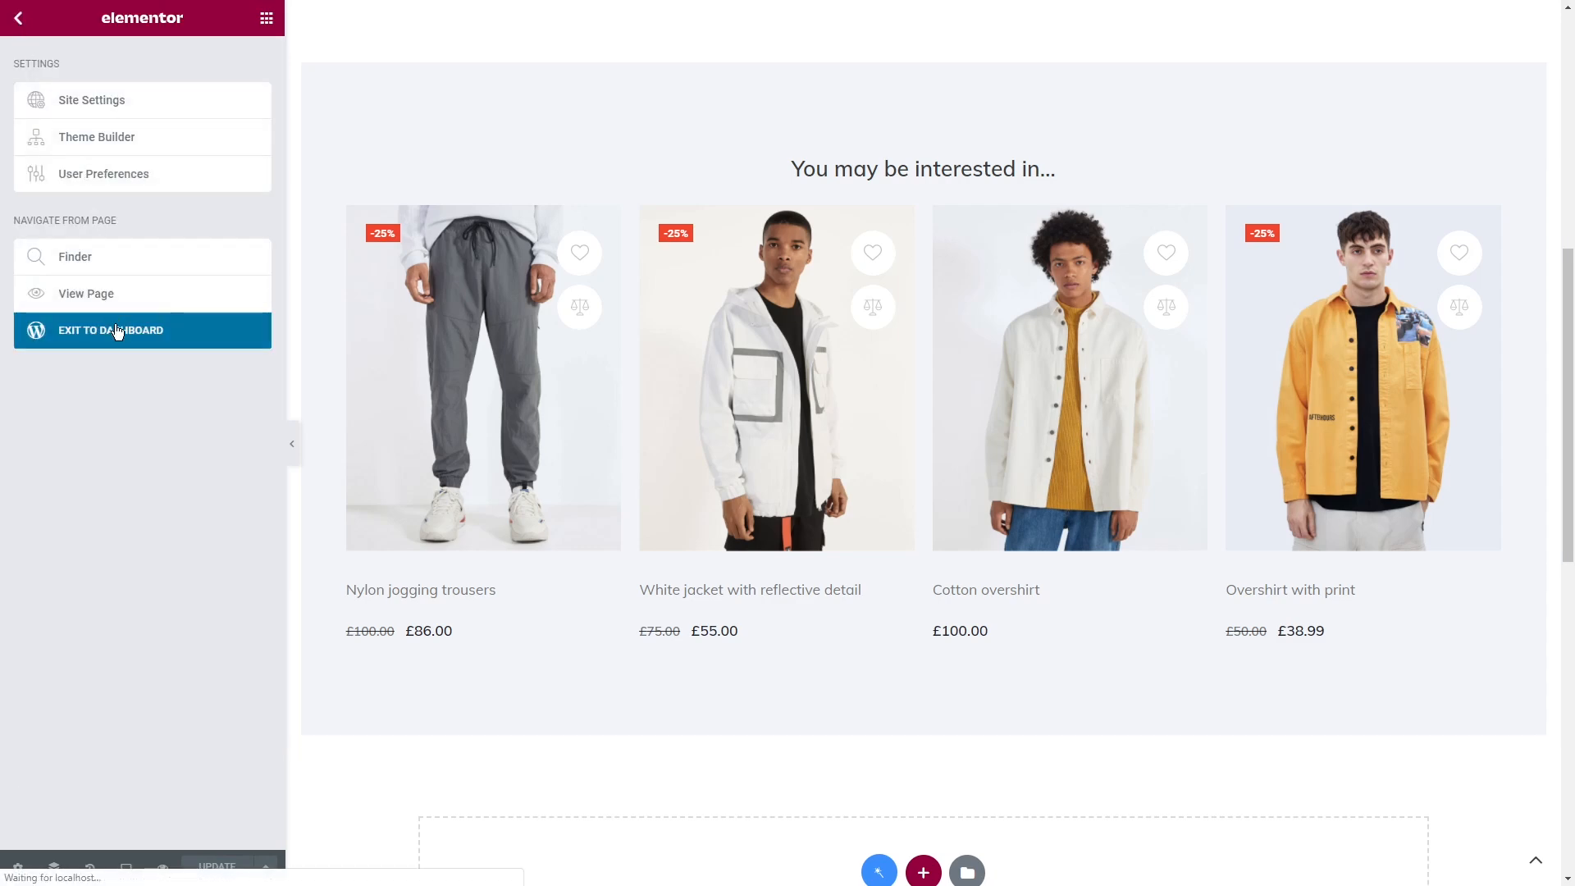
Step: From Woo Page Builder, create a Cart-type template named 'Empty Cart'
left_click(117, 330)
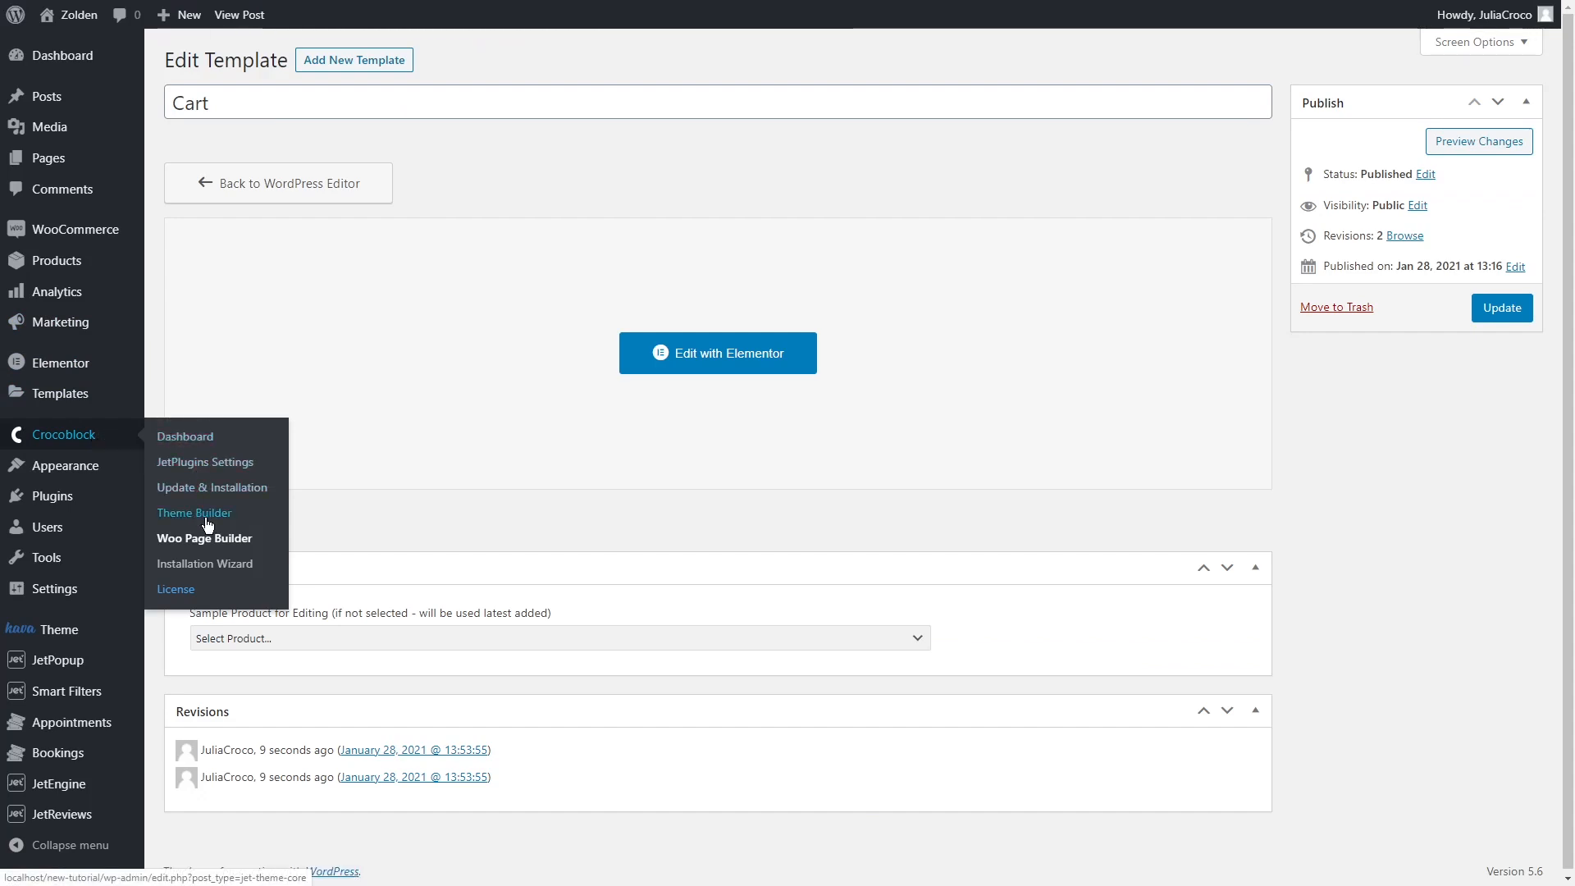
left_click(204, 538)
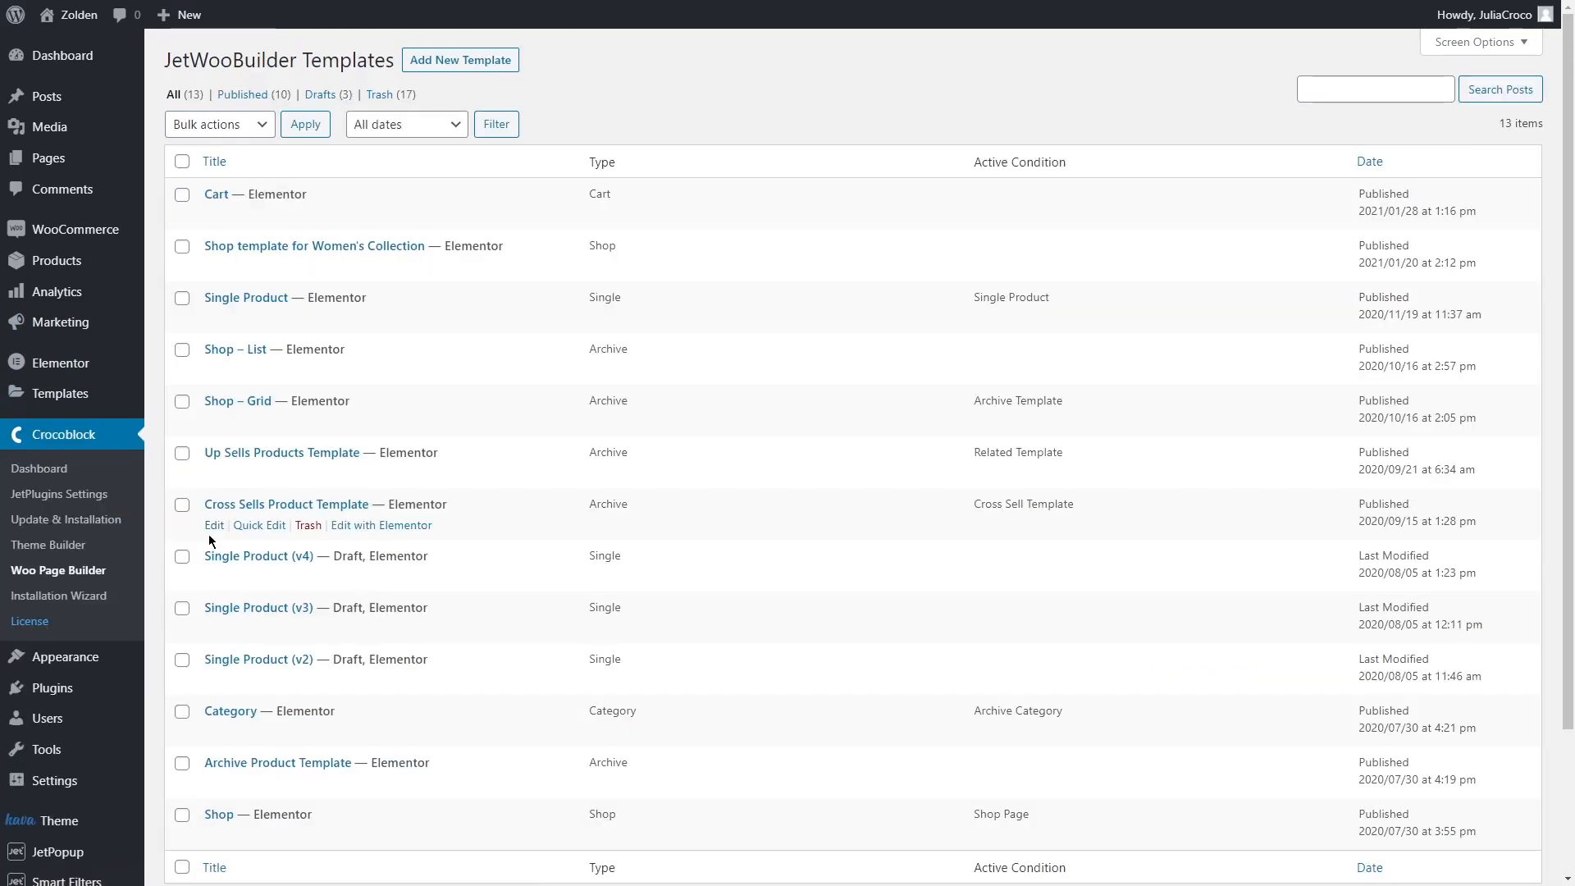
mouse_move(457, 60)
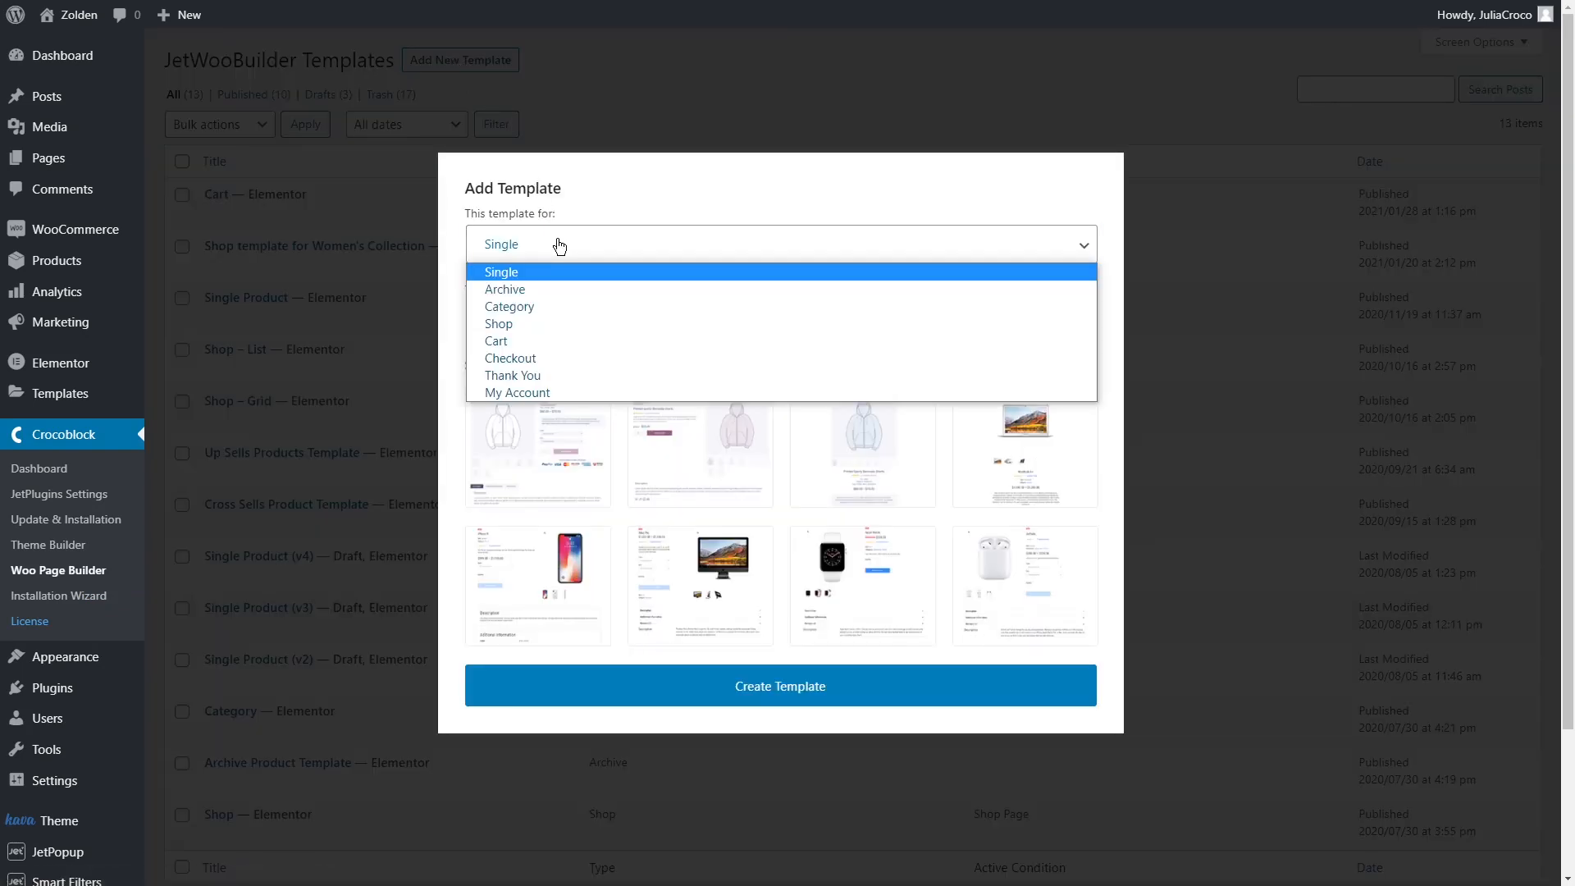
left_click(496, 341)
type("Empty Cart")
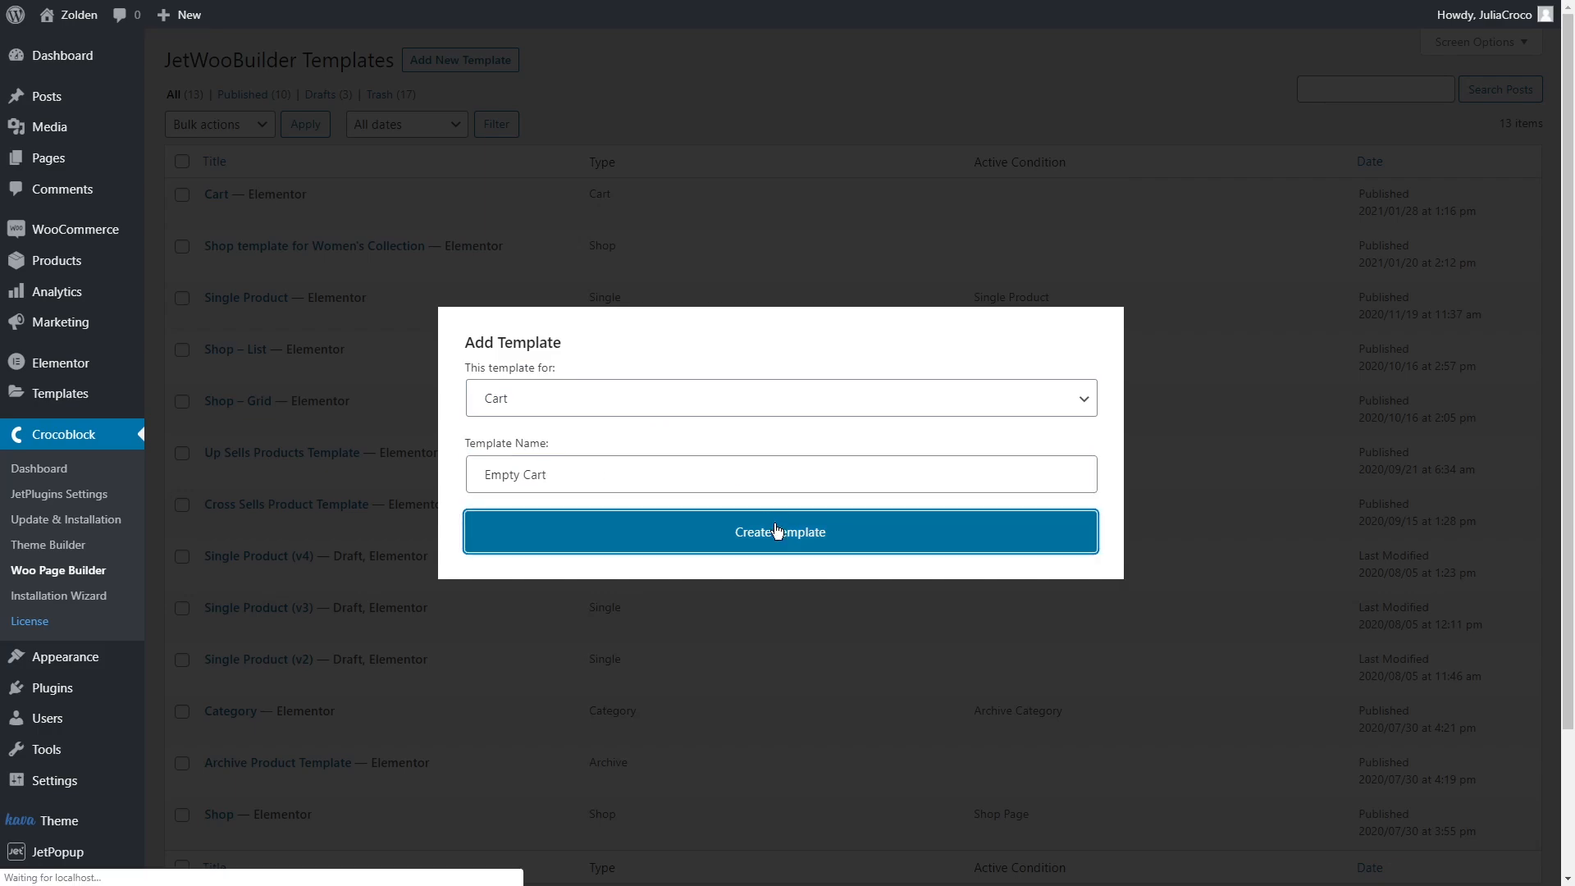
left_click(780, 532)
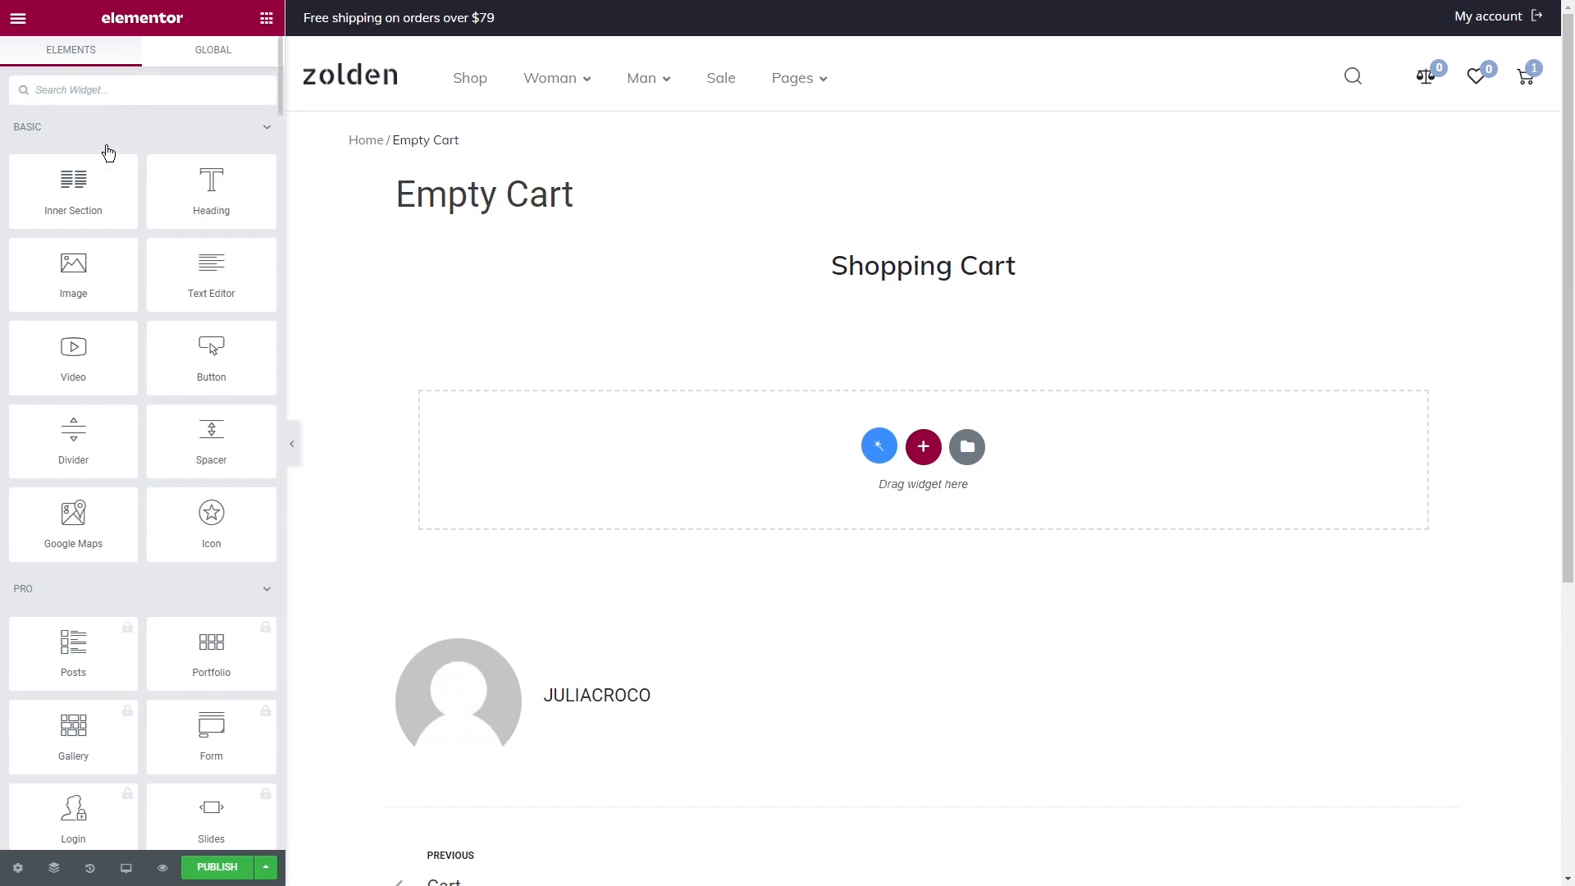
Step: Search 'empty m', drop Cart Empty Message into the left column, and enlarge its typography
left_click(73, 189)
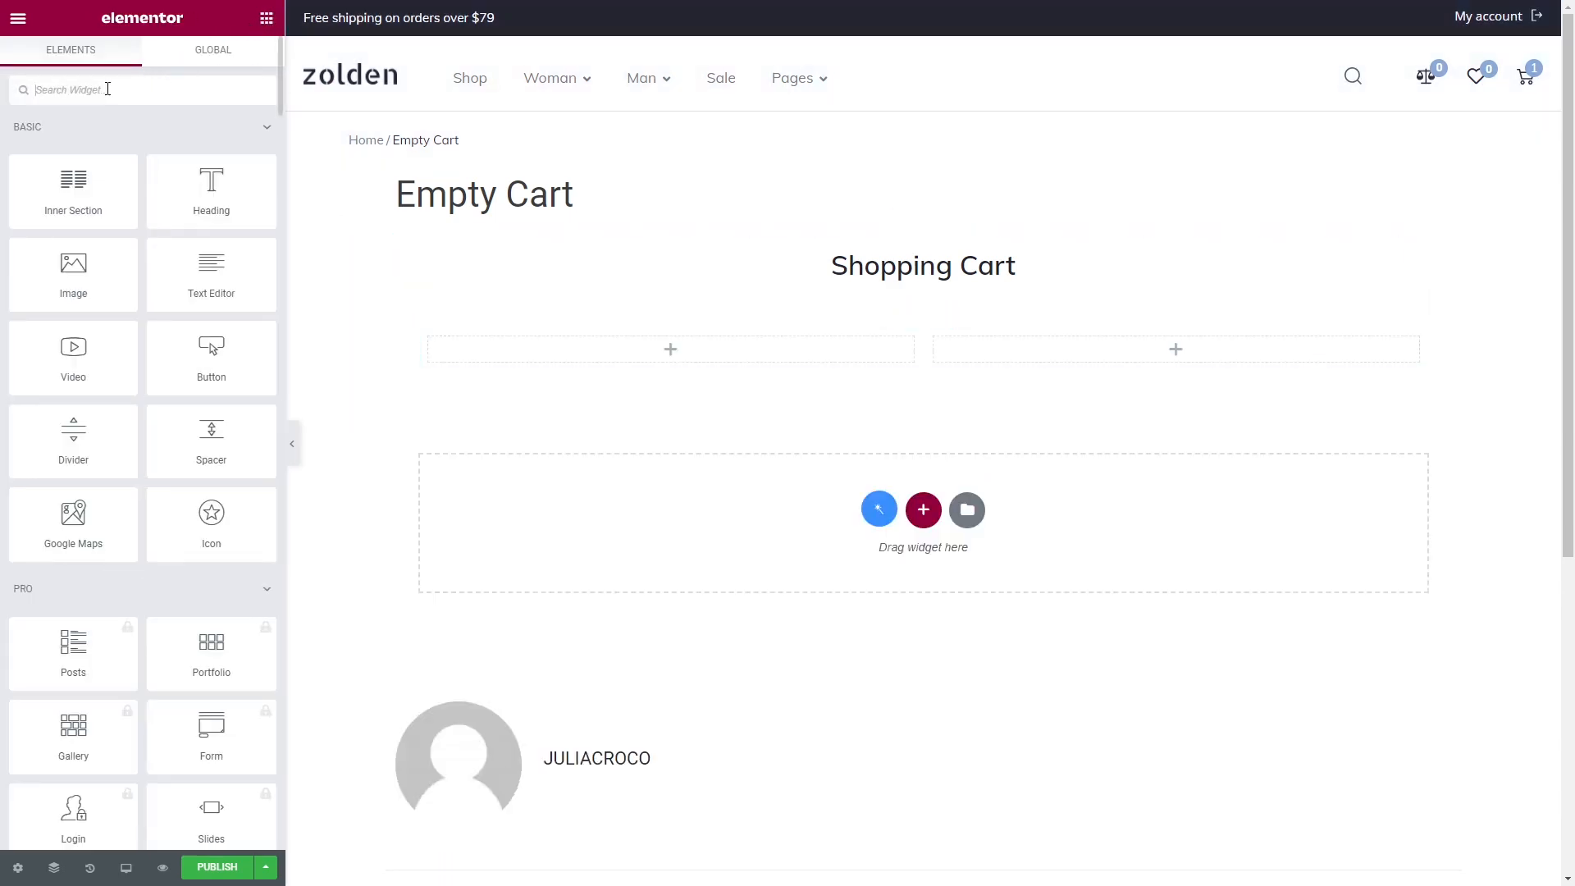
type("empty m")
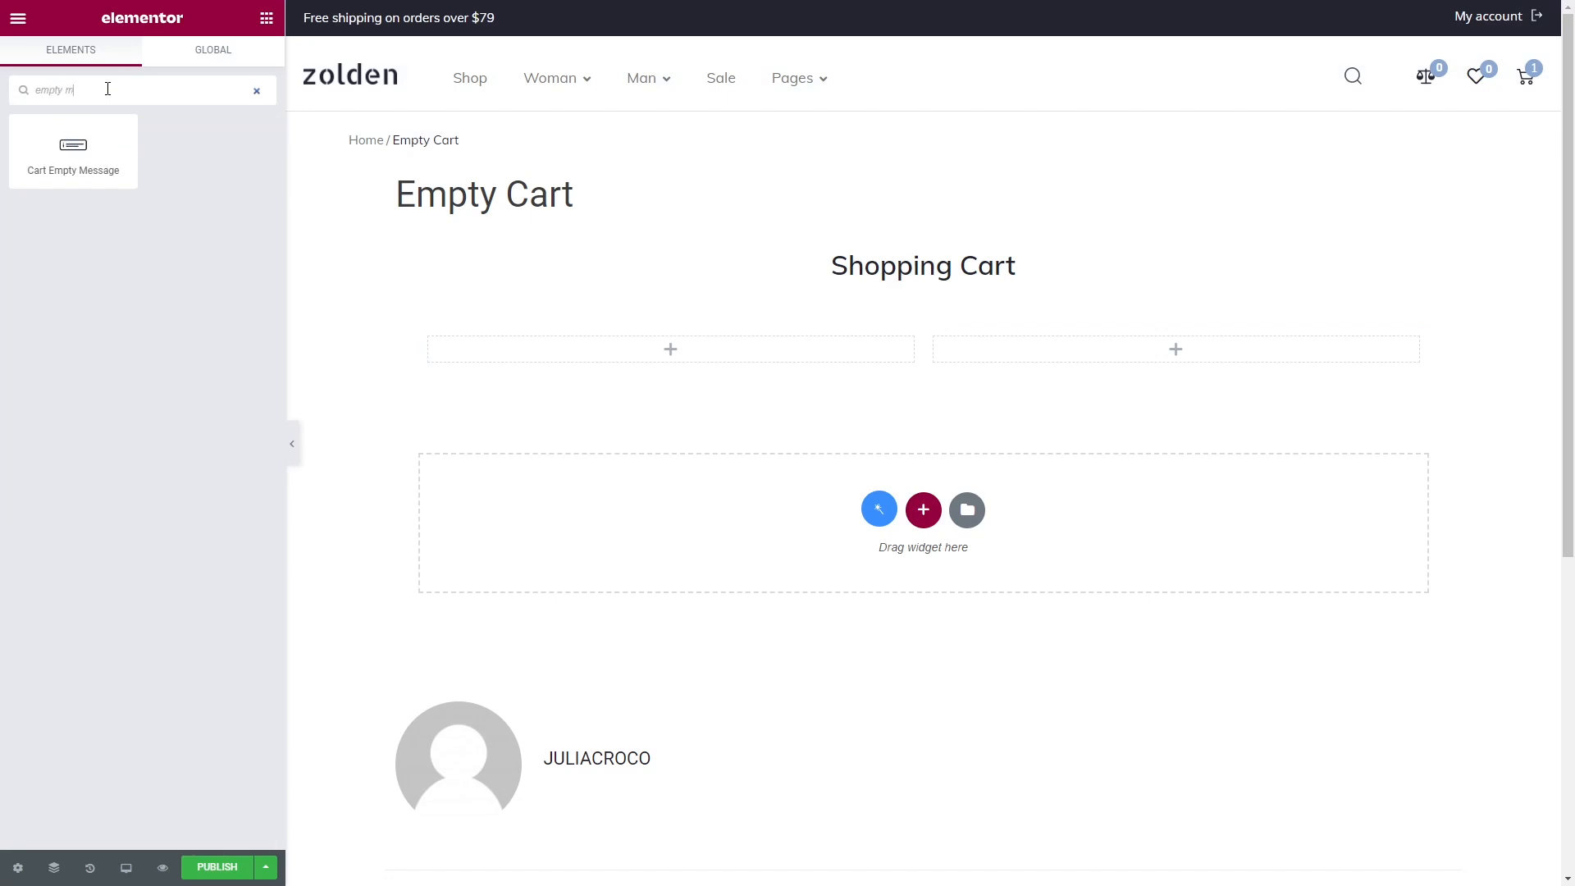
left_click_drag(72, 151, 197, 233)
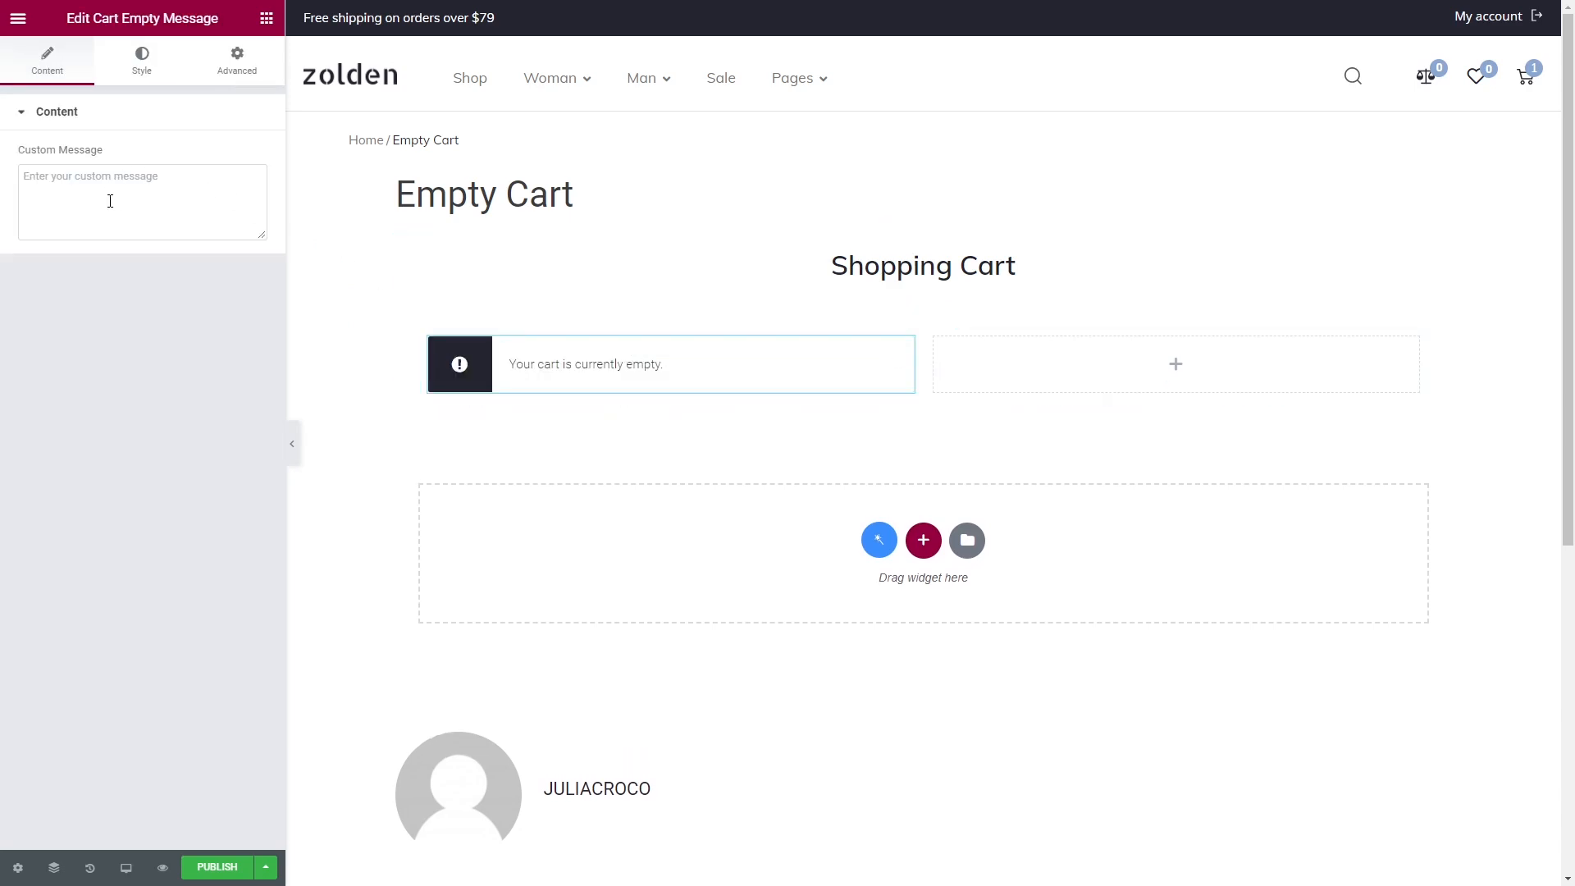
left_click(141, 59)
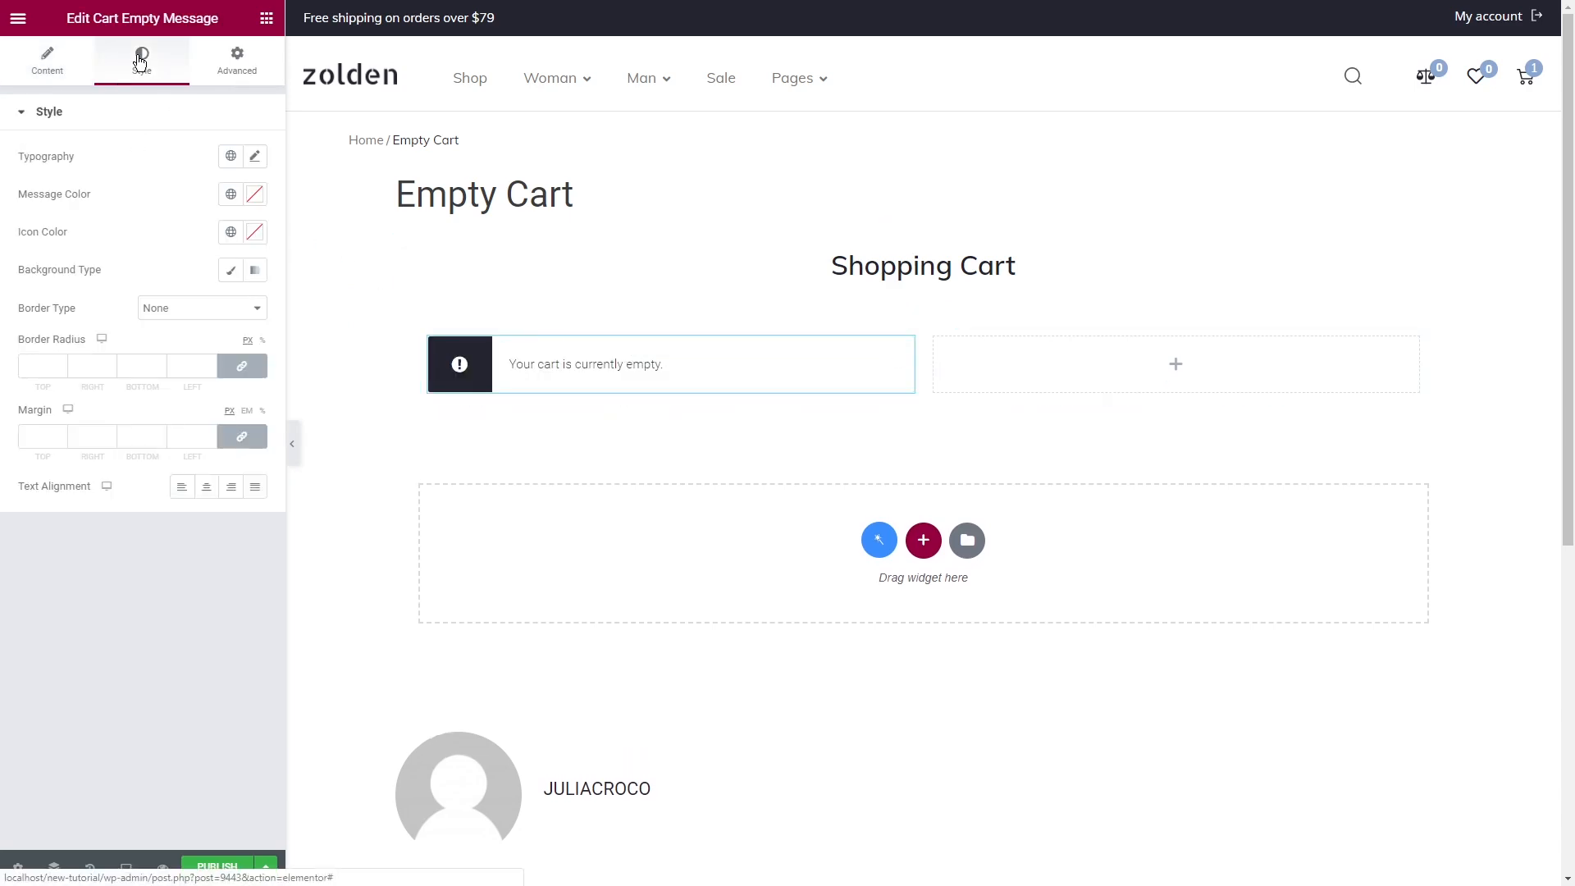
left_click(254, 156)
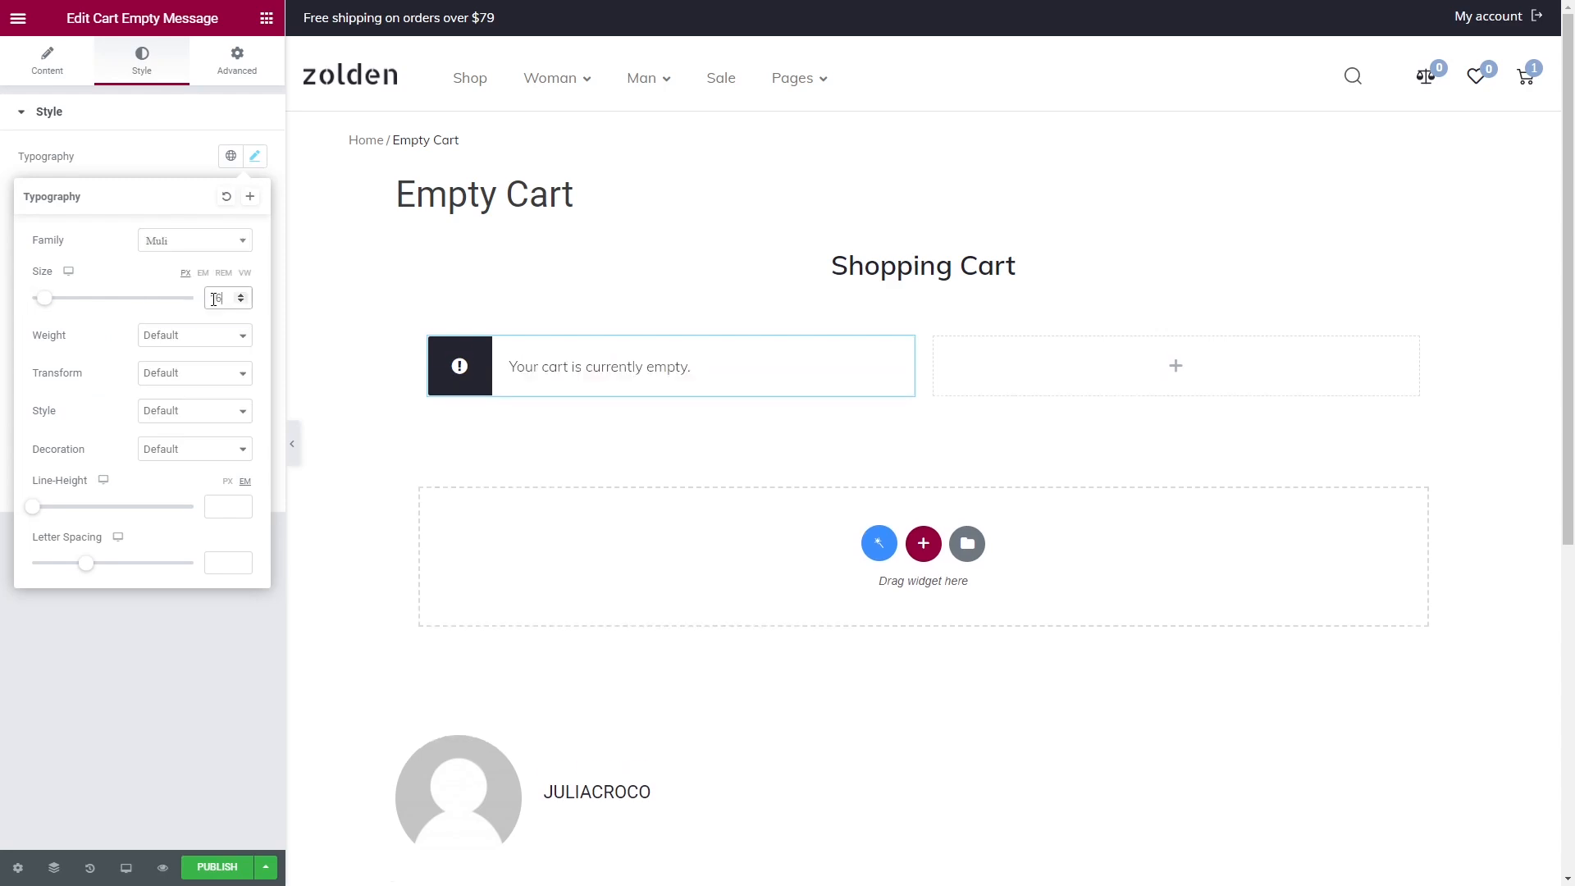
left_click(254, 155)
type("ret")
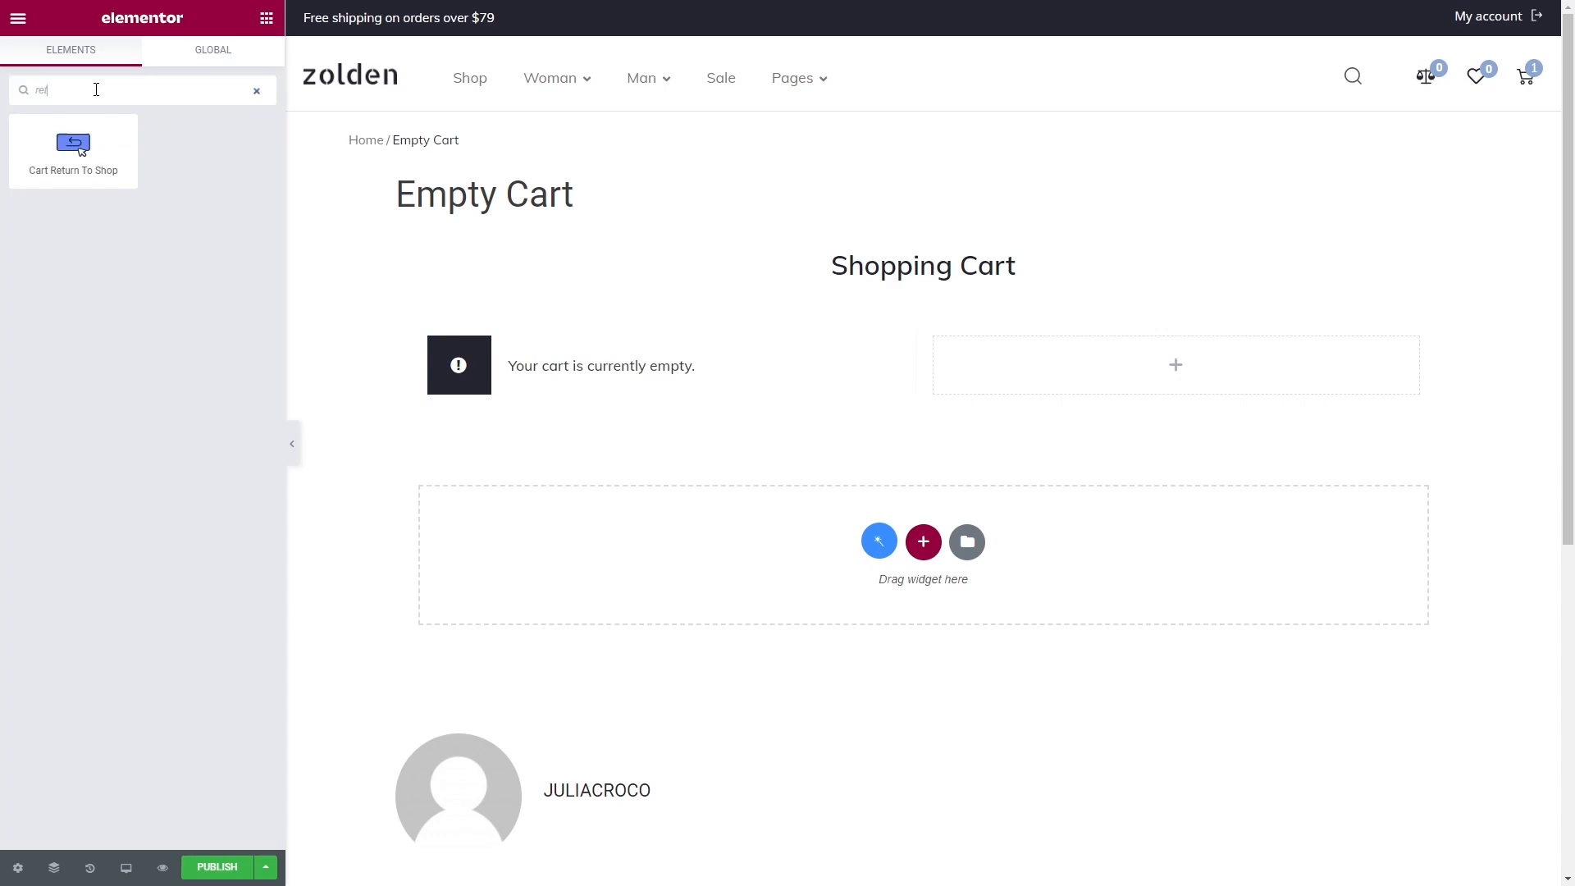
Step: Place a styled Cart Return To Shop button in the right column and publish the template
left_click_drag(72, 146, 732, 386)
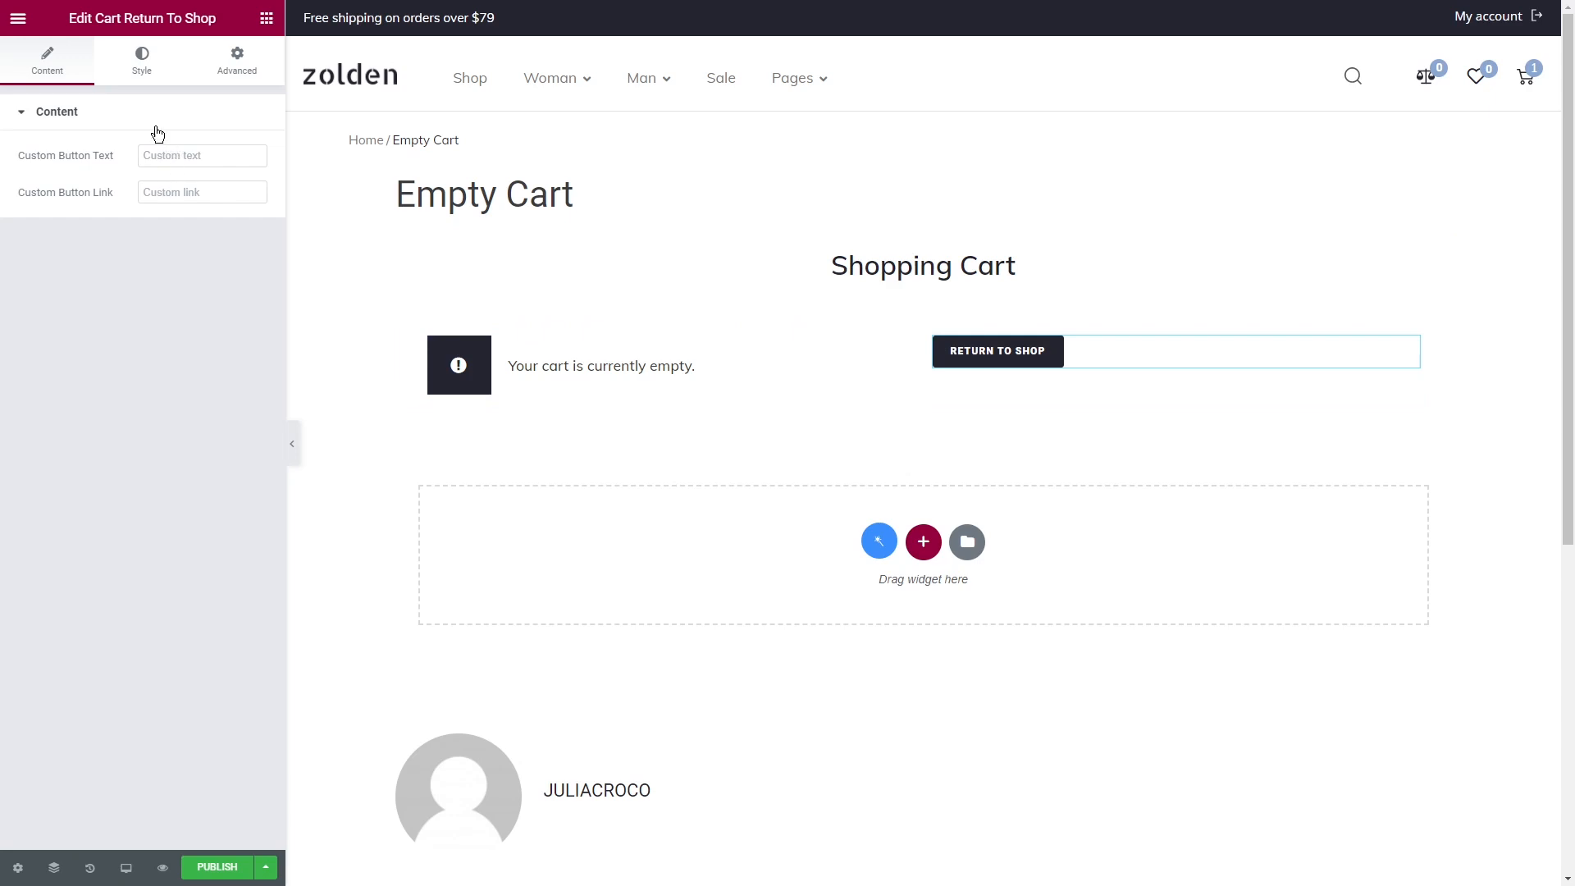
left_click(141, 61)
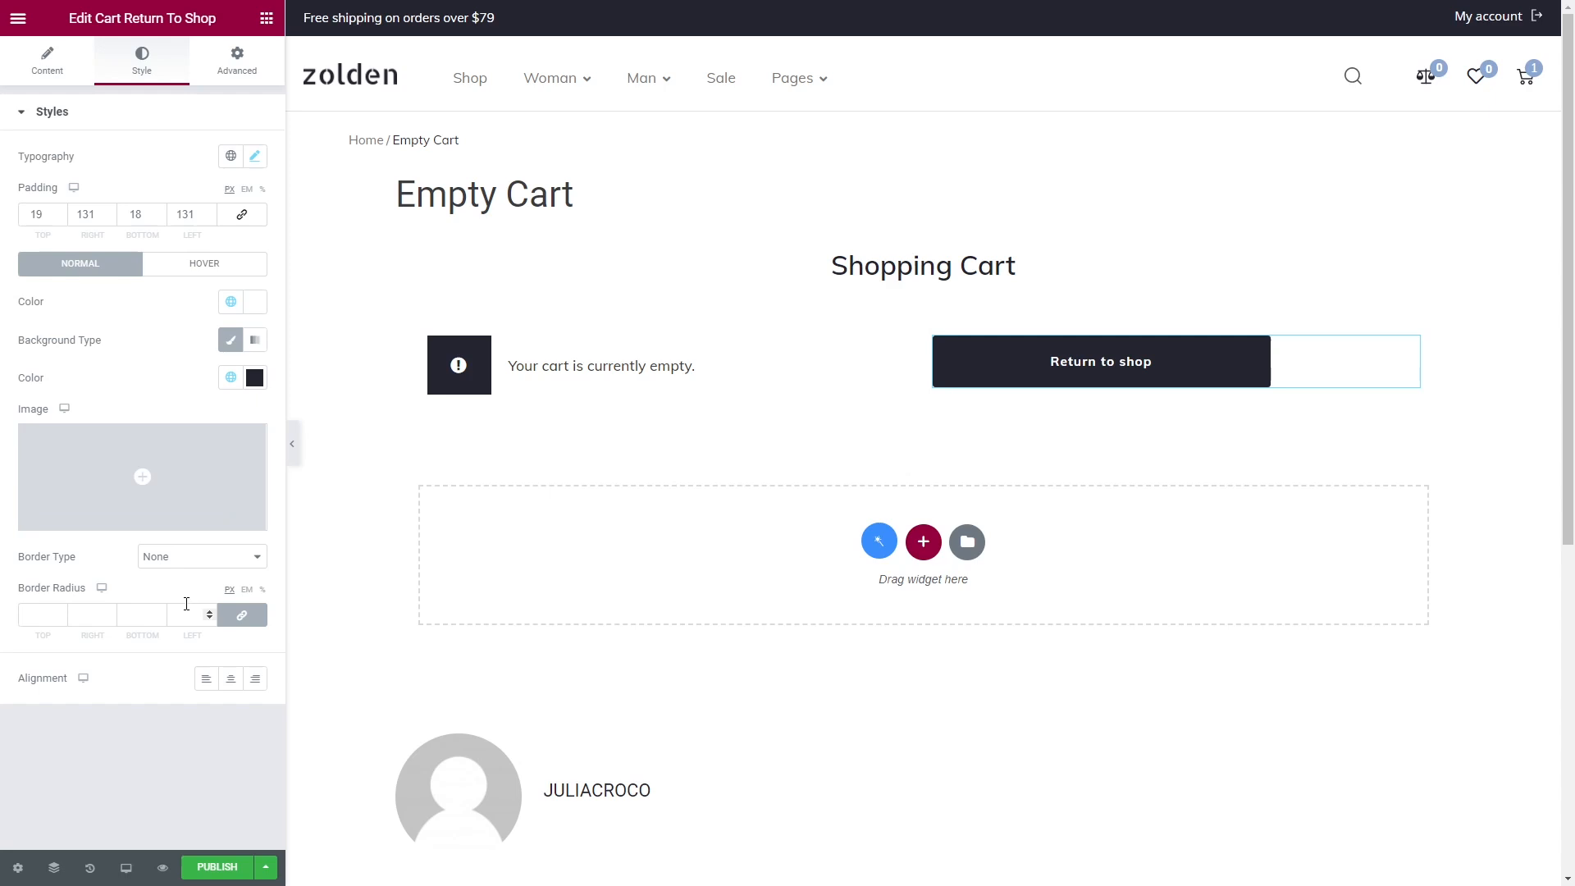
left_click(255, 678)
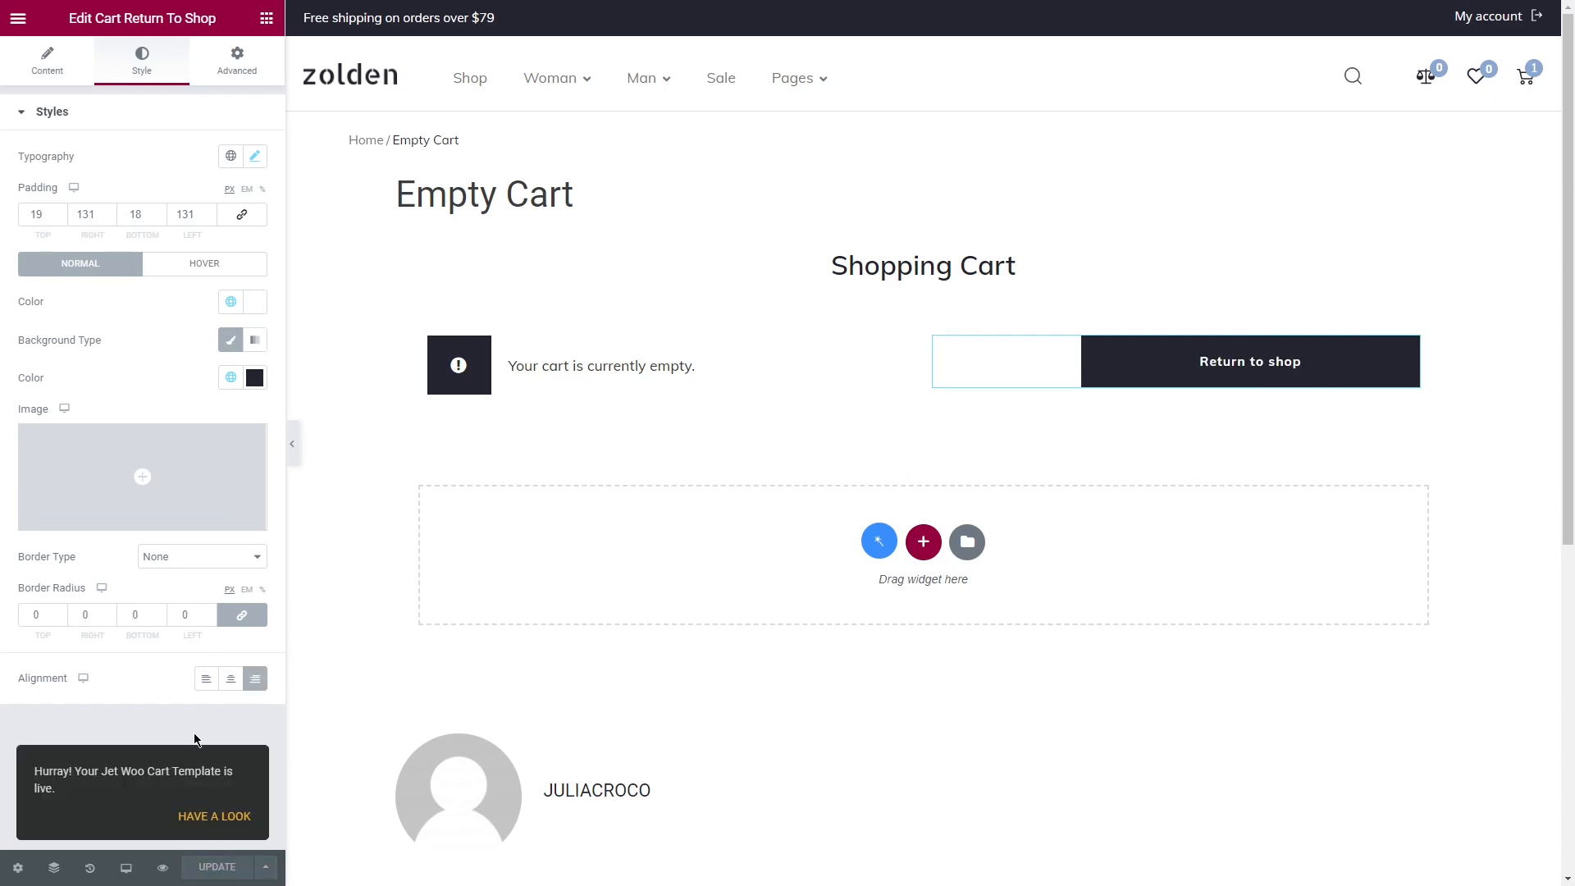
left_click(23, 18)
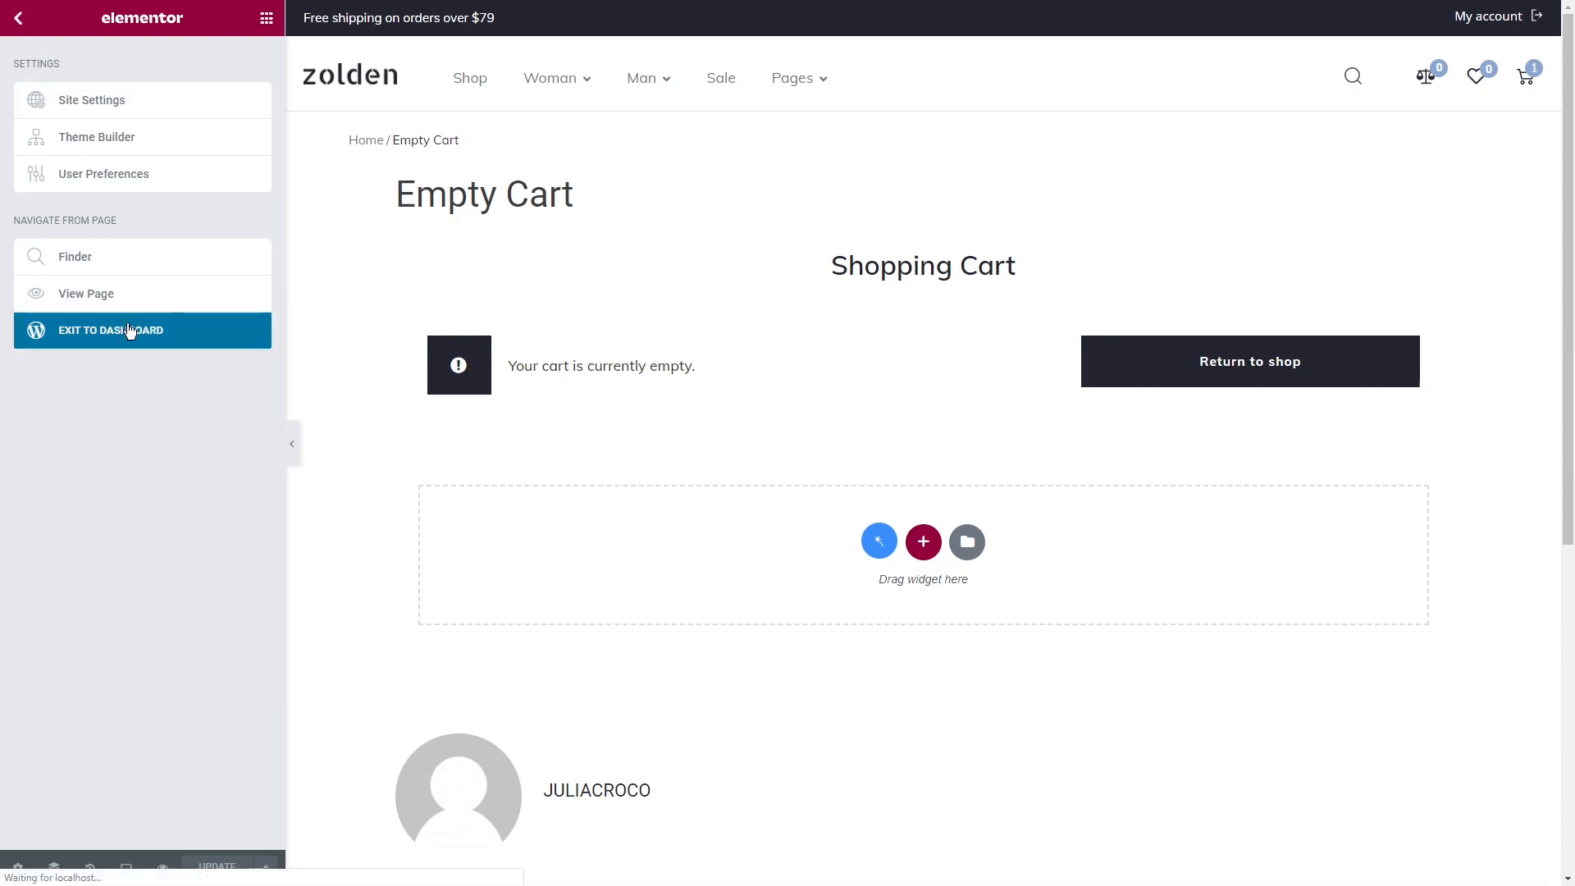
Step: Go from the editor to the JetWooBuilder tab of WooCommerce Settings
left_click(111, 330)
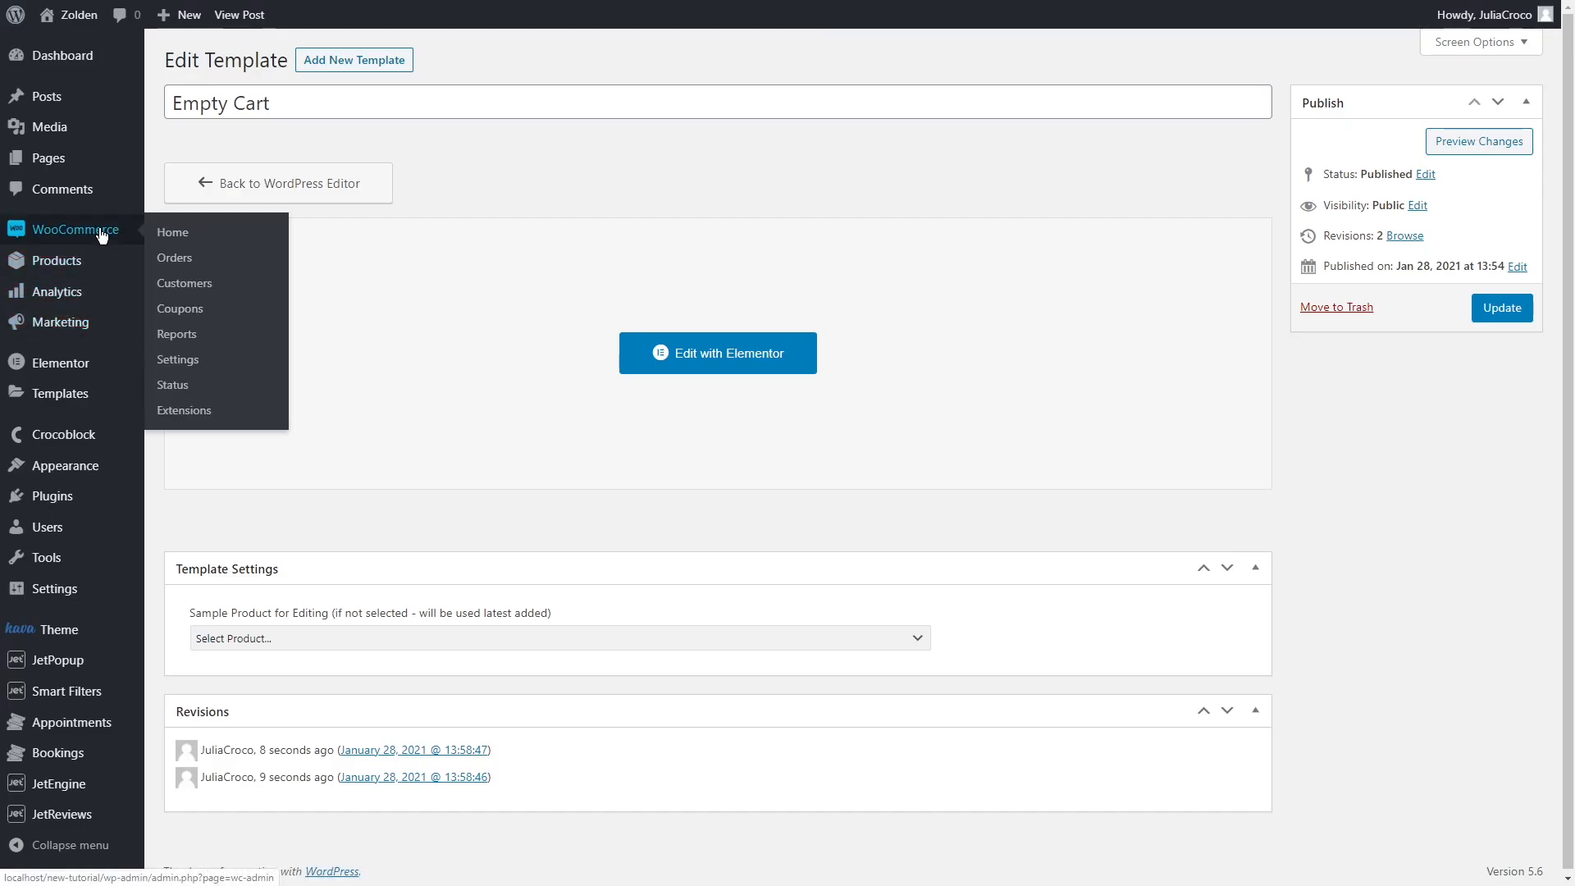
mouse_move(186, 365)
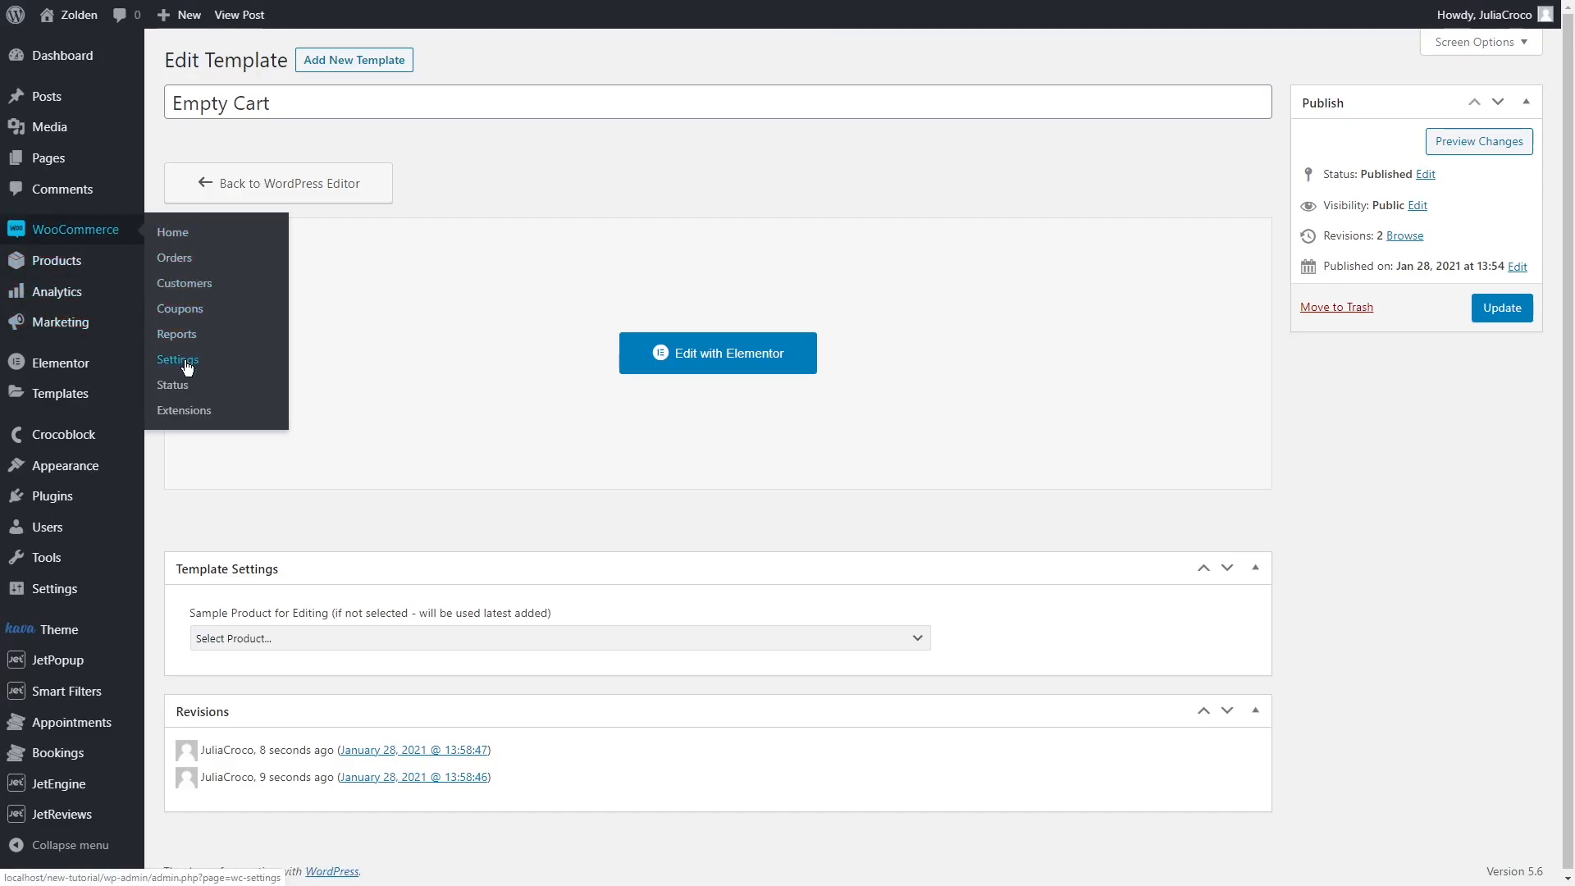
left_click(178, 359)
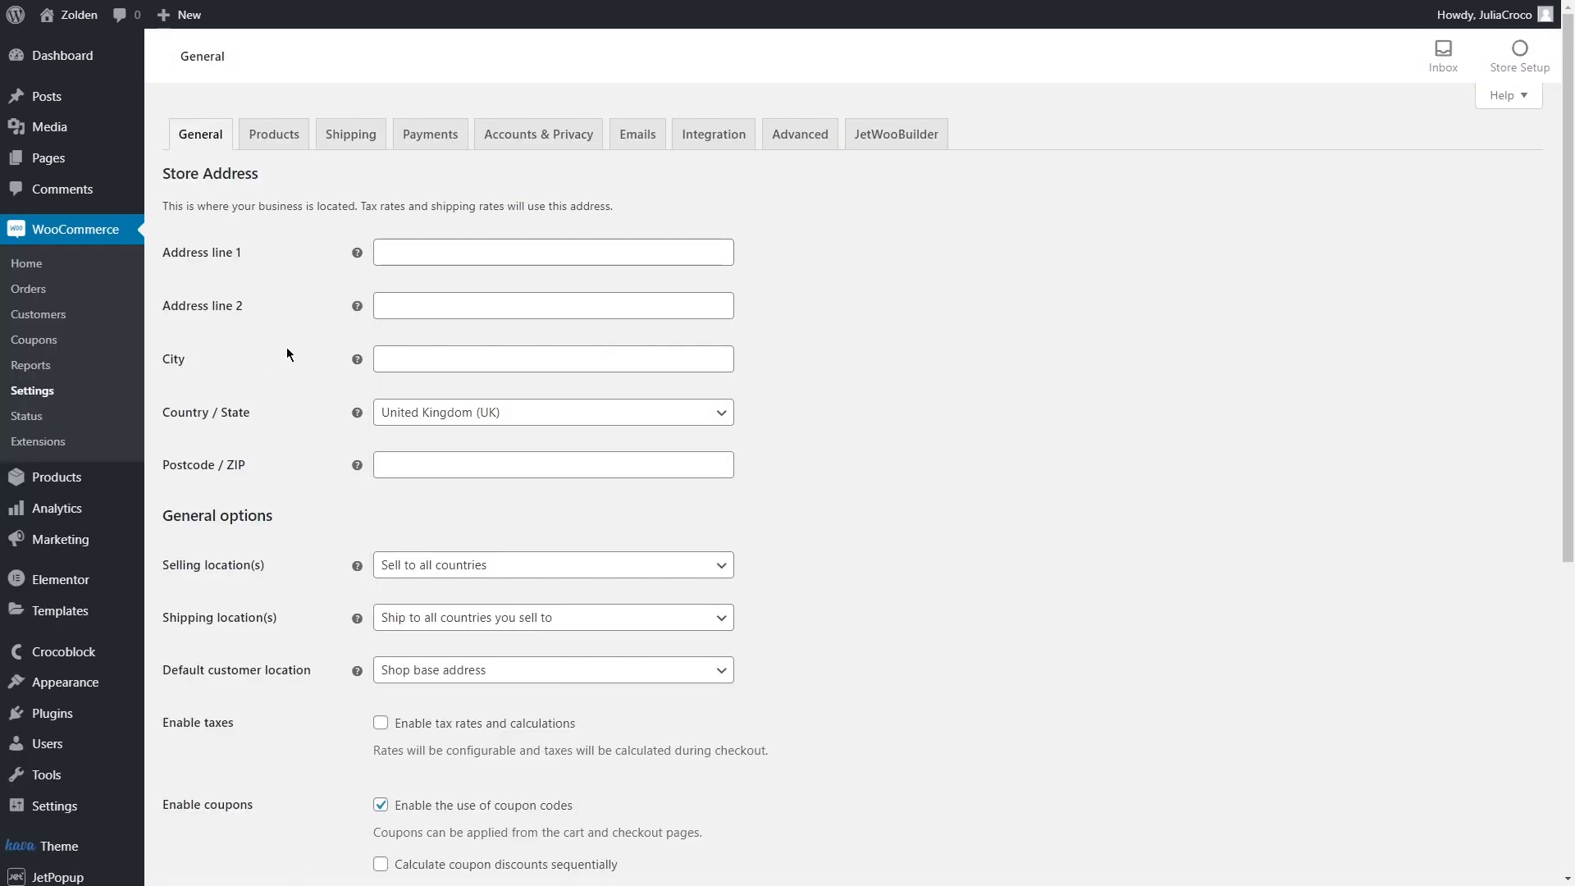
left_click(897, 134)
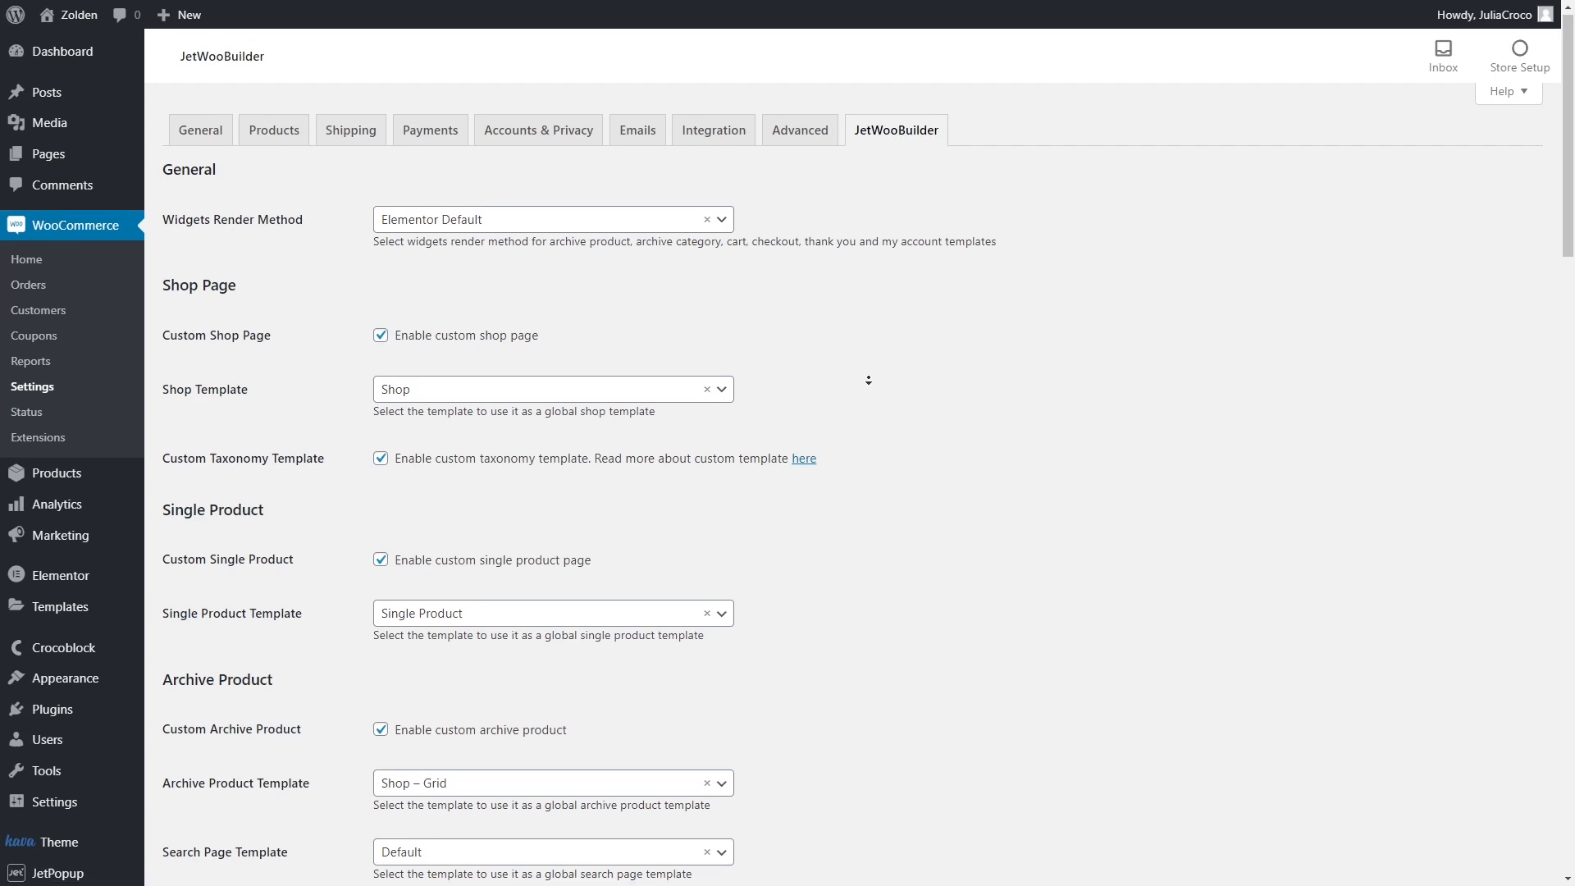
Step: Enable custom cart, choose the Cart template, and save the settings
scroll("down", 3)
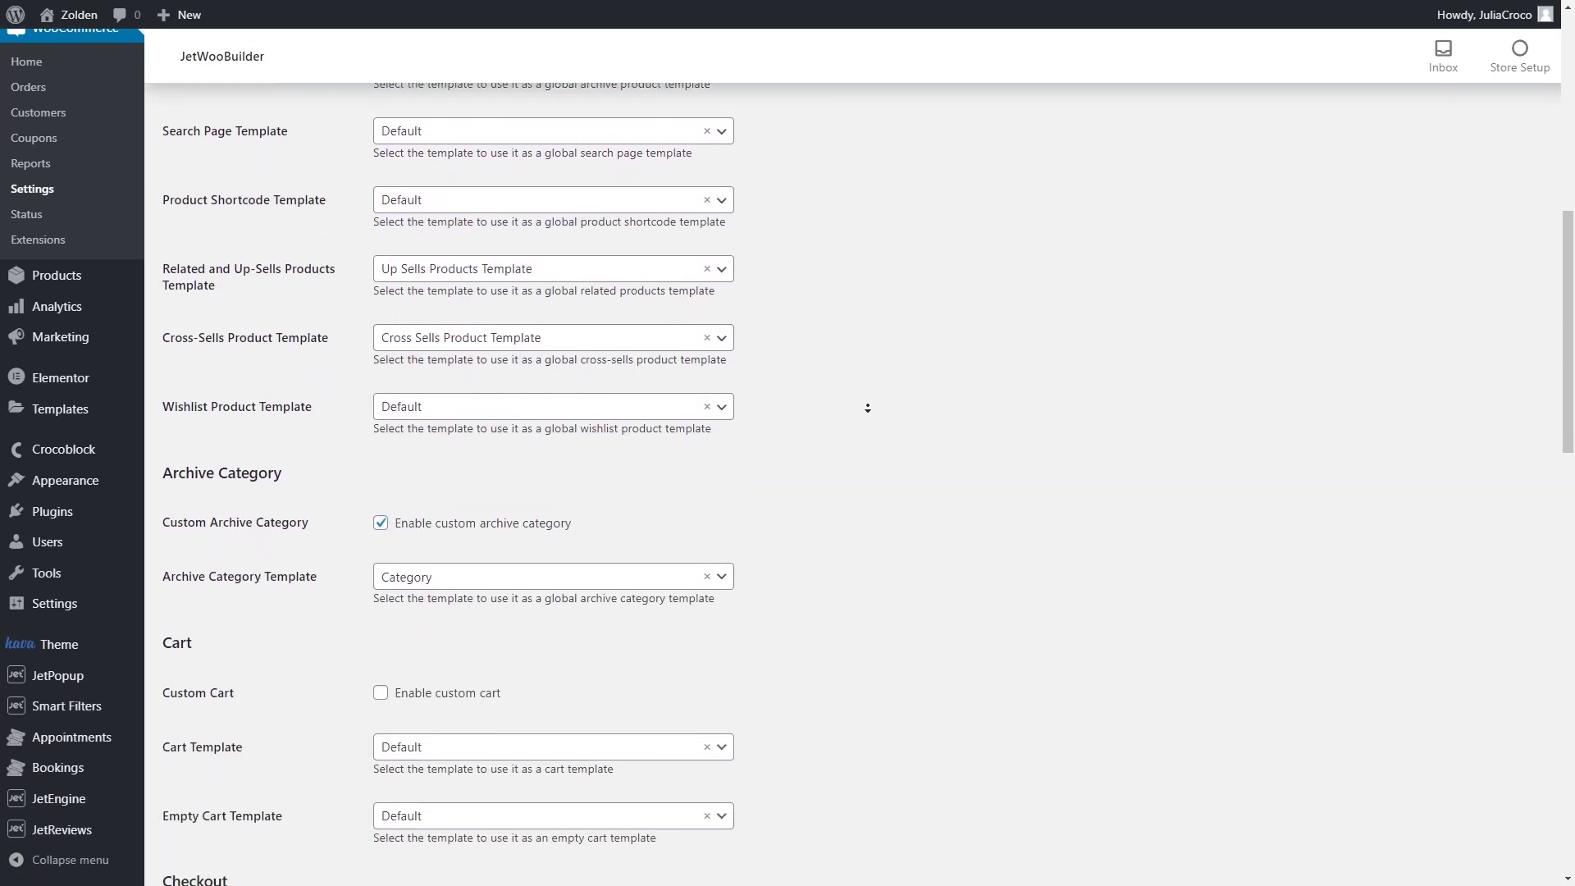
scroll("down", 3)
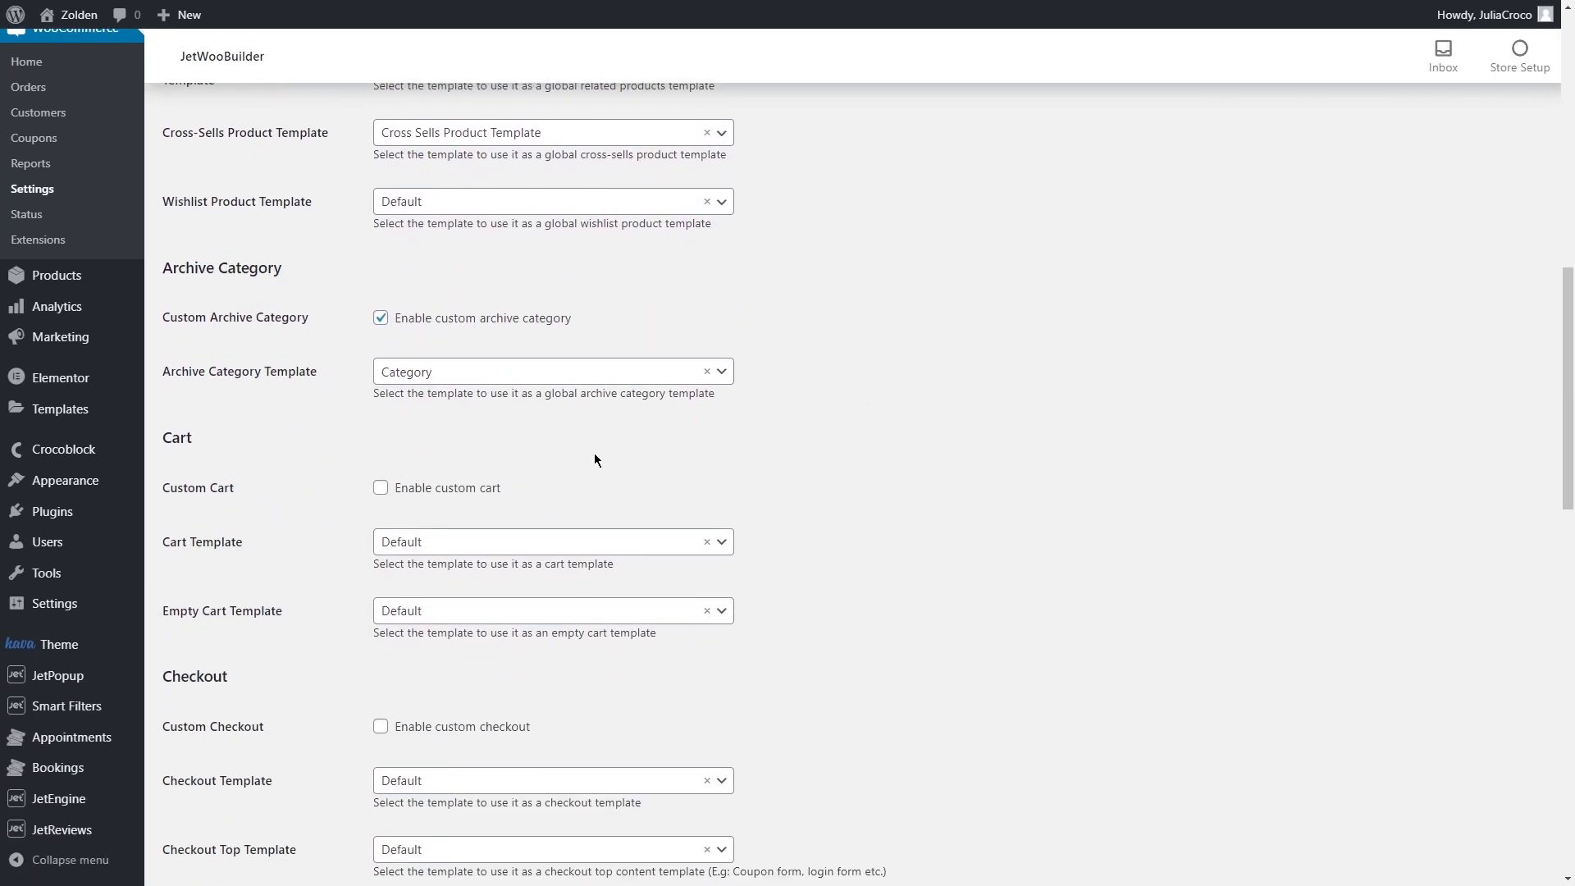
left_click(380, 487)
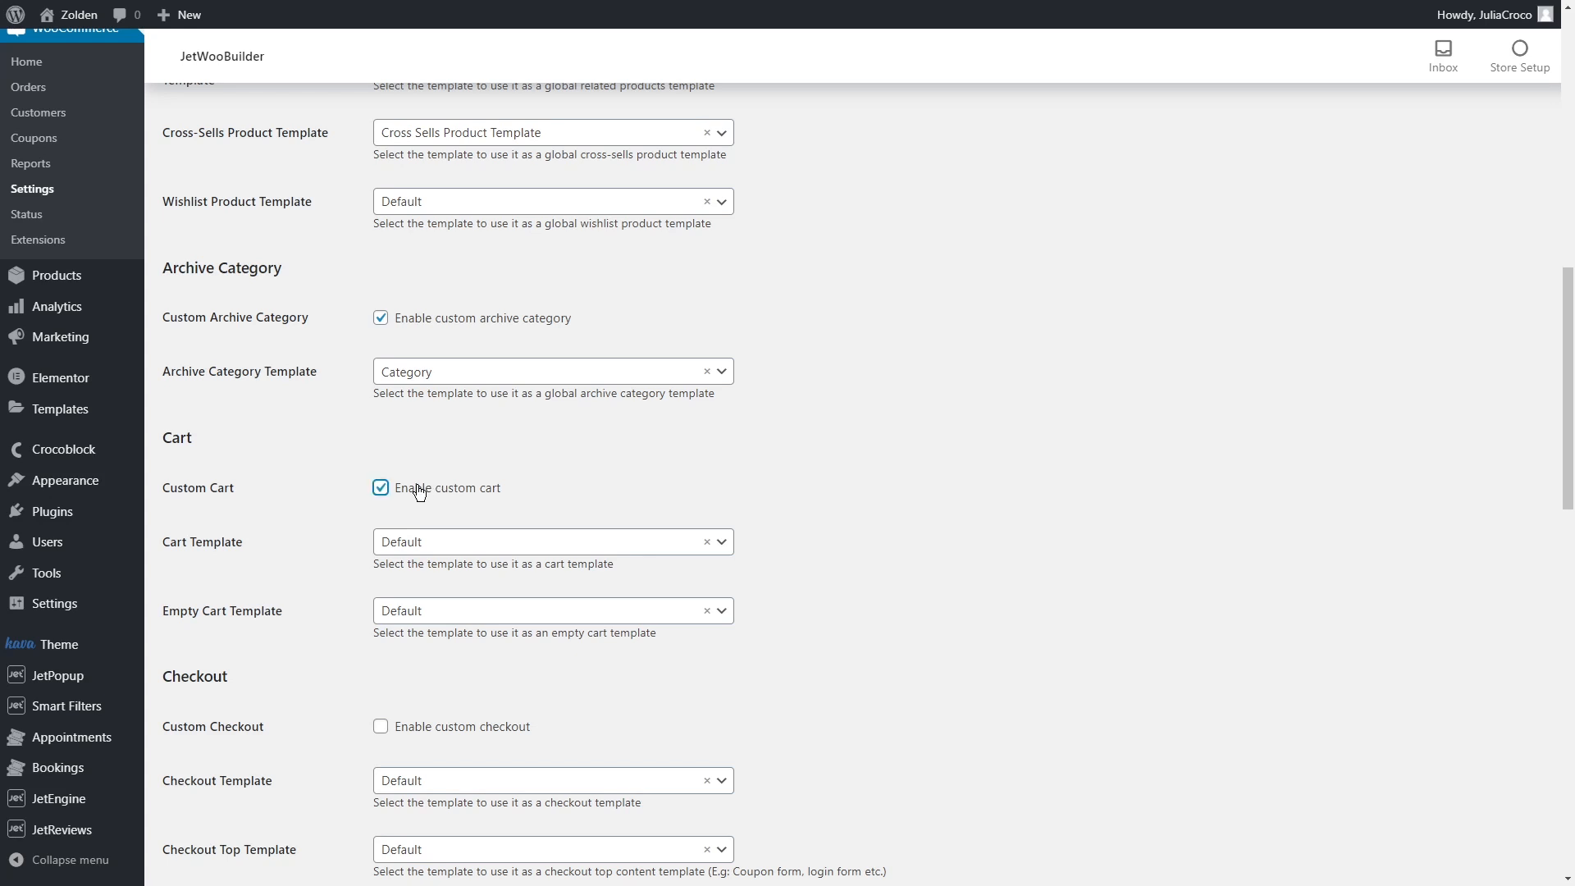
left_click(553, 542)
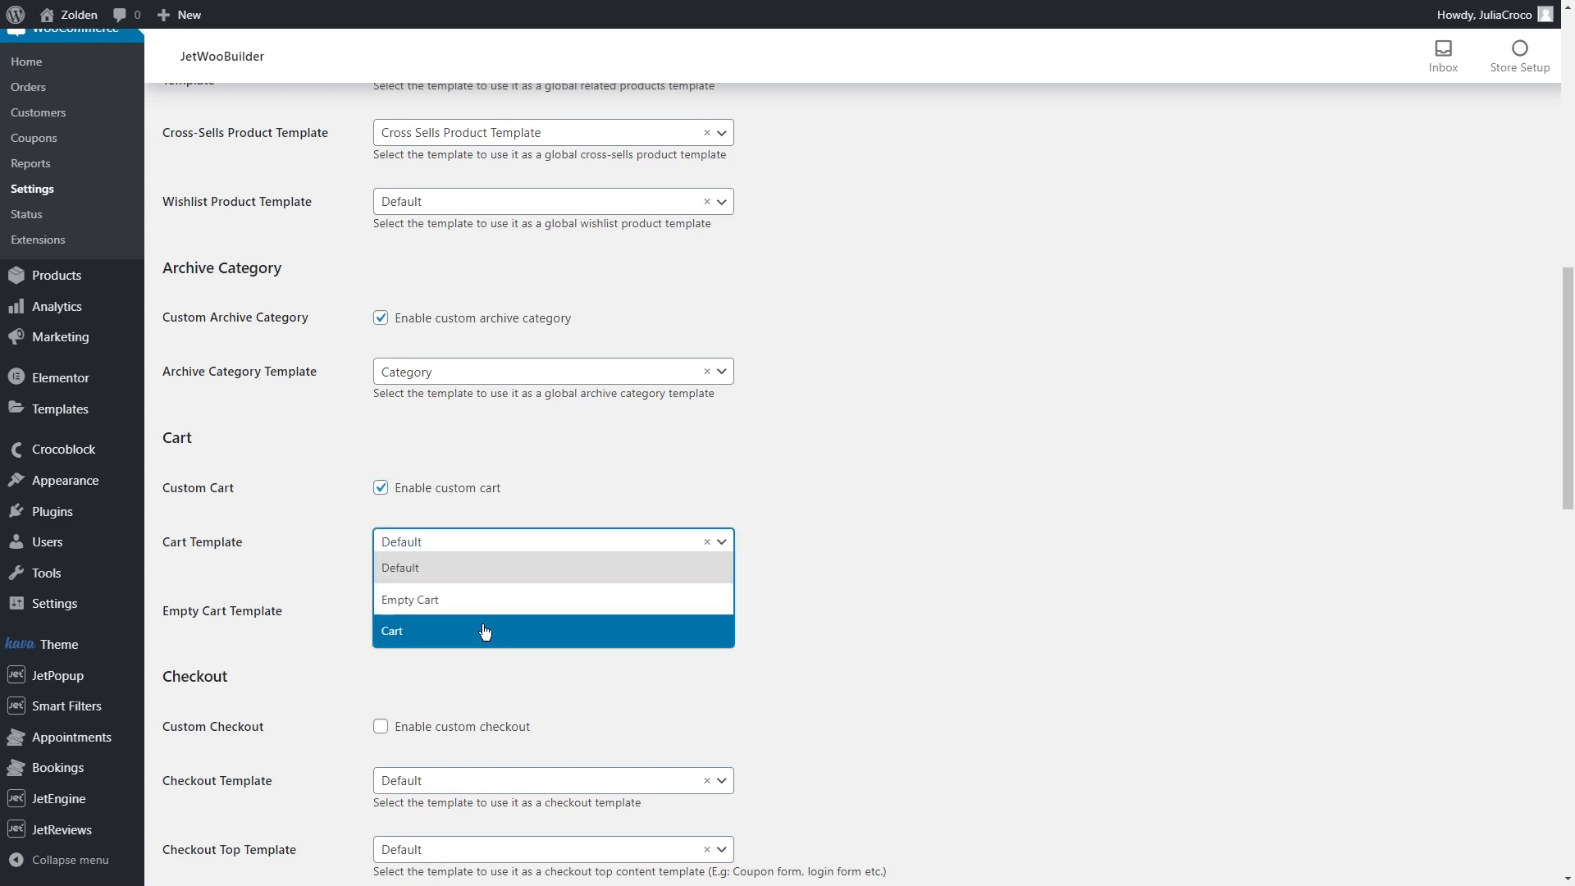
left_click(425, 631)
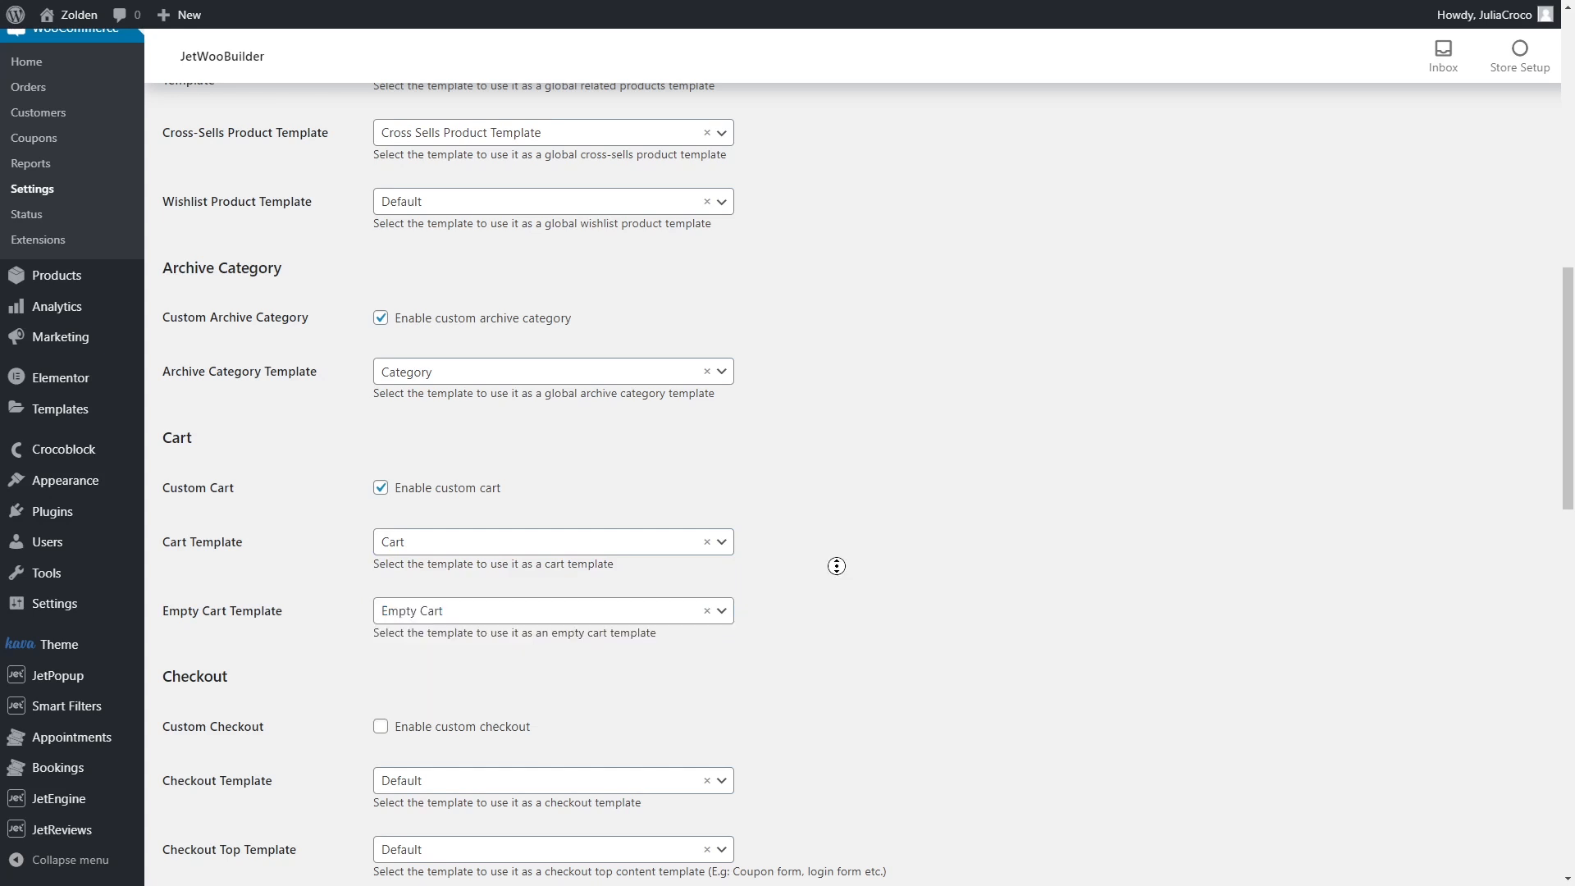
scroll("down", 3)
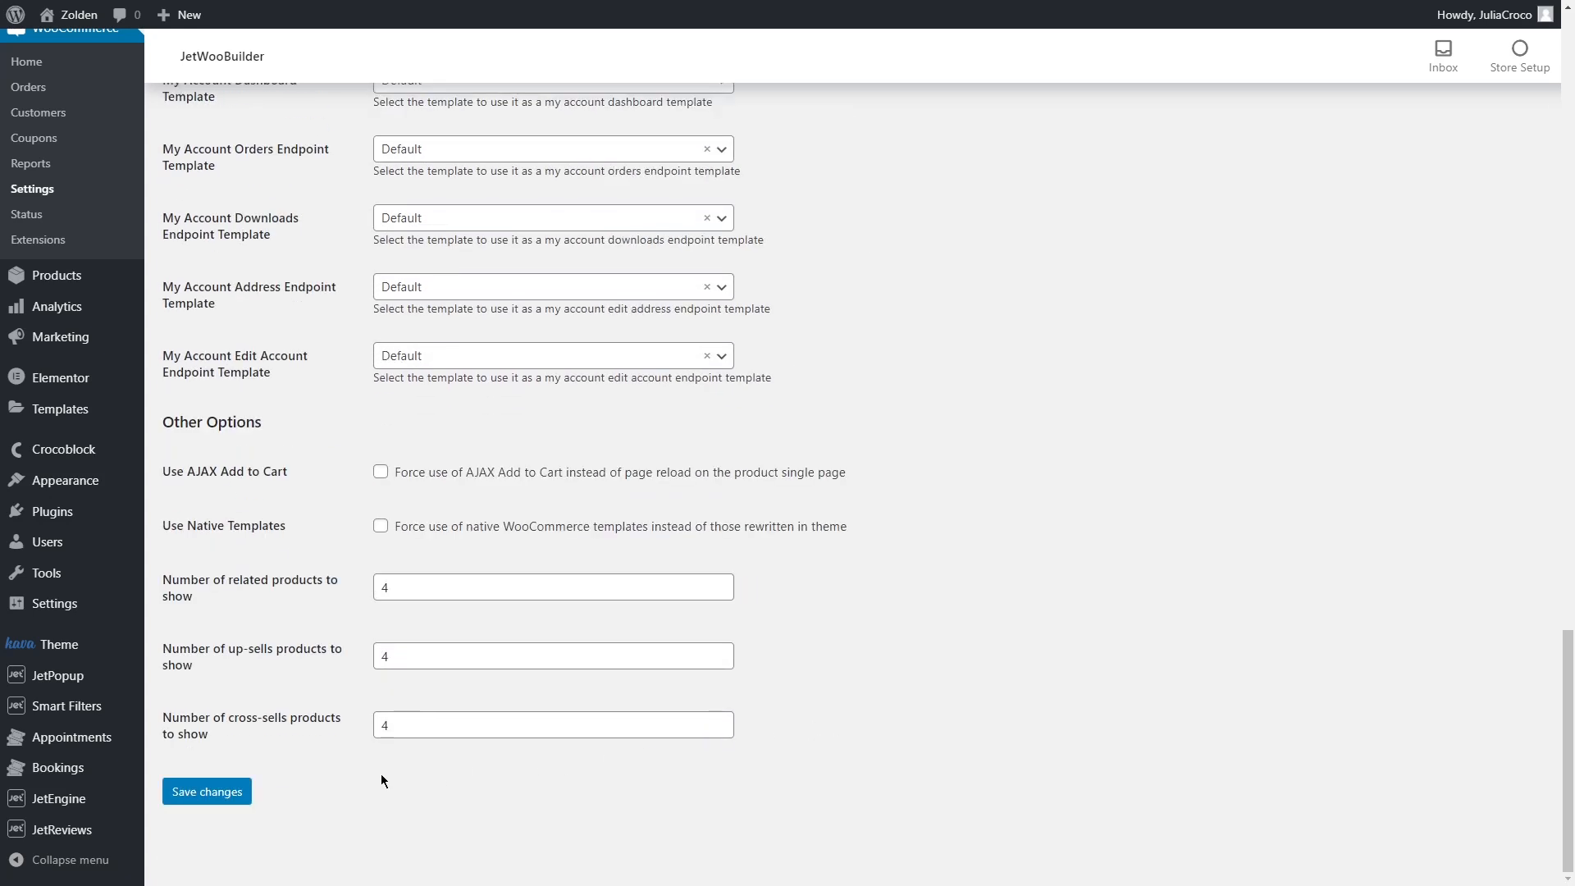
left_click(206, 791)
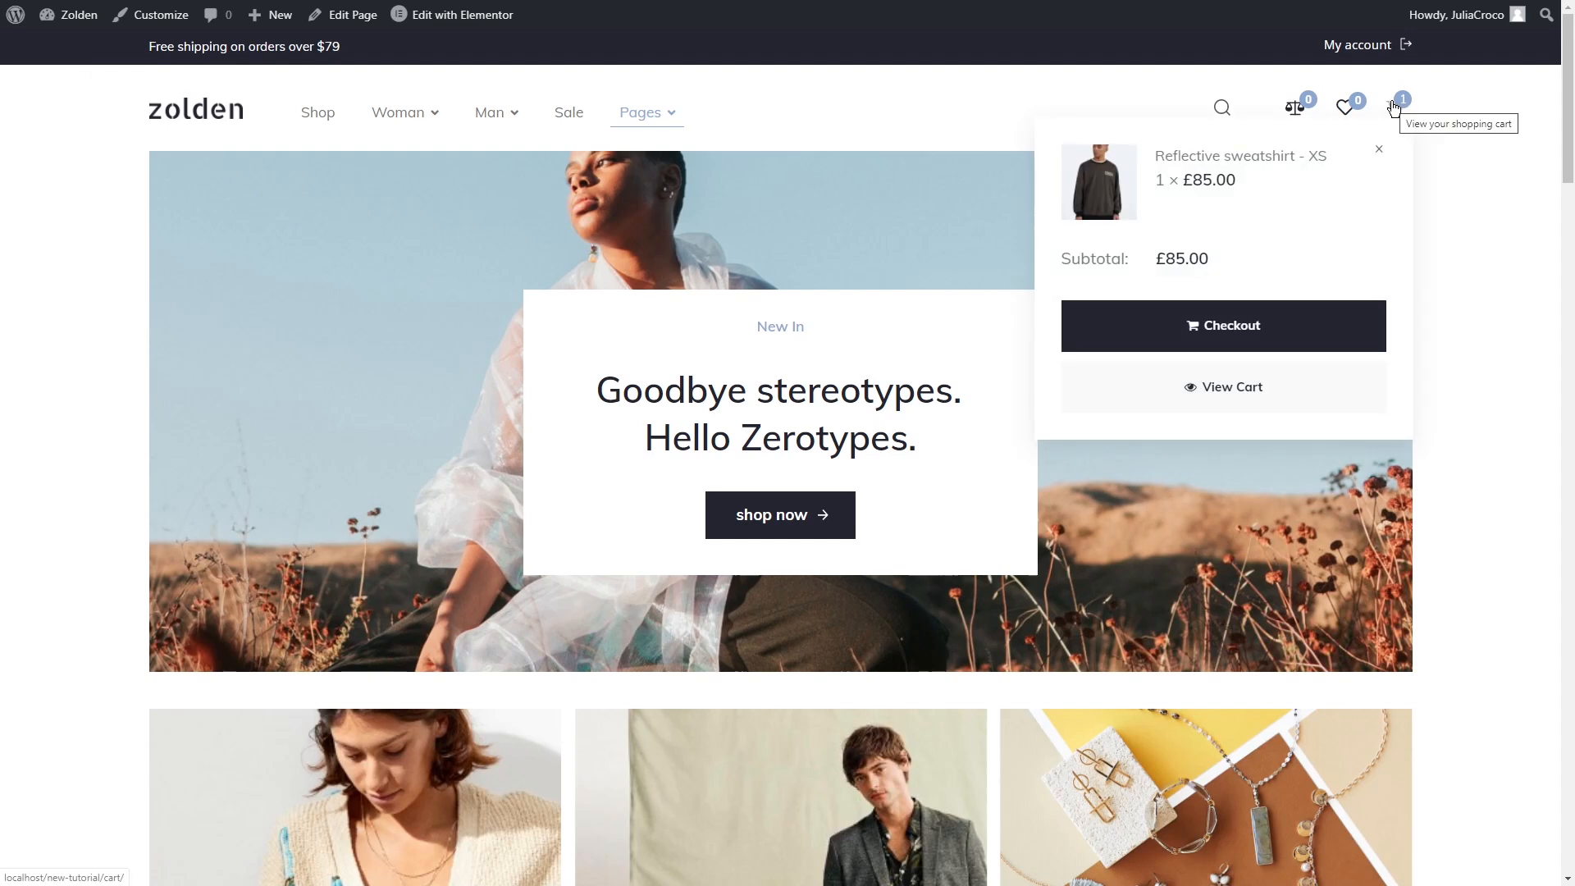
Step: Open View Cart, scroll the custom cart page, then follow Return To Shop
left_click(1223, 388)
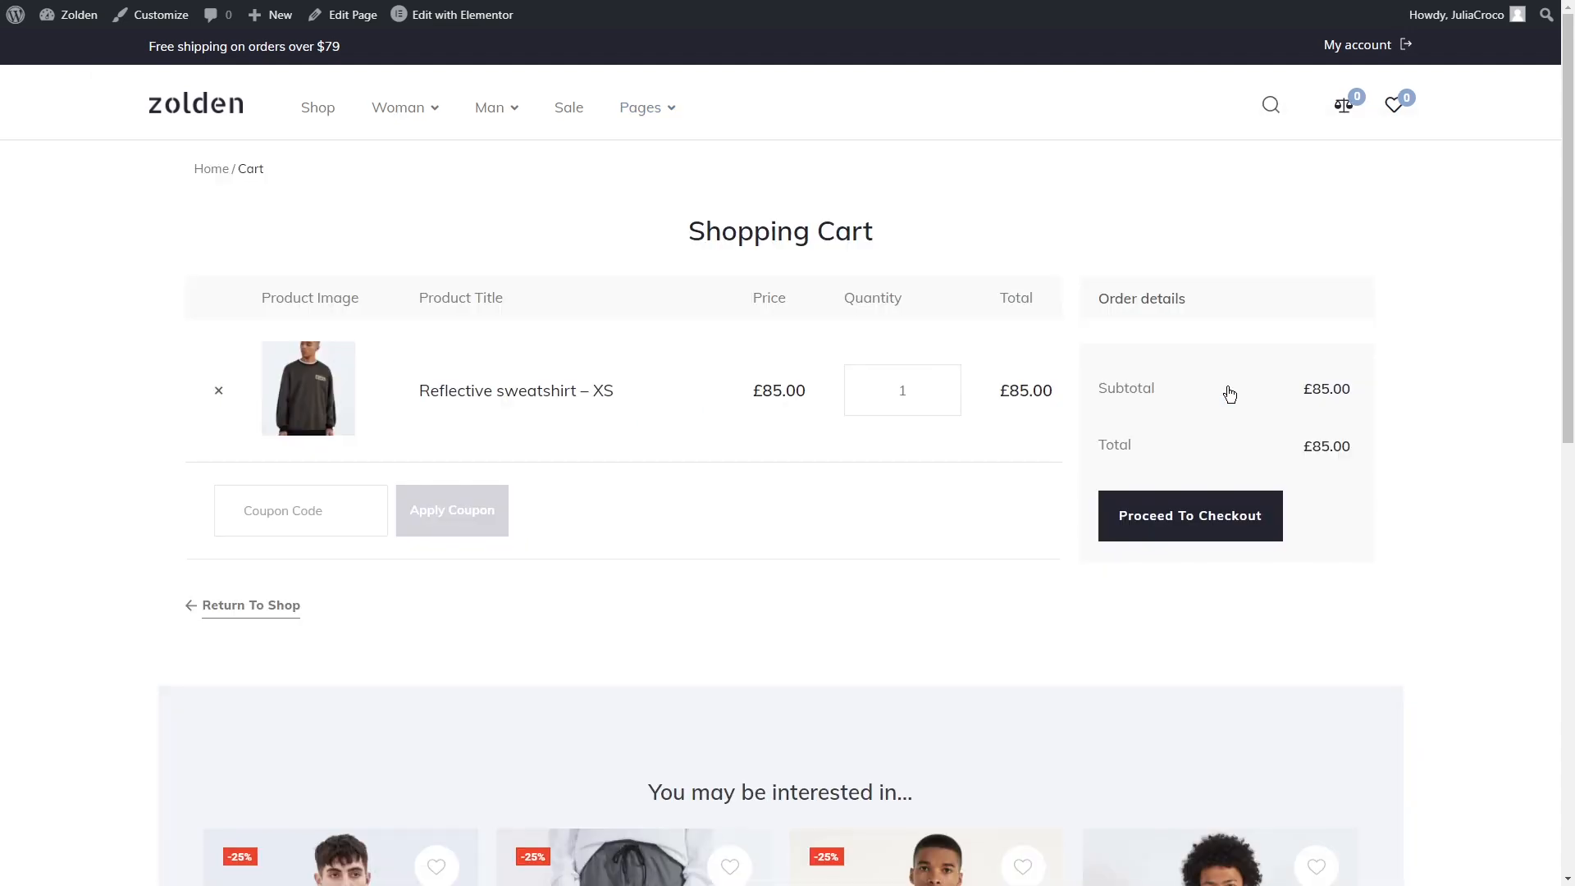
mouse_move(471, 515)
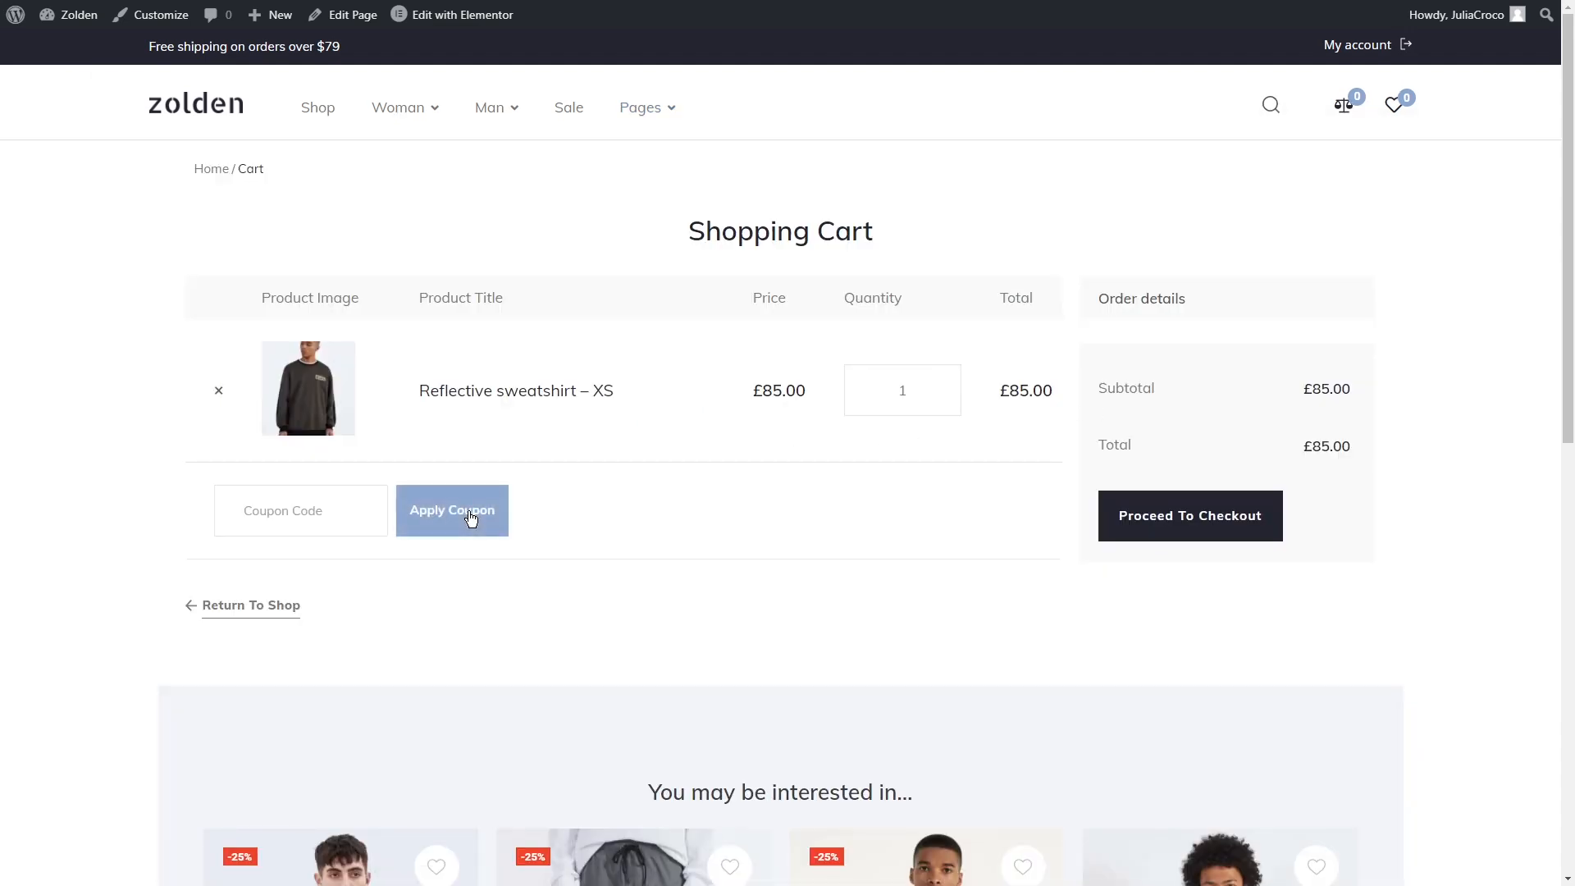
mouse_move(1190, 518)
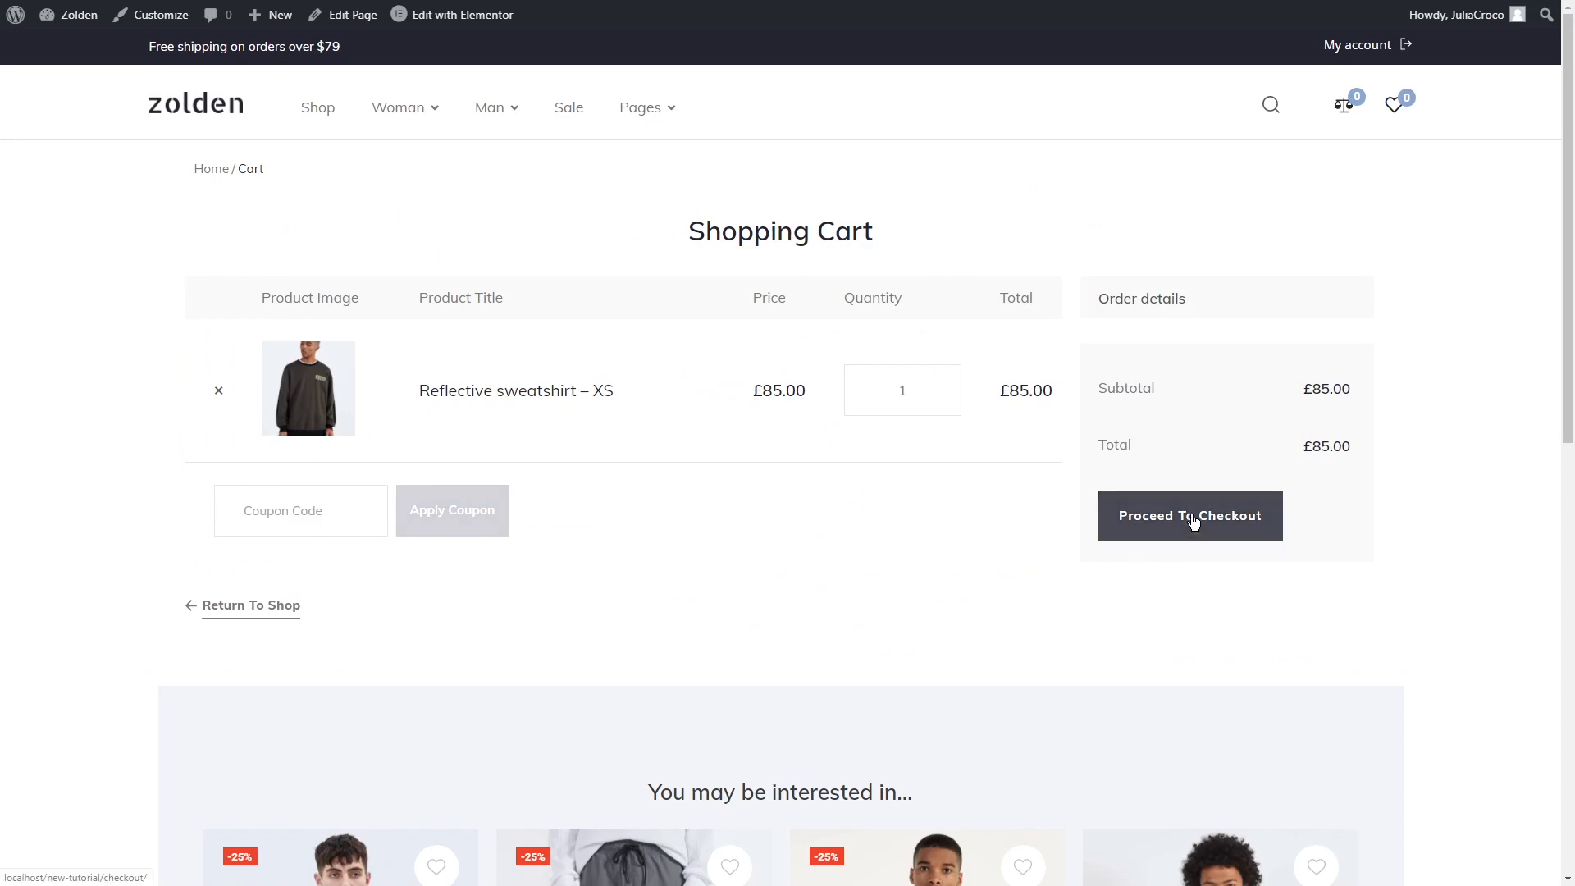
scroll("down", 3)
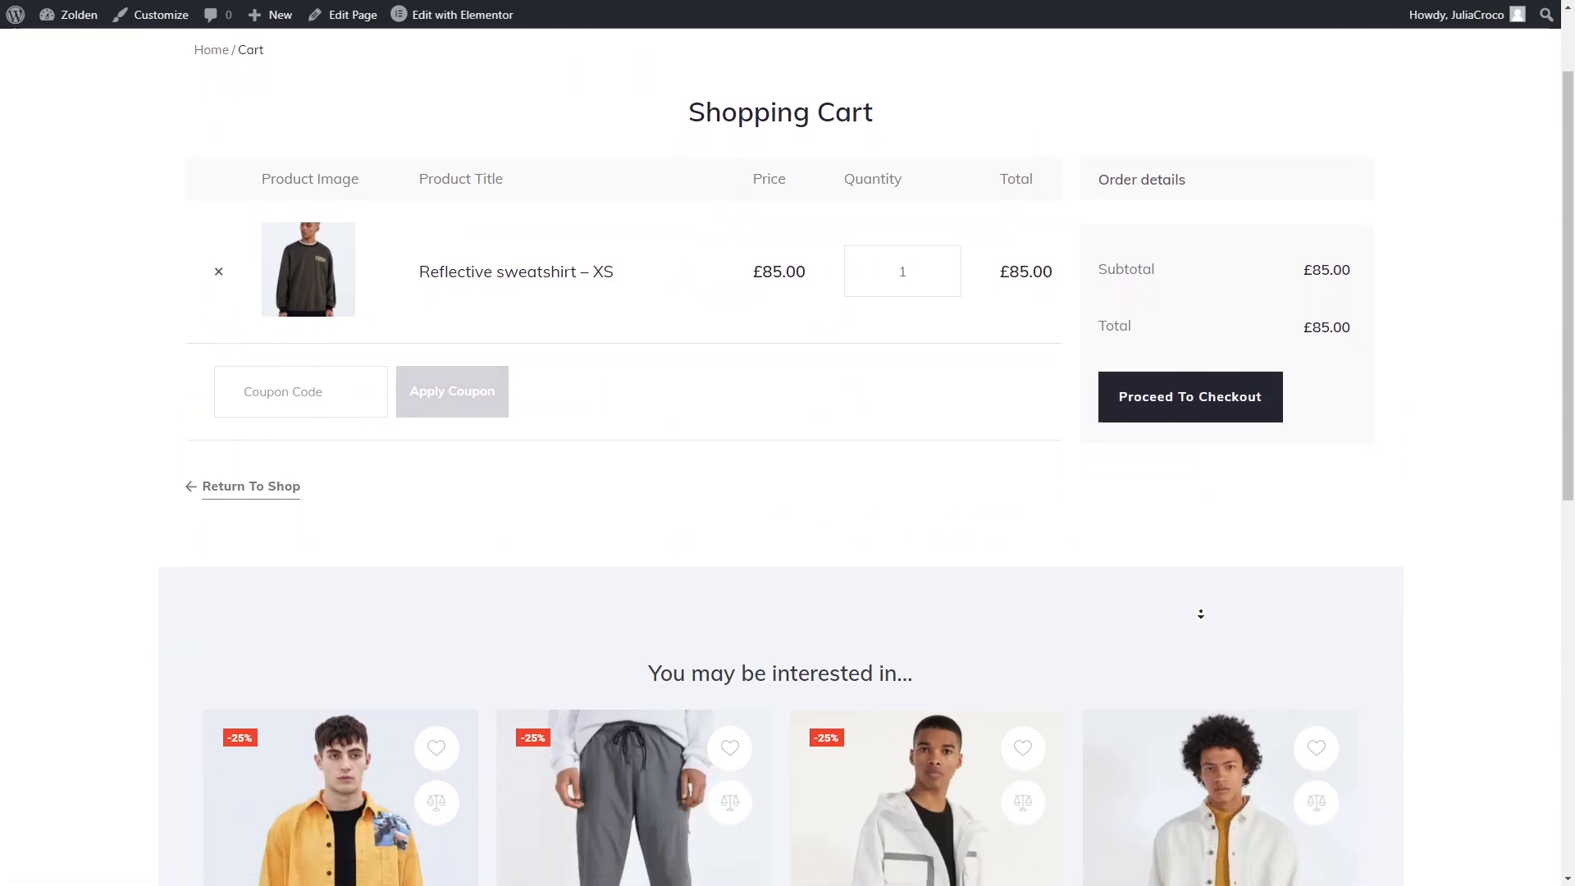
scroll("down", 3)
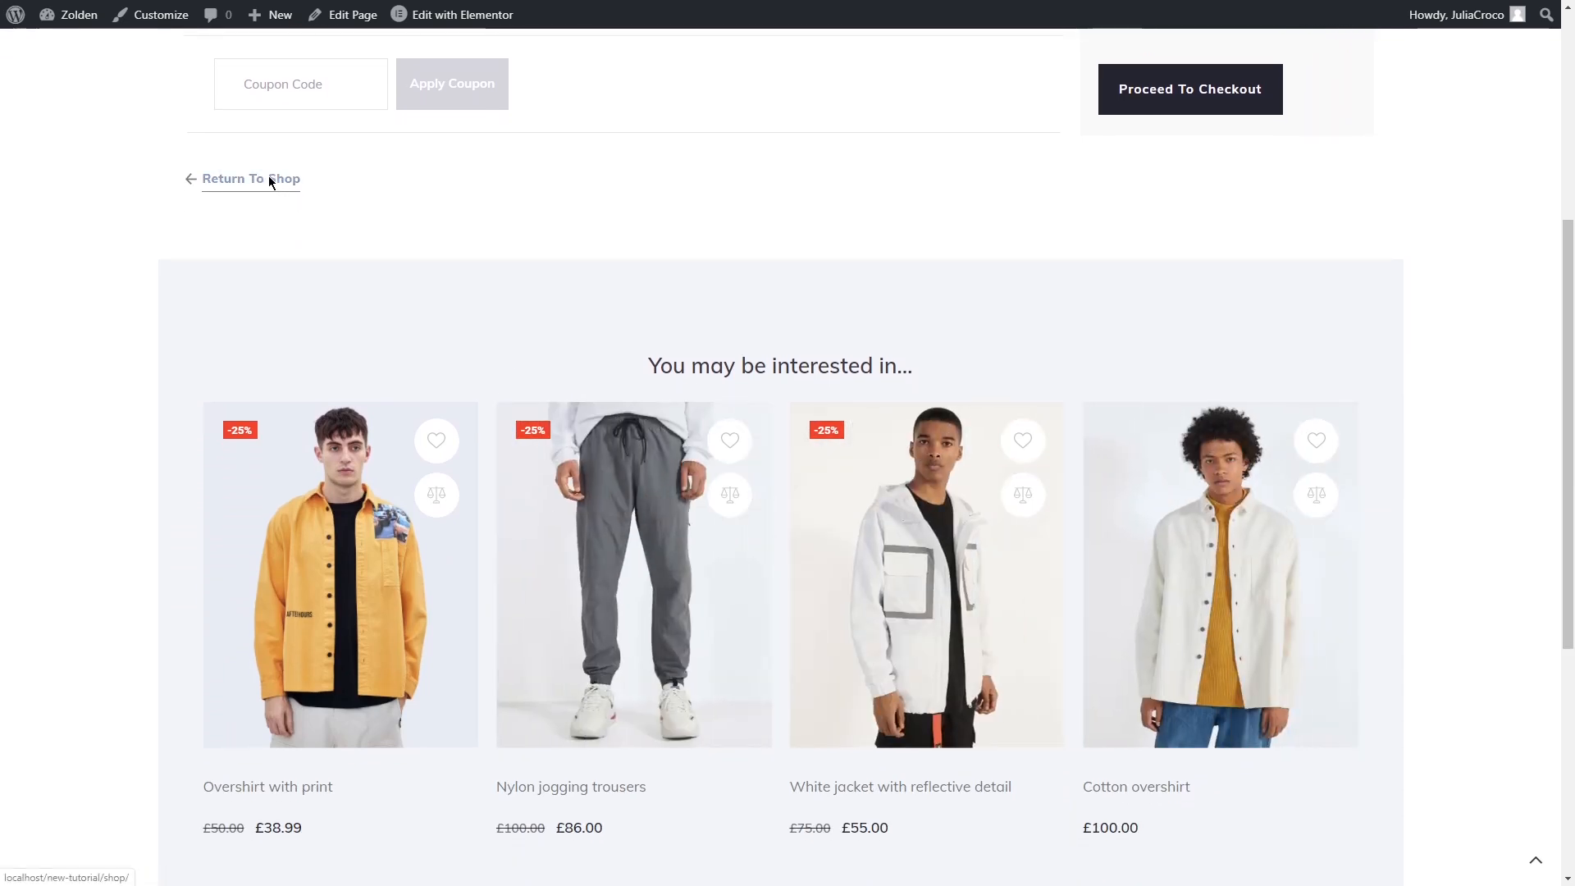
left_click(251, 178)
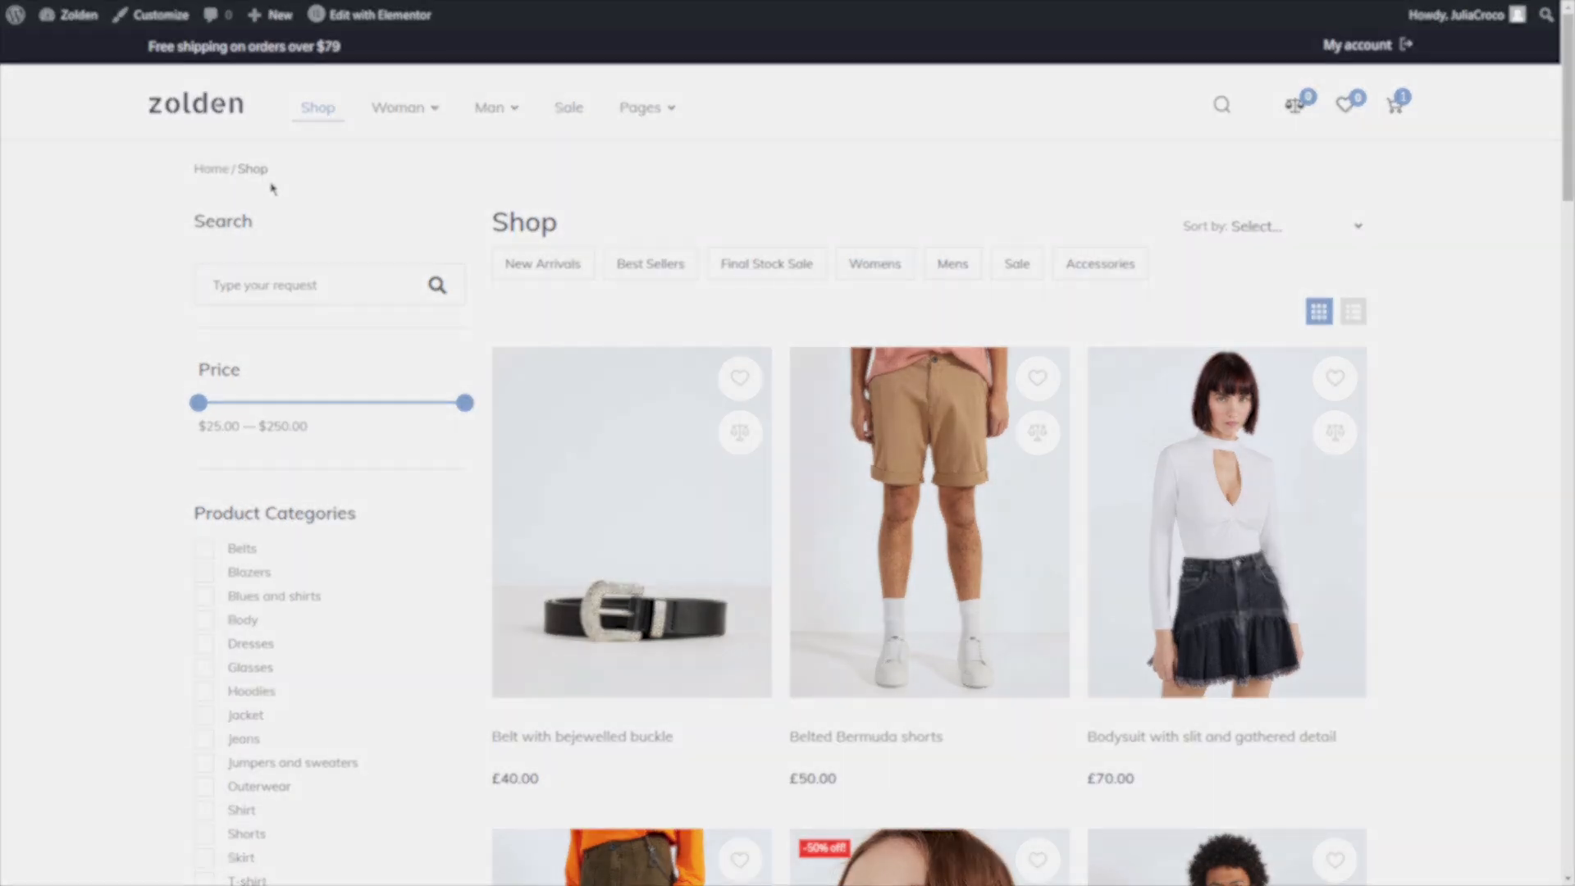